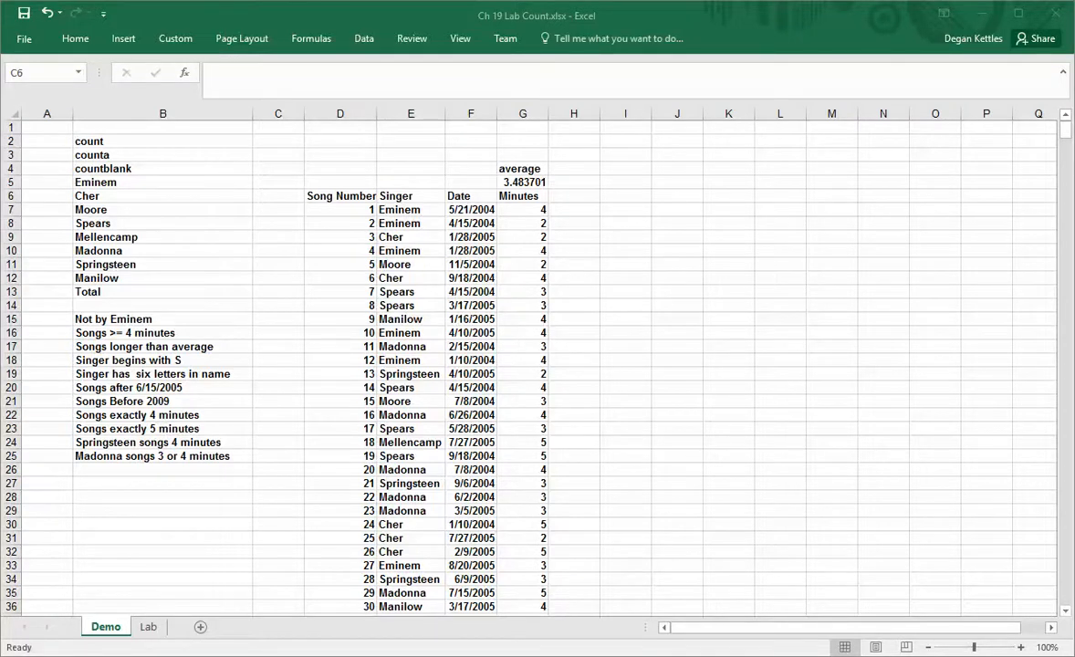
mouse_move(290, 137)
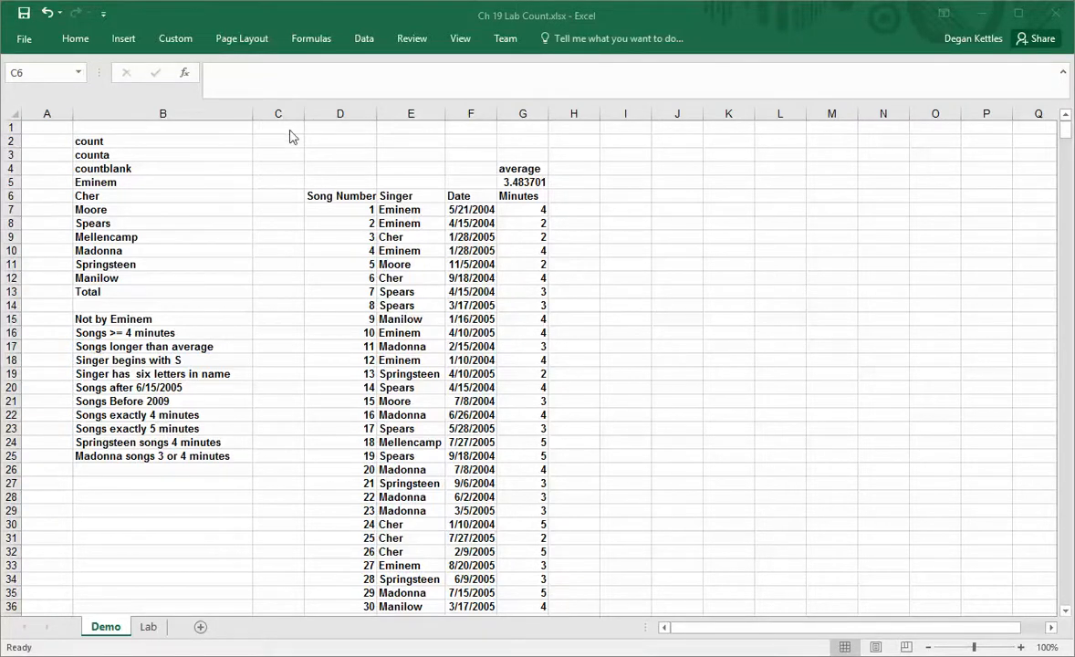
Start a formula in C1, then abandon it with Escape.
left_click(278, 128)
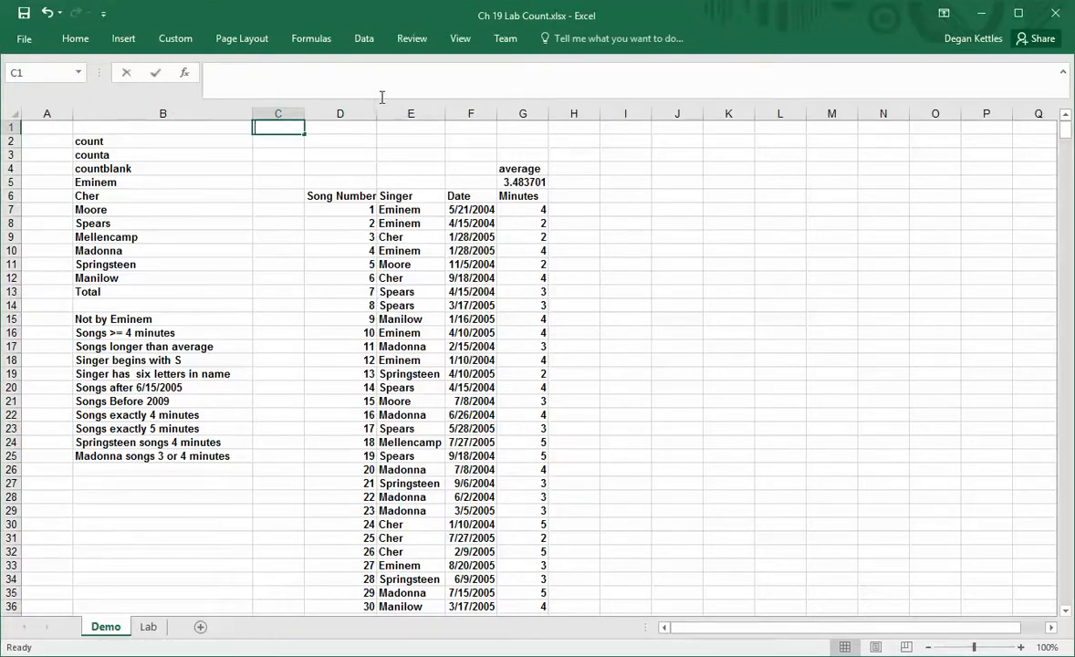
type("=")
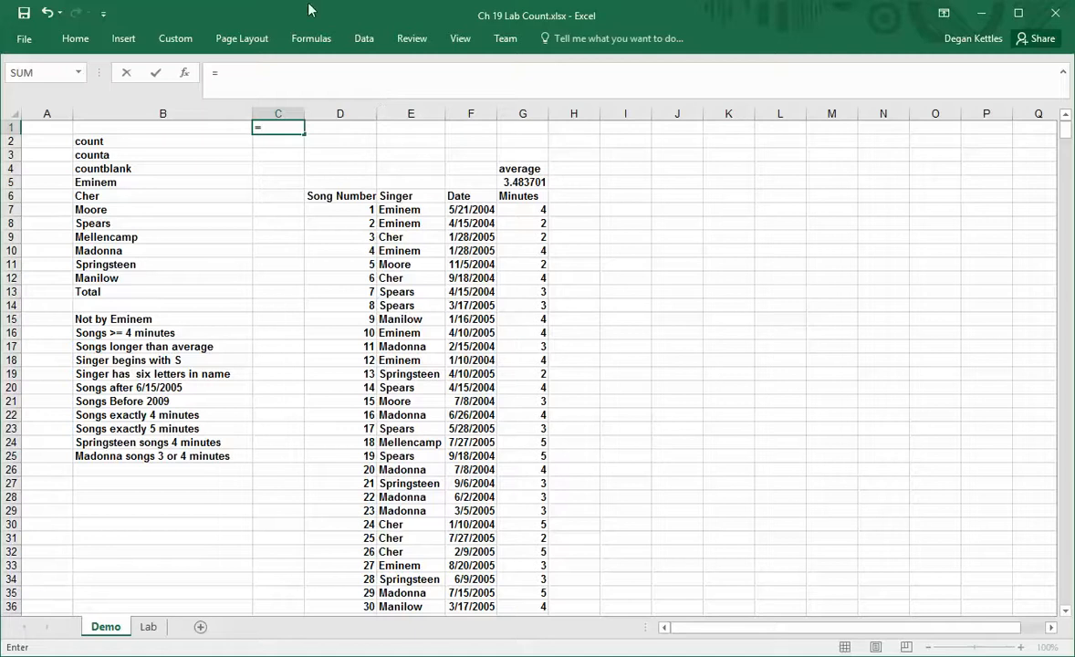
mouse_move(445, 58)
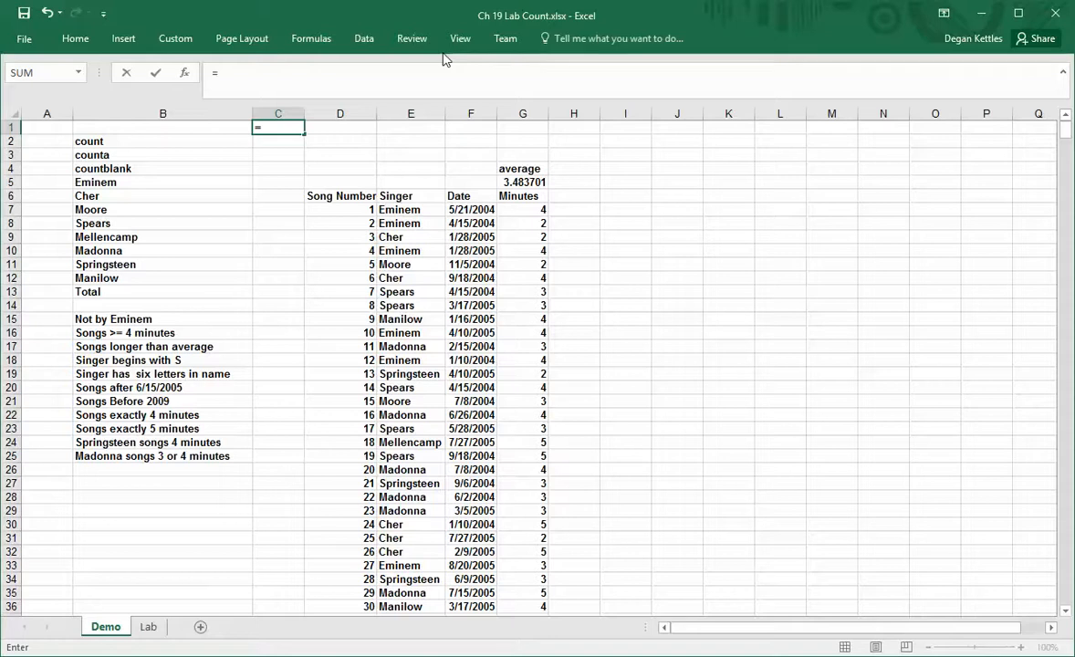
type("b")
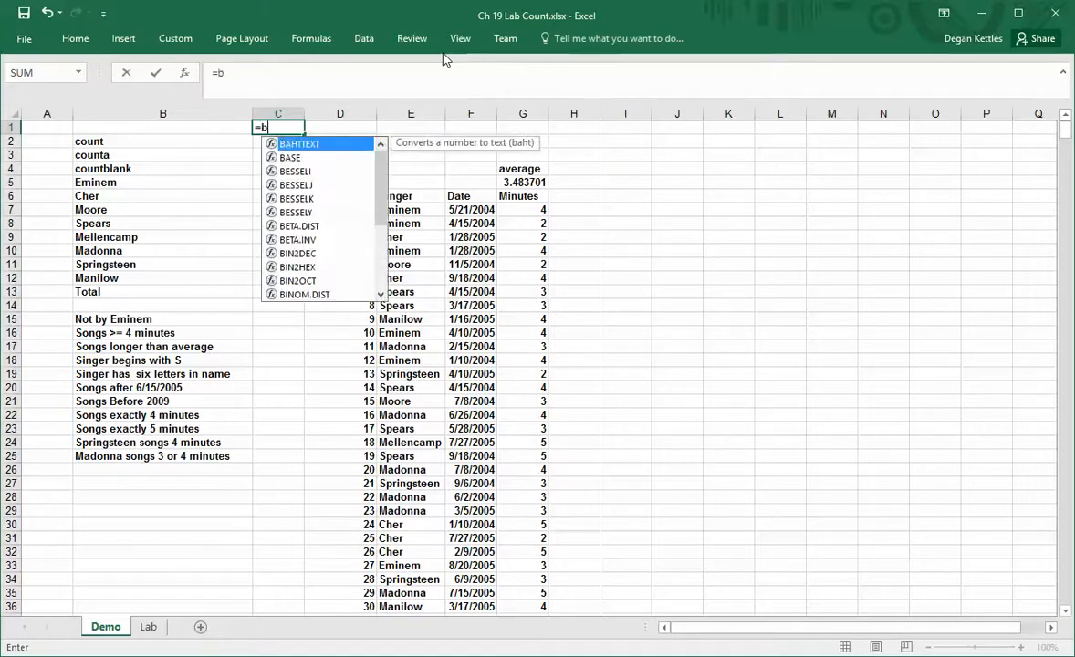
type("c")
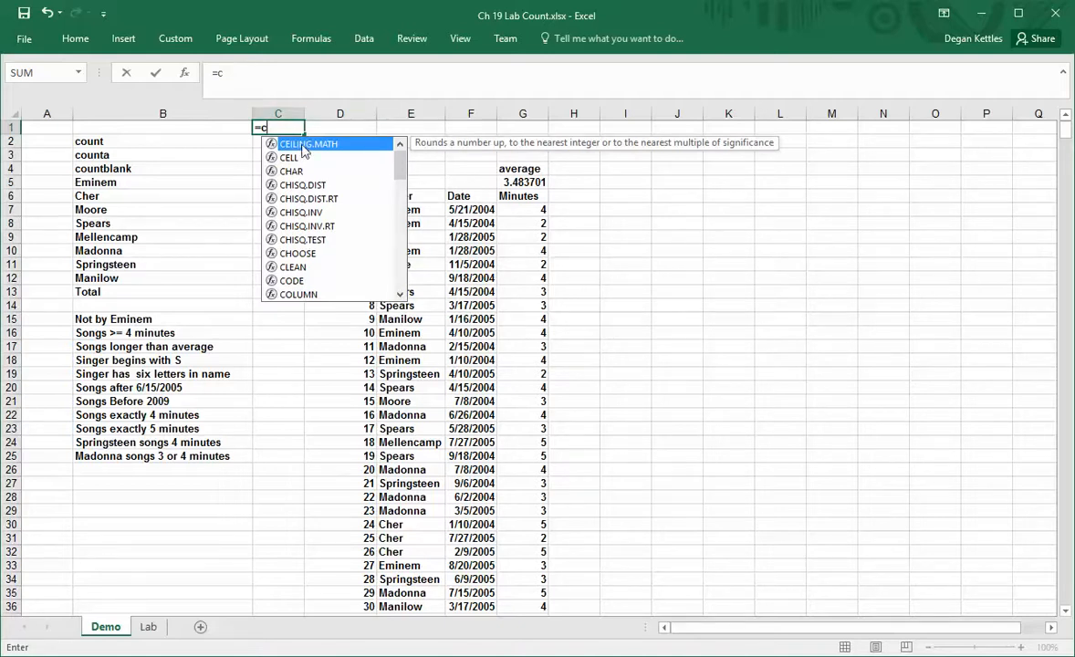
key("Escape")
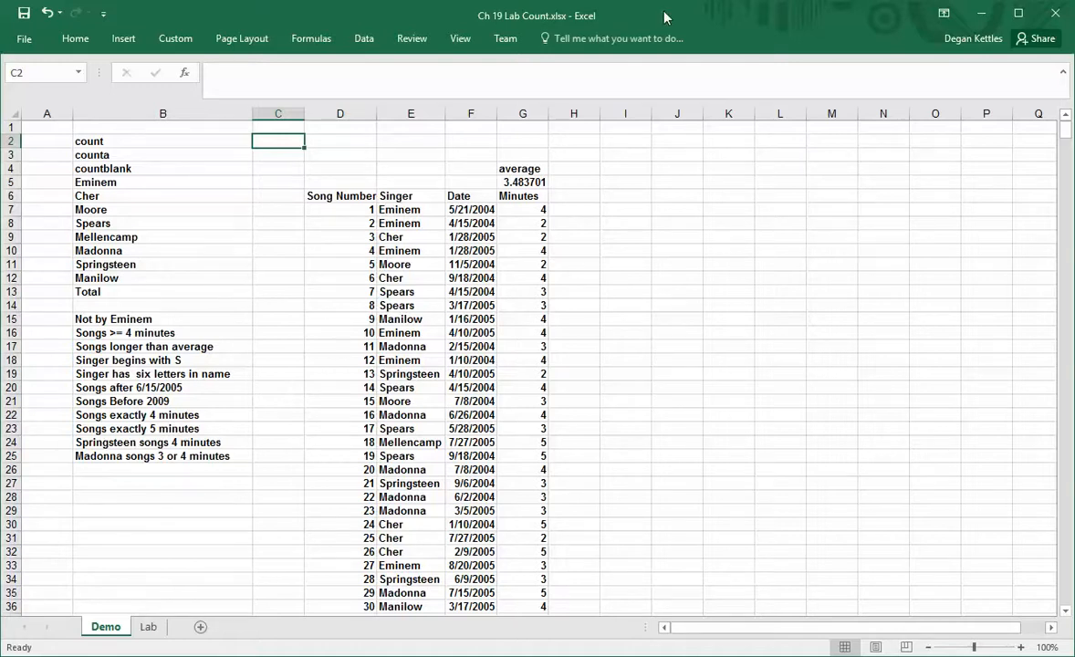
Begin typing =count in C2 beside the count label to see the COUNT functions.
type("=c")
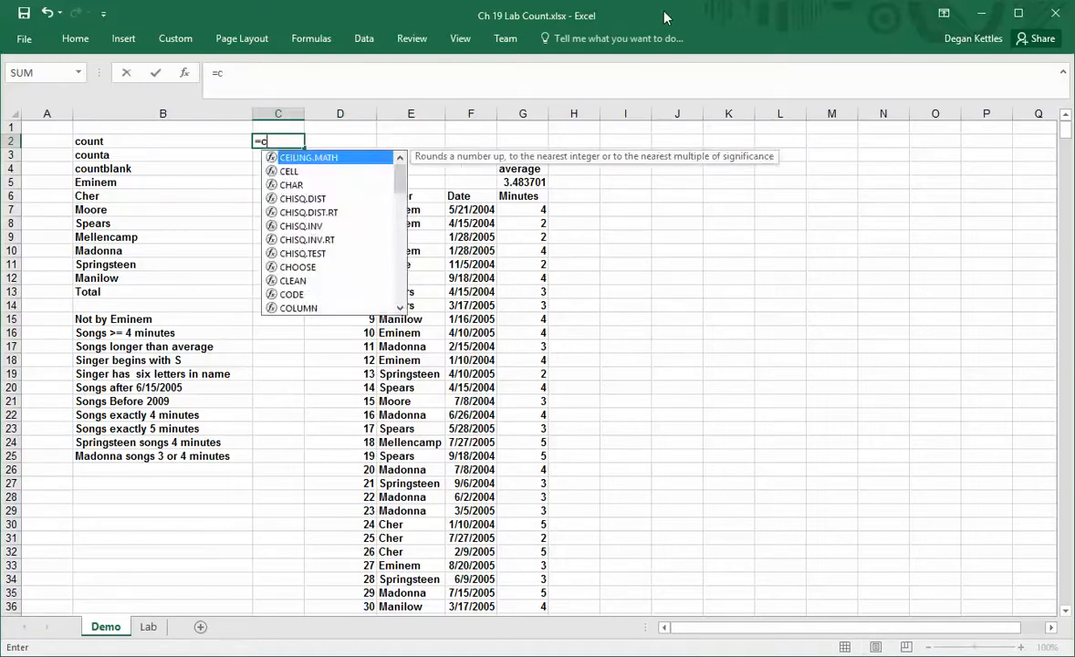
type("ount")
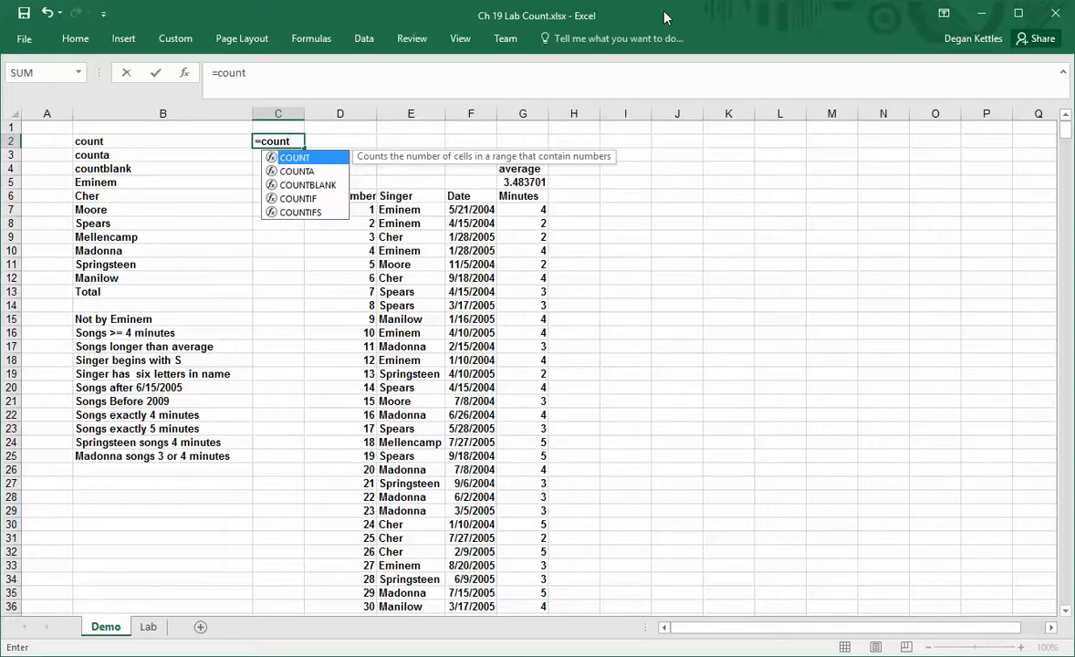
mouse_move(860, 321)
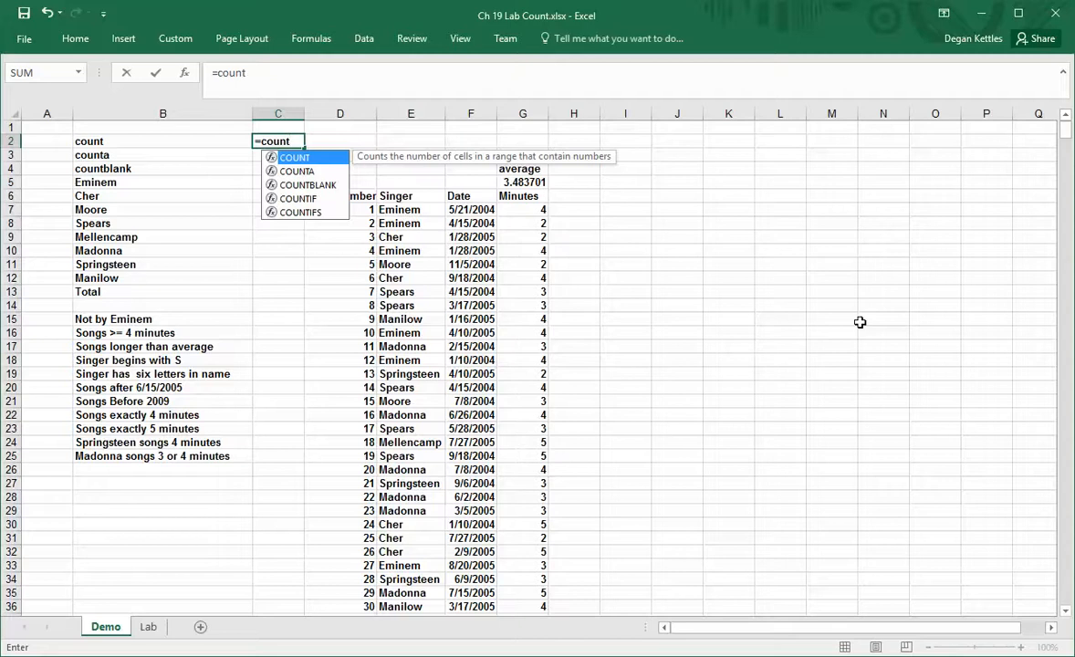
mouse_move(389, 159)
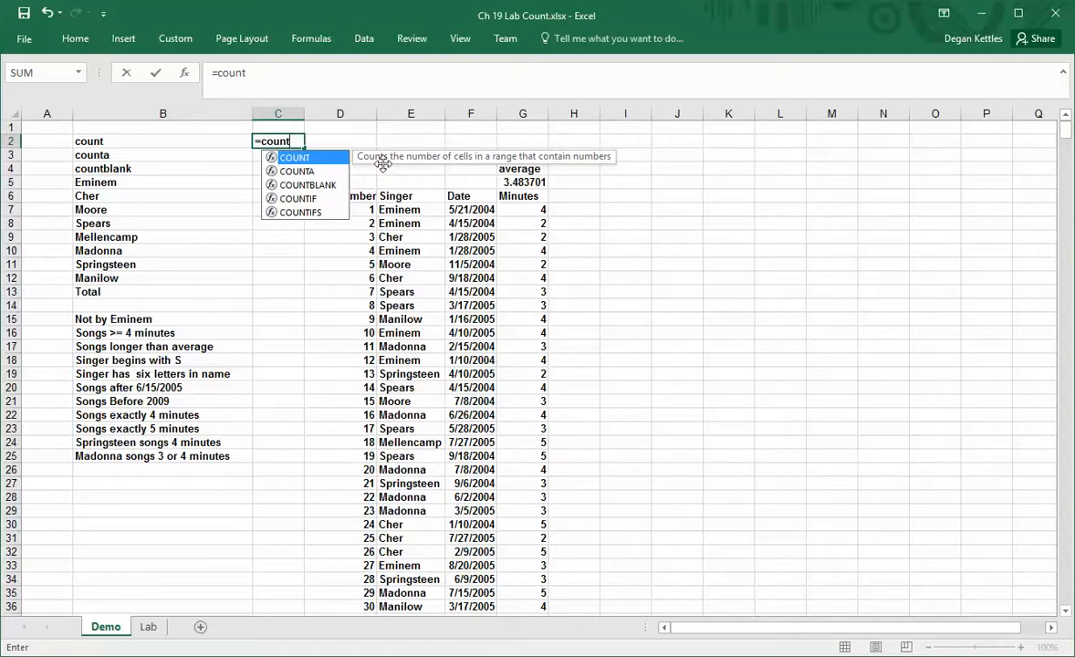
mouse_move(637, 171)
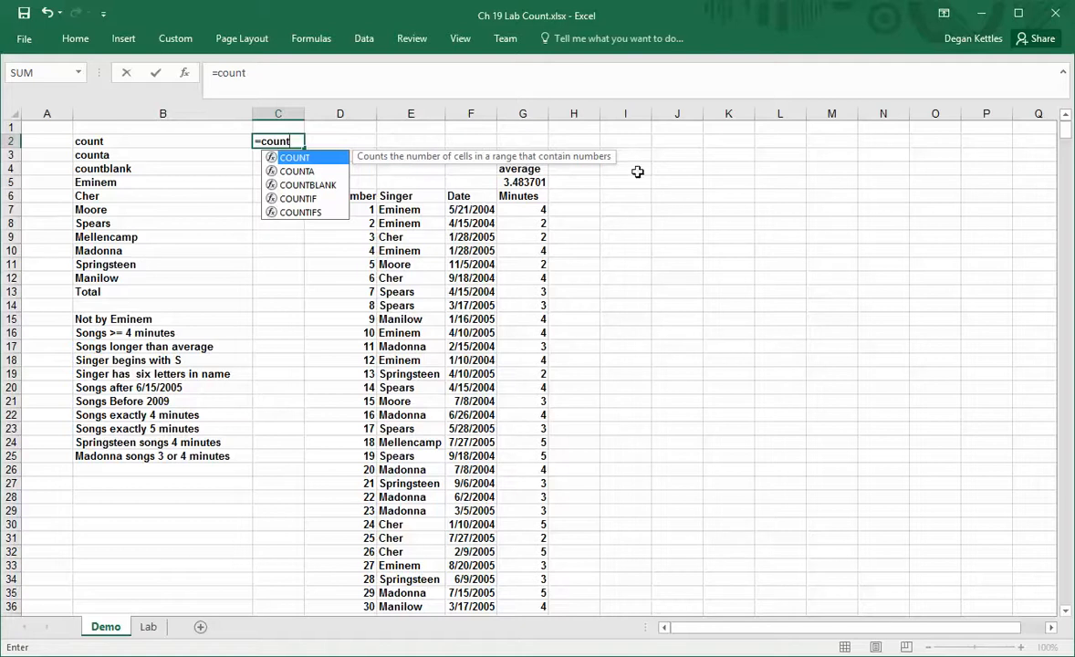
mouse_move(719, 193)
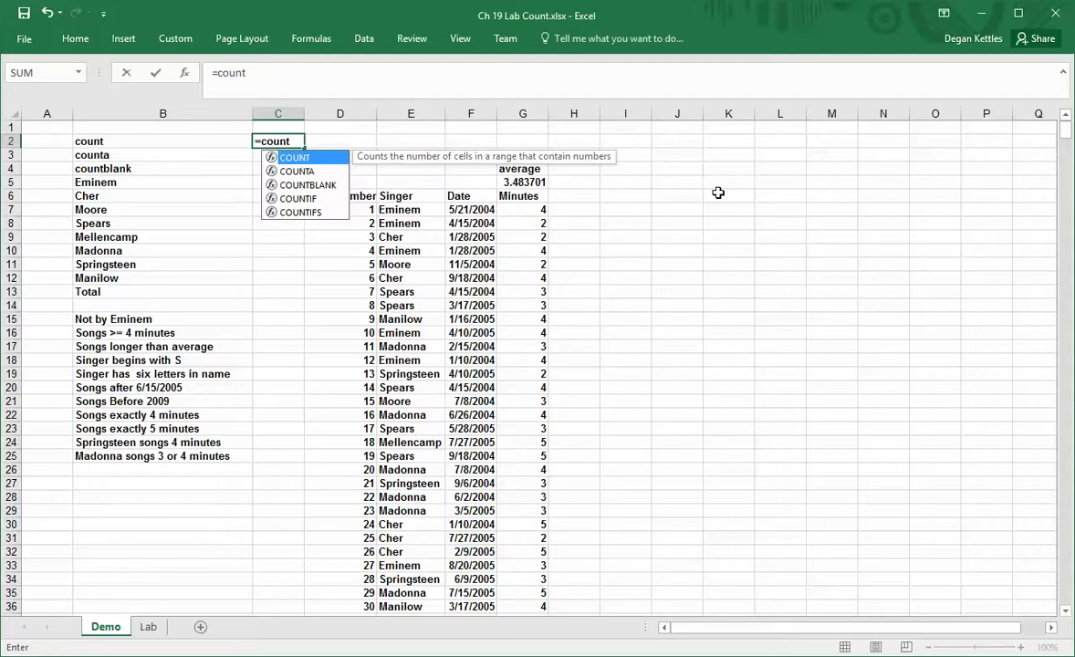
type("(")
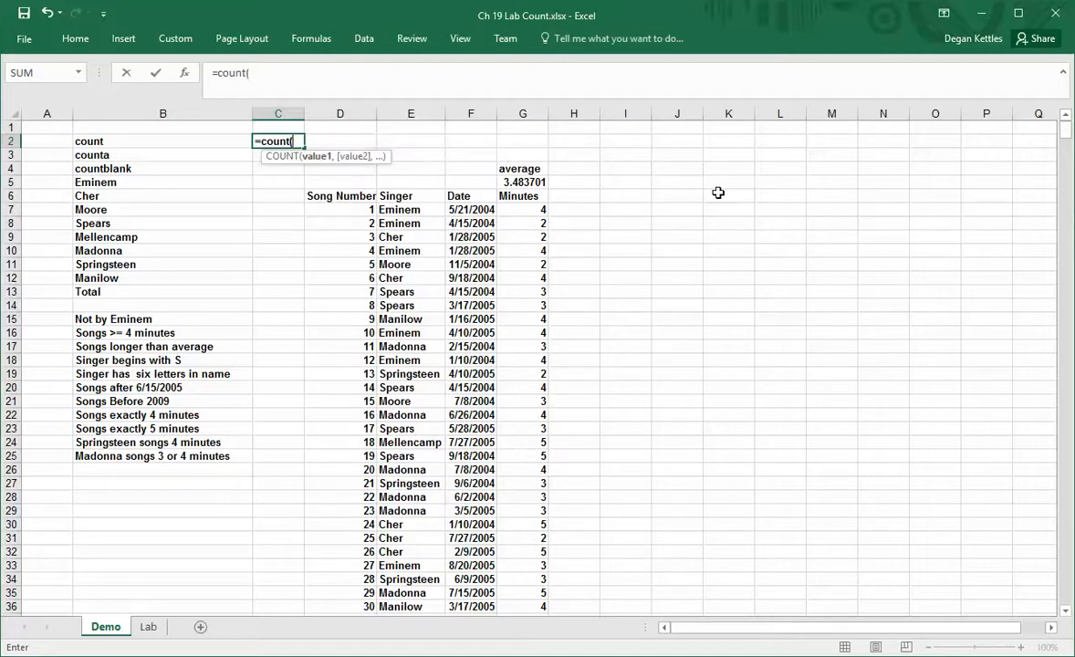
mouse_move(387, 150)
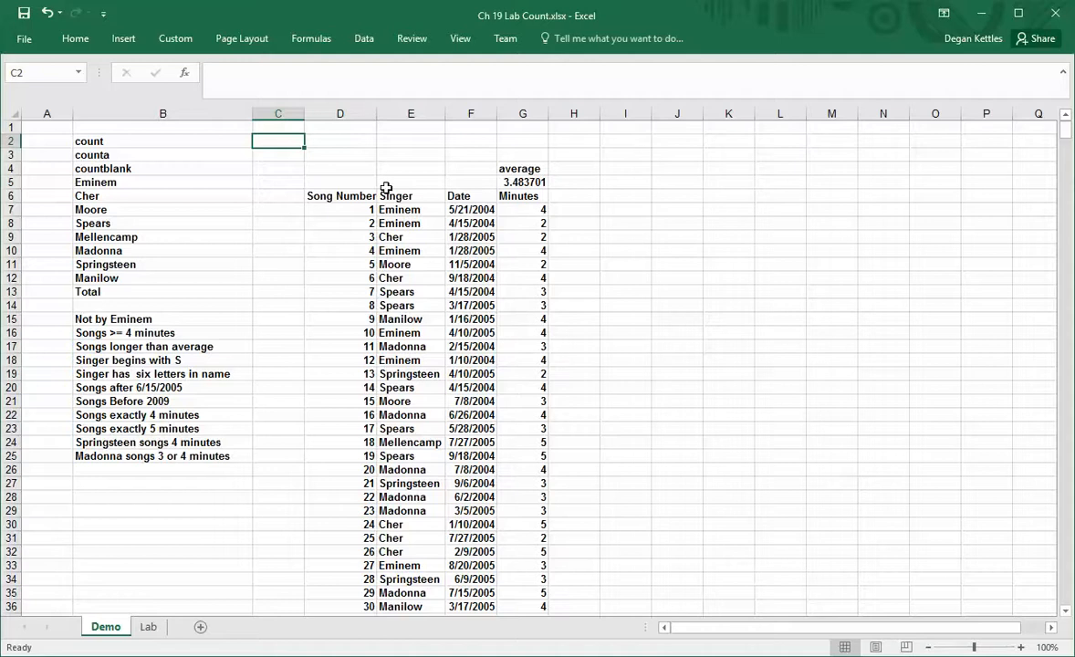
mouse_move(371, 190)
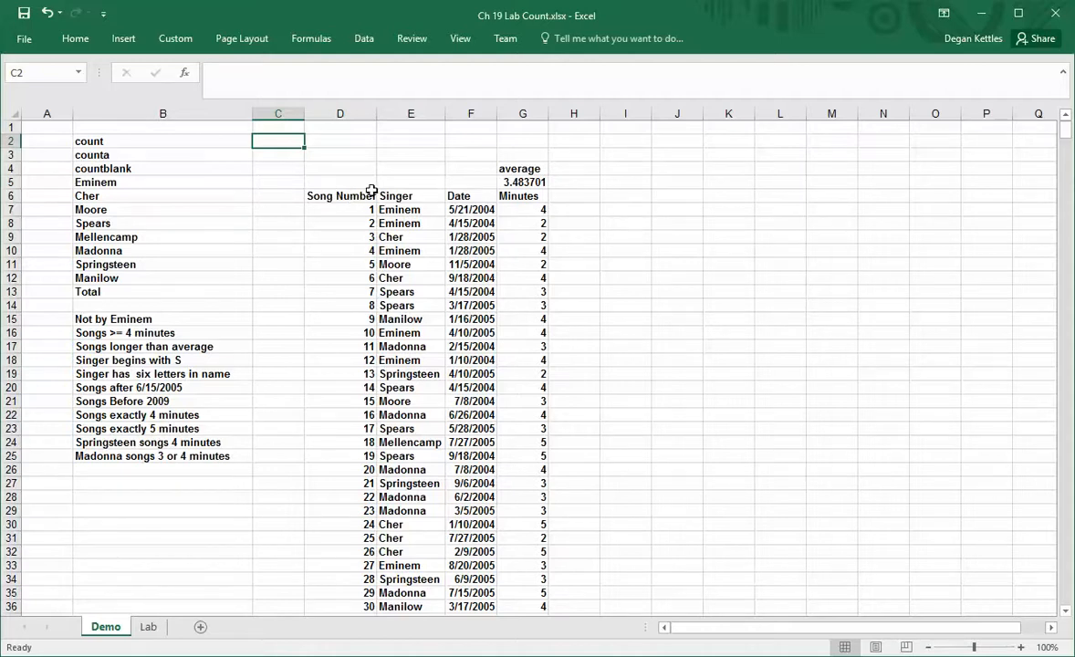
mouse_move(544, 376)
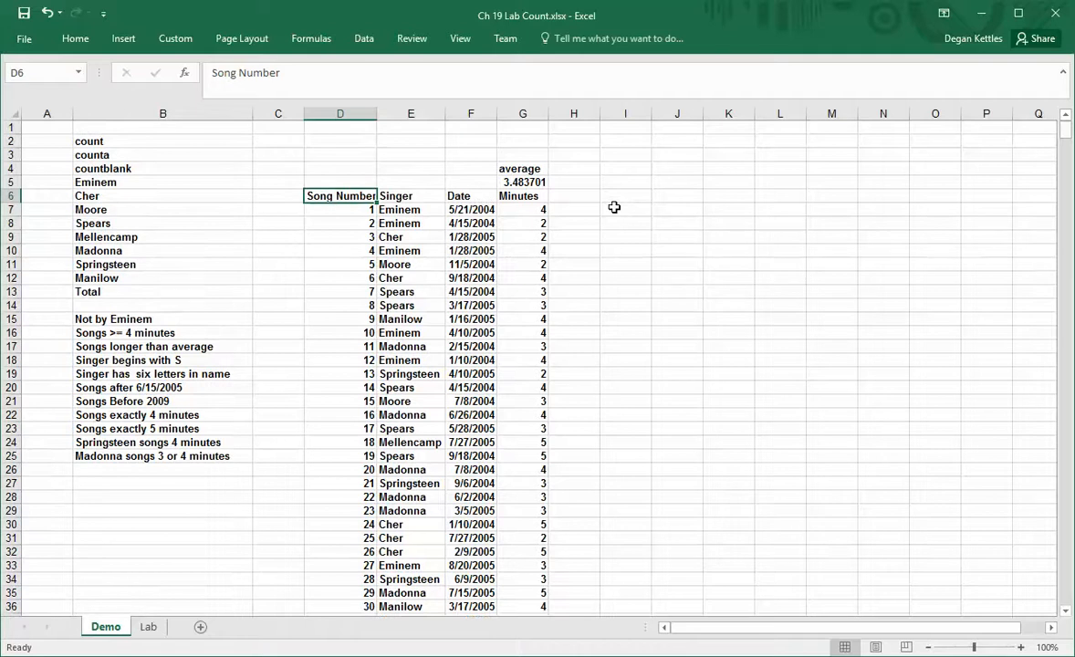
left_click(409, 223)
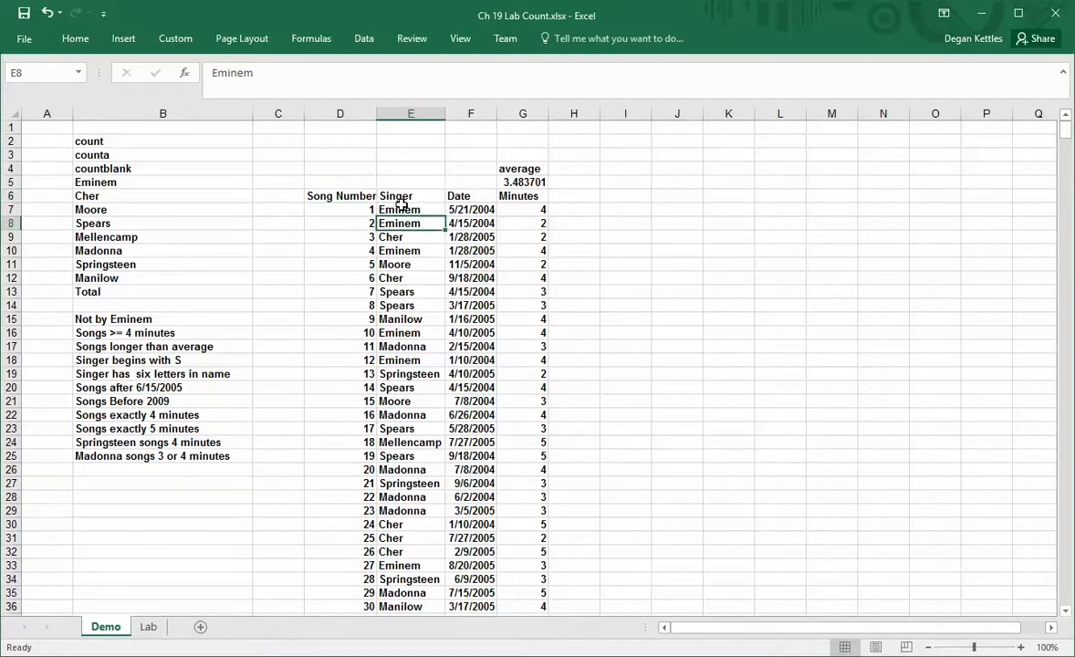
left_click(469, 195)
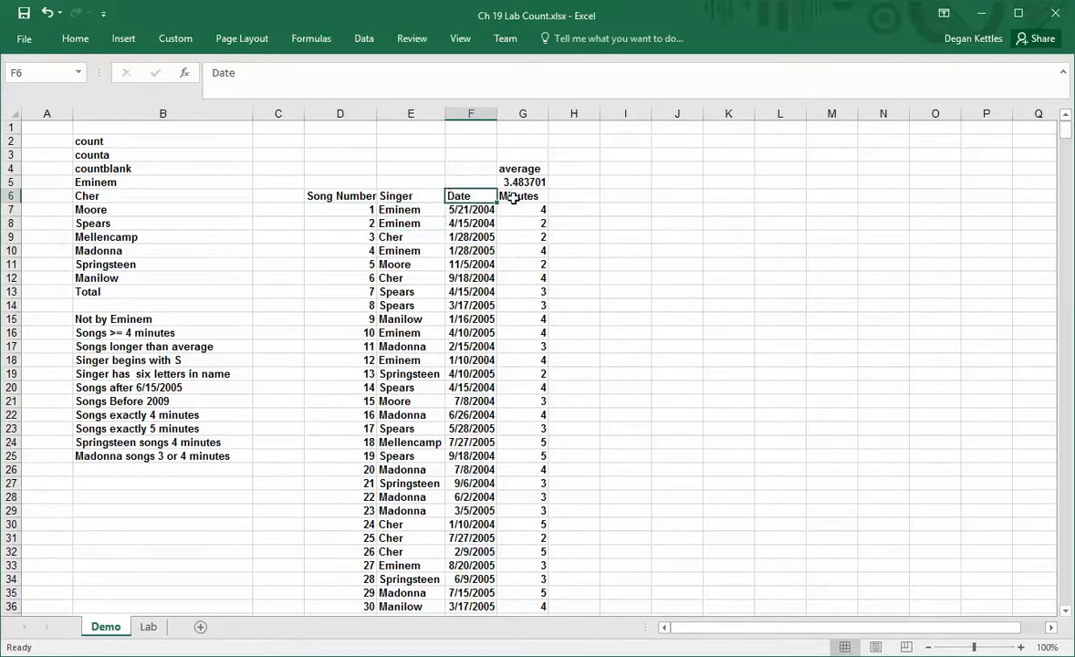
left_click(518, 195)
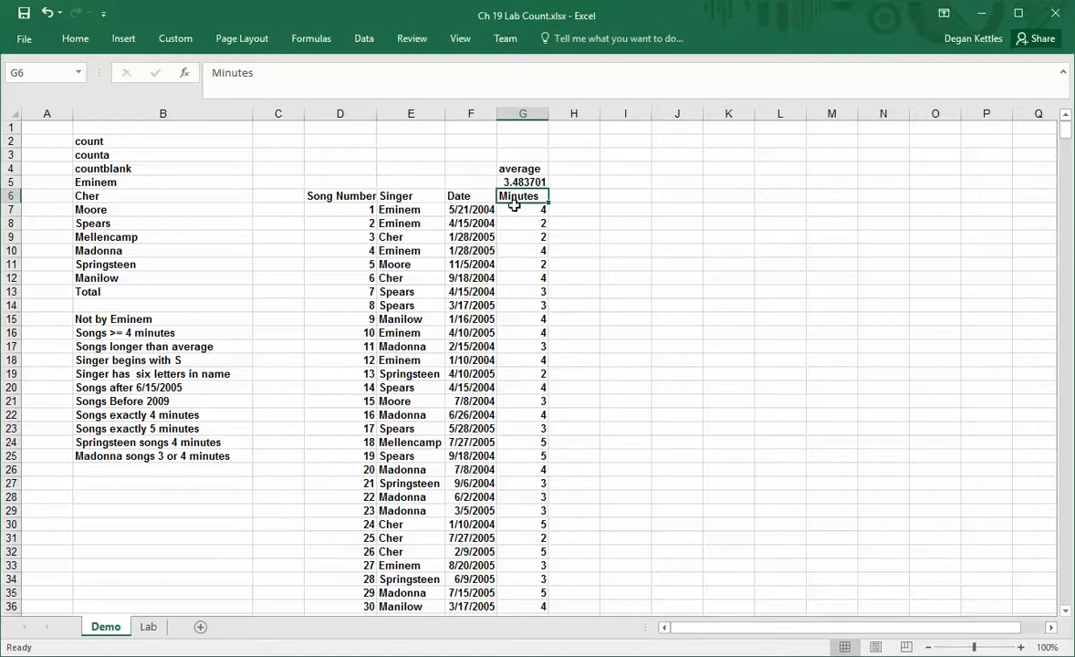
mouse_move(266, 142)
type("=")
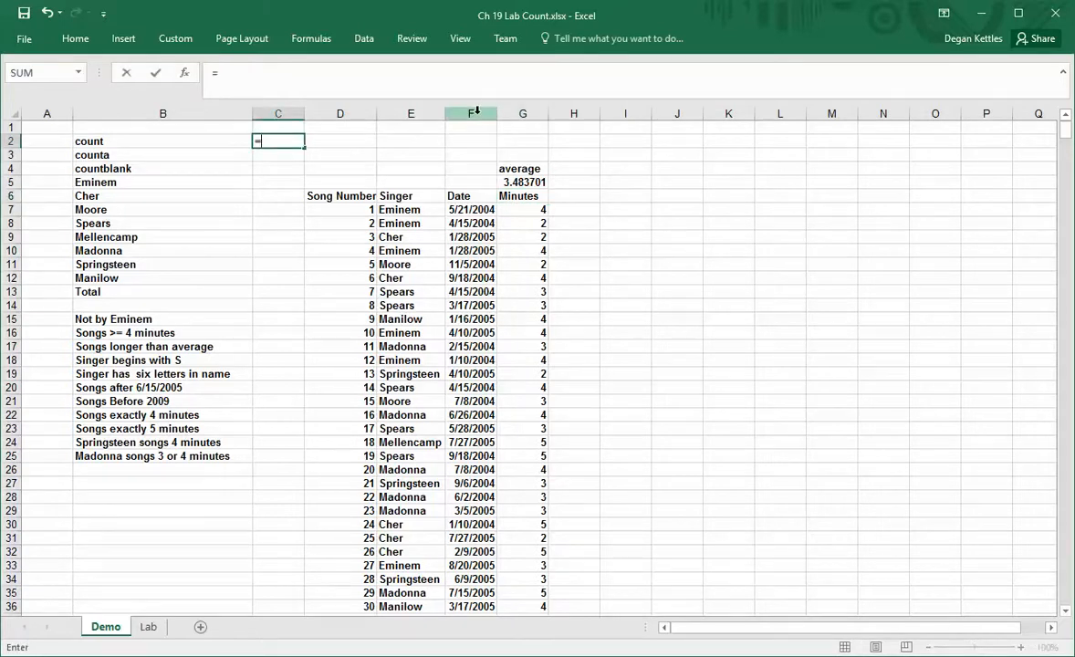
Enter a COUNT formula in C2 over the song-number cells, returning 3.
type("count")
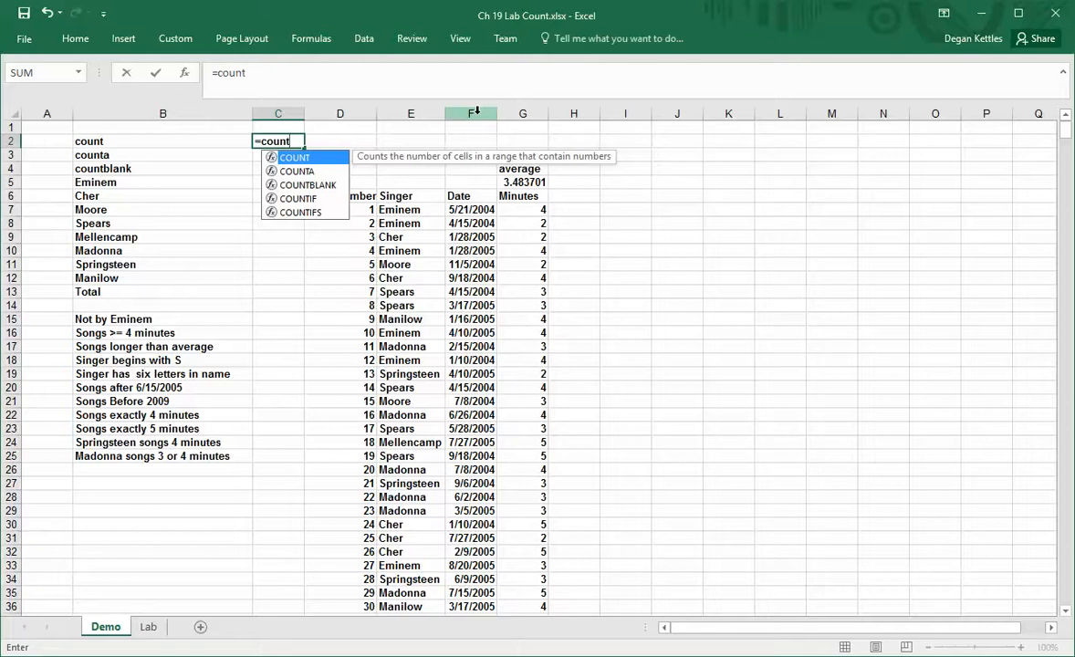
type("(D7:D9")
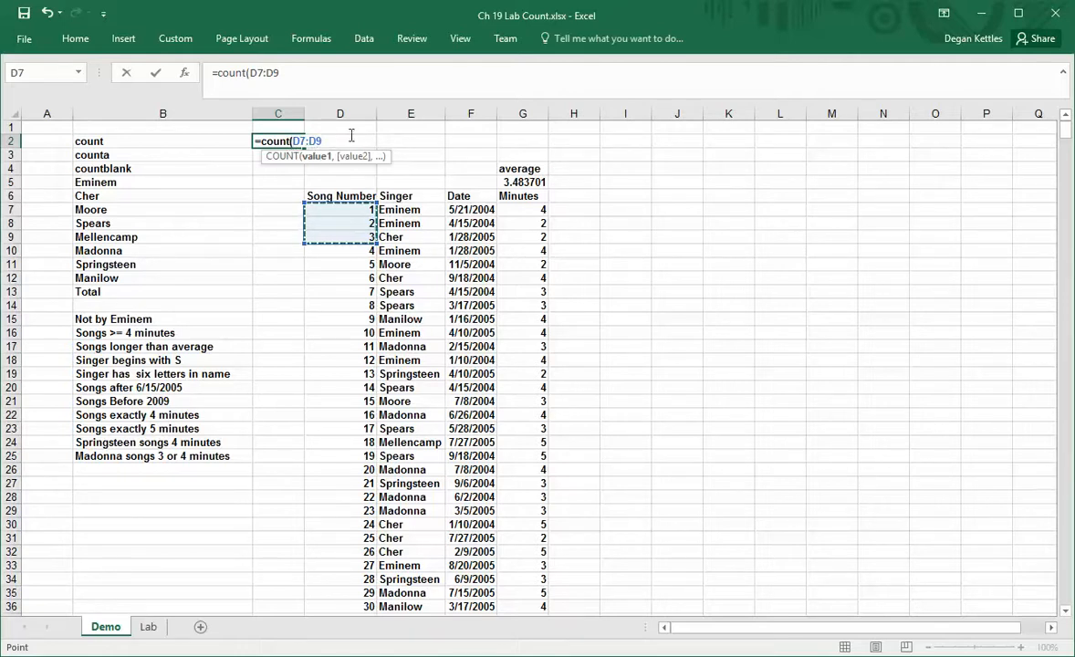
mouse_move(352, 209)
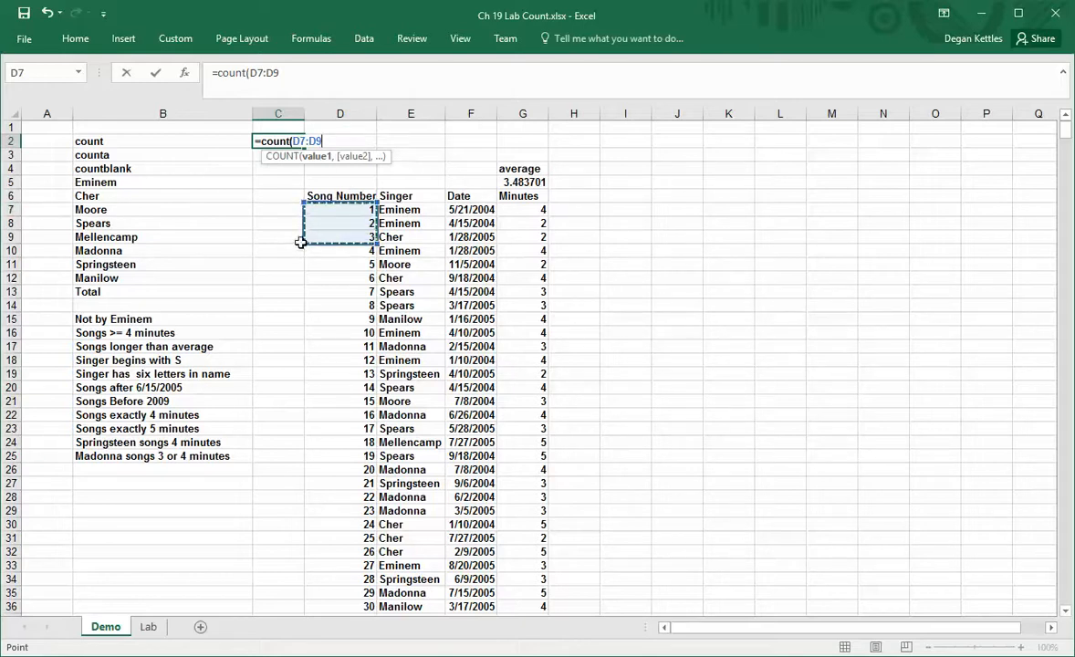
mouse_move(398, 148)
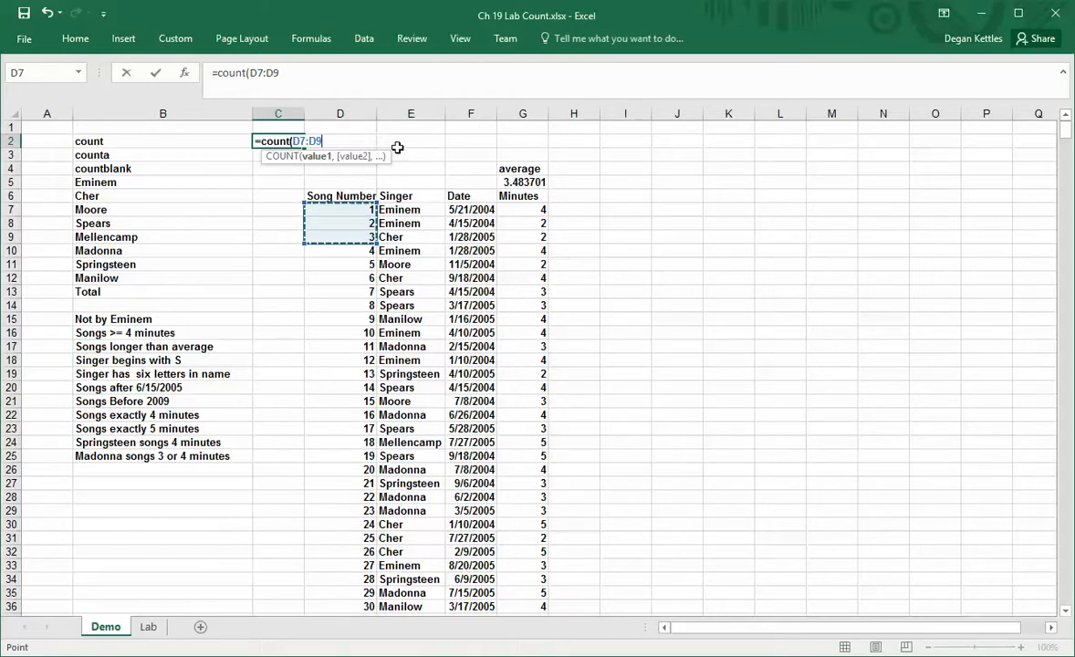
key("Enter")
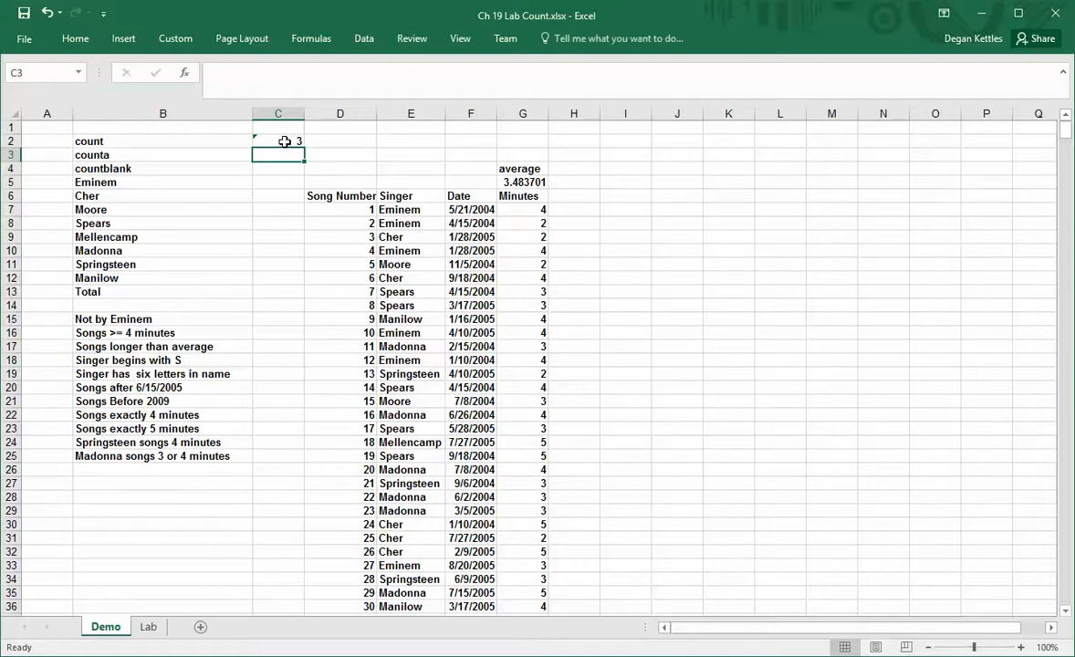
Edit the C2 COUNT formula to cover the range D5:D9.
left_click(277, 140)
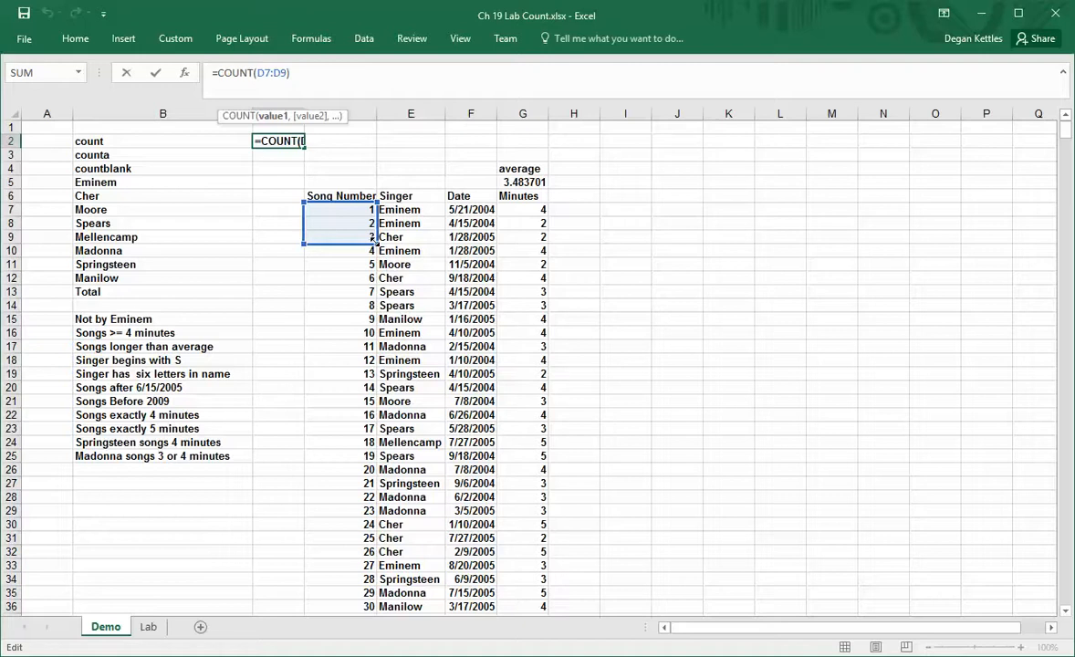
left_click_drag(345, 222, 442, 237)
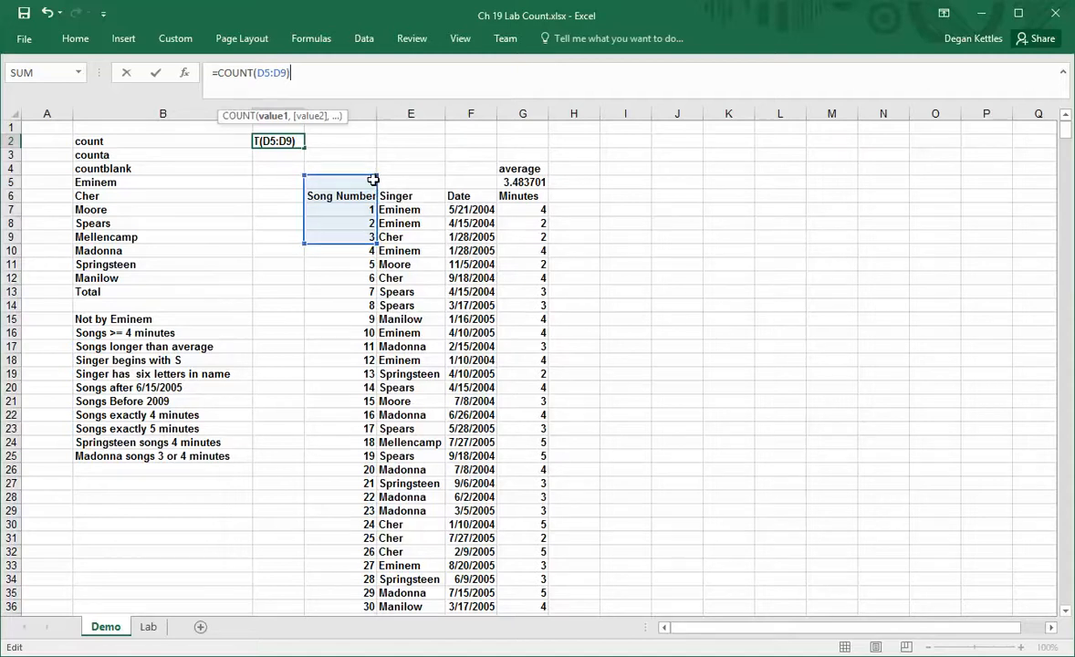
mouse_move(478, 146)
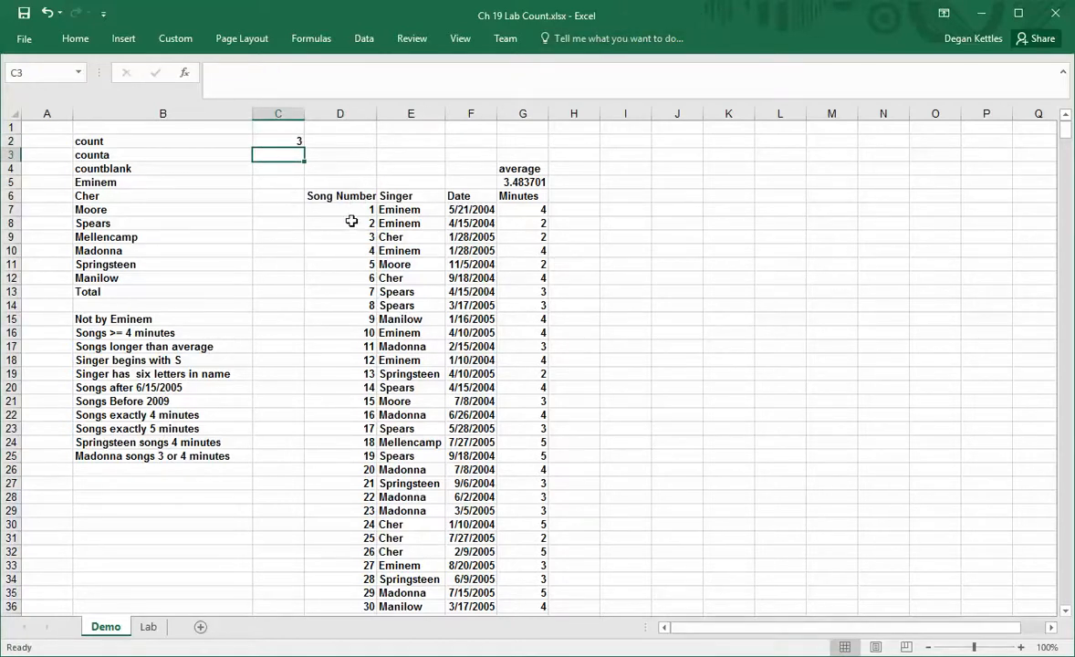
mouse_move(346, 237)
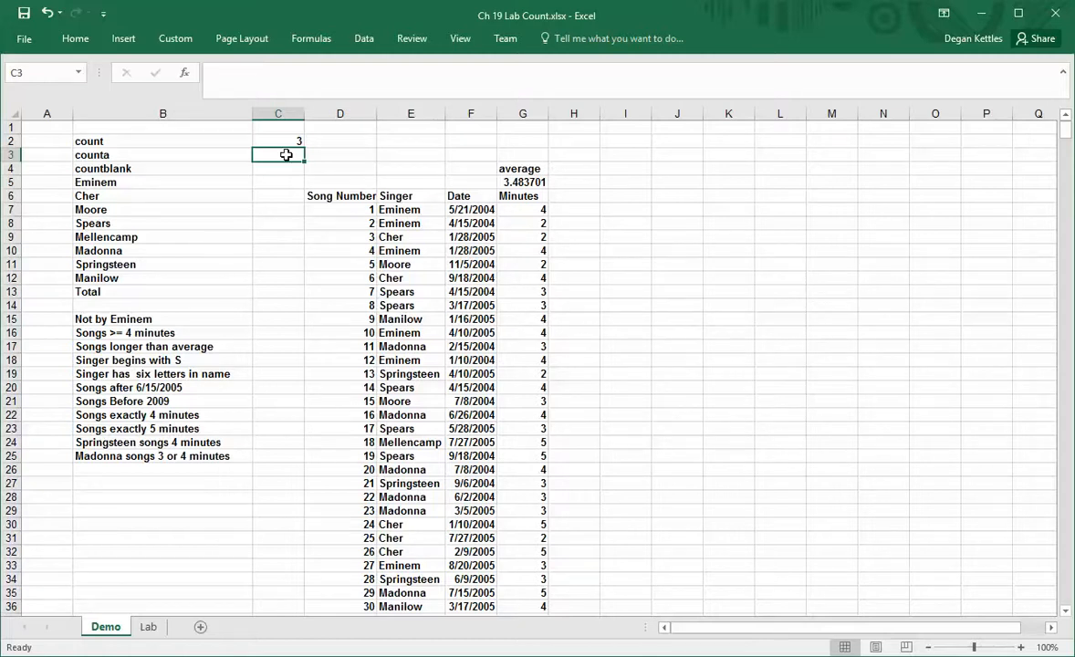
Enter =COUNTA(D6:D9) in C3 returning 4, then check it and leave it unchanged.
type("=counta")
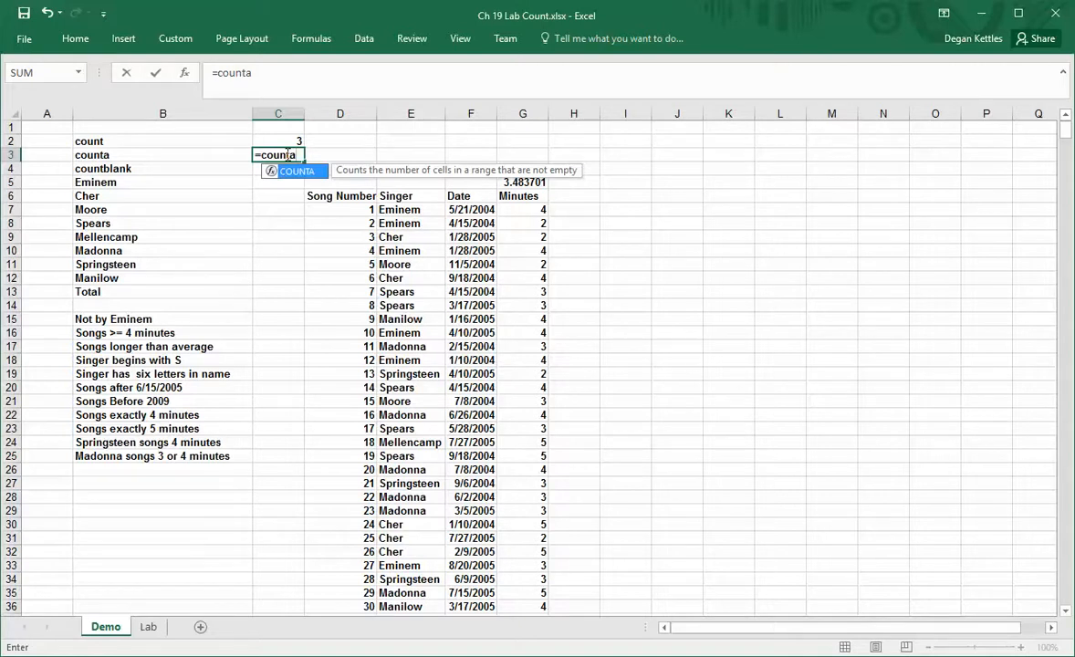
type("(D6:D9")
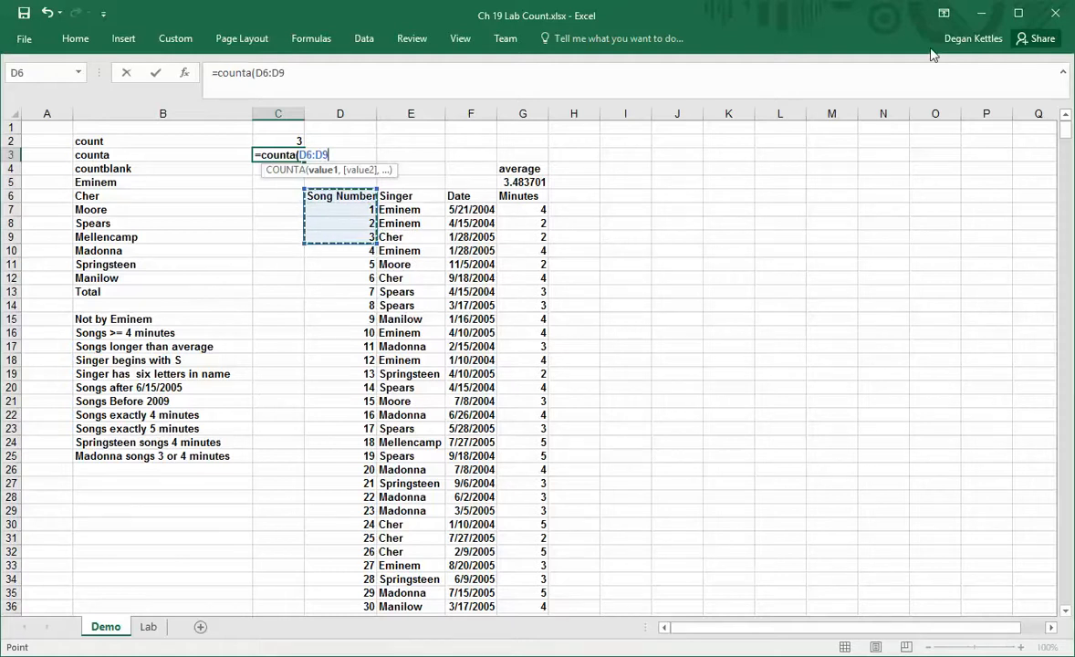
key("Enter")
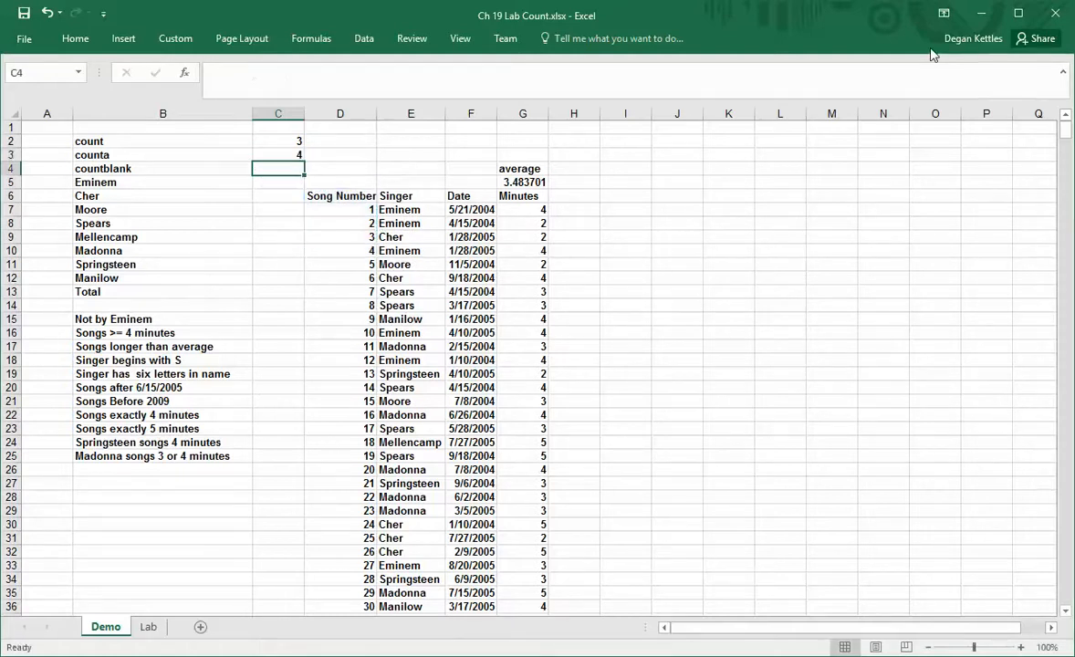
left_click(277, 153)
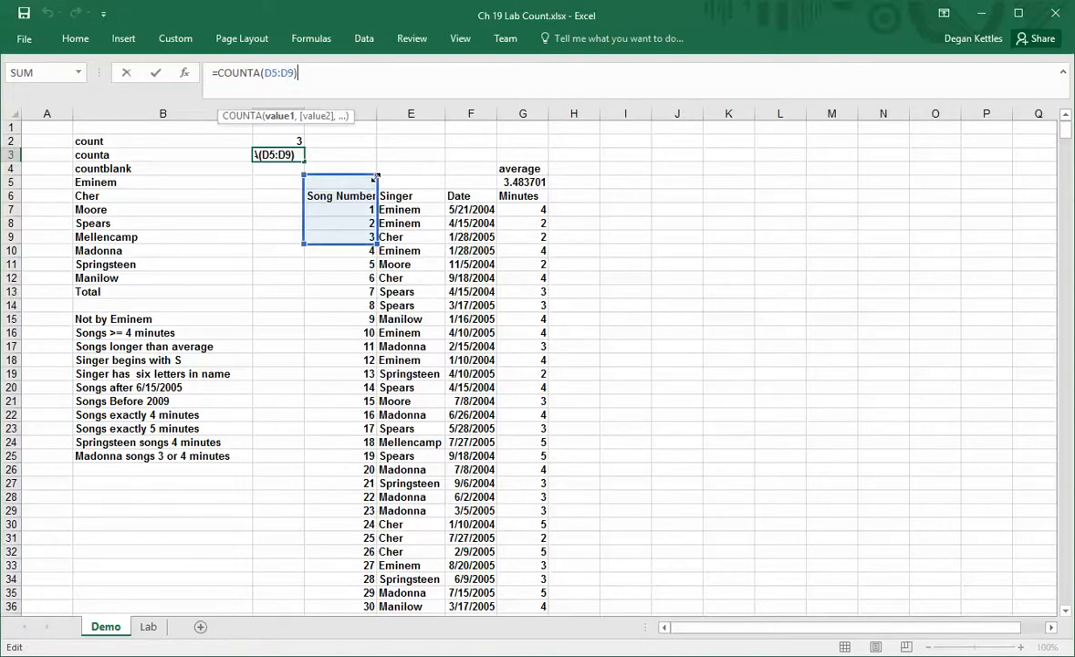
key("Enter")
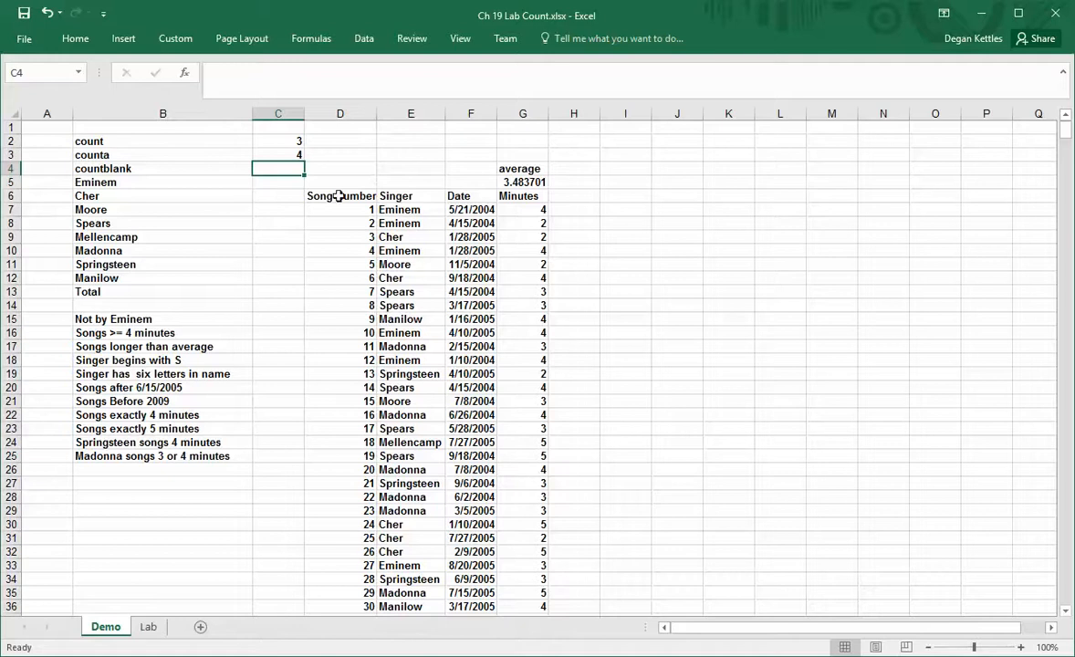
mouse_move(352, 226)
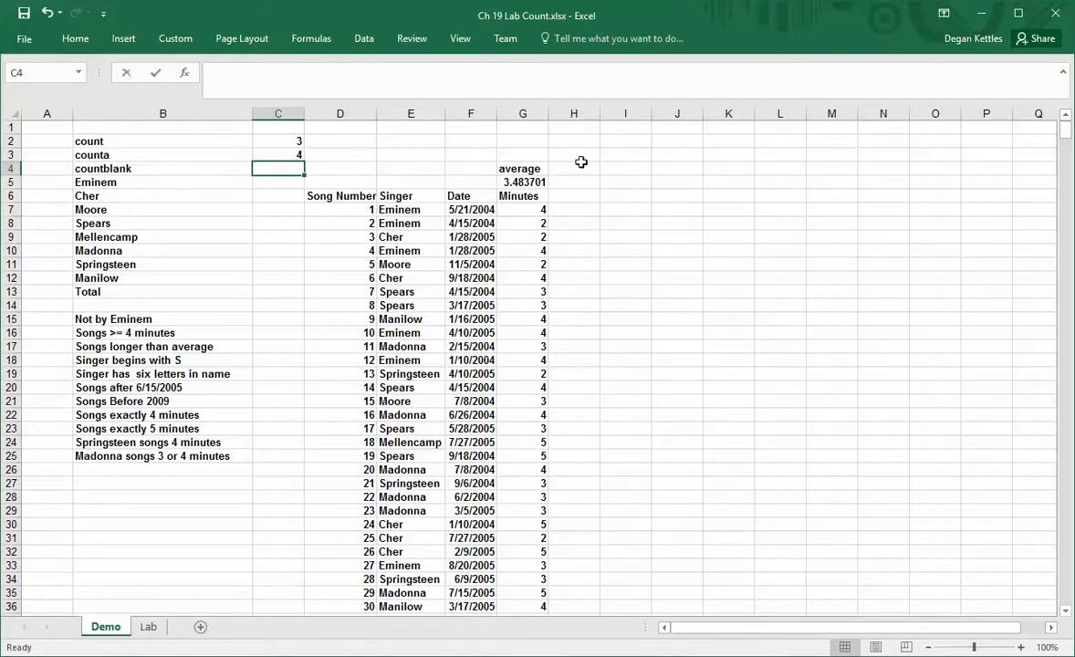
Enter =COUNTBLANK(D6:D9) in C4, then revise it to D5:D9.
type("=counta(")
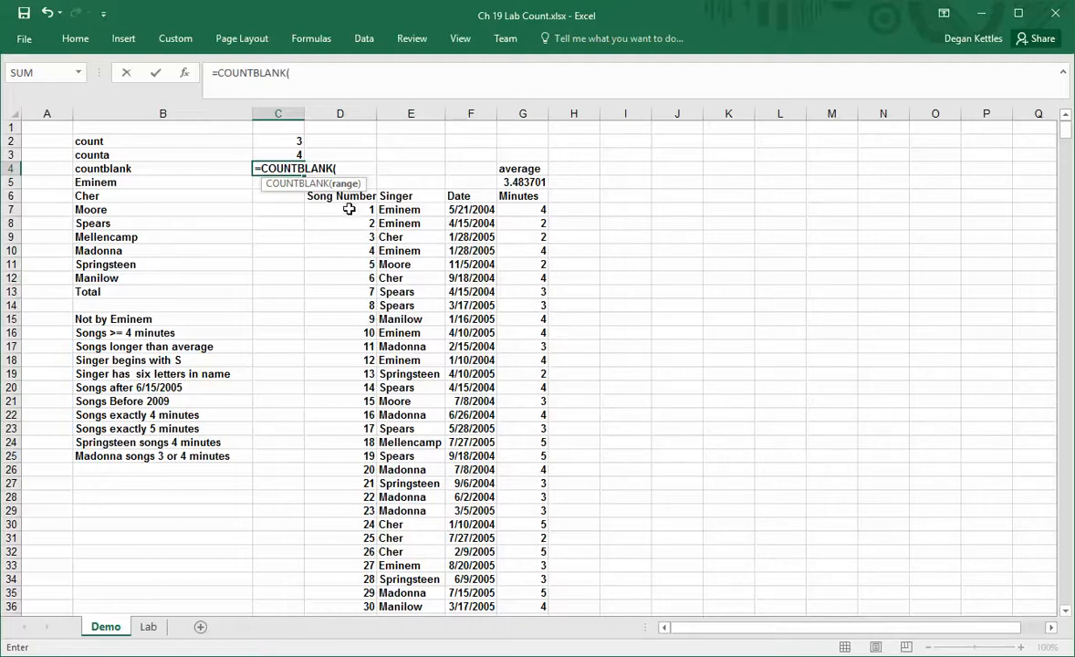
left_click_drag(339, 195, 340, 250)
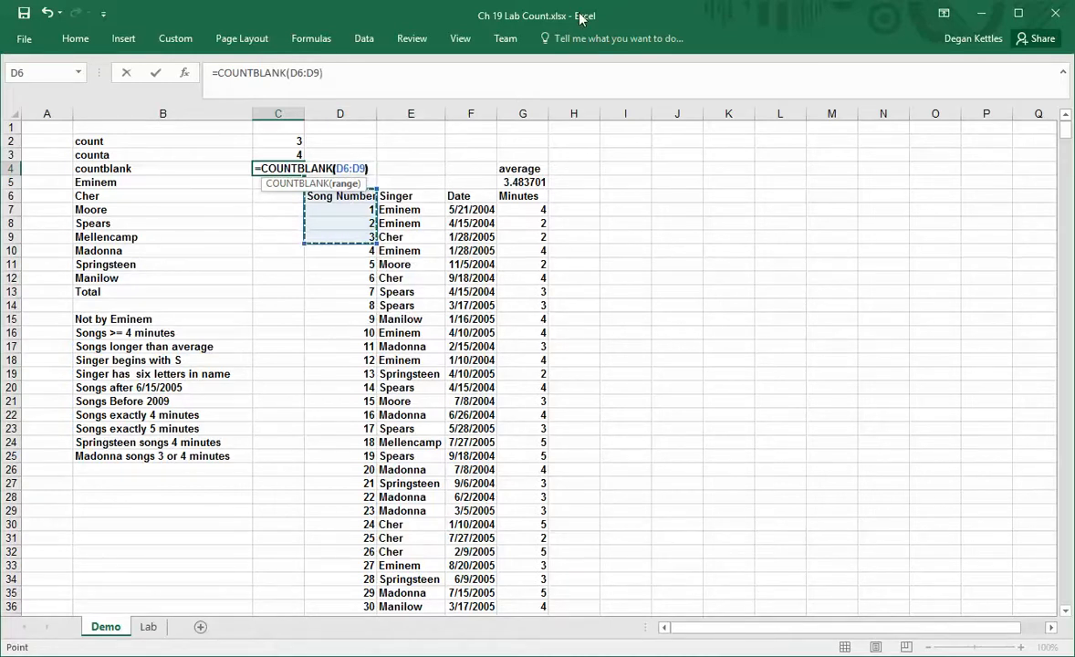
key("Enter")
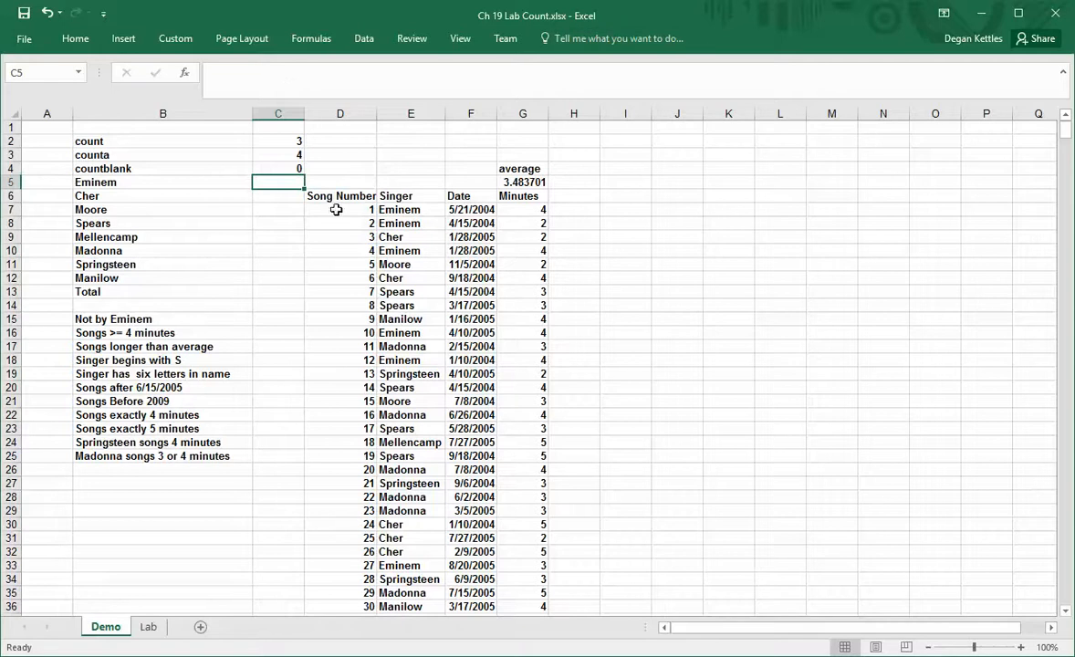
type("=COUNTBLANK(D6:D9")
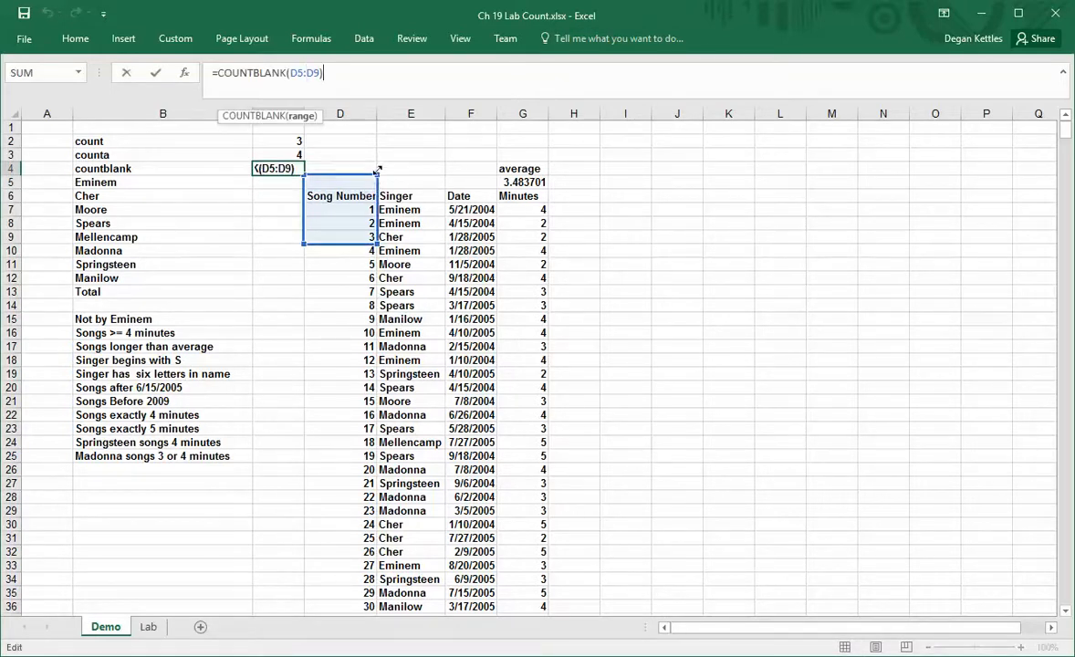
key("Enter")
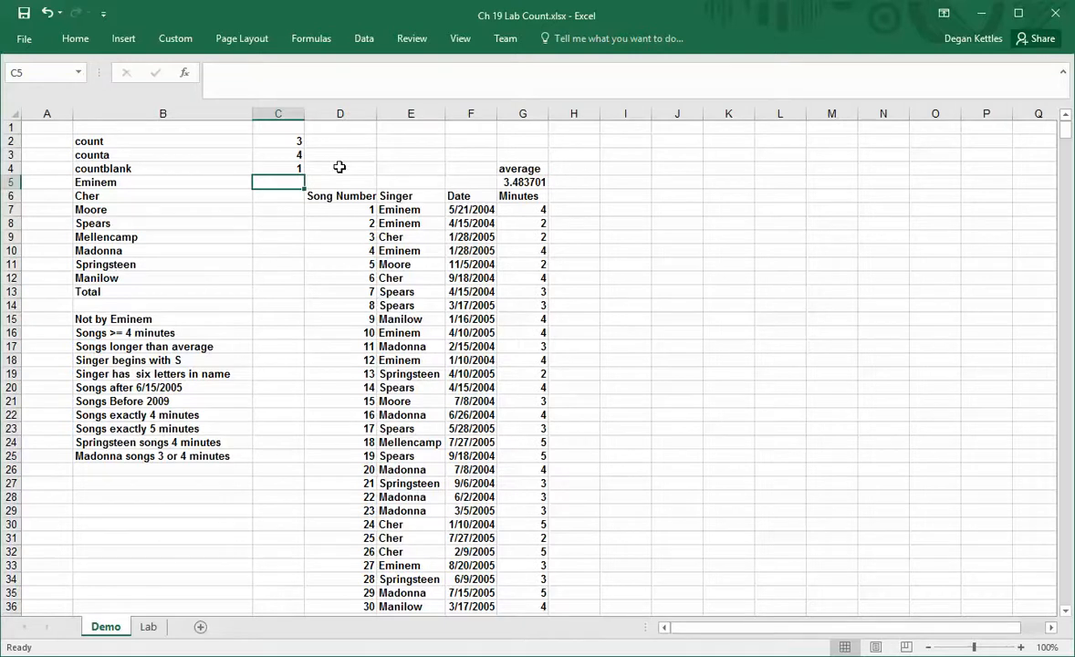
mouse_move(234, 140)
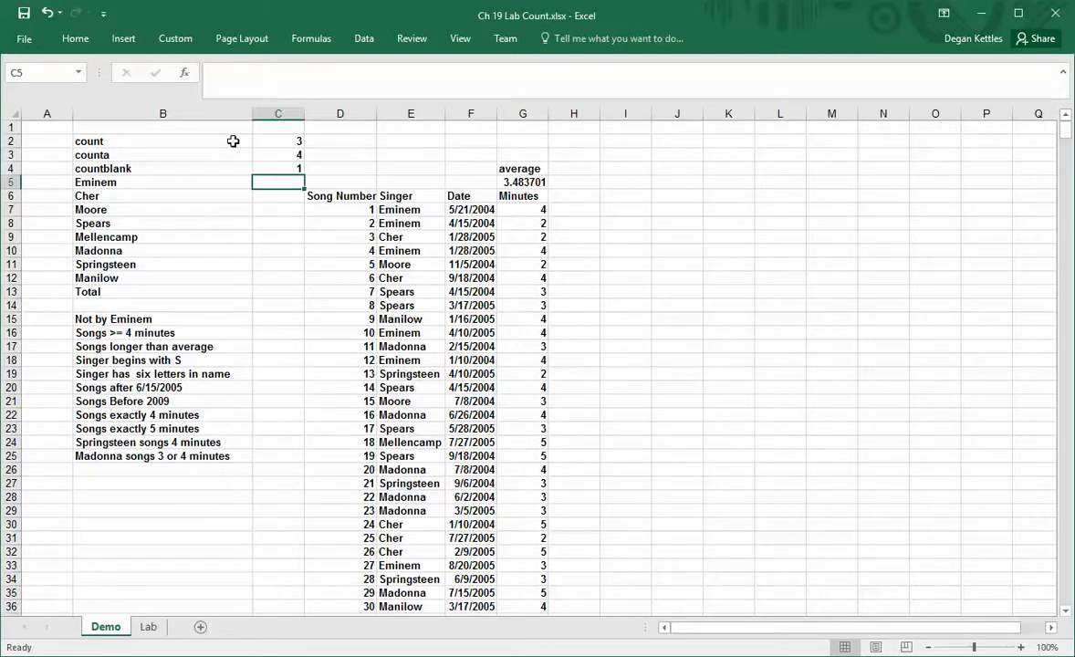
Revise the C4 COUNTBLANK range to A5:D33, returning 68.
left_click(278, 168)
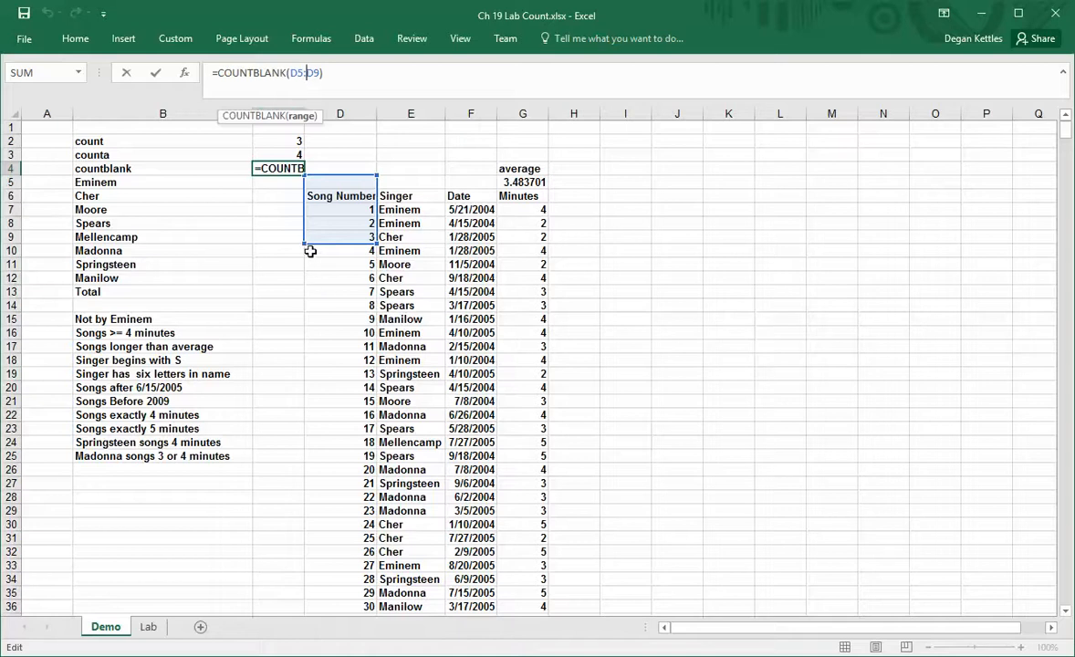
mouse_move(307, 243)
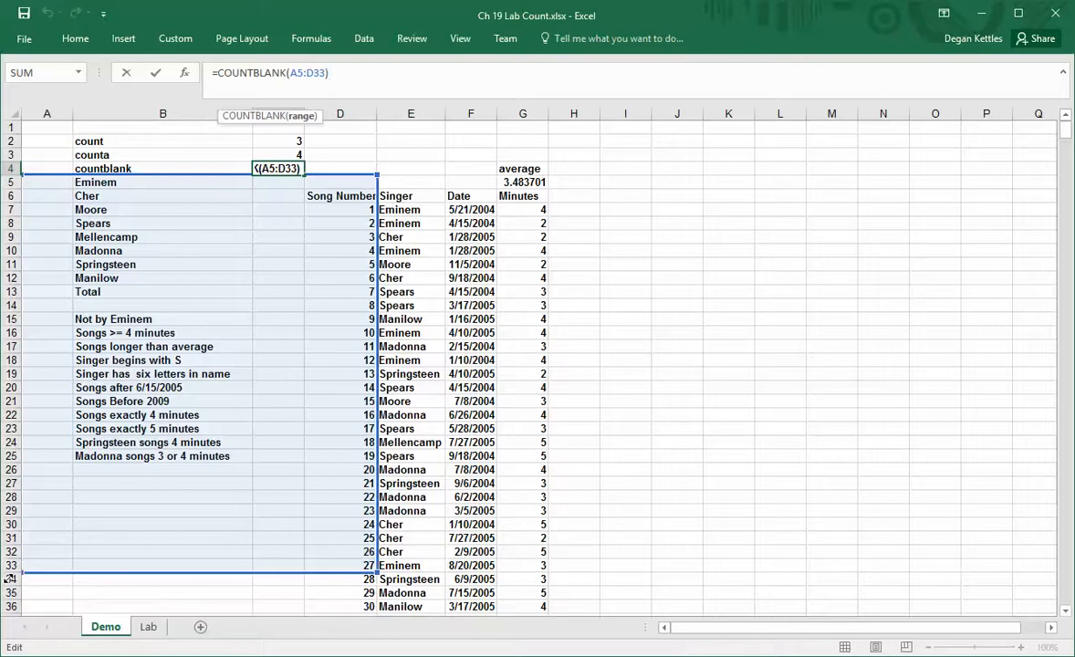
key("Enter")
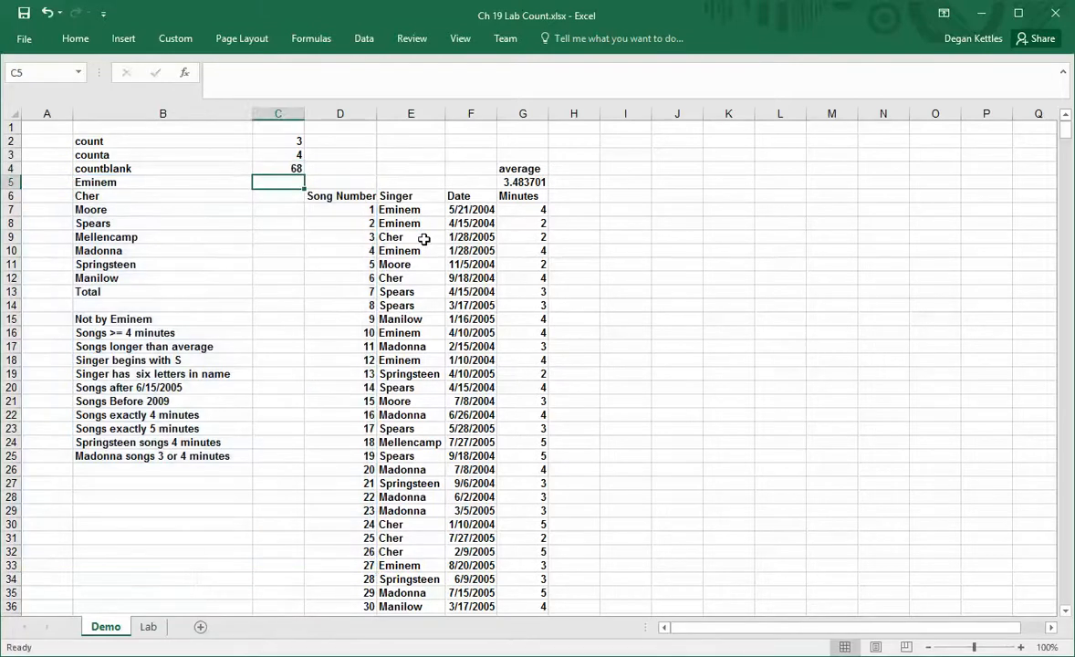
mouse_move(284, 172)
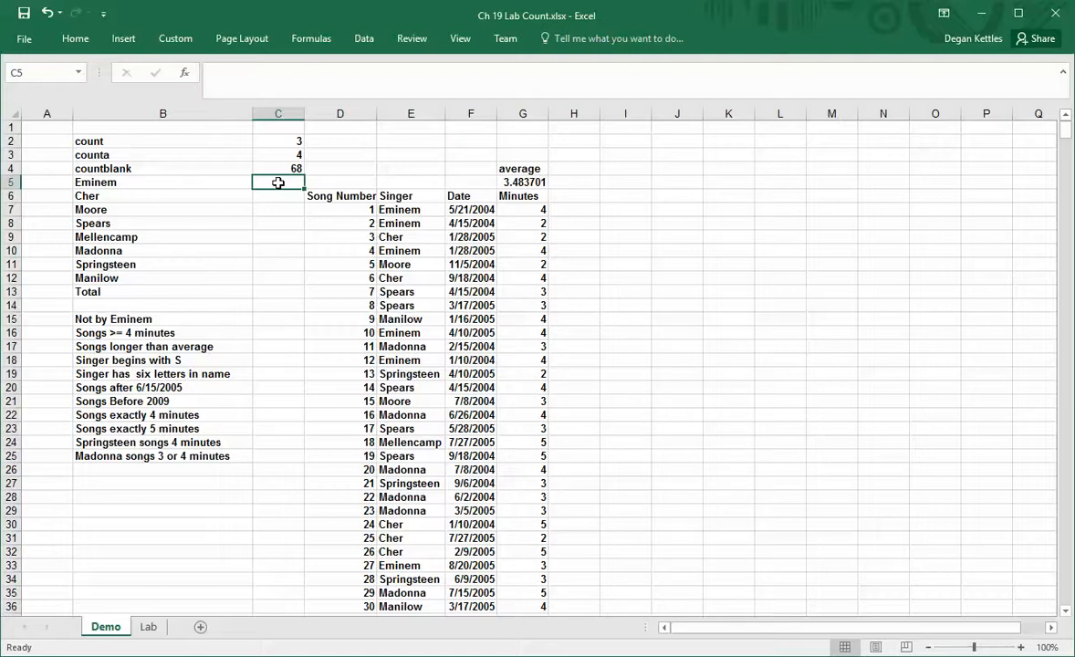
Begin =COUNTIF( in C5 with the Singer column E7:E957 as its range.
type("=")
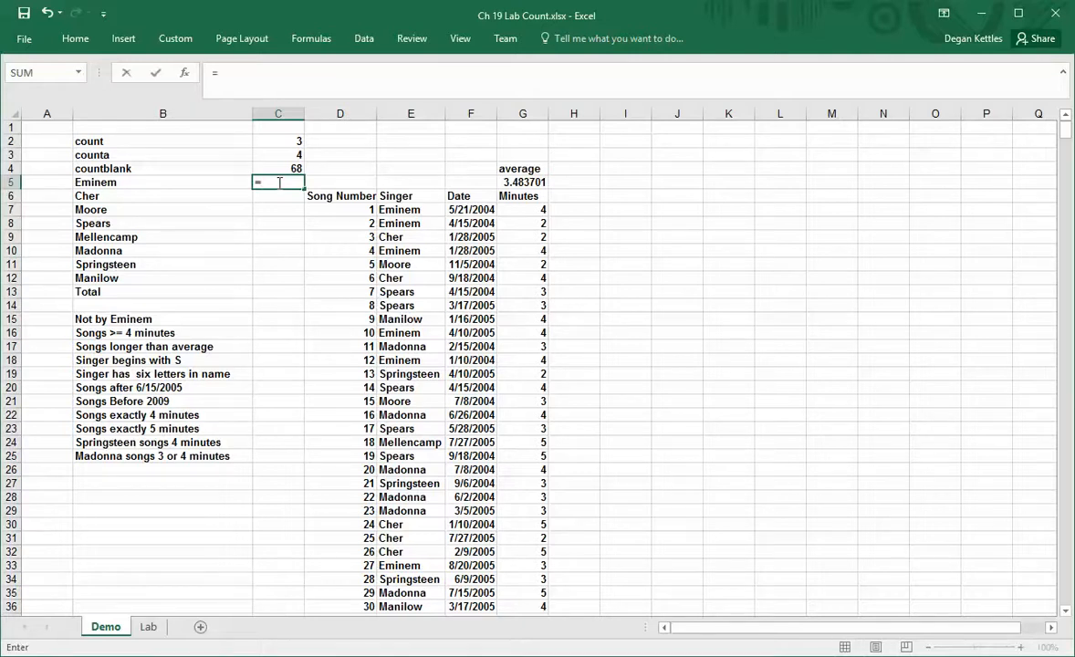
type("coun")
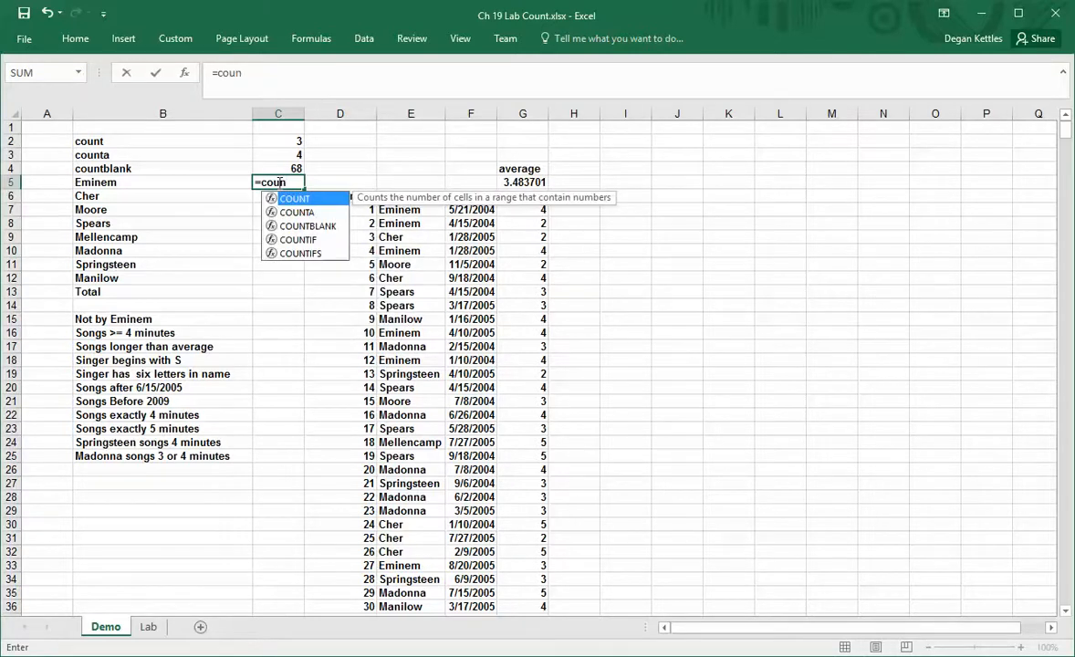
type("tif")
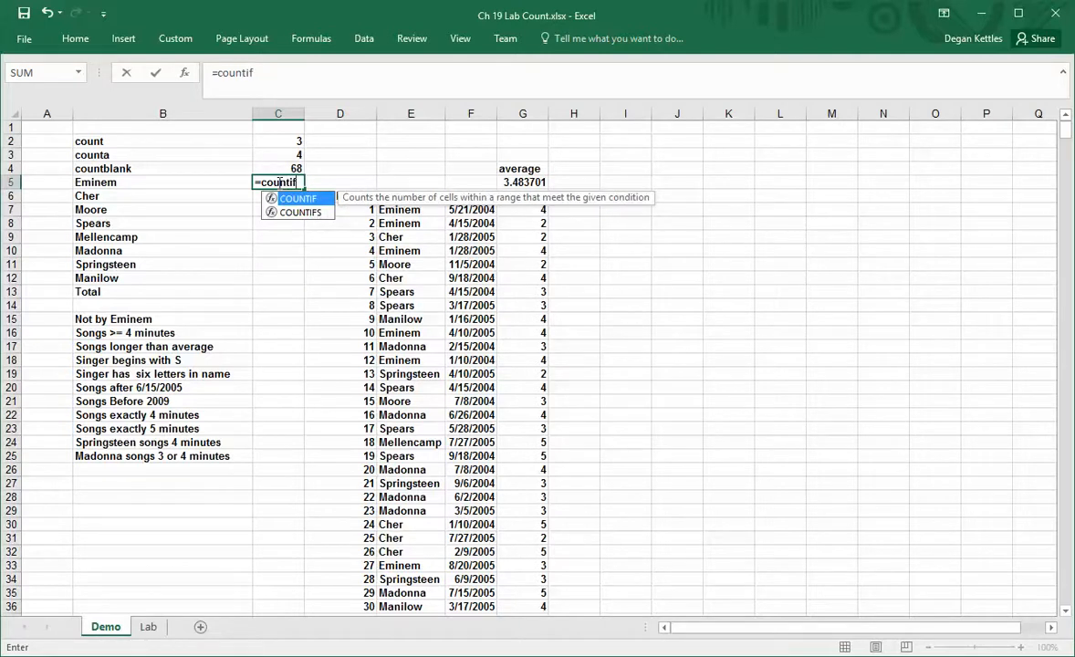
mouse_move(442, 219)
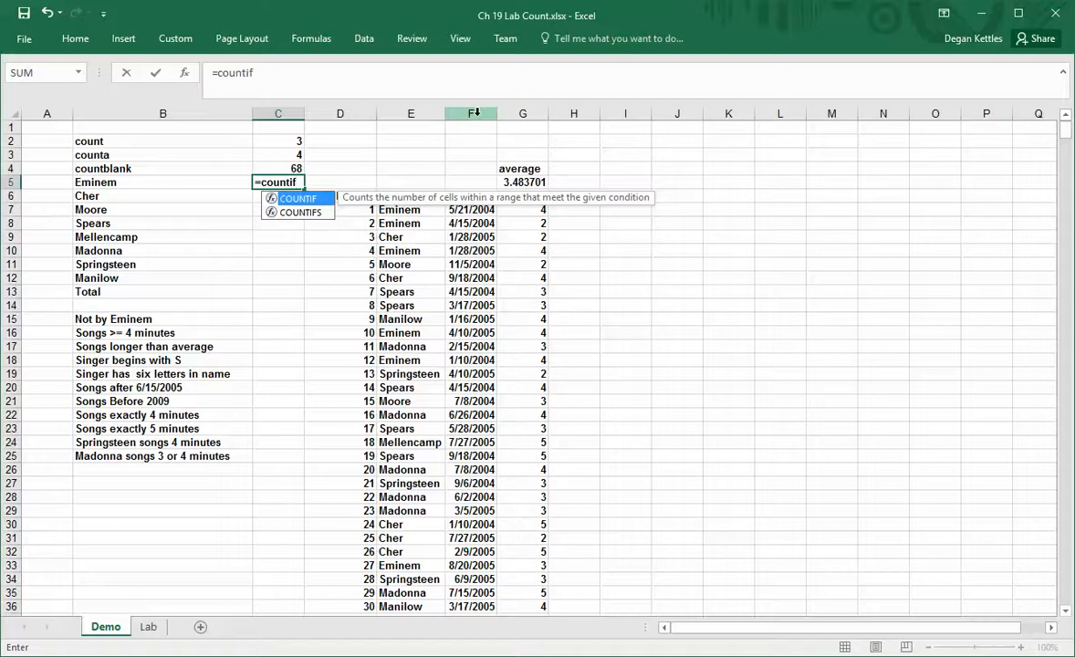
type("(")
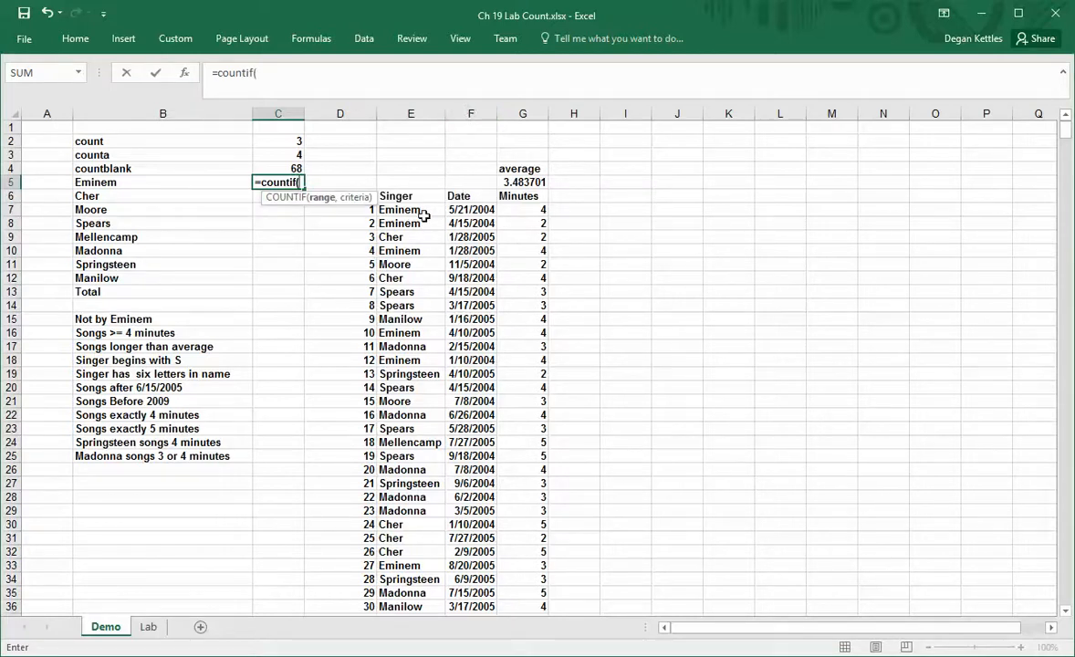
mouse_move(323, 212)
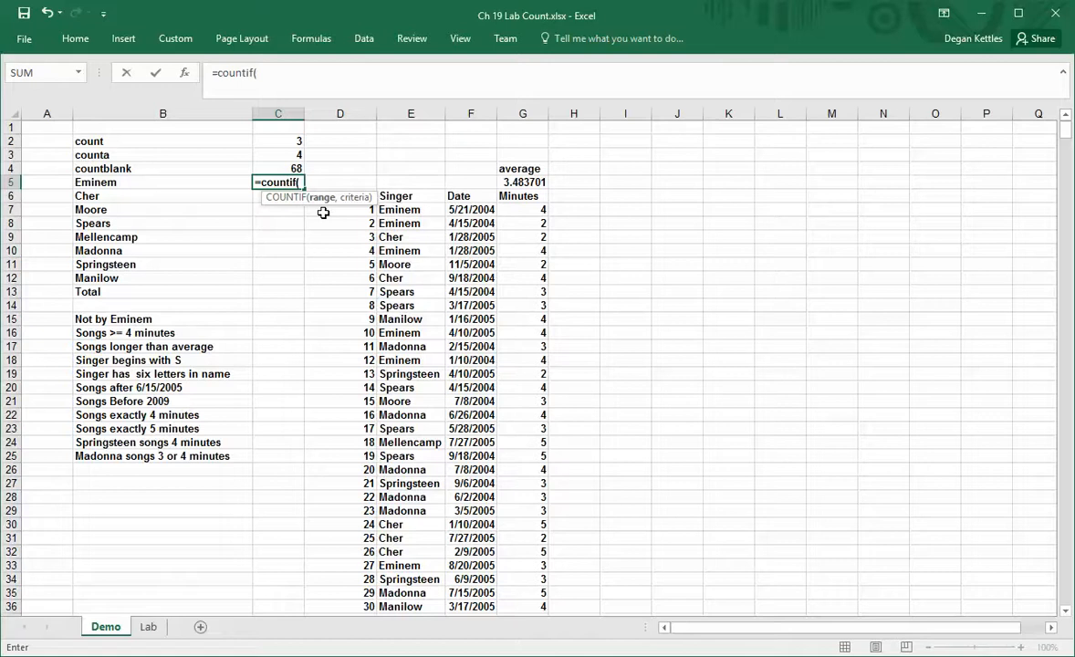
mouse_move(350, 206)
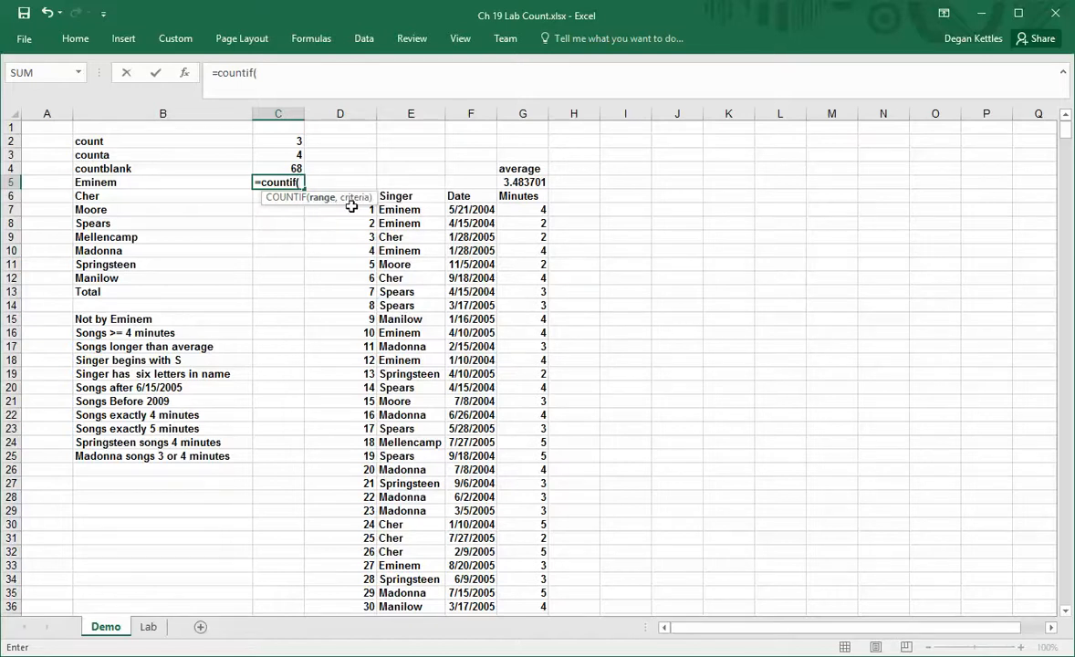
mouse_move(360, 197)
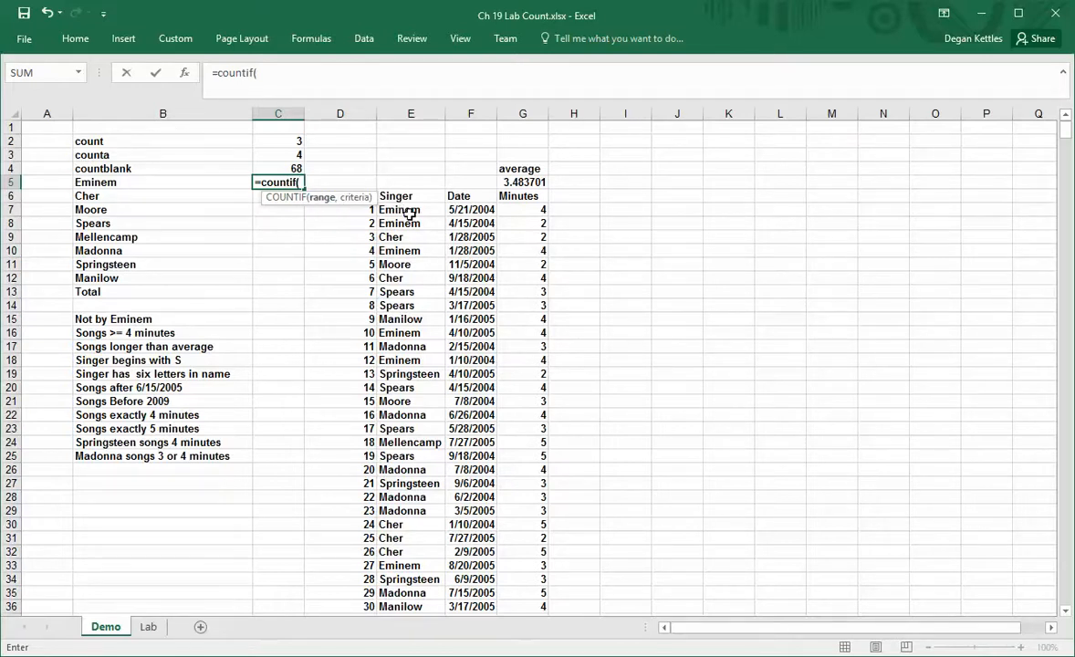
left_click(409, 209)
type("Singer,")
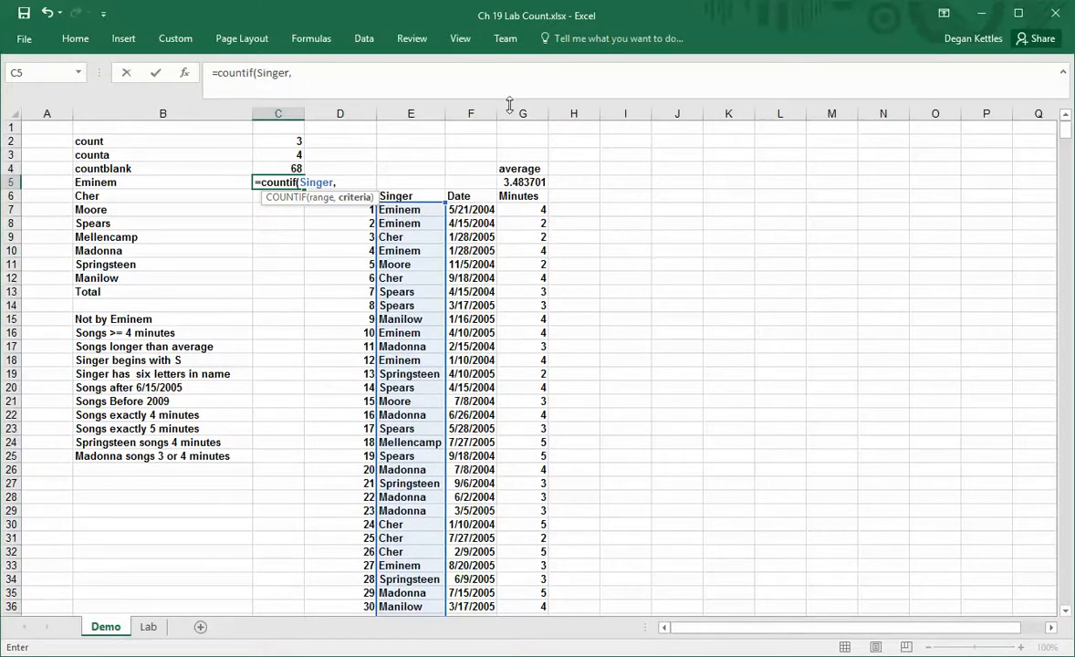
mouse_move(383, 332)
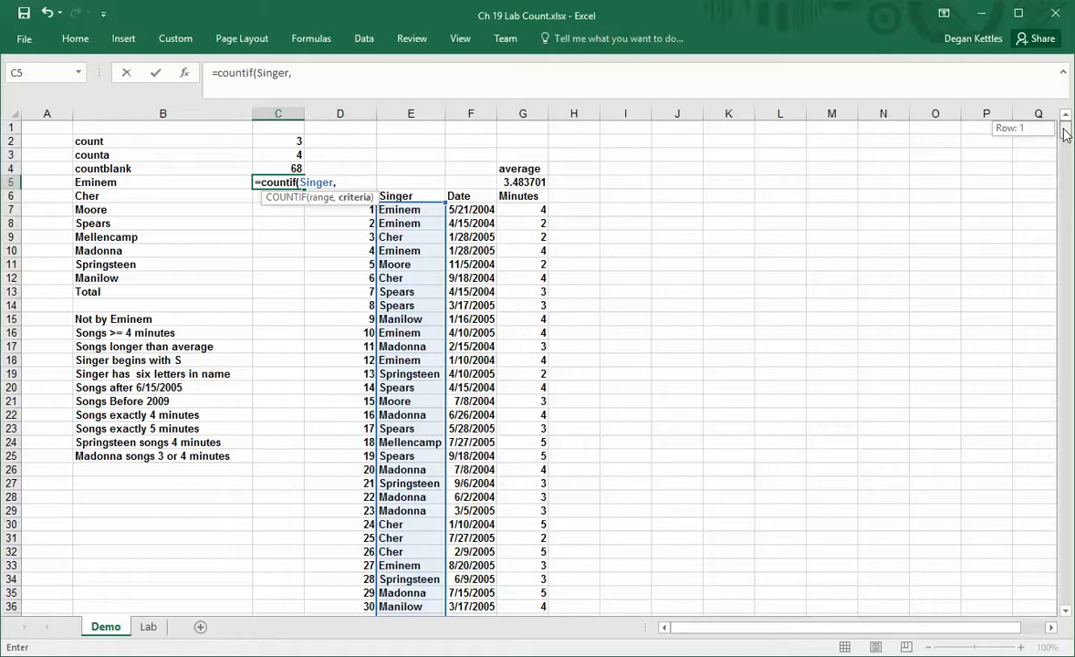
scroll("down", 3)
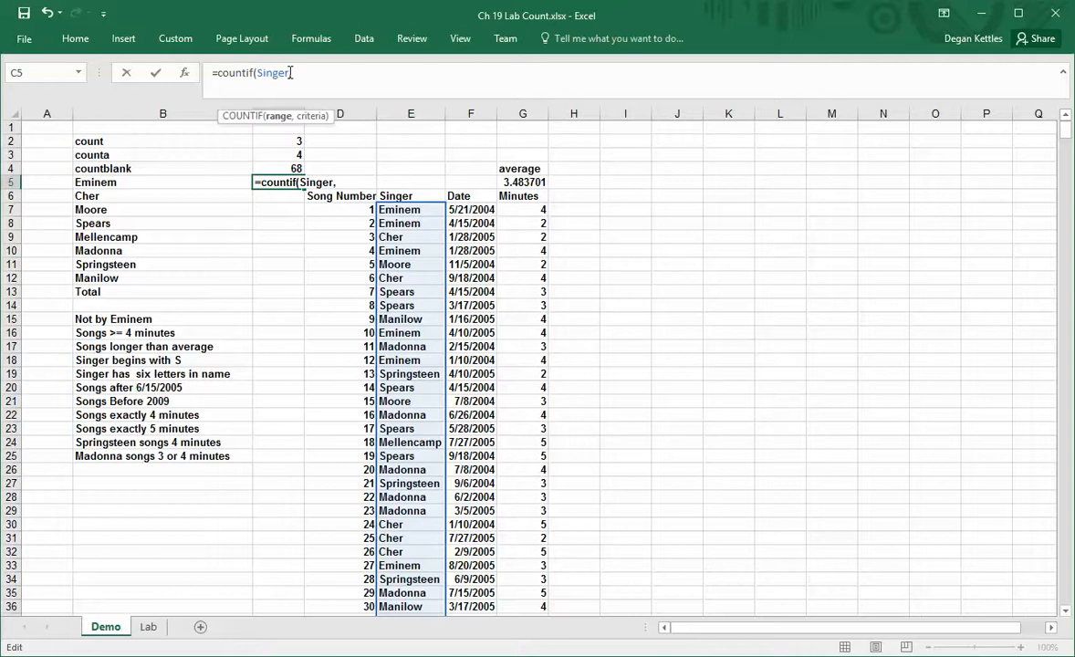
type("E7:")
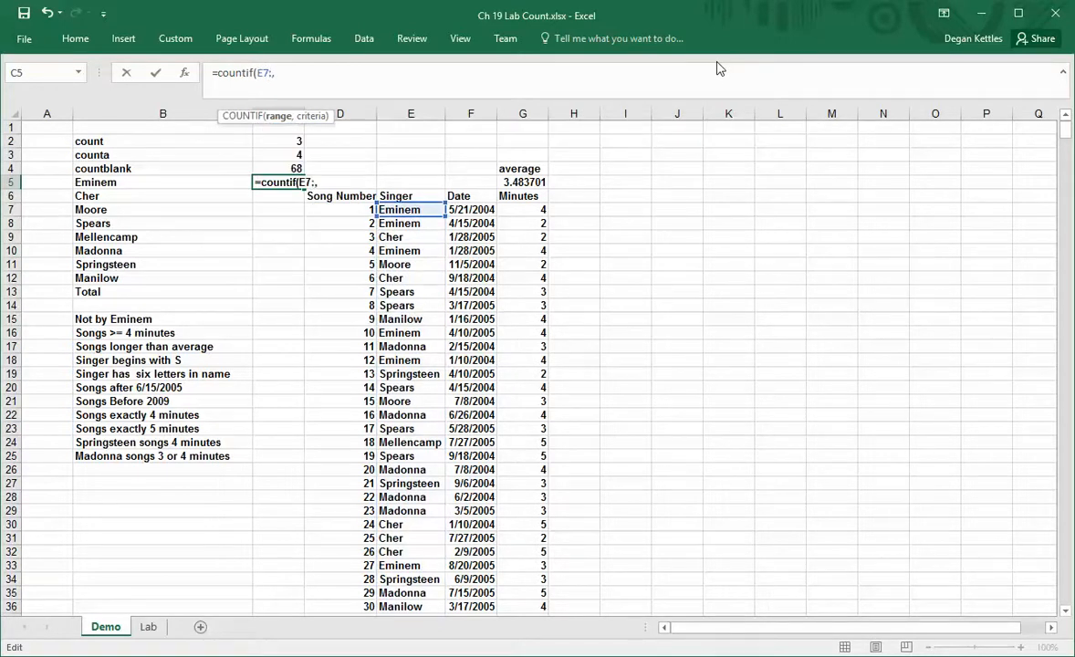
type("957")
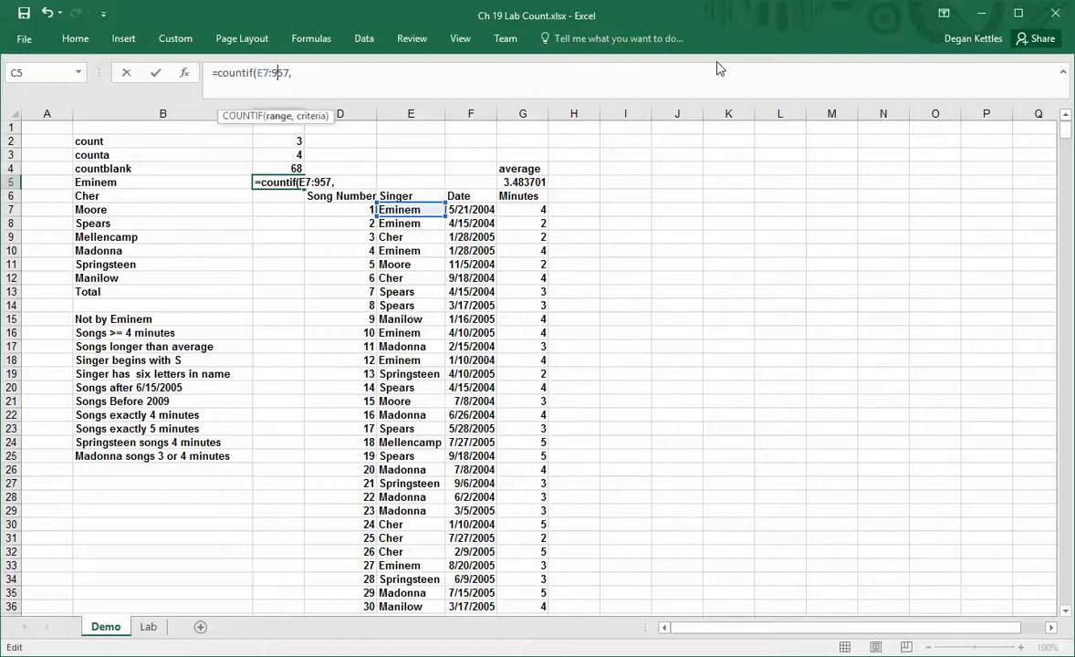
Complete the formula as =COUNTIF(E7:E957,"Eminem"), returning 114.
type("E957,")
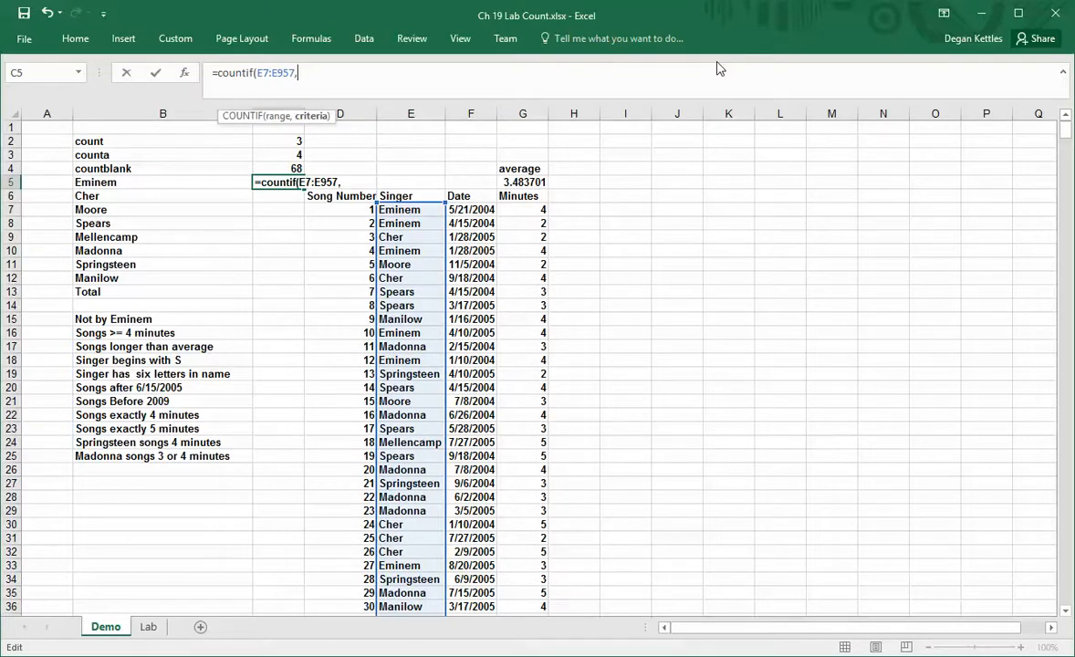
type("\"")
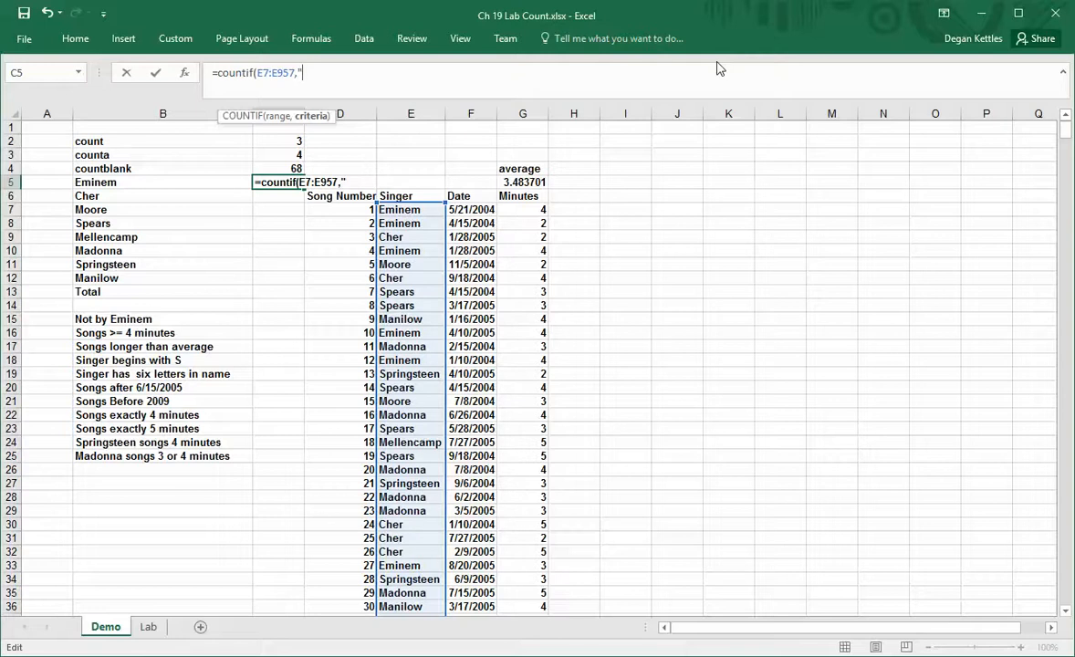
type("Emi")
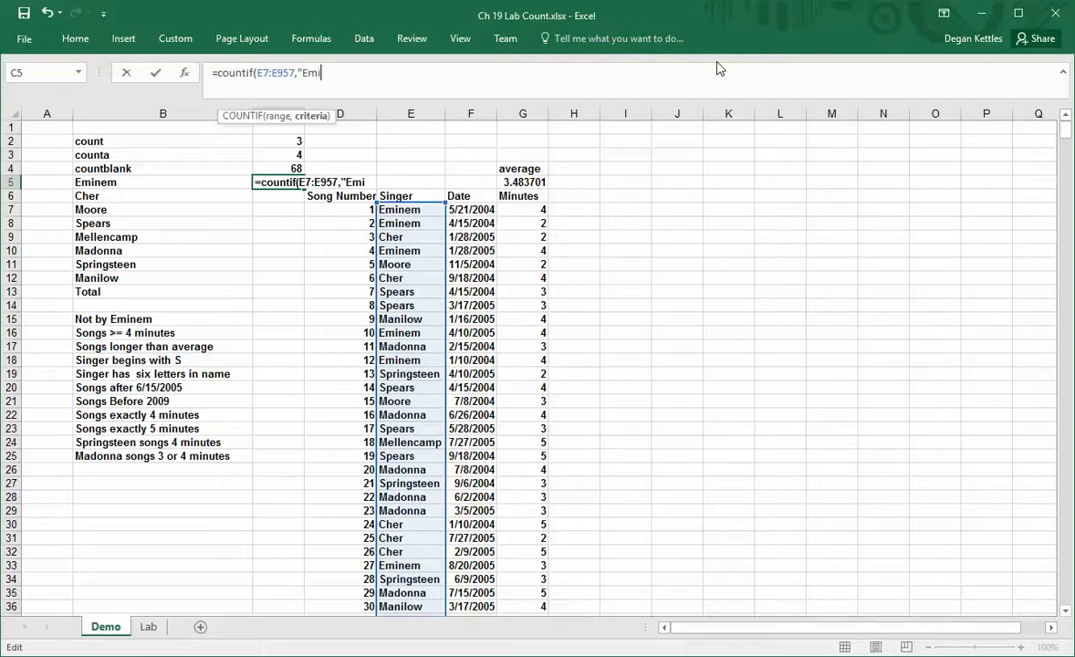
type("nem\")")
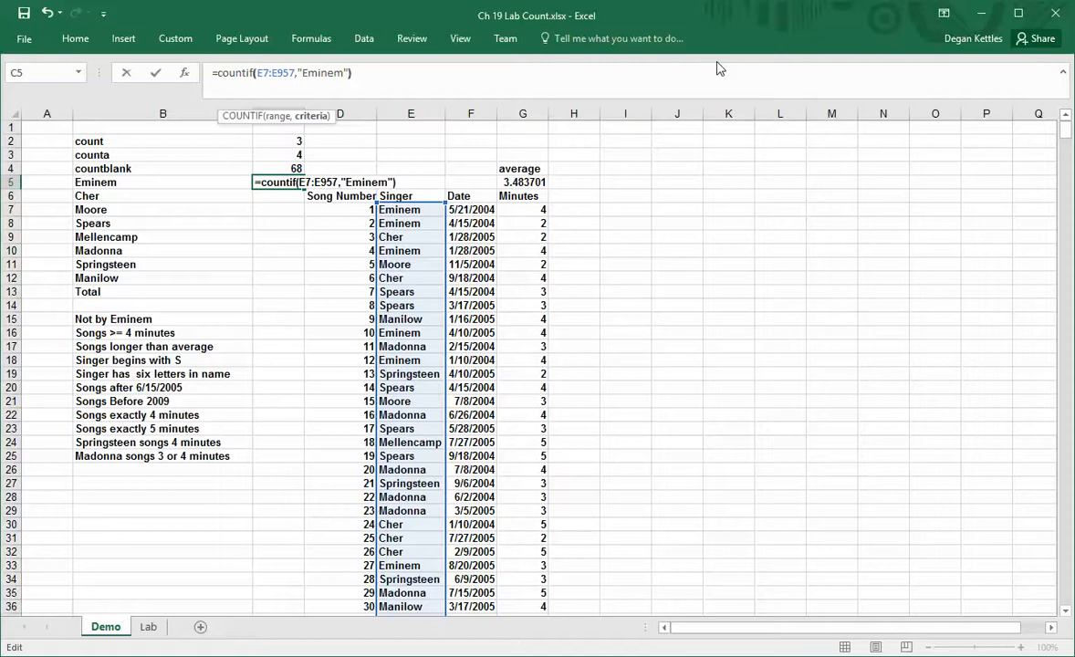
key("Enter")
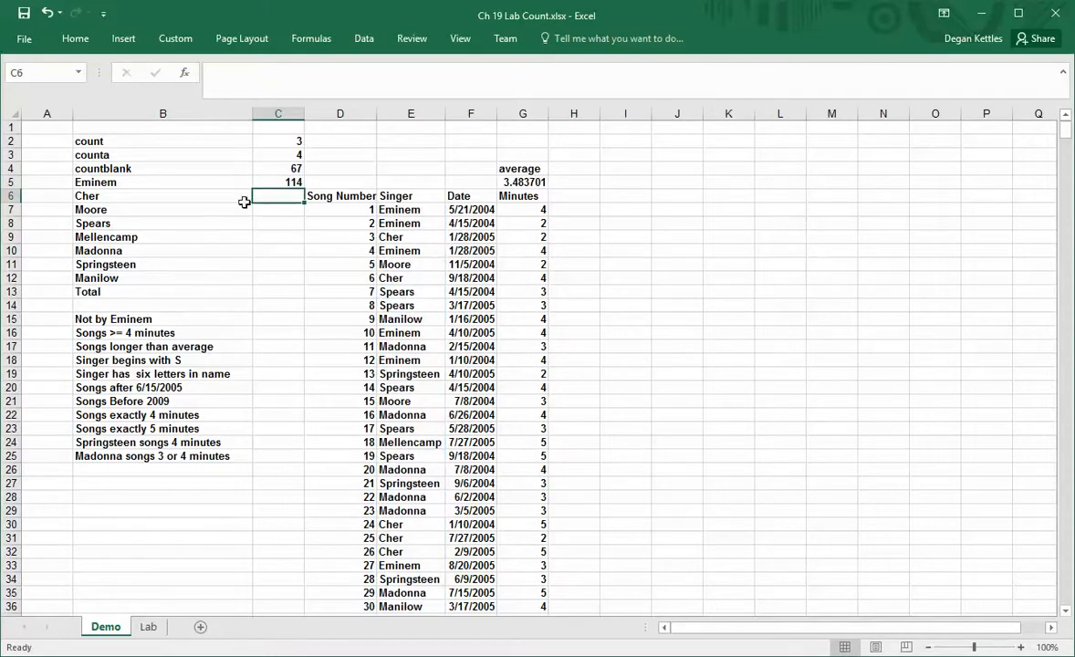
Enter =COUNTIF(Singer,C6) in C6 and dismiss the circular reference warning.
left_click(277, 182)
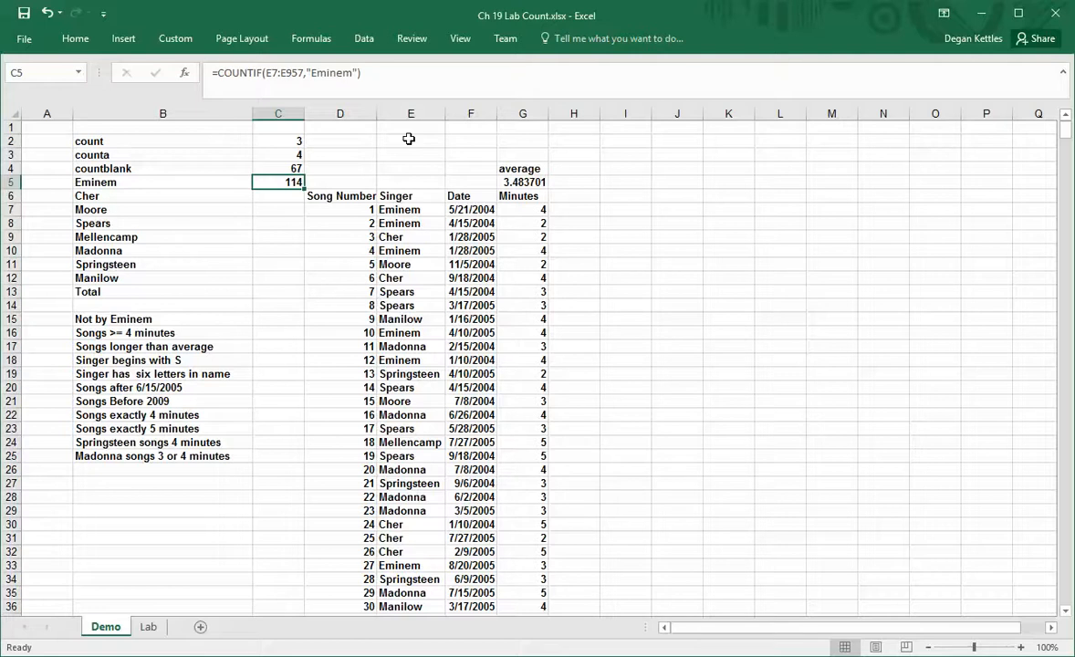
left_click(277, 195)
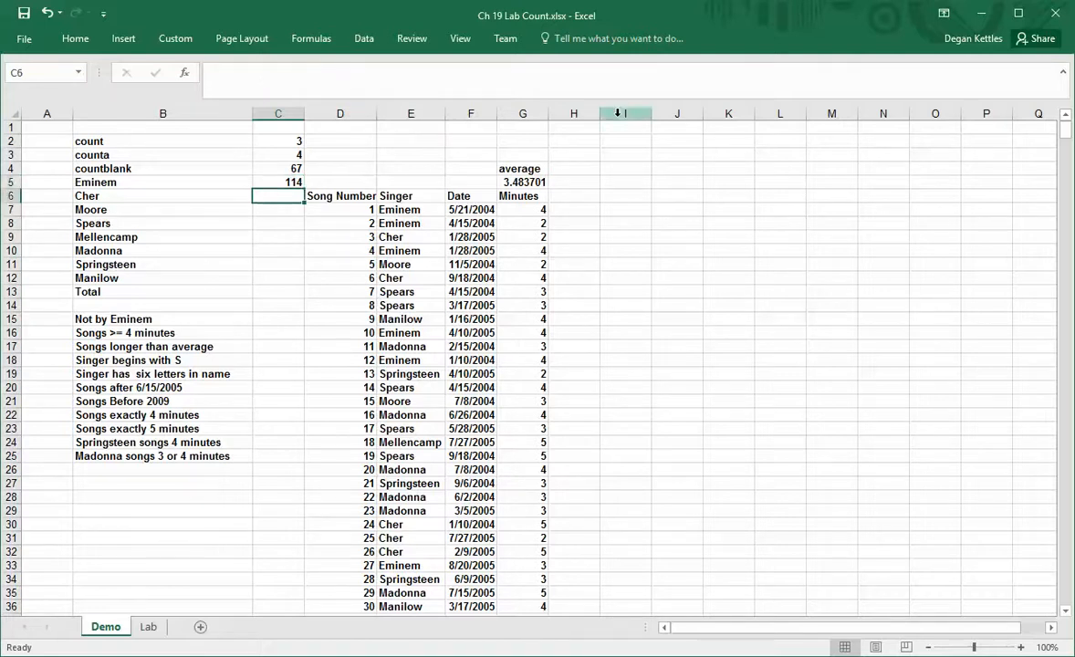
type("=countif(")
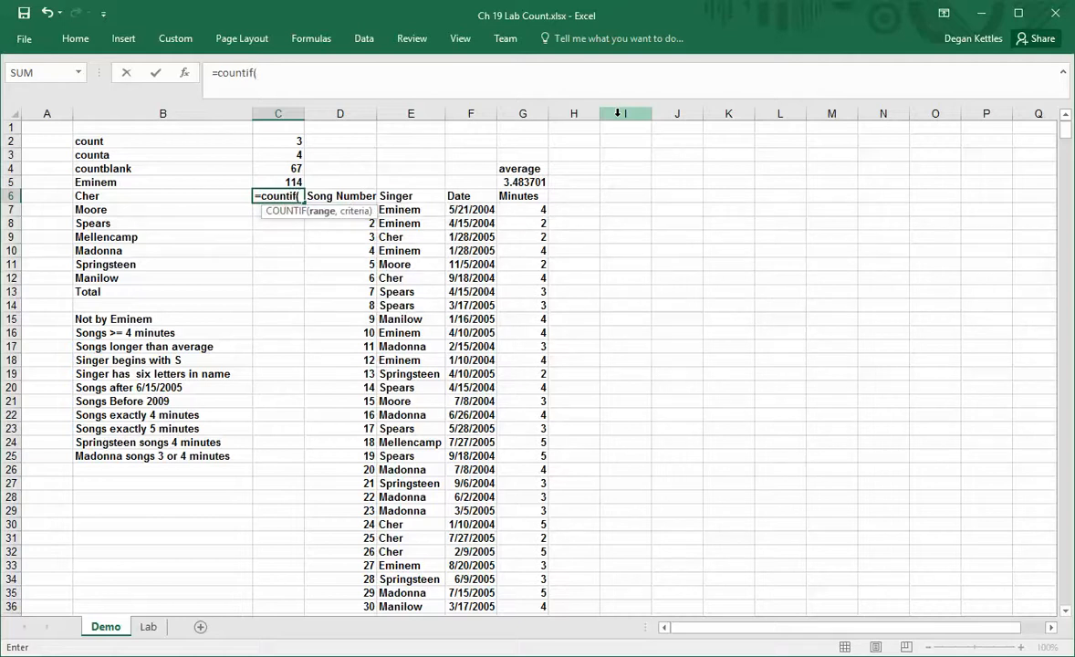
left_click(409, 208)
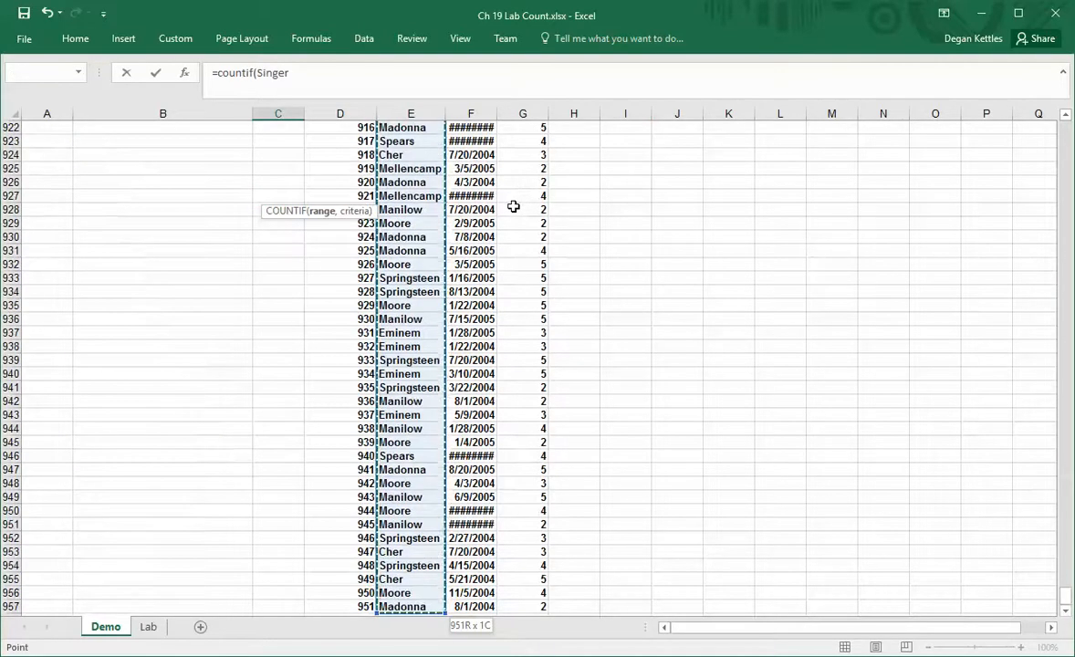
type(",")
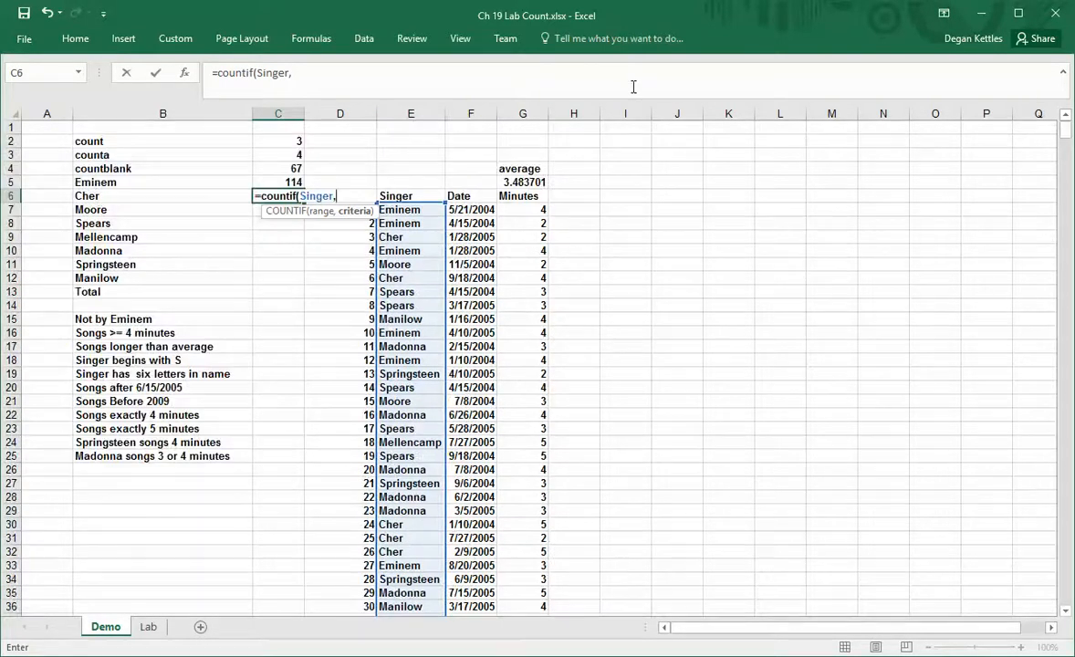
type("\"")
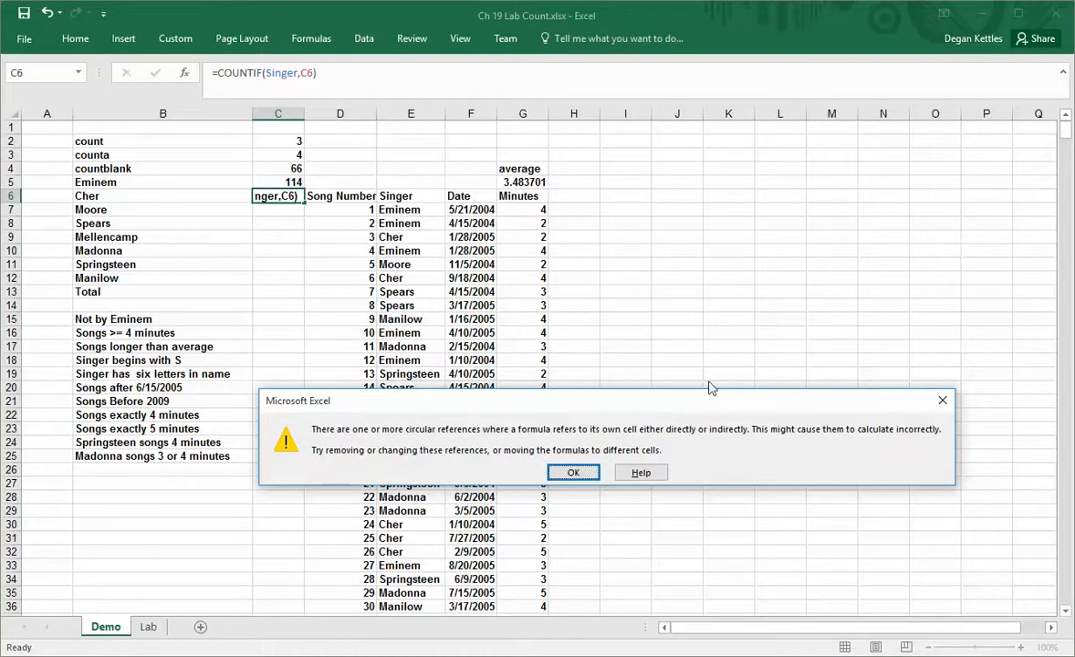
left_click(573, 471)
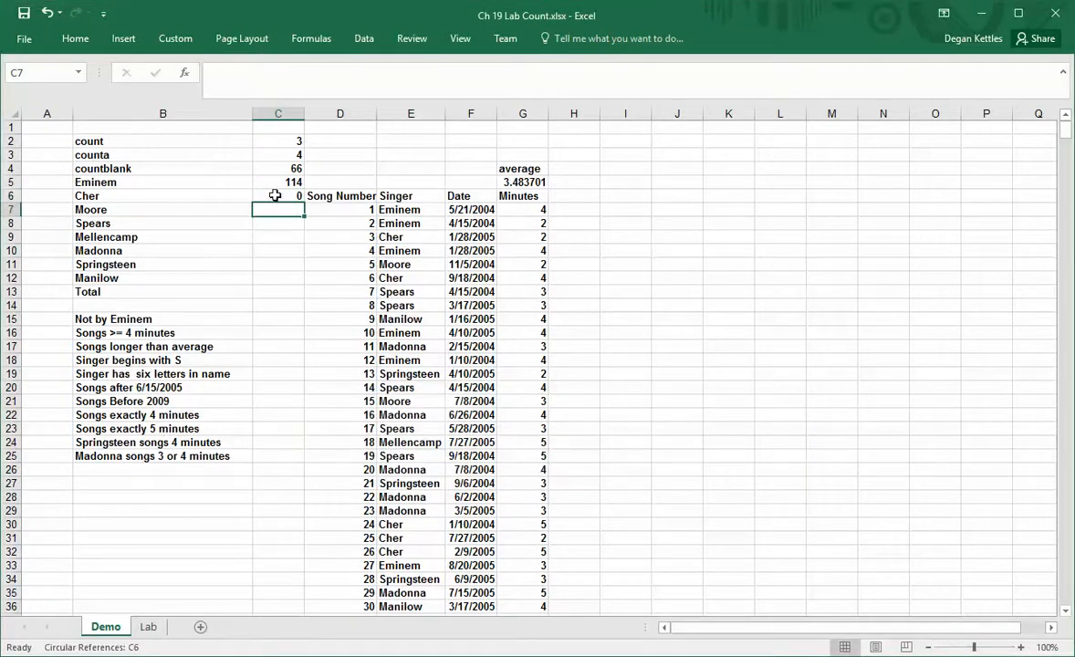
Correct the Cher formula to =COUNTIF(Singer,B6), returning 112.
type("=COUNTIF(Singer,C6)")
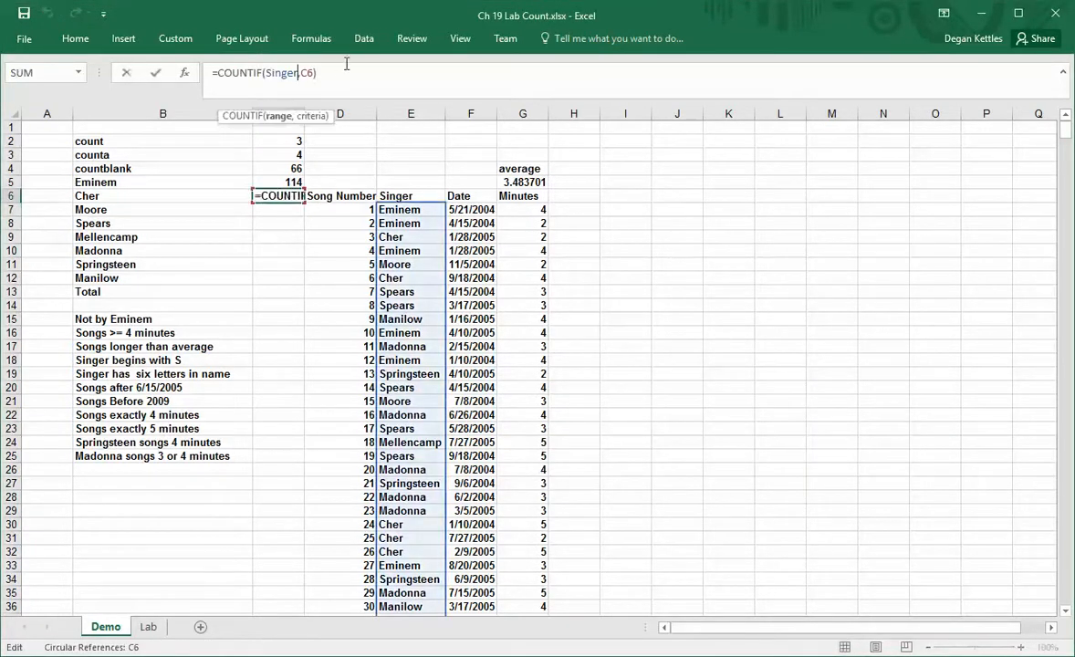
mouse_move(382, 31)
type("B")
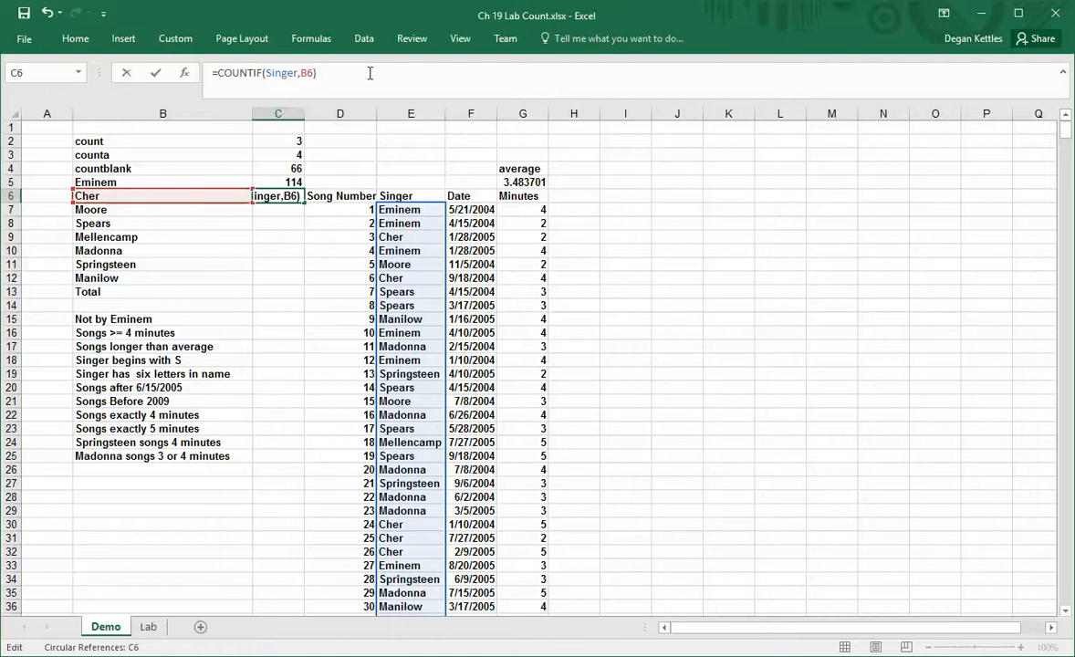
key("Enter")
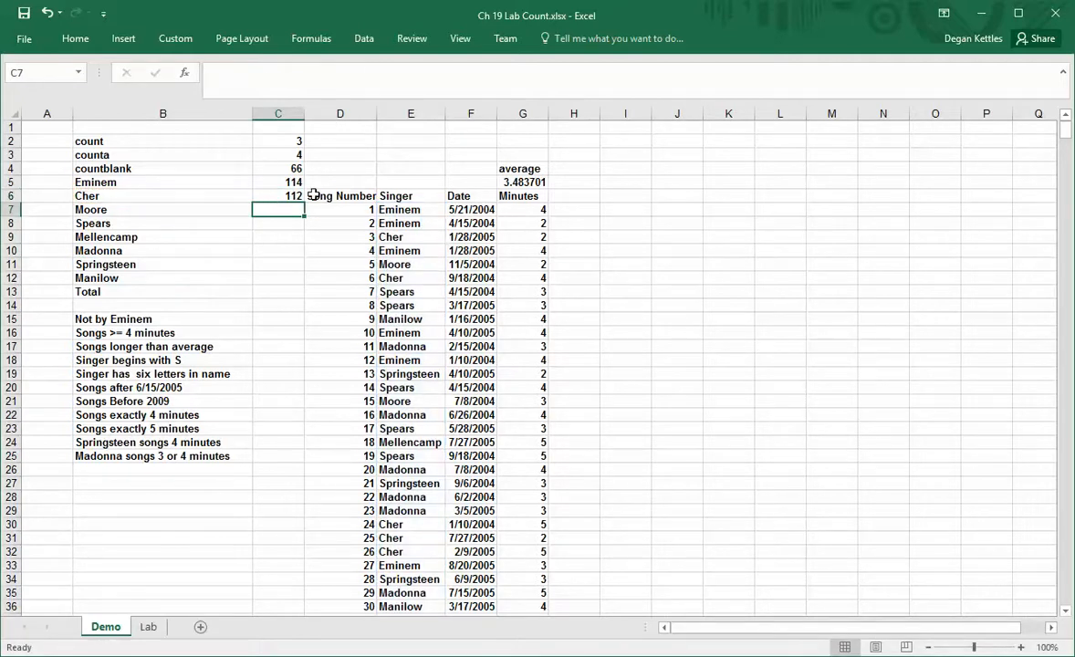
Change C5 to =COUNTIF(E7:E957,B5), then review the Eminem and Cher formulas.
left_click(278, 183)
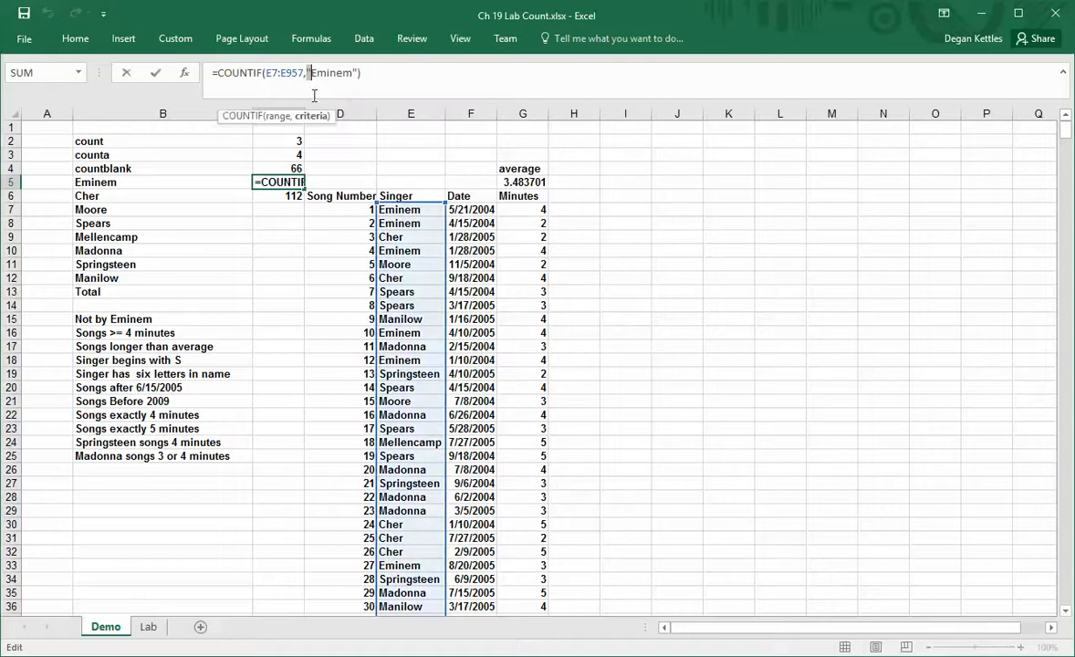
key("Enter")
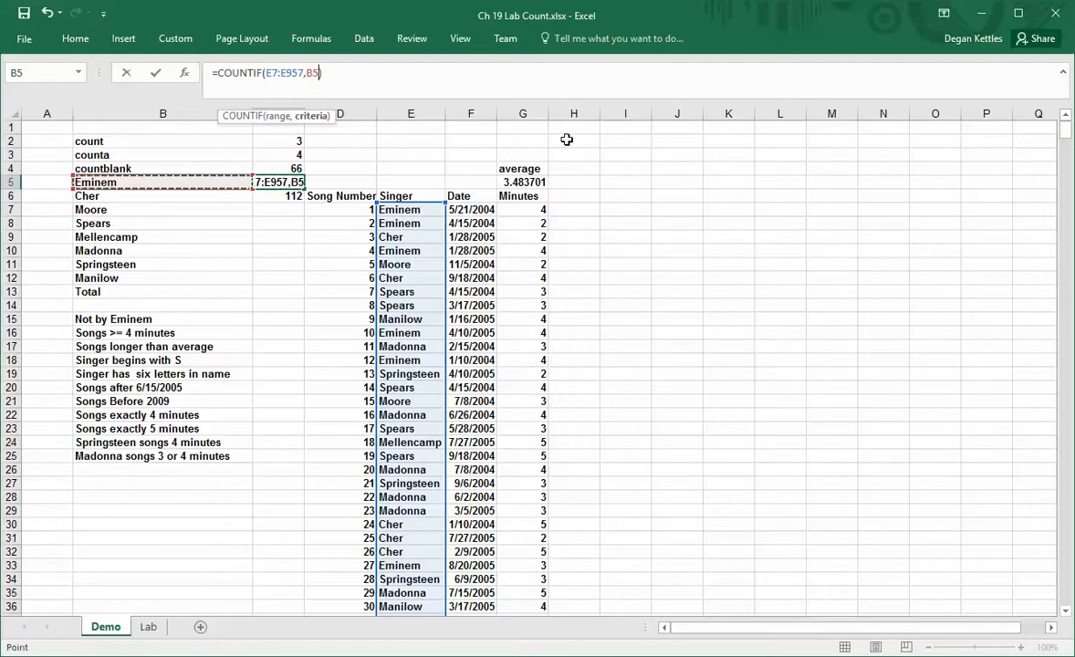
key("Enter")
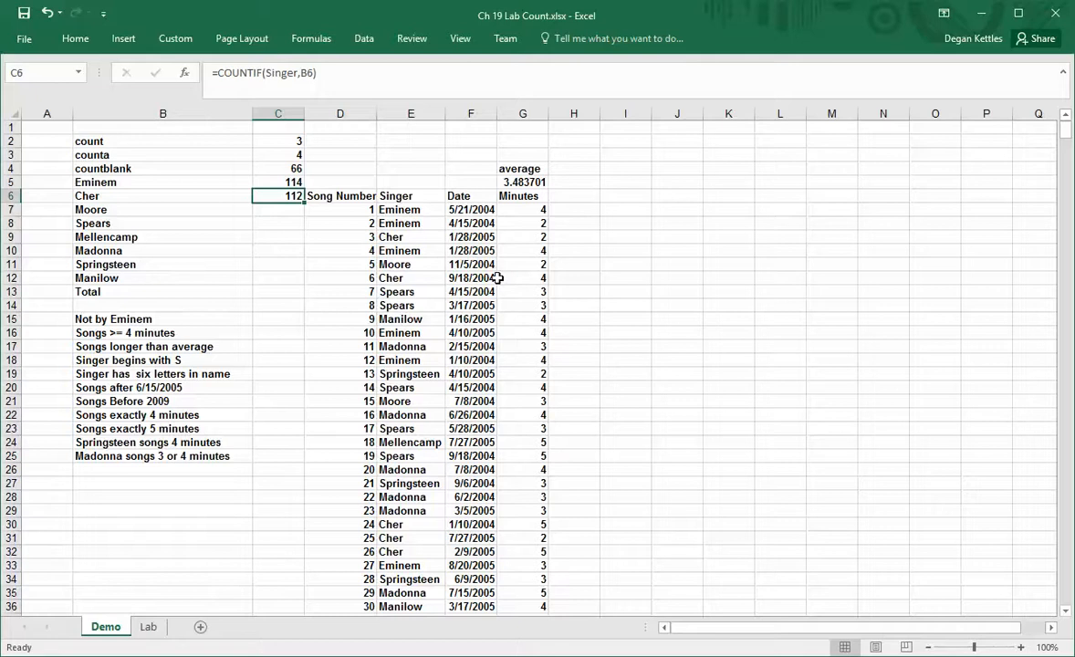
left_click(277, 183)
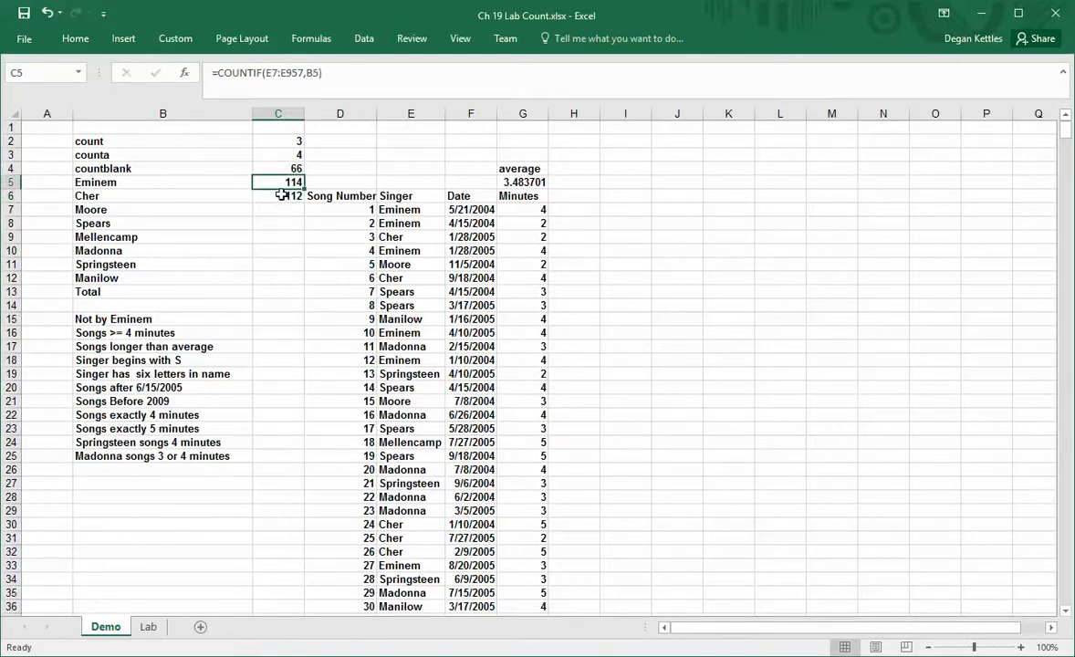
left_click(278, 196)
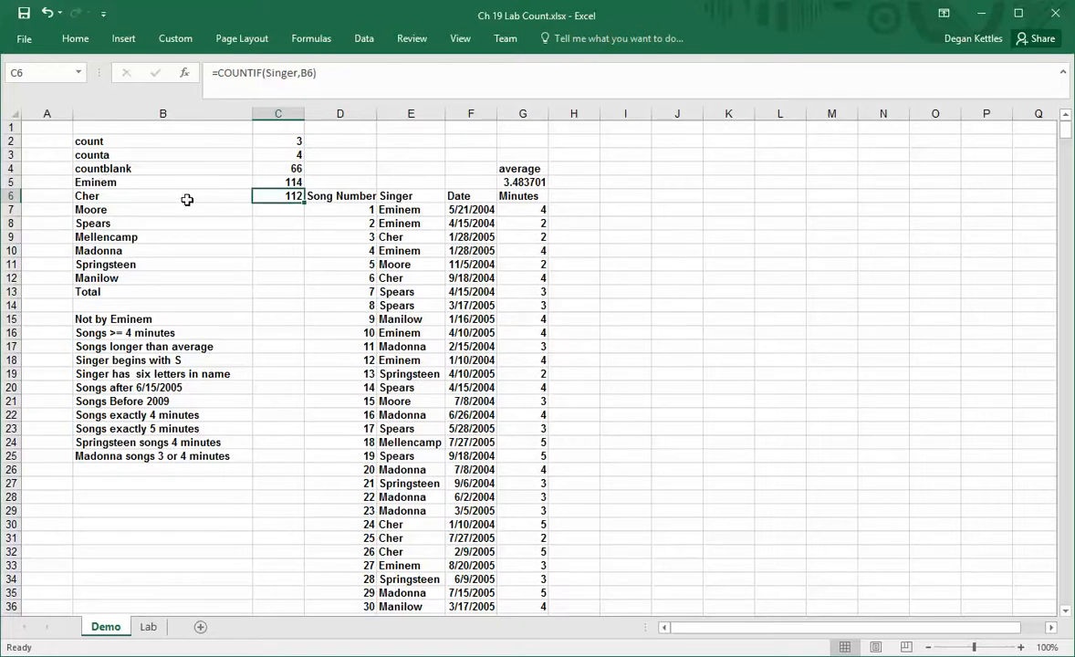
mouse_move(354, 161)
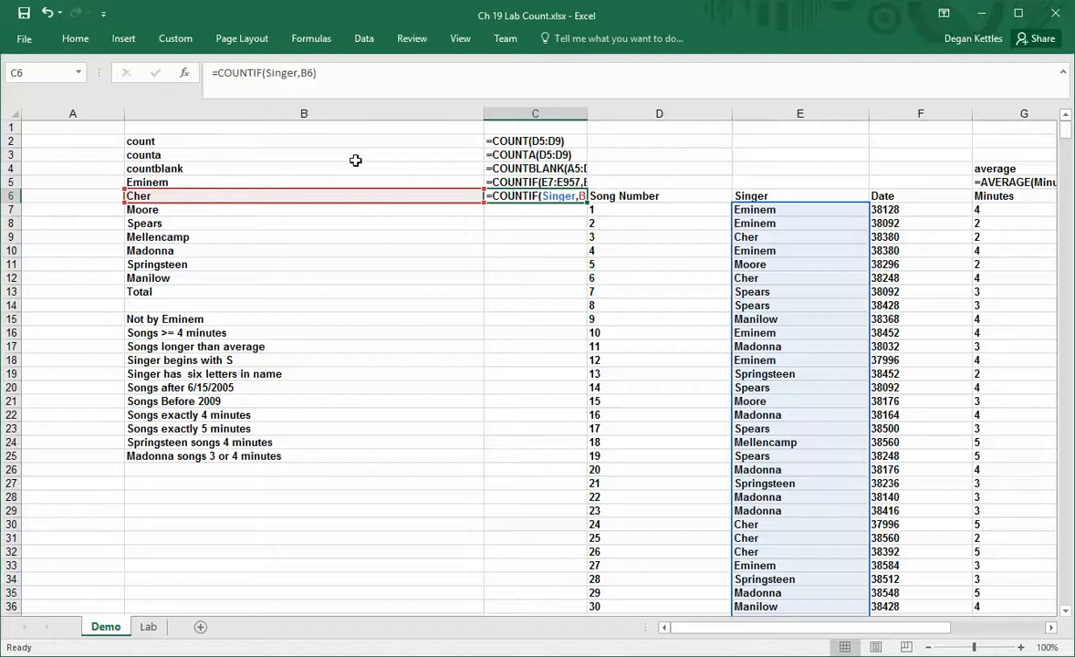
Widen column C to read formulas, then fill Cher's COUNTIF down through C12.
left_click_drag(590, 113, 675, 113)
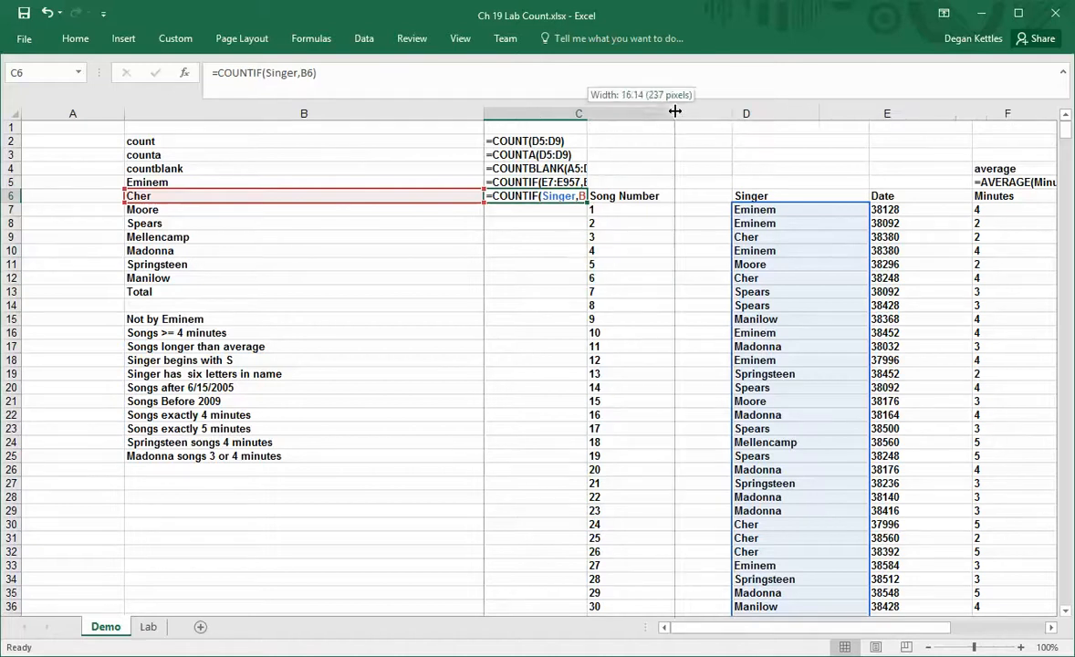
left_click_drag(676, 113, 675, 113)
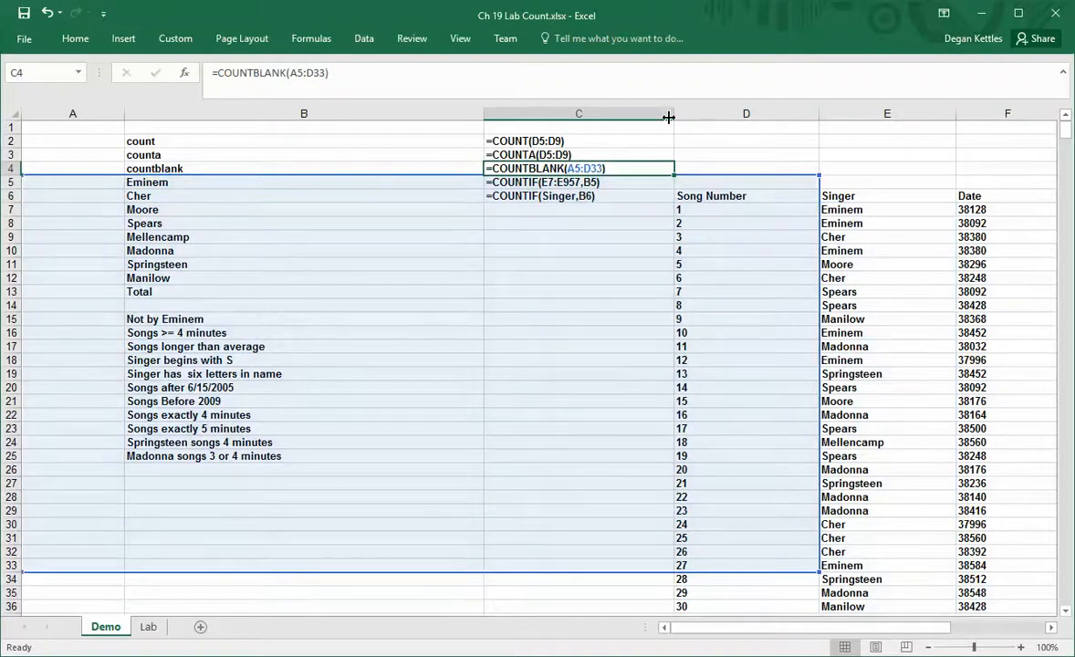
left_click_drag(668, 113, 365, 113)
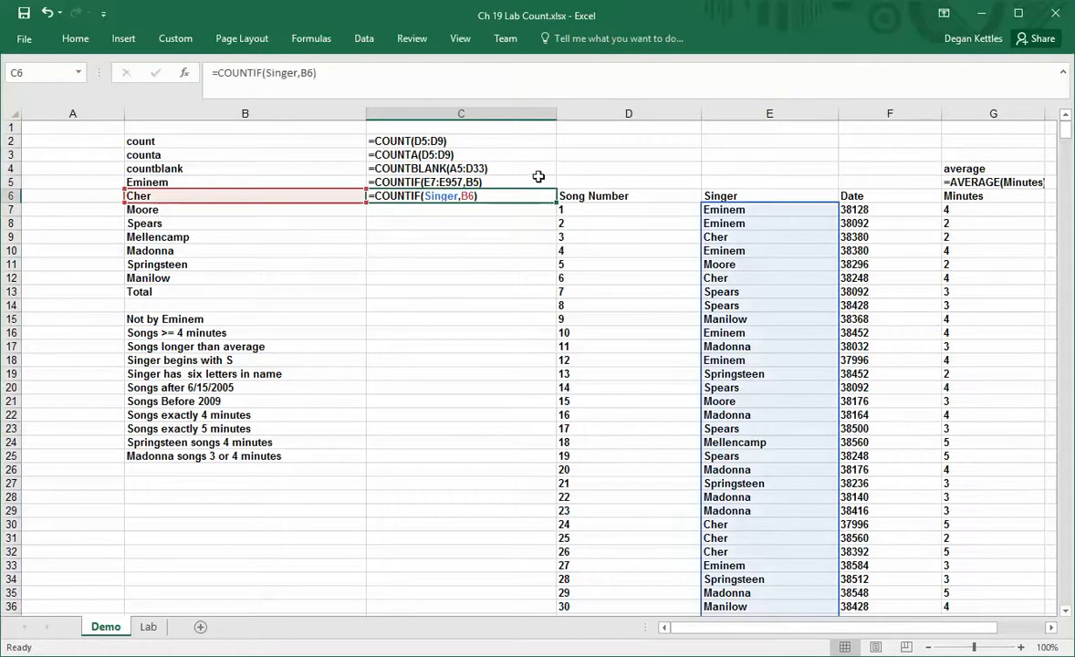
mouse_move(486, 219)
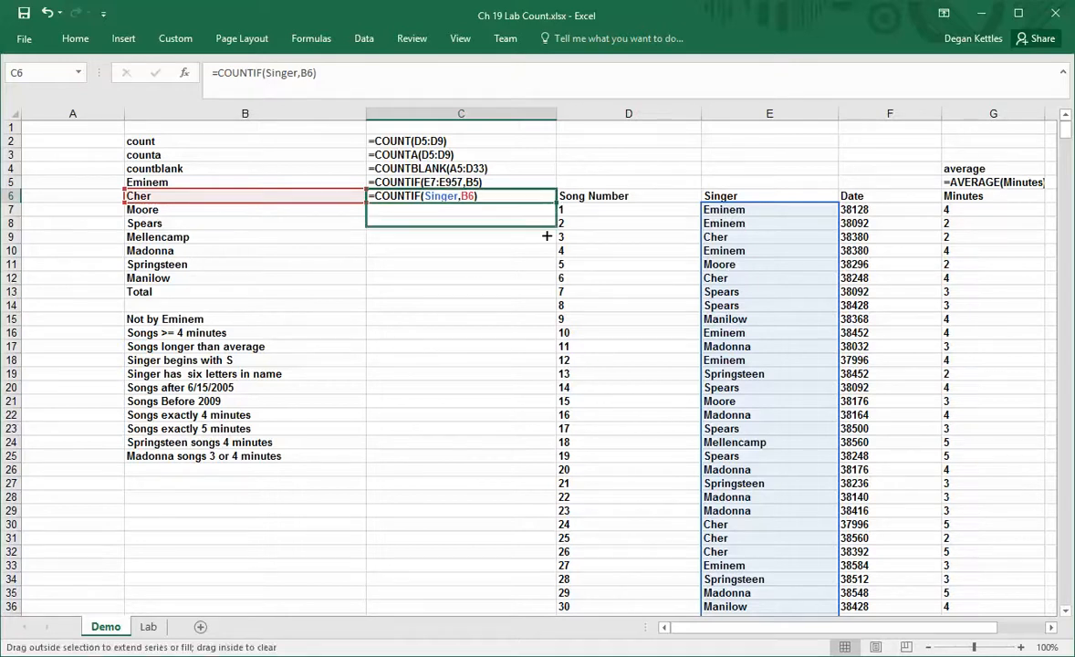
left_click_drag(460, 196, 460, 278)
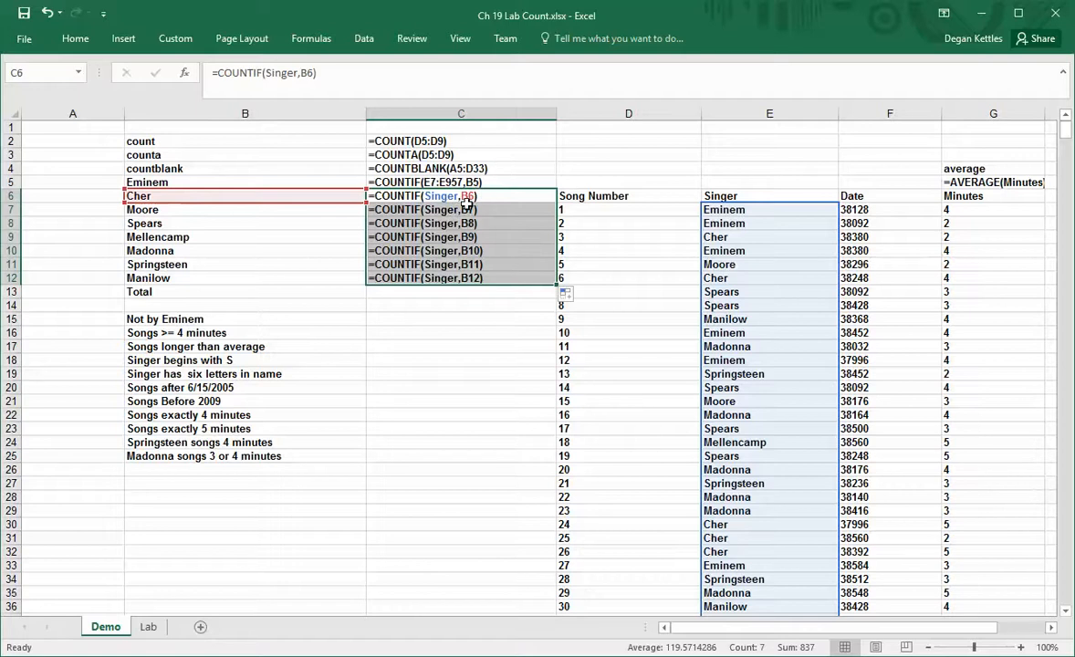
mouse_move(523, 190)
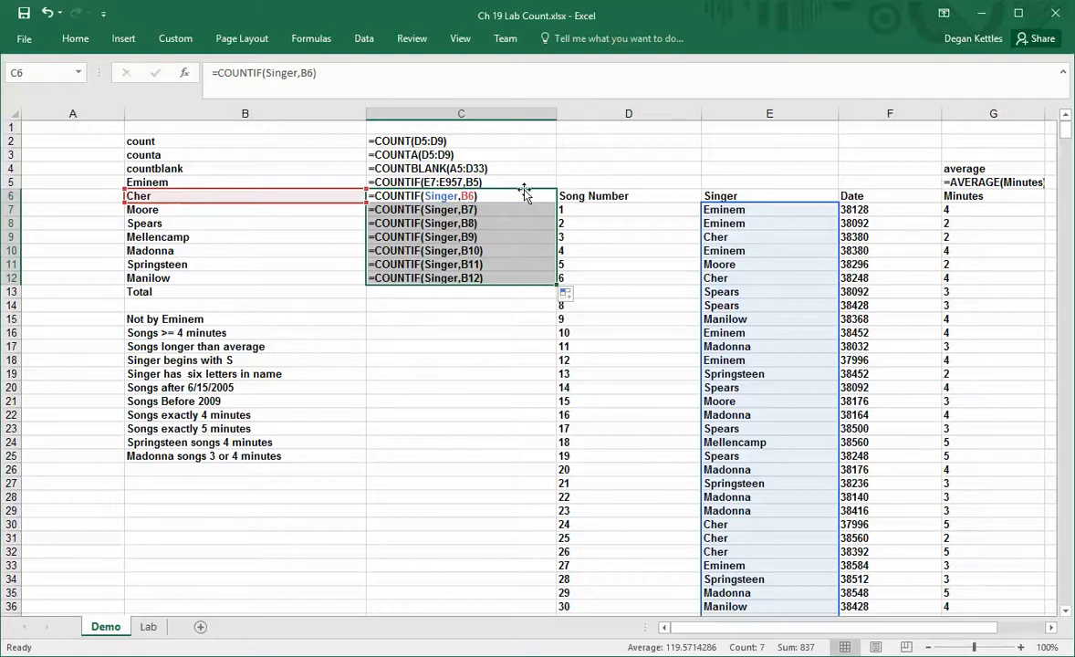
mouse_move(338, 204)
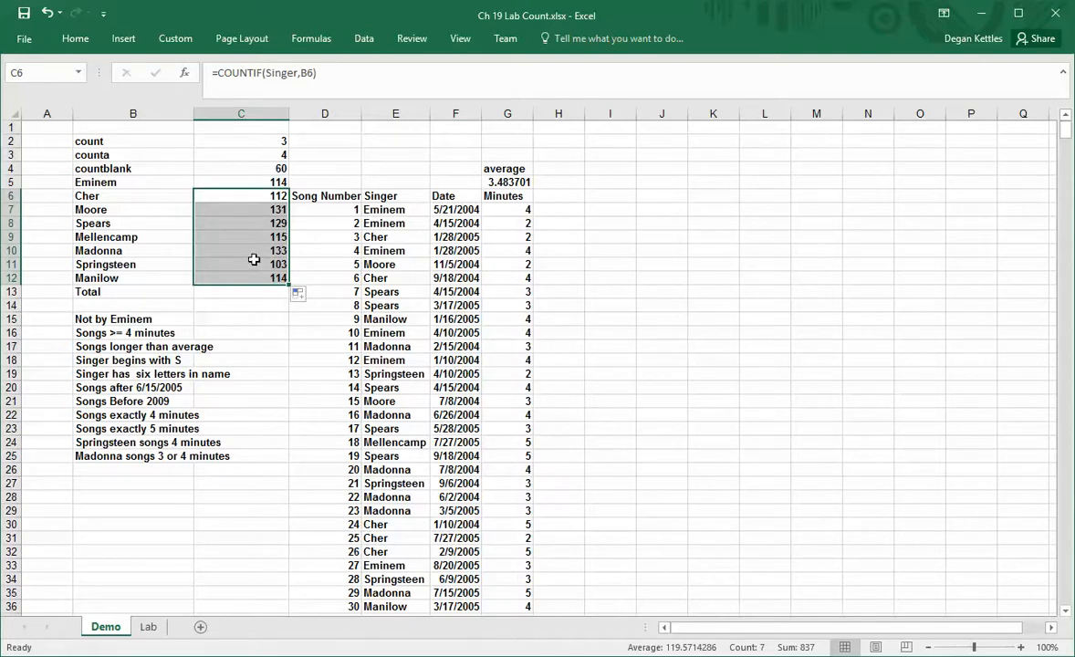
Enter =sum(C5:C12) in C13 as the Total of the singer counts, returning 951.
left_click(241, 292)
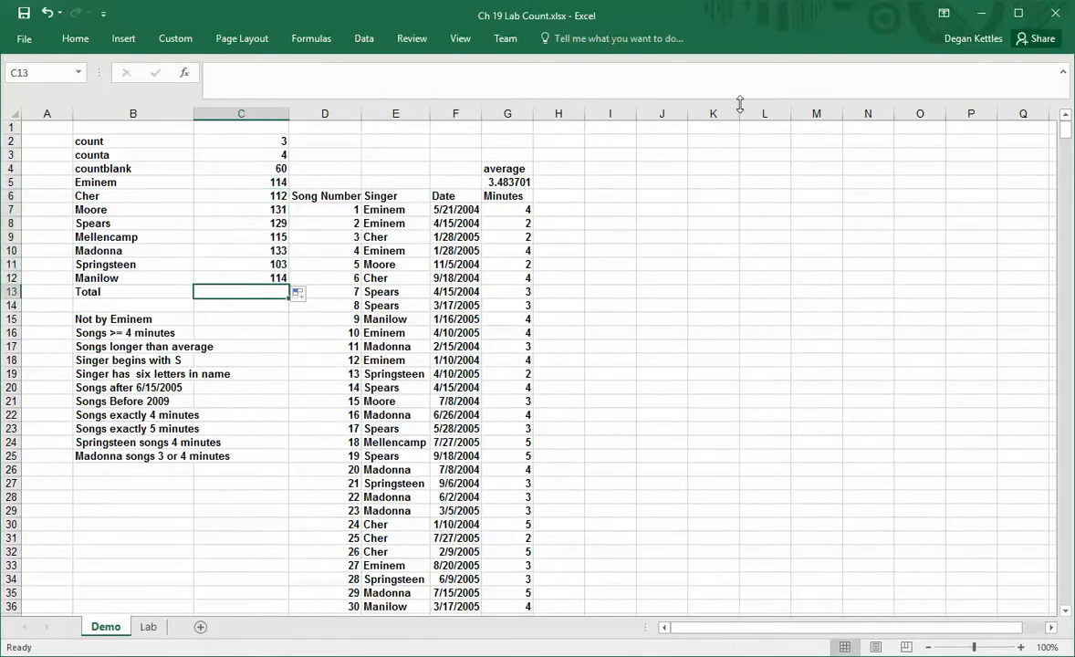
type("=sum(")
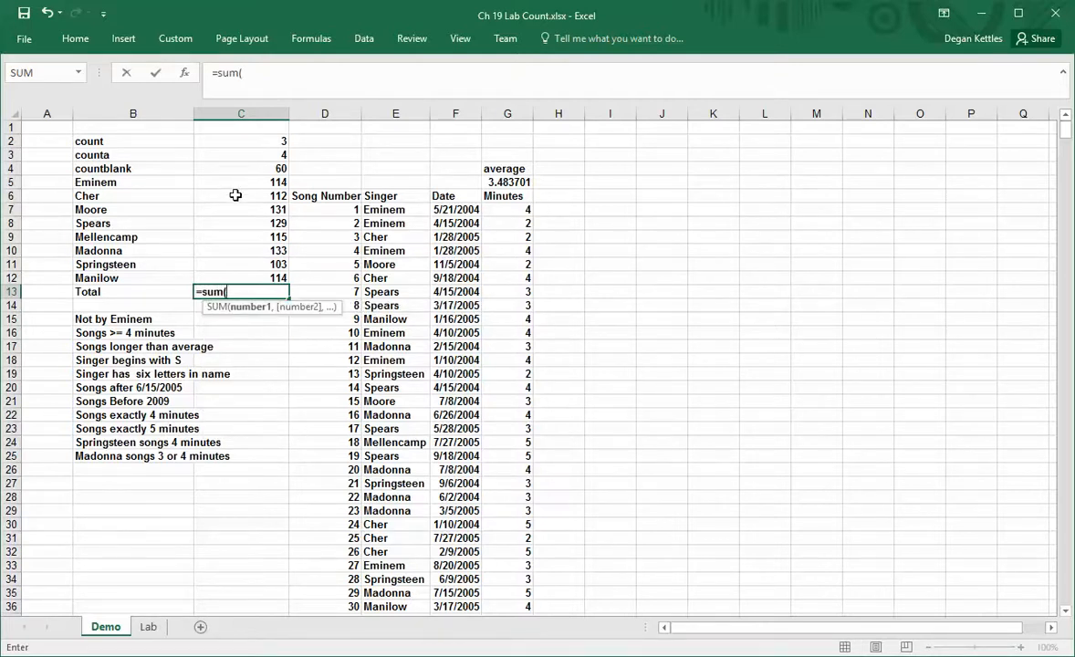
left_click_drag(241, 182, 241, 263)
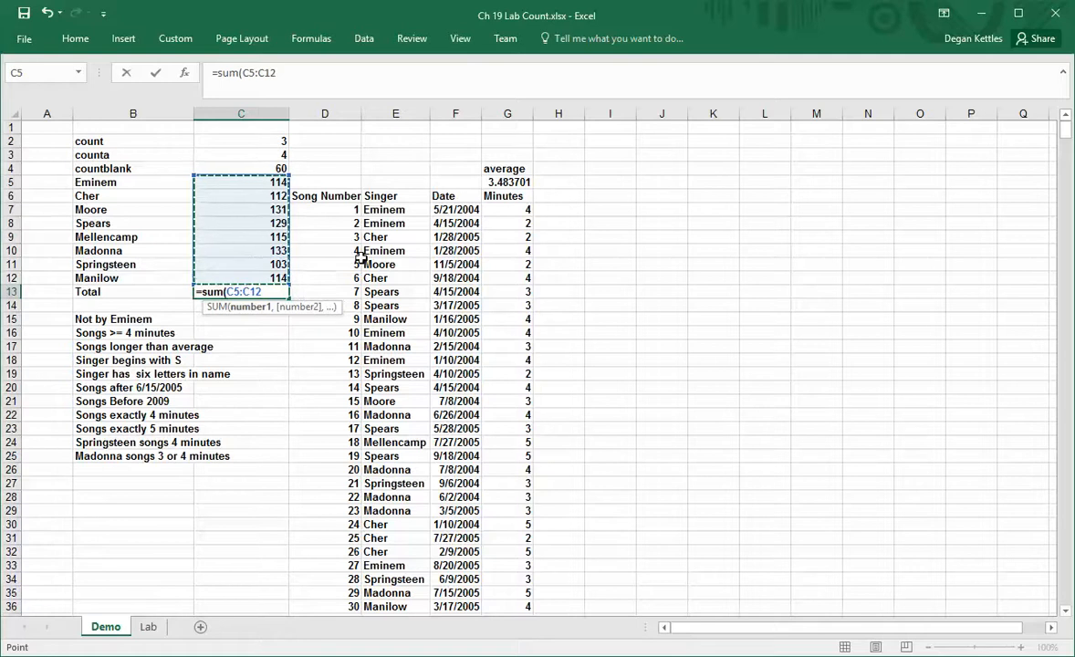
key("Enter")
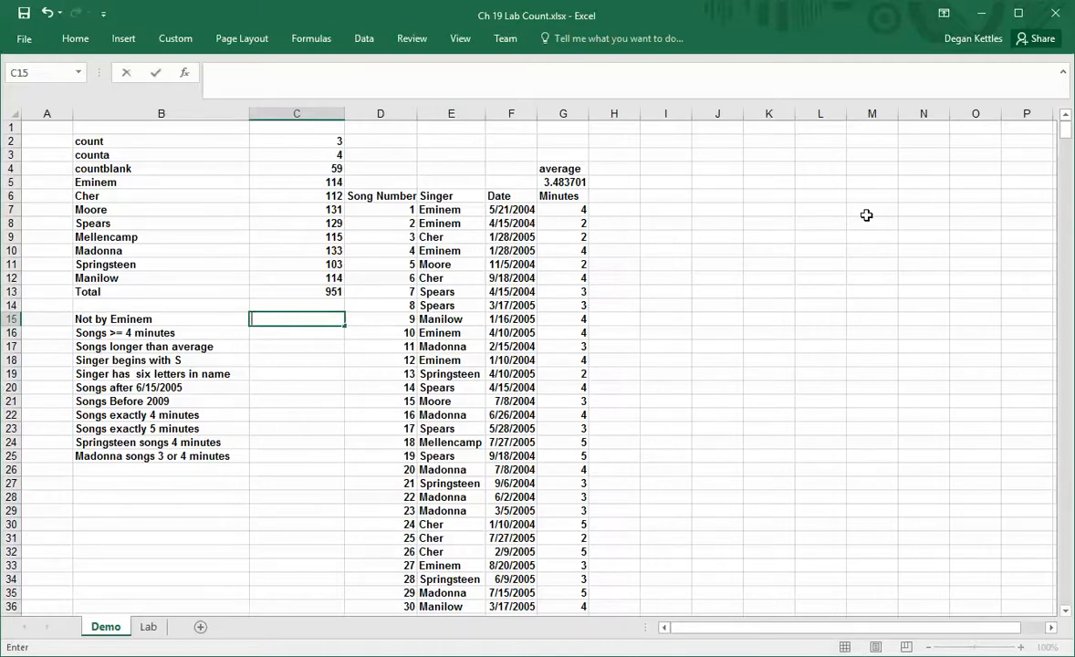
Enter =countif(Singer,"<>Eminem") in C15 to count songs not by Eminem.
type("=")
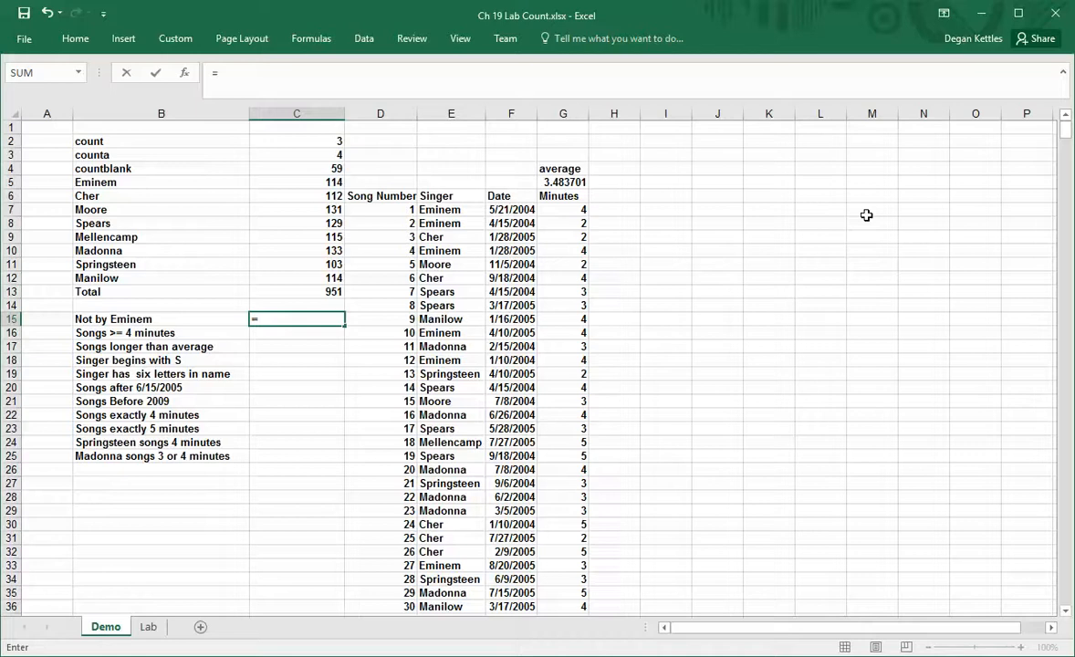
type("=countif(")
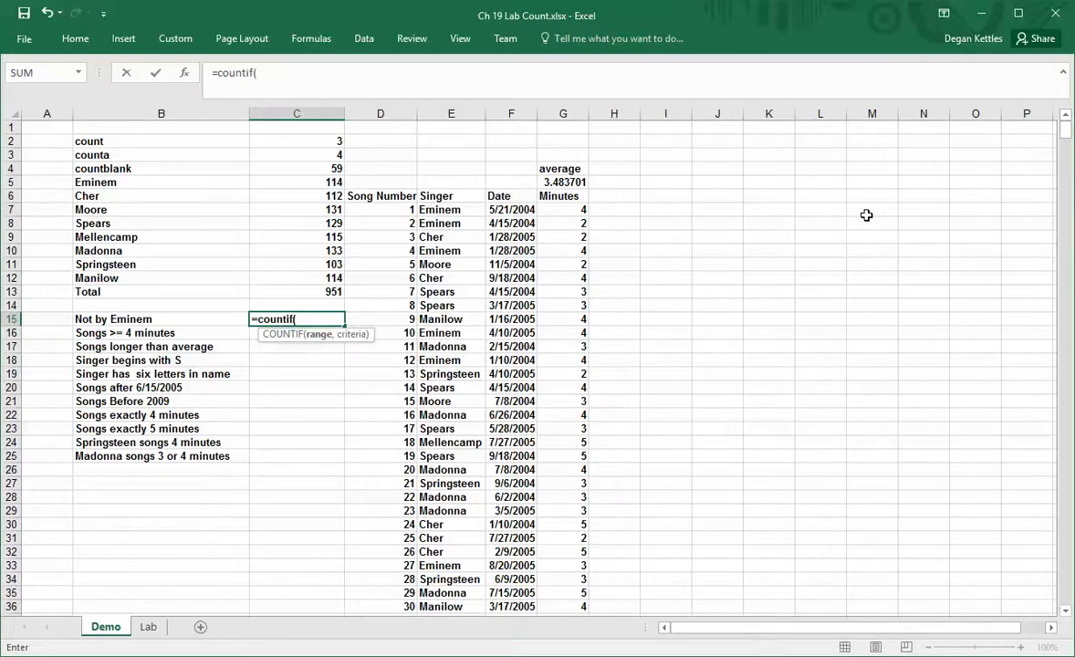
mouse_move(458, 217)
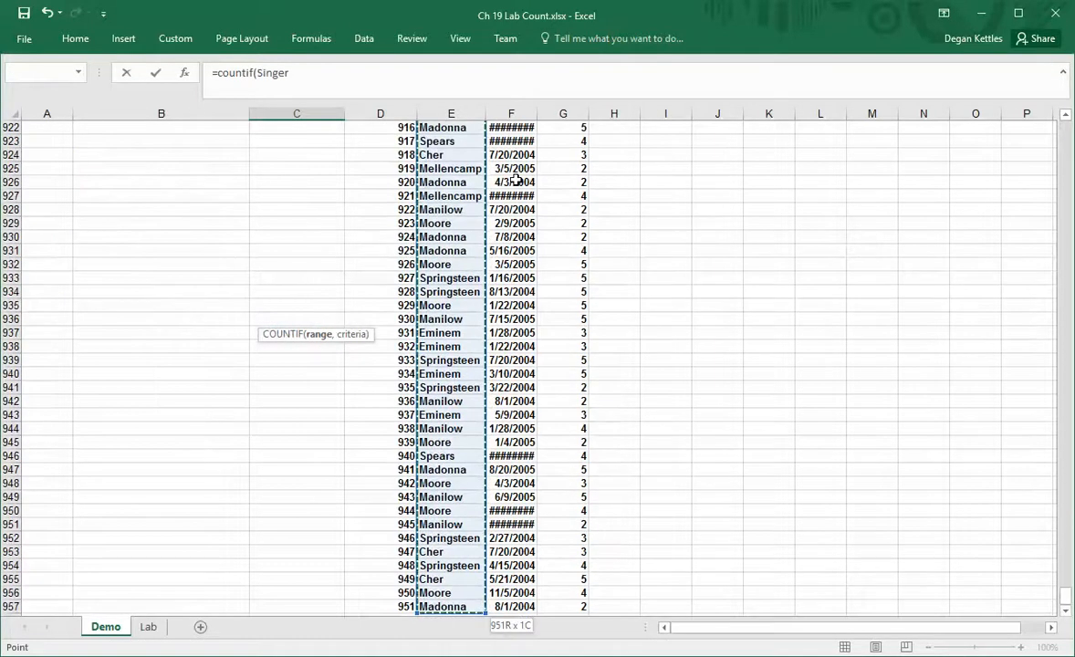
type(",")
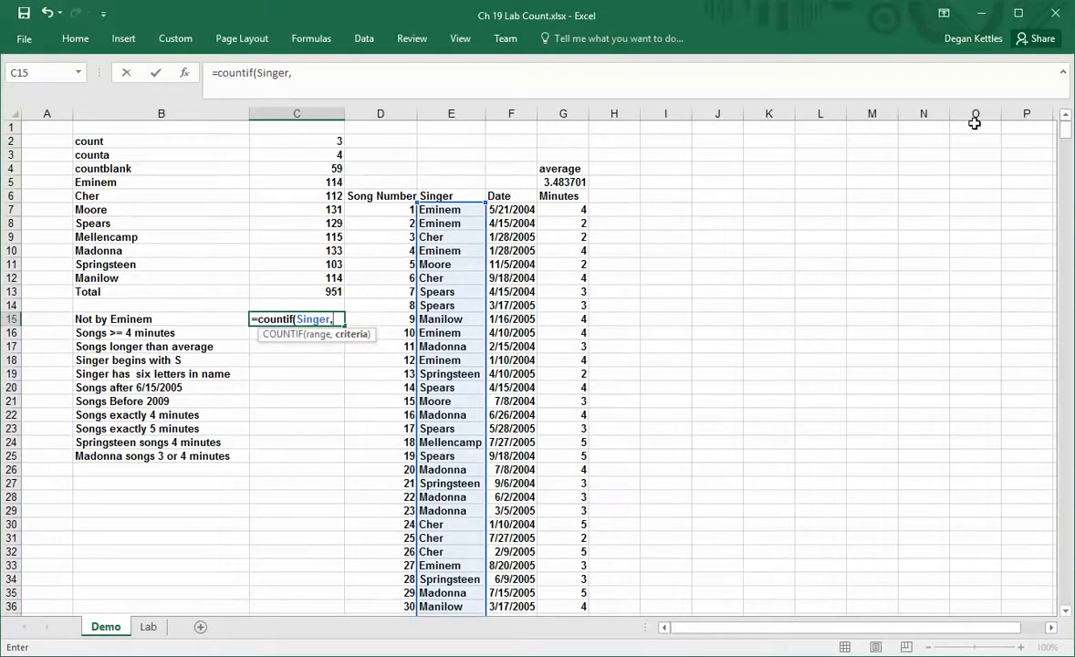
type("\"\")")
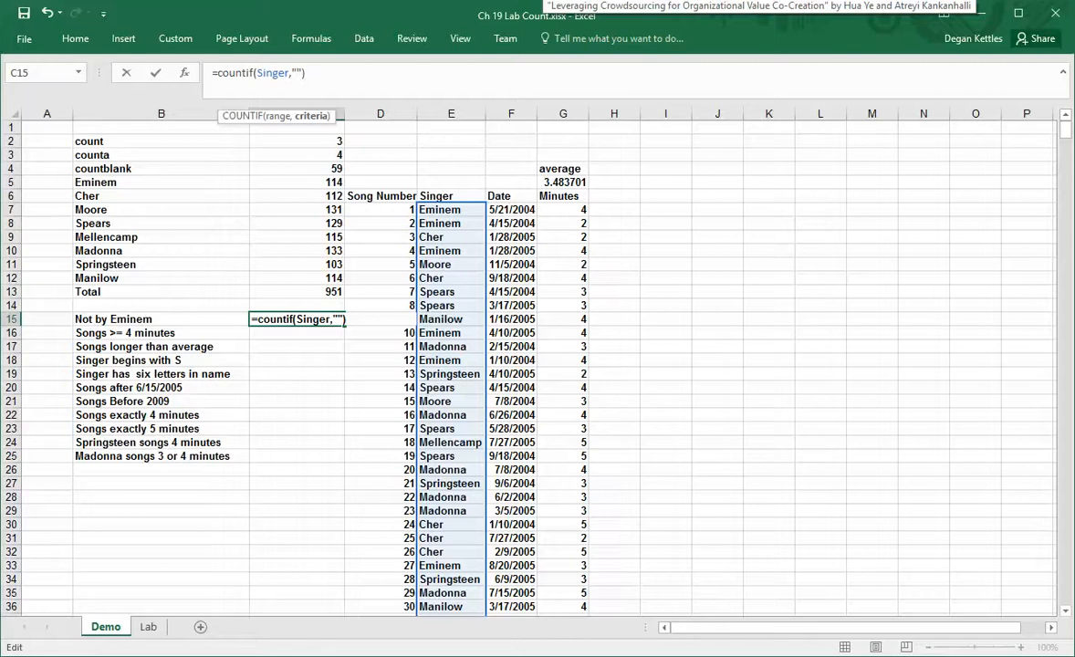
type("<")
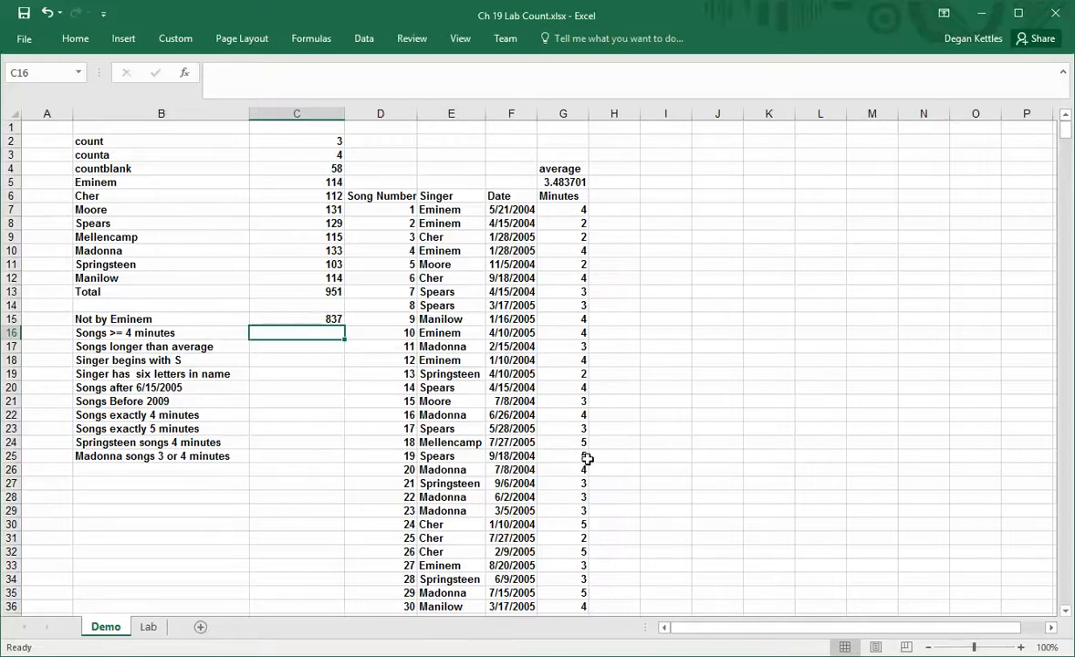
mouse_move(590, 376)
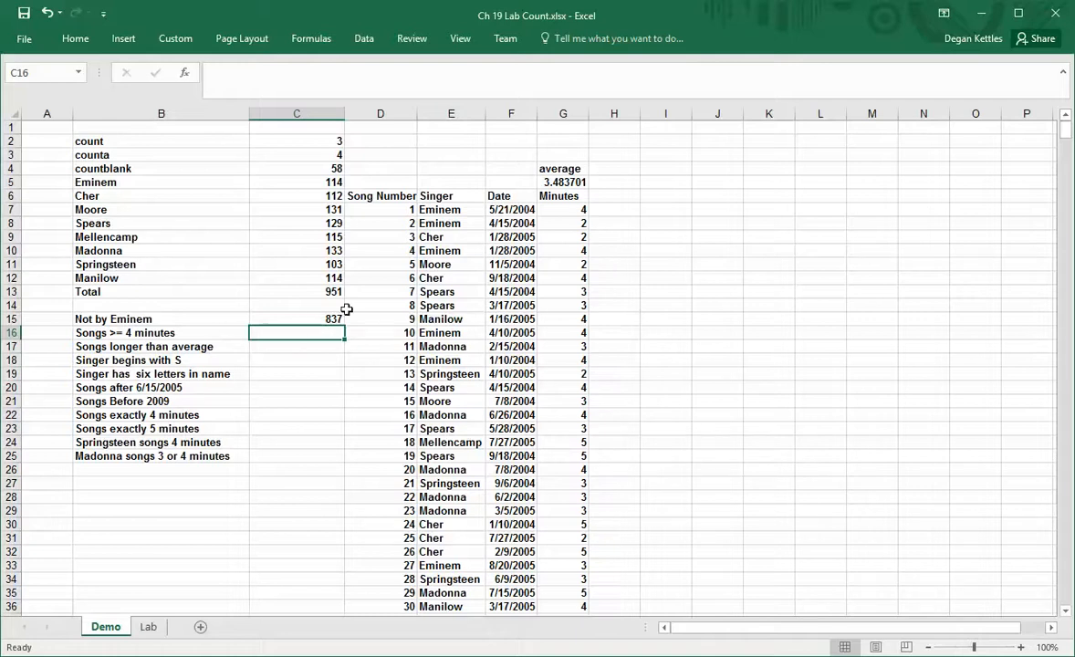
Enter =countif(Minutes,">=4") in C16, counting 477 songs of 4 minutes or more.
type("=")
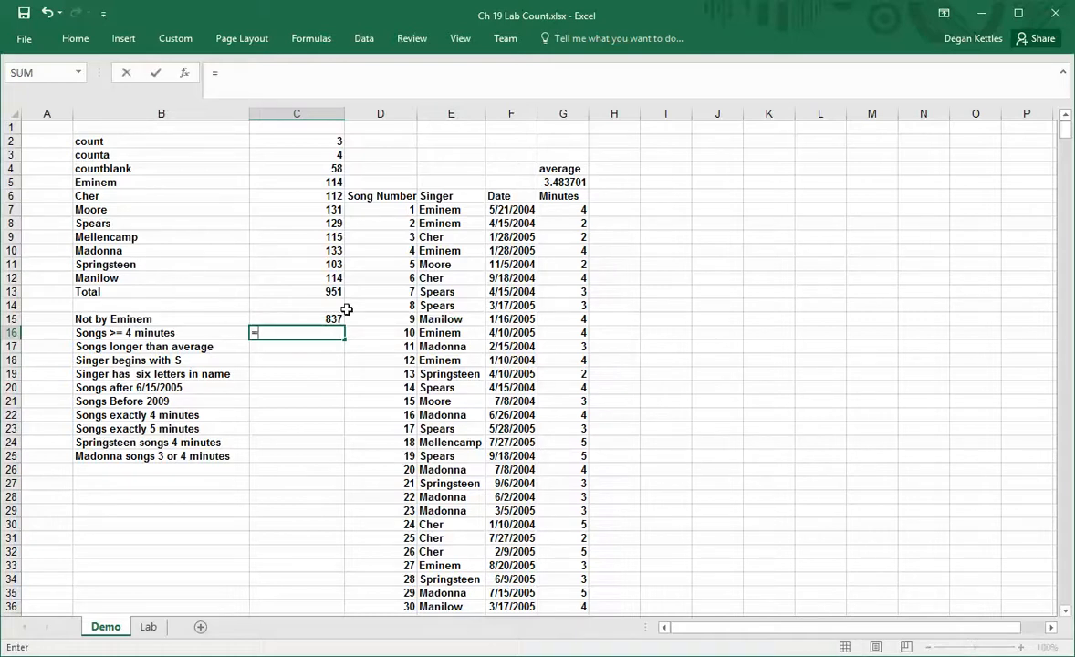
type("countif(Minutes,")
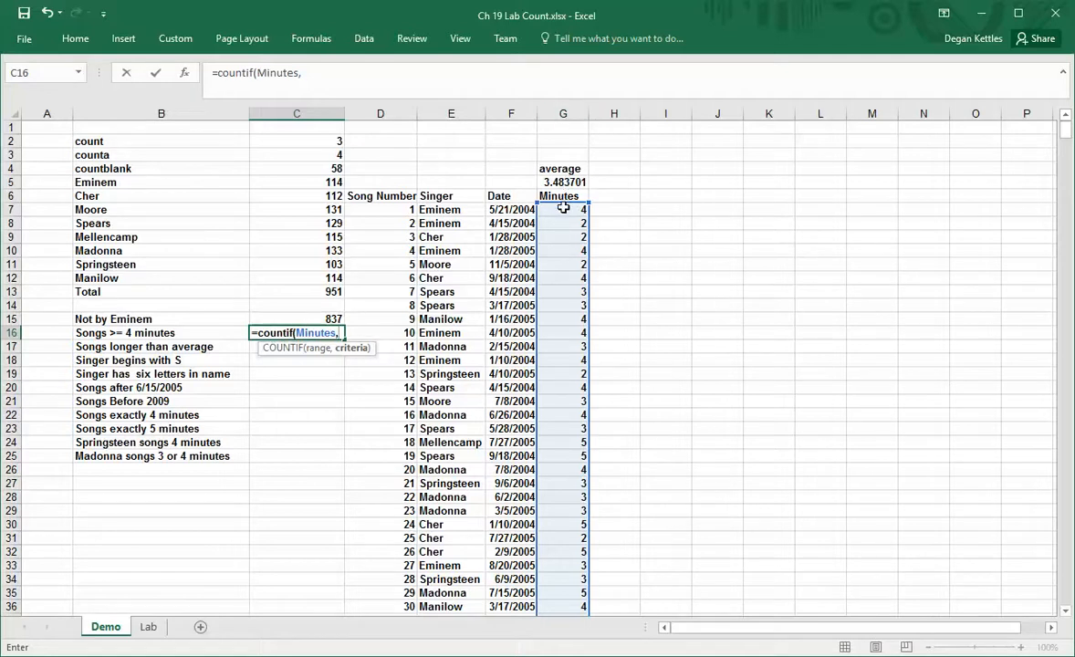
mouse_move(562, 212)
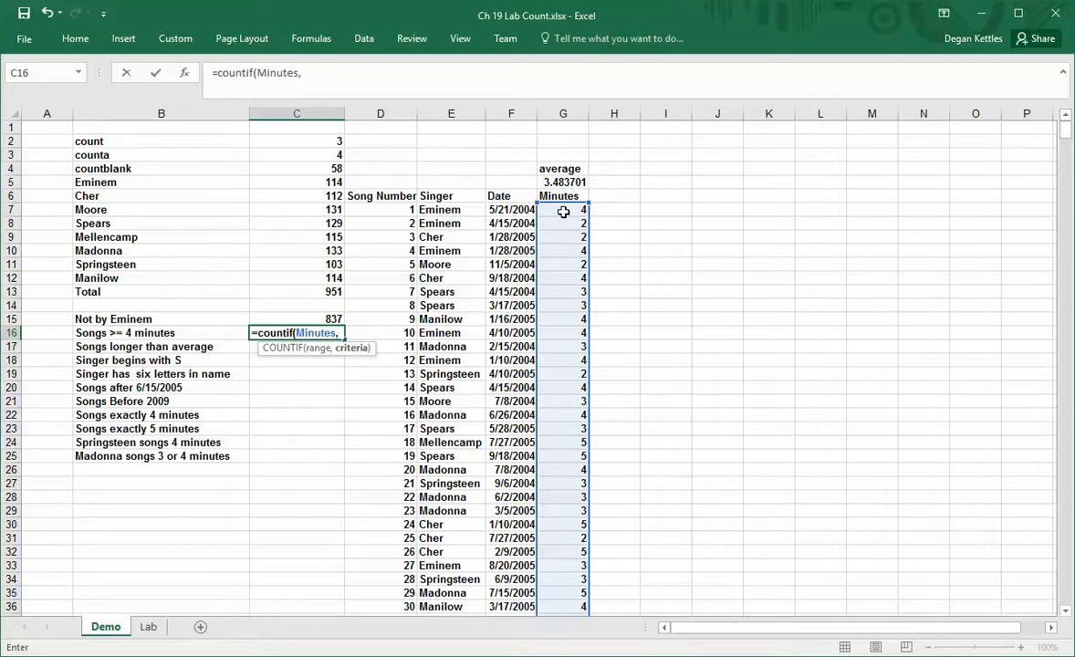
type("\"")
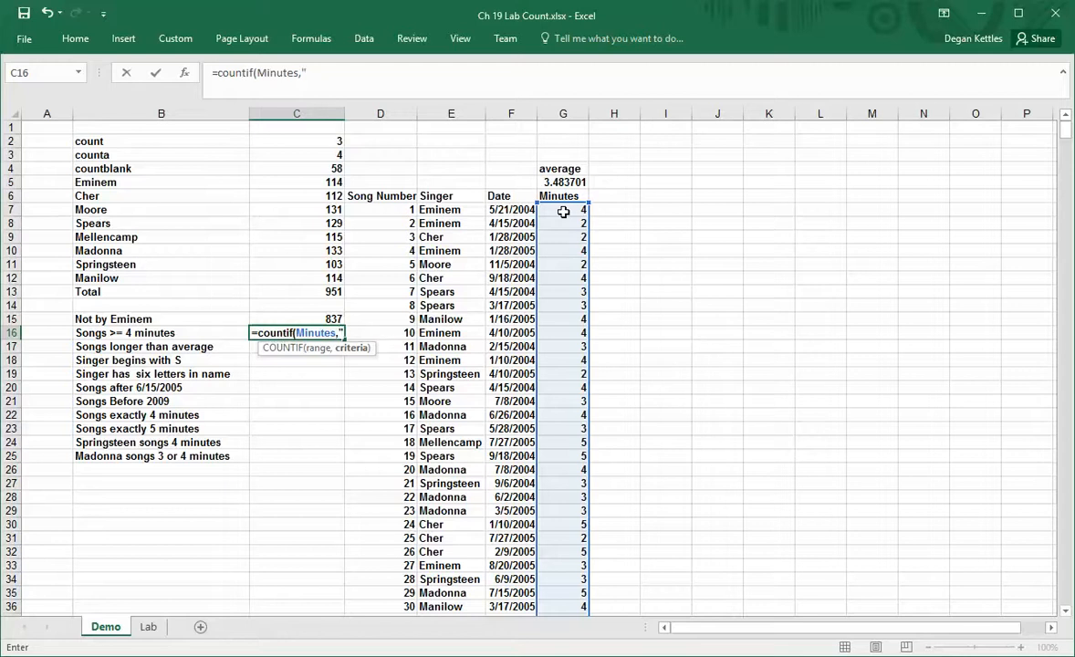
type(">")
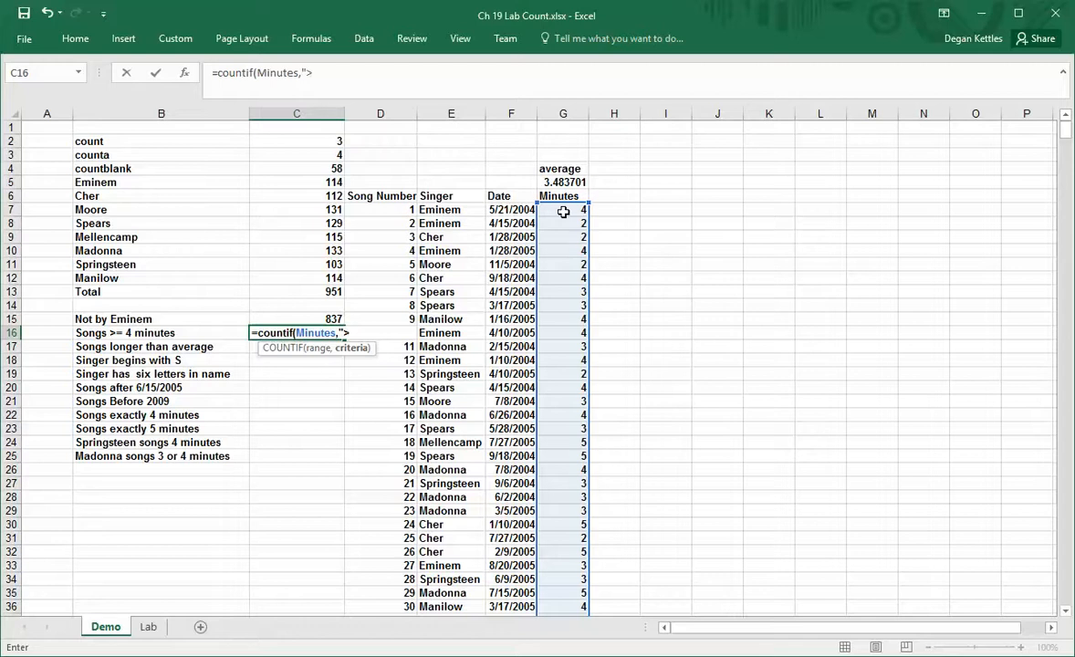
type(">=4\")")
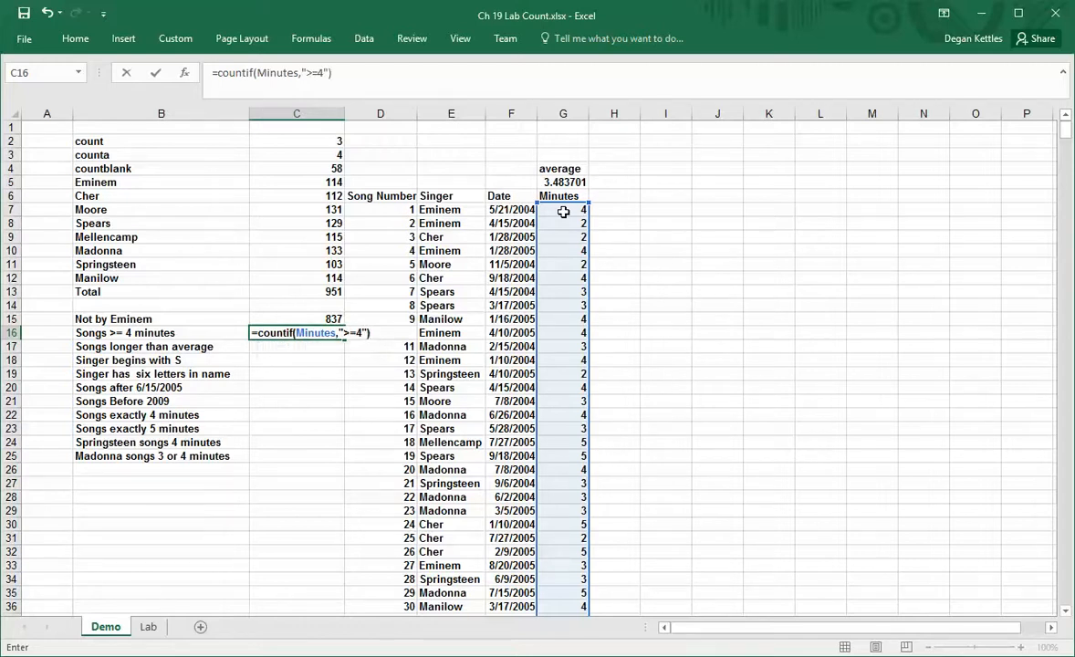
key("Enter")
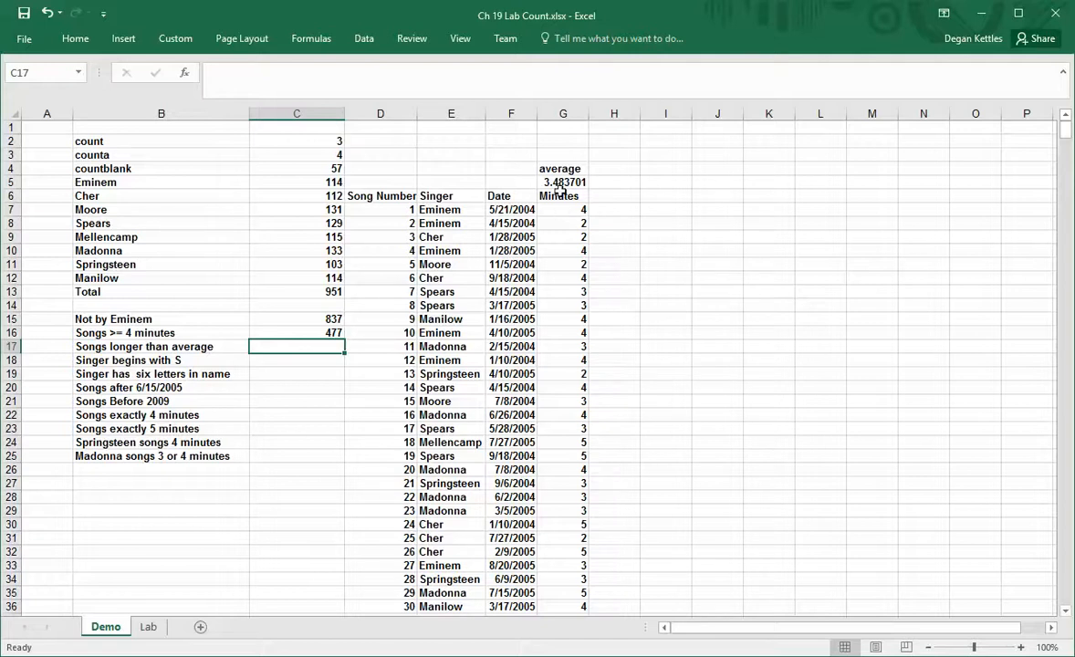
Check the AVERAGE formula in G5, then return to C17 for the next count.
left_click(562, 183)
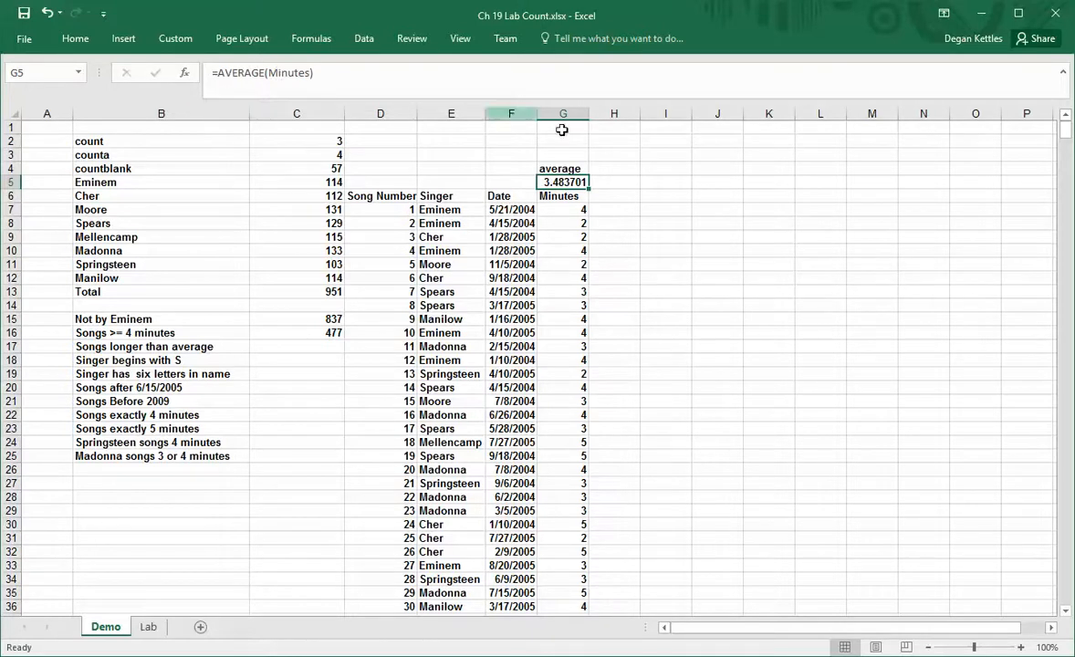
left_click(296, 347)
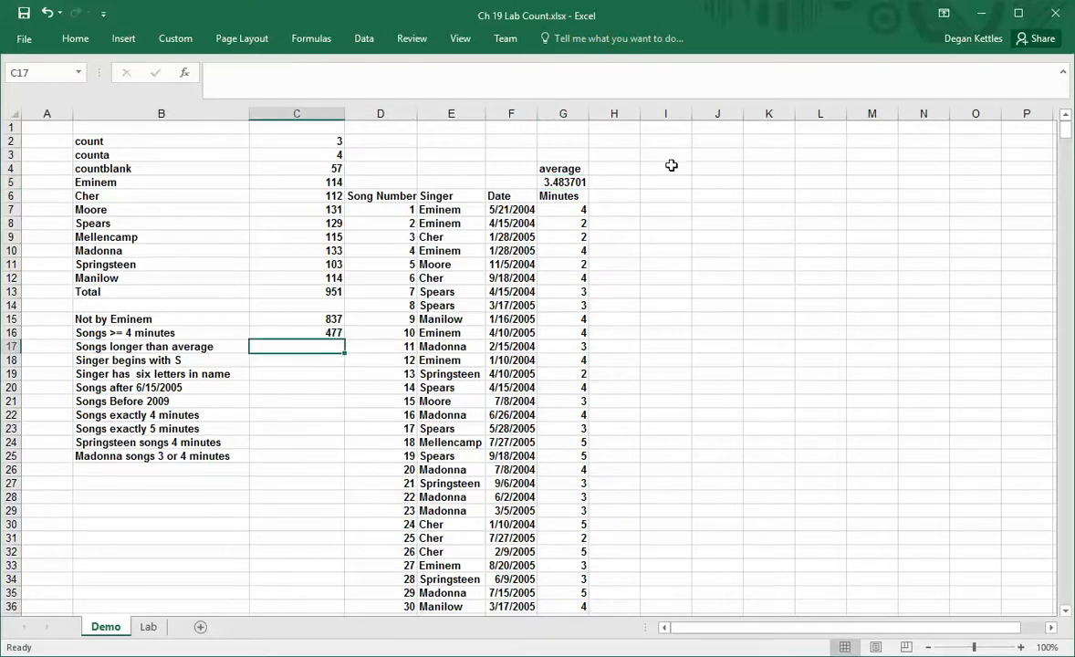
Enter a COUNTIF in C17 comparing Minutes against the G5 average, which first returns 0.
type("=")
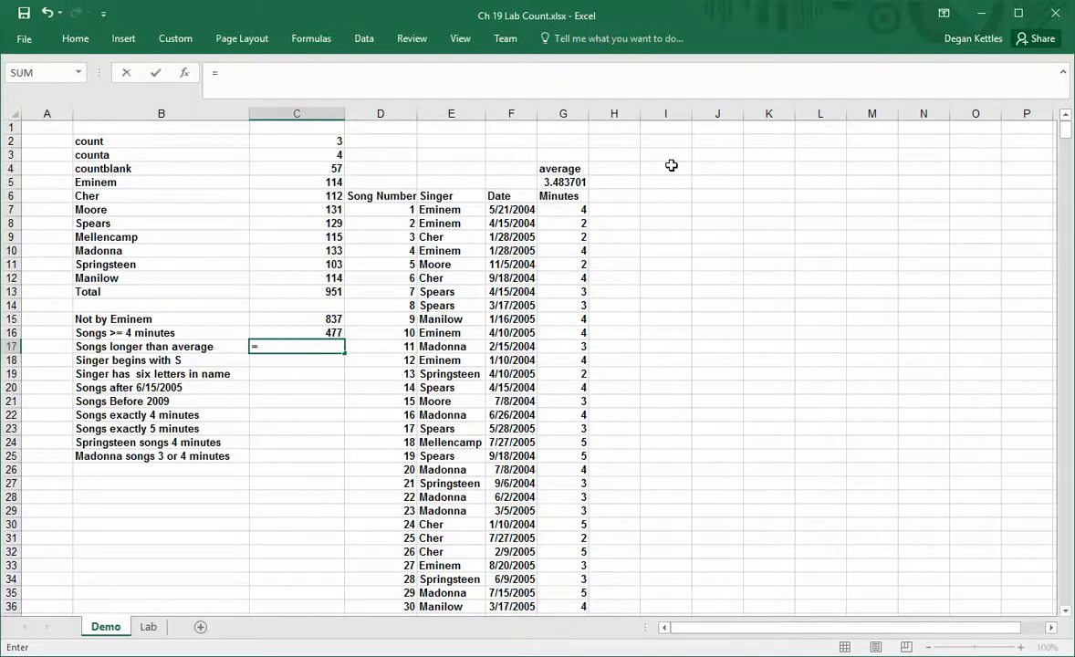
type("countif")
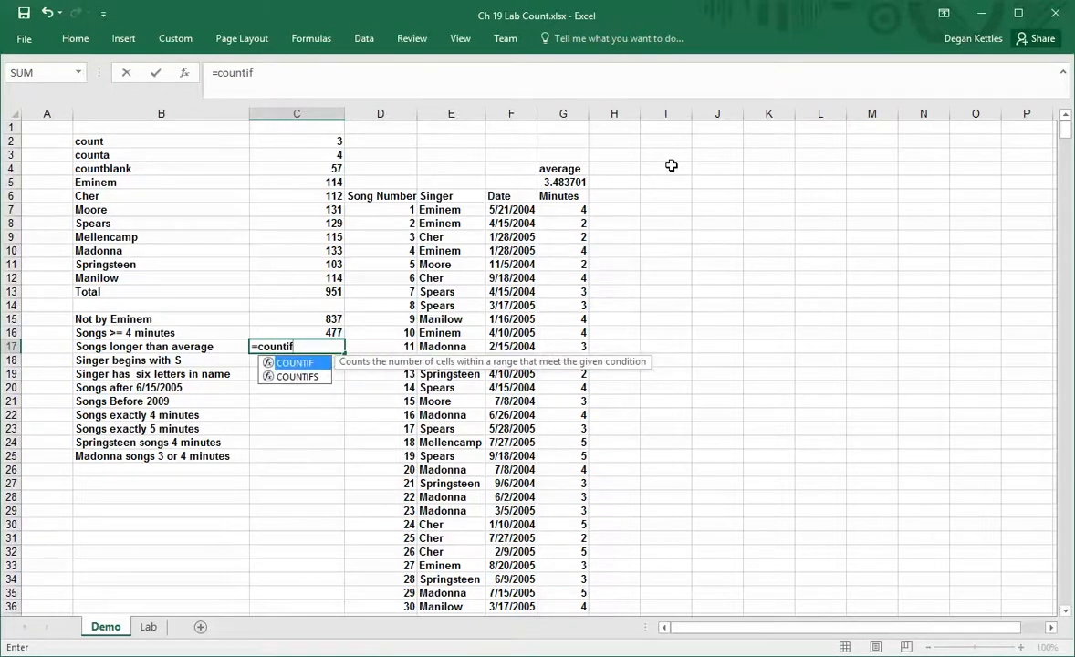
type("(Minutes,\"")
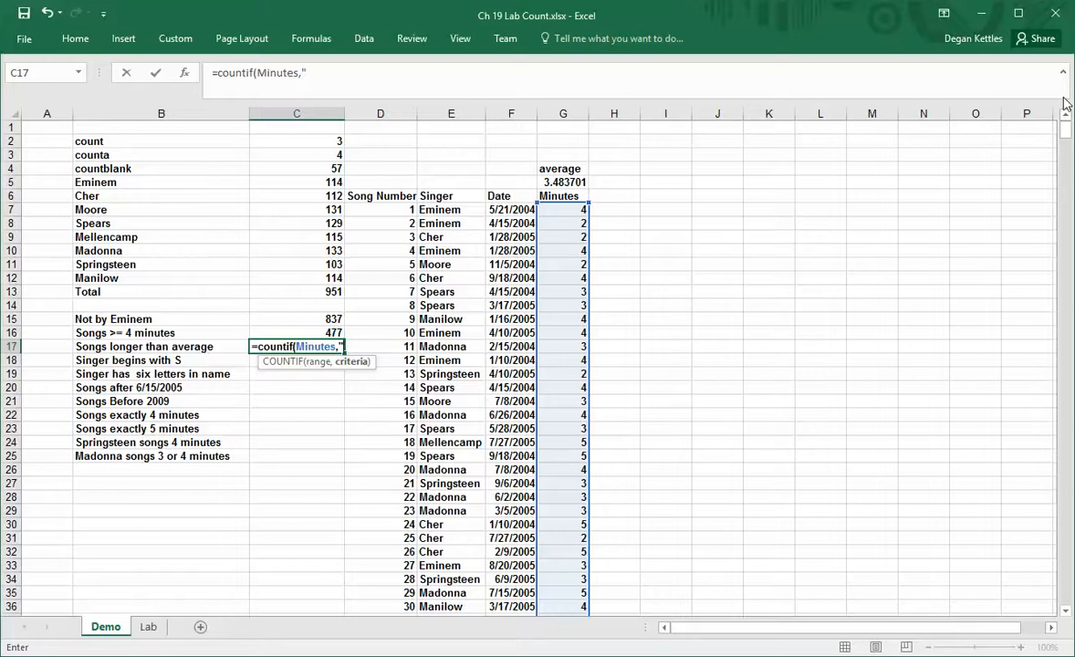
type(">")
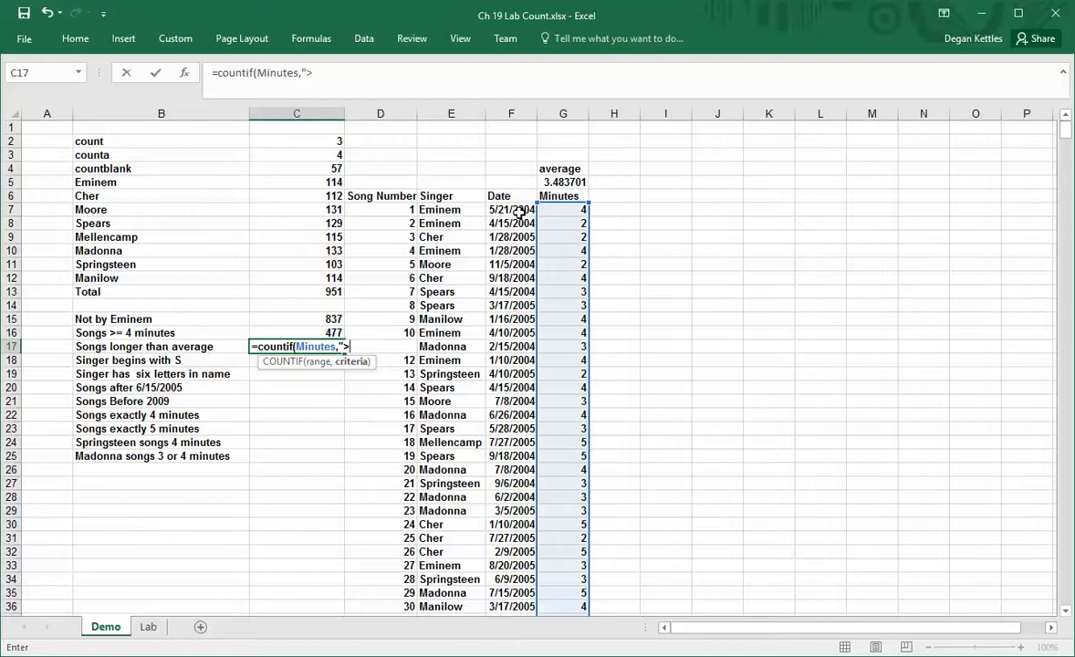
left_click(563, 183)
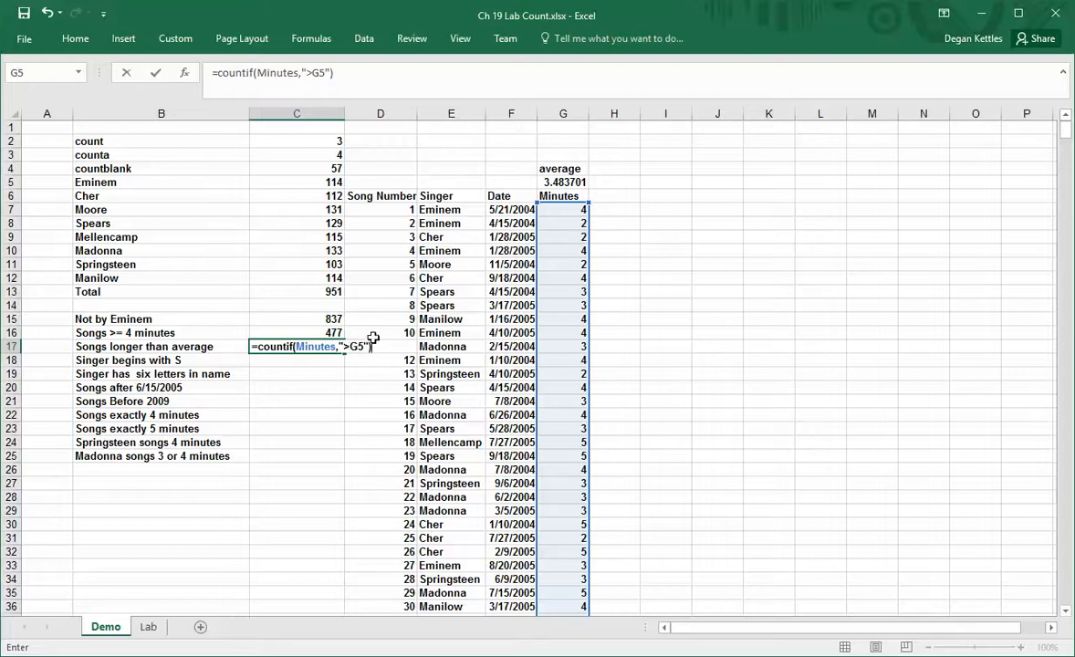
key("Enter")
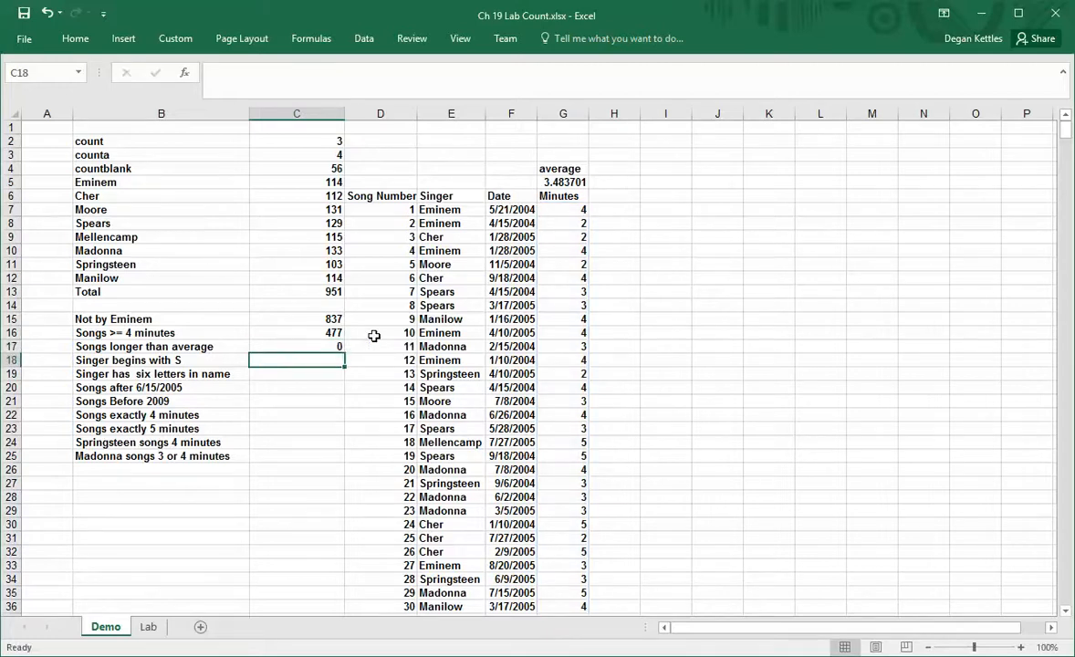
Correct C17 to =countif(Minutes,">"&G5) so it returns 477 longer-than-average songs.
left_click(296, 347)
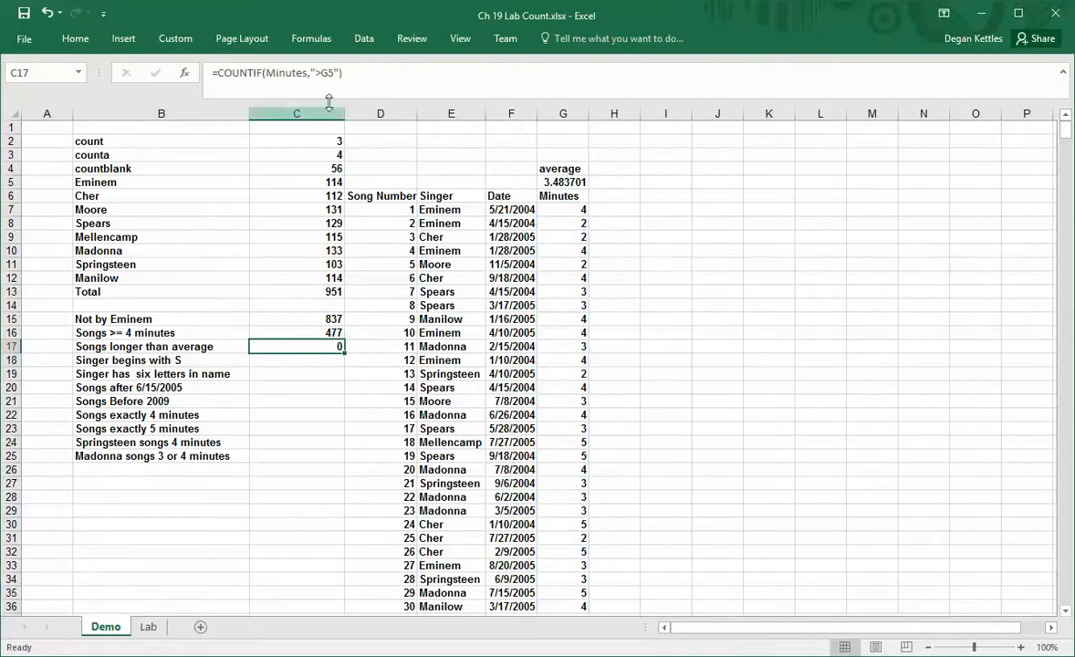
left_click(325, 73)
type("\"&")
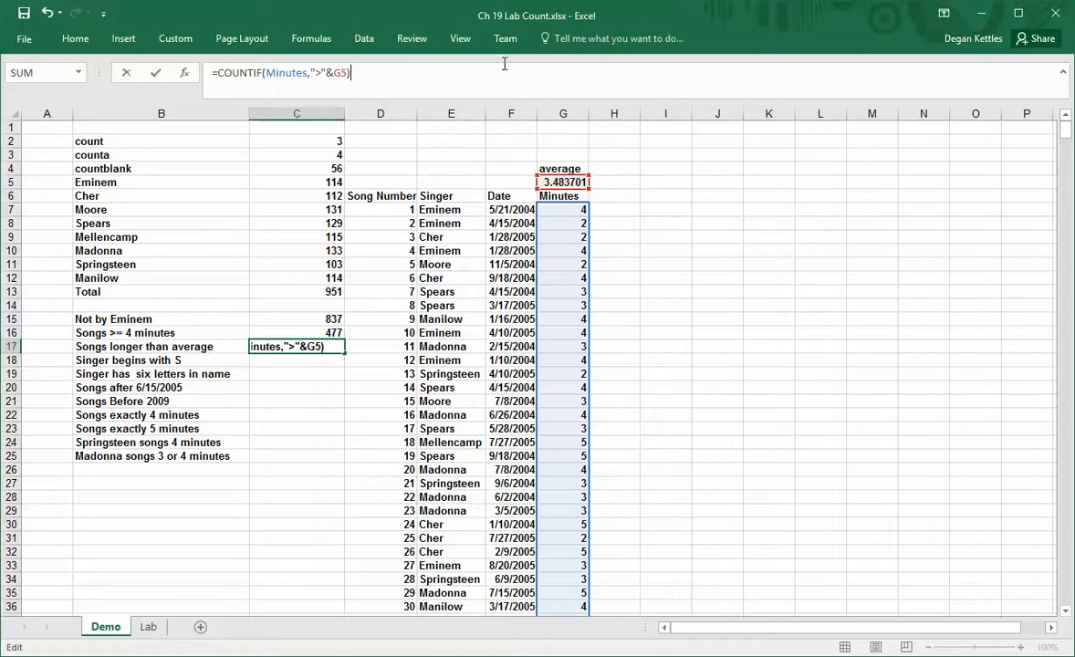
key("Enter")
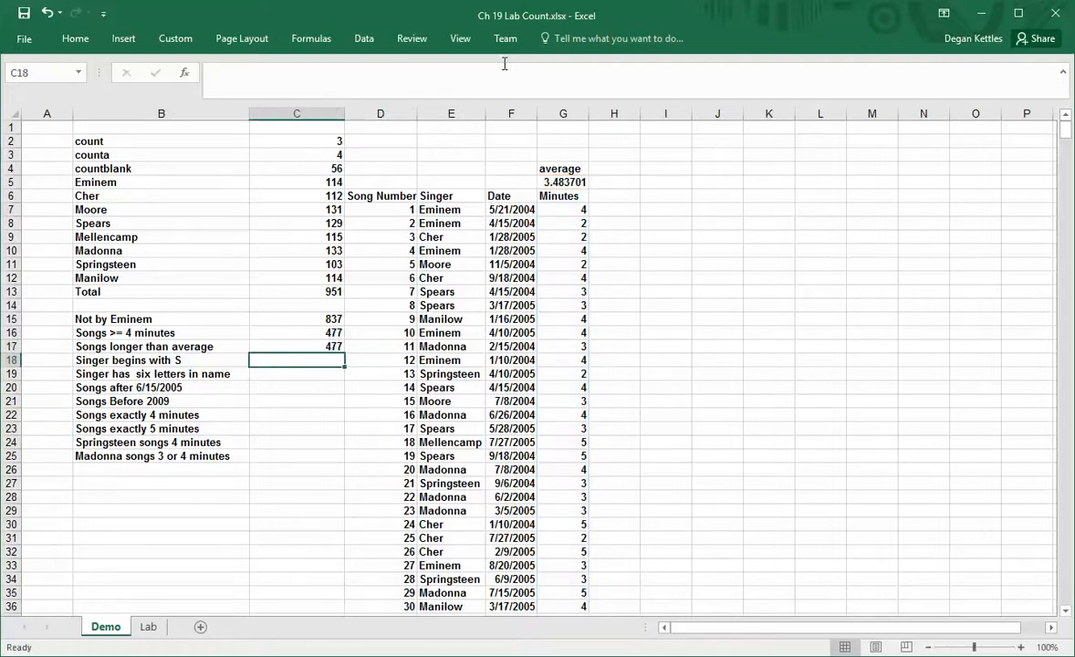
mouse_move(503, 62)
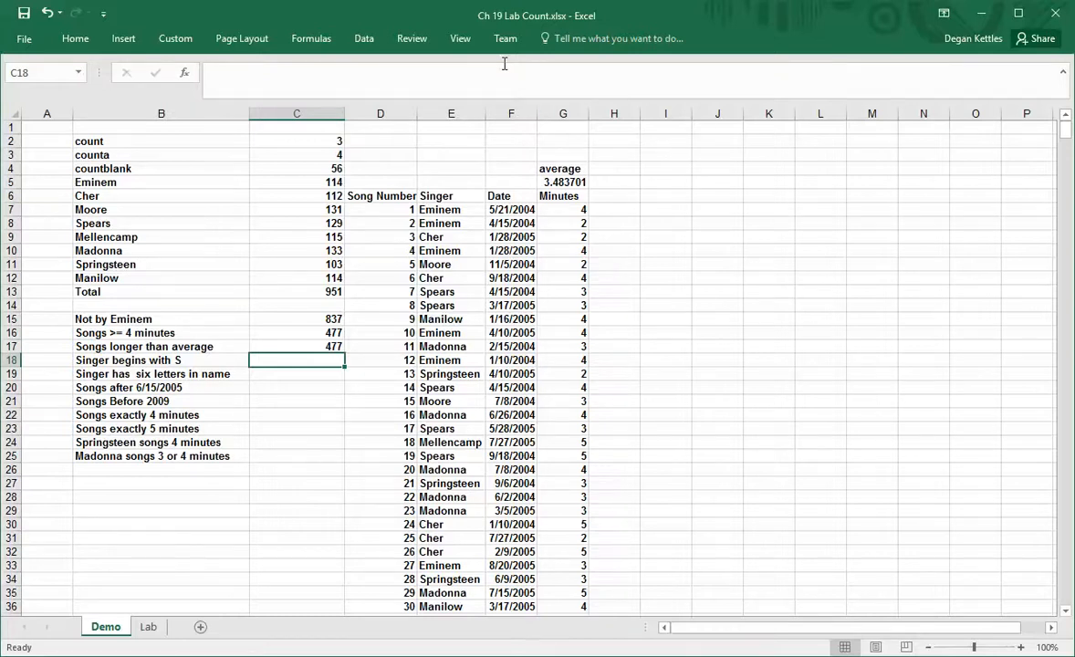
Enter =COUNTIF(Singer,"S*") in C18, counting 232 singers beginning with S.
type("=c")
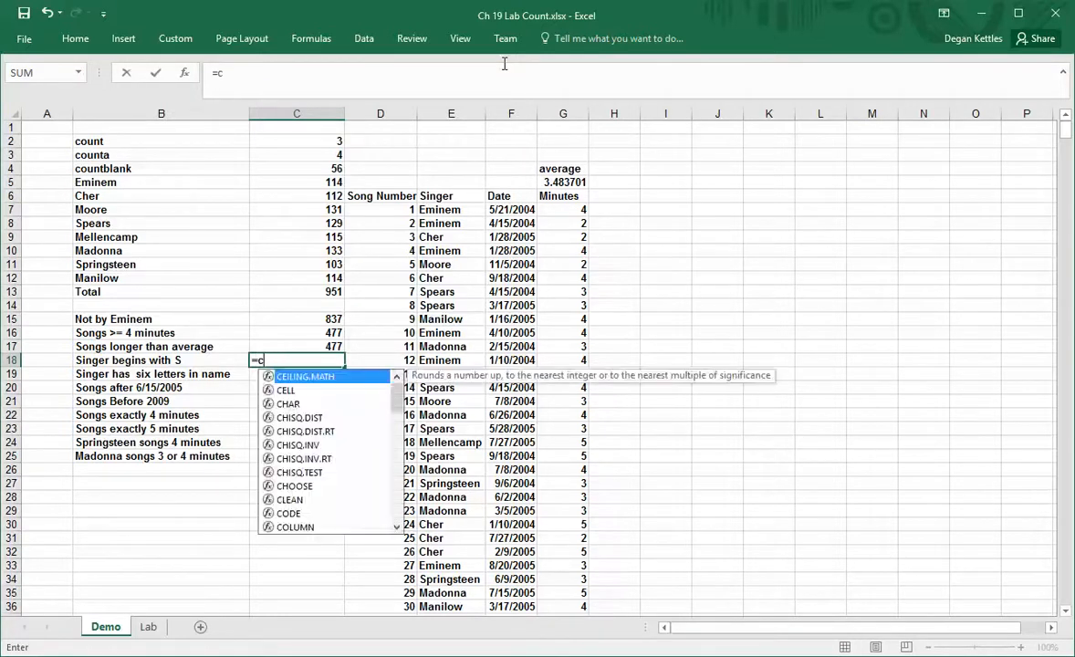
type("ountif(")
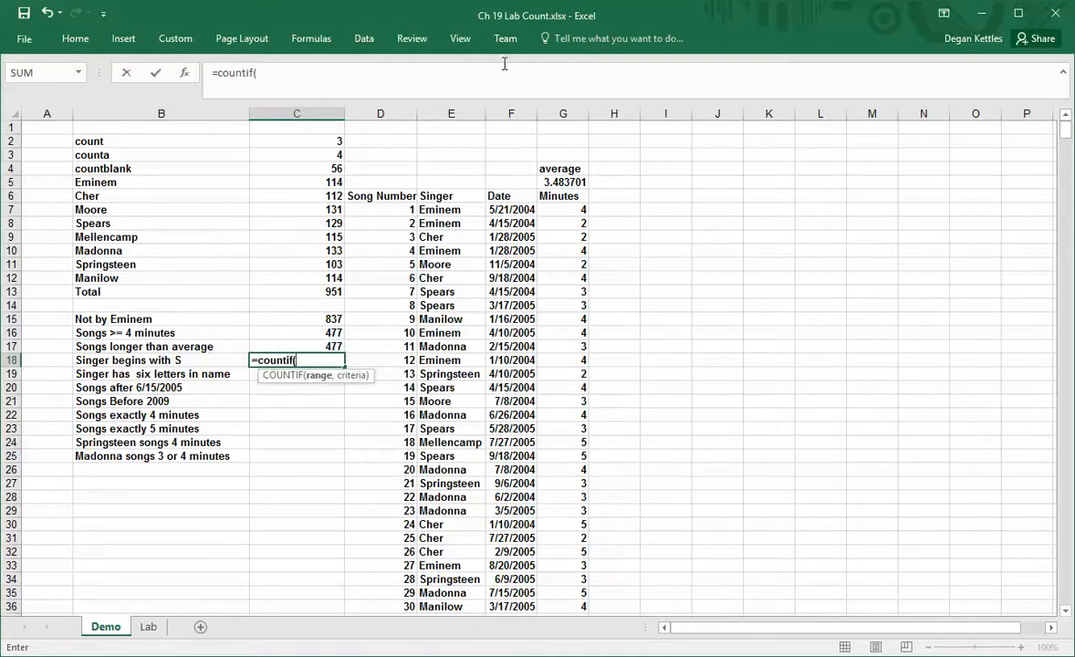
type("Sing")
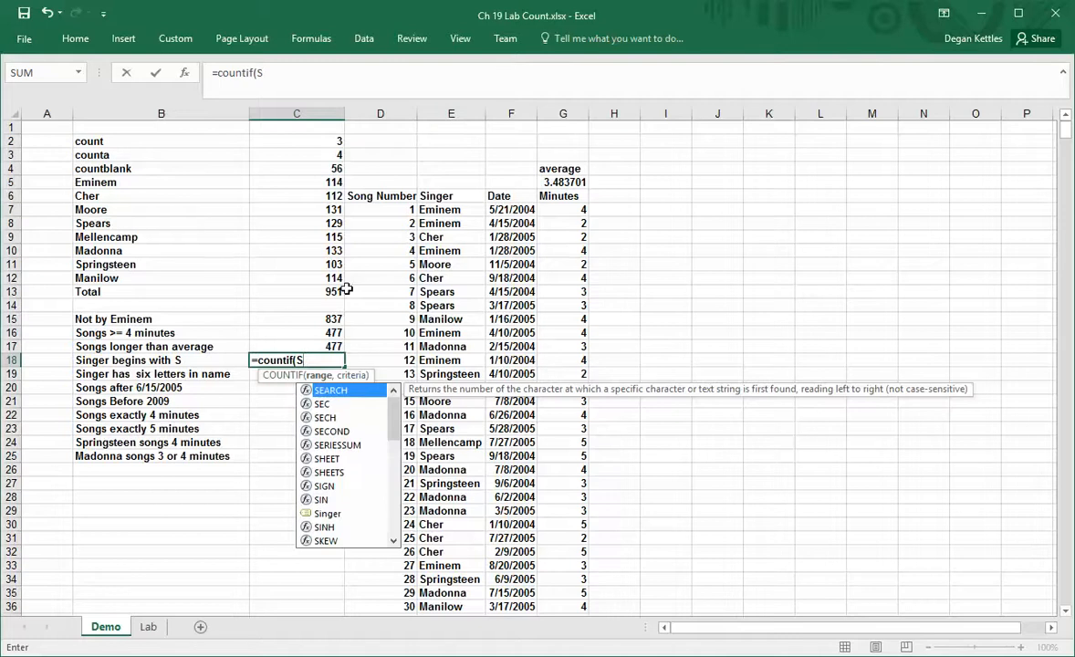
mouse_move(322, 526)
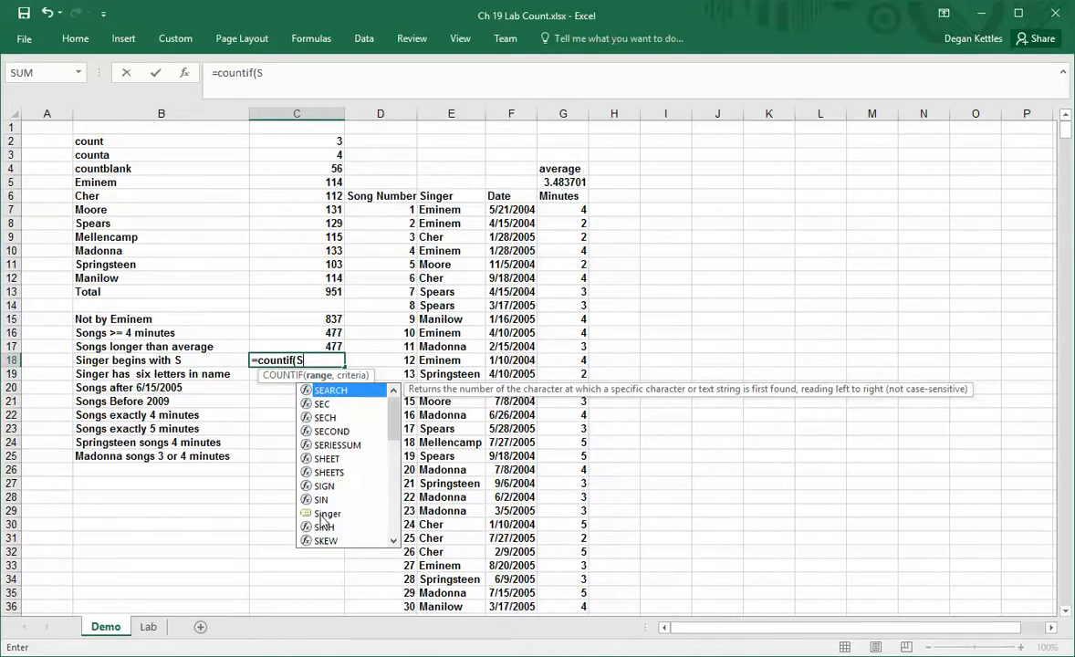
mouse_move(372, 467)
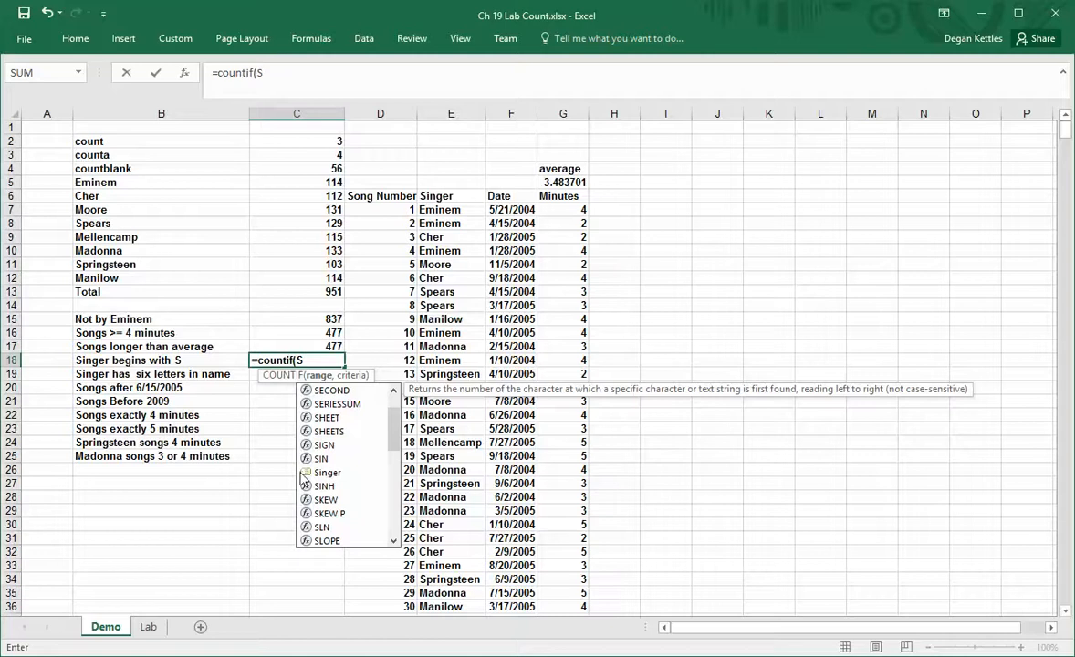
mouse_move(320, 479)
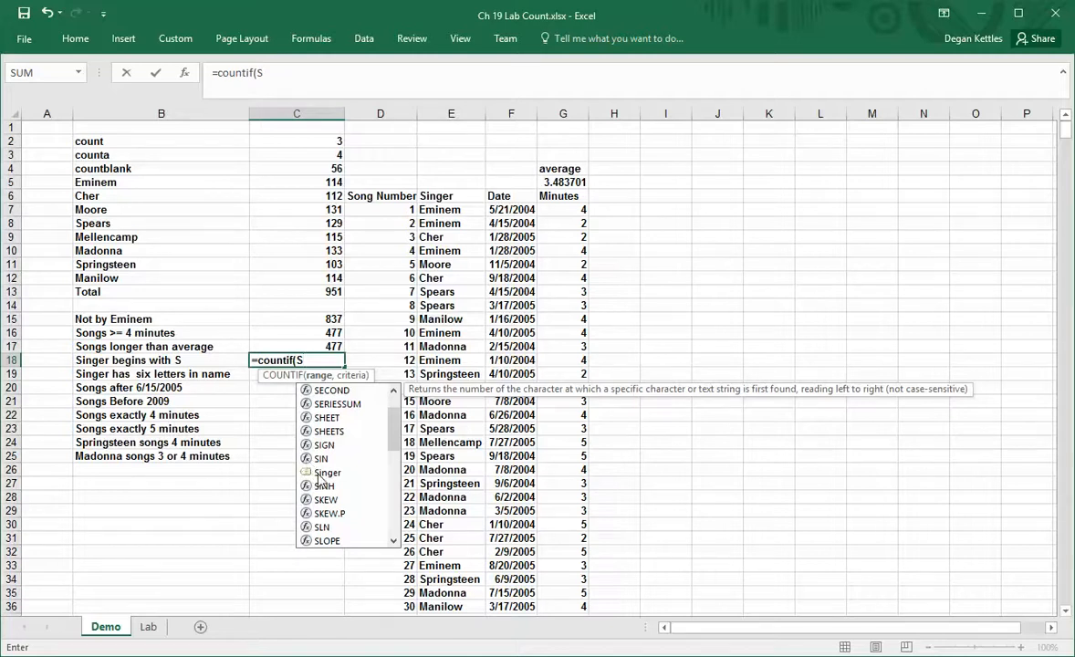
mouse_move(322, 471)
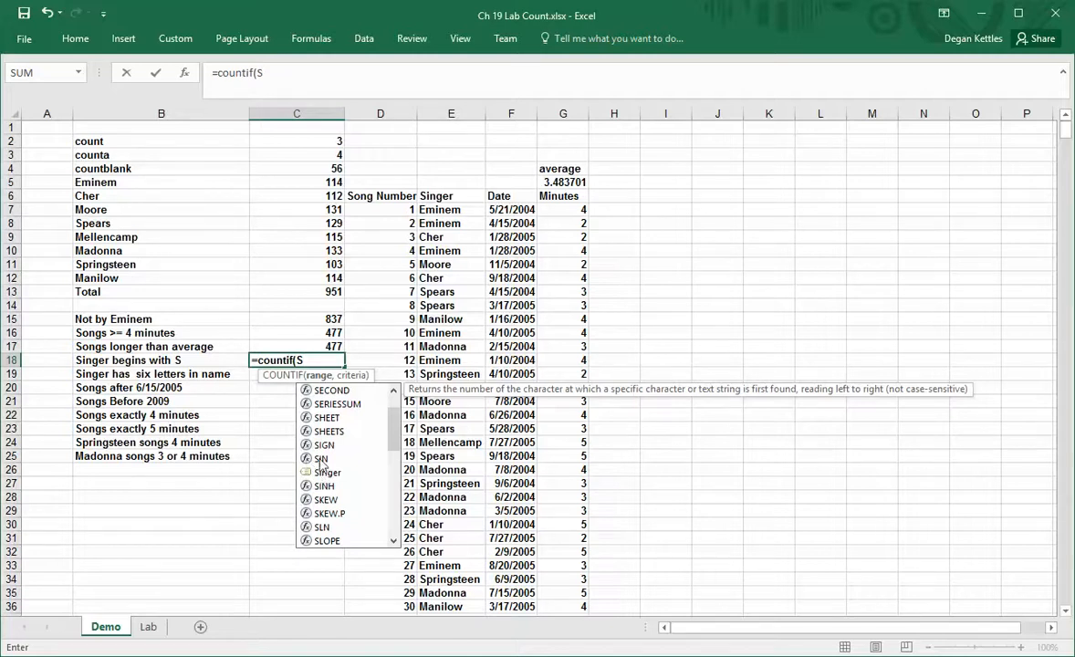
type("inger")
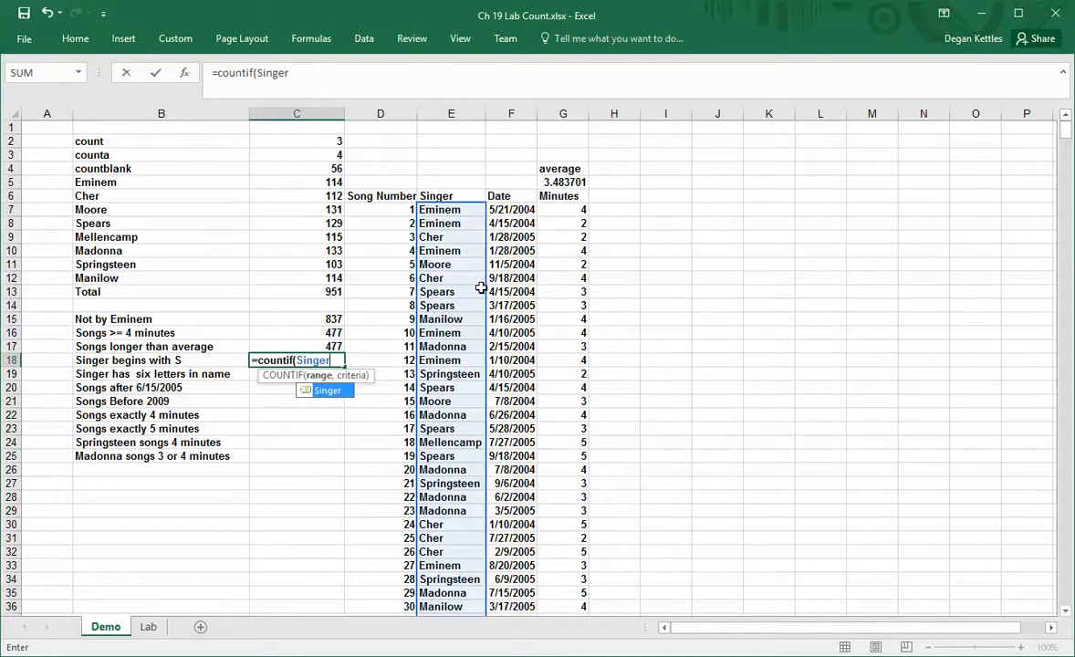
type(",")
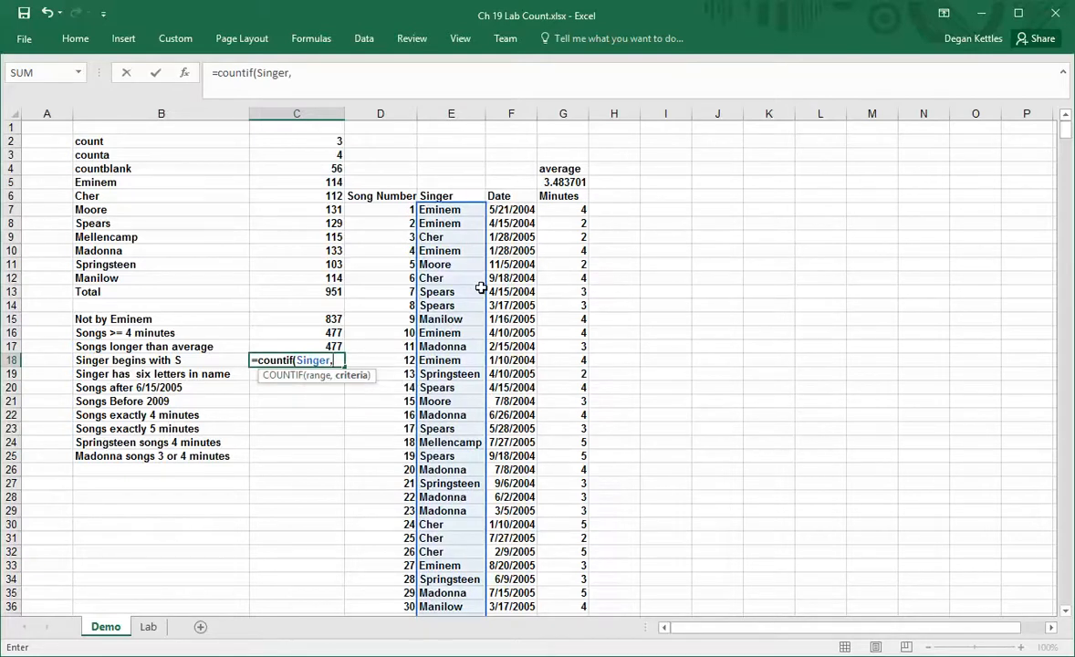
type("\"S*\")")
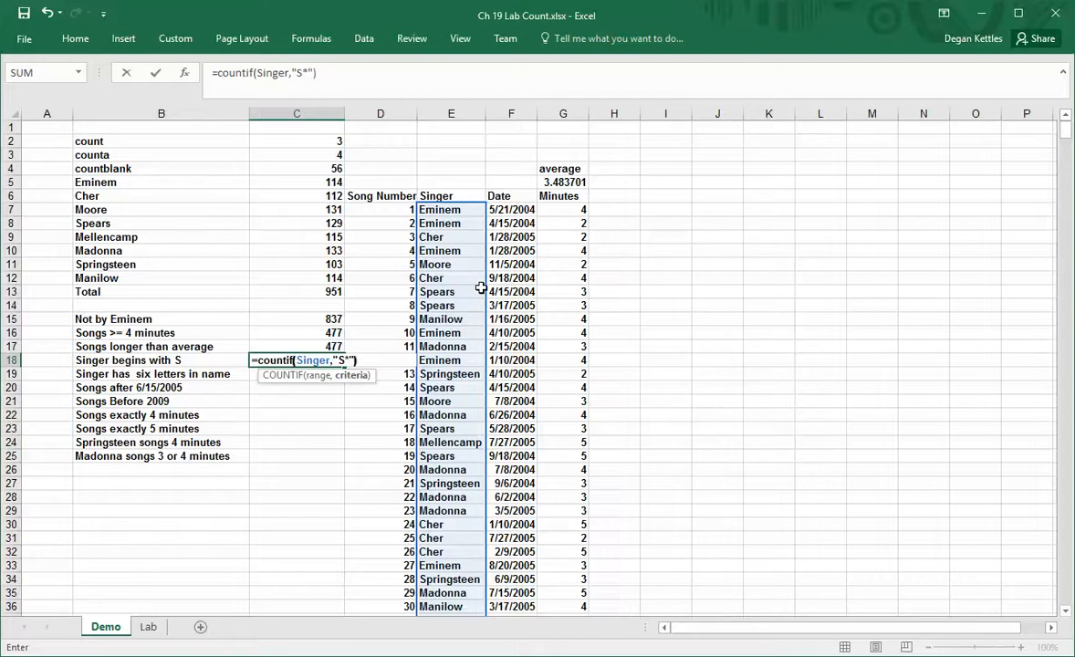
key("Enter")
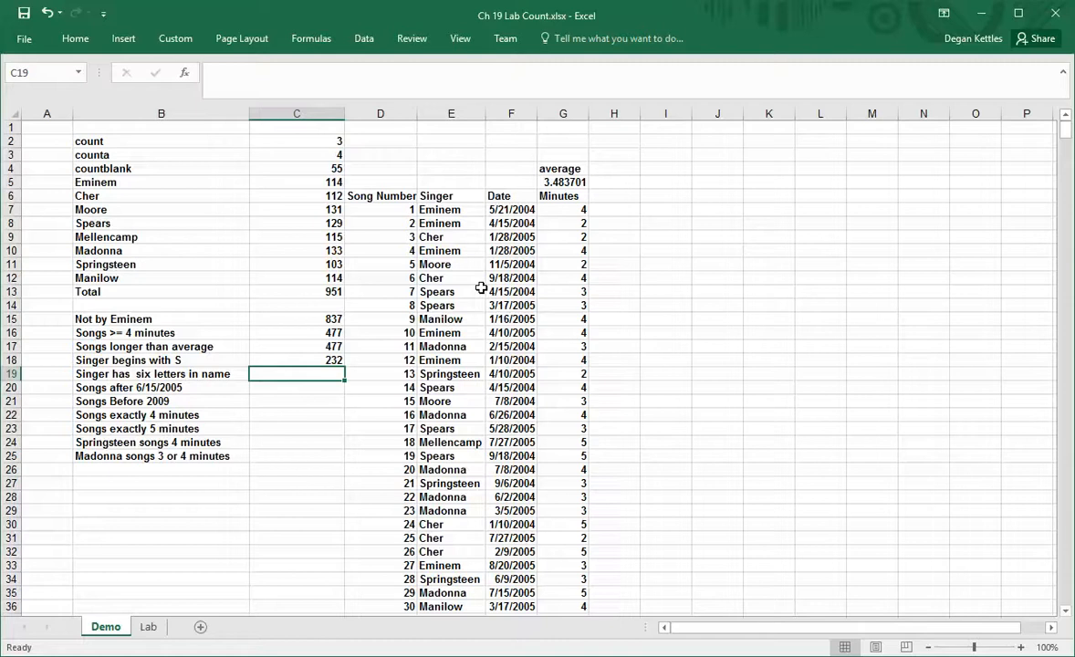
Enter =COUNTIF(Singer,"??????") in C19, counting 243 six-letter singer names.
type("=countif(")
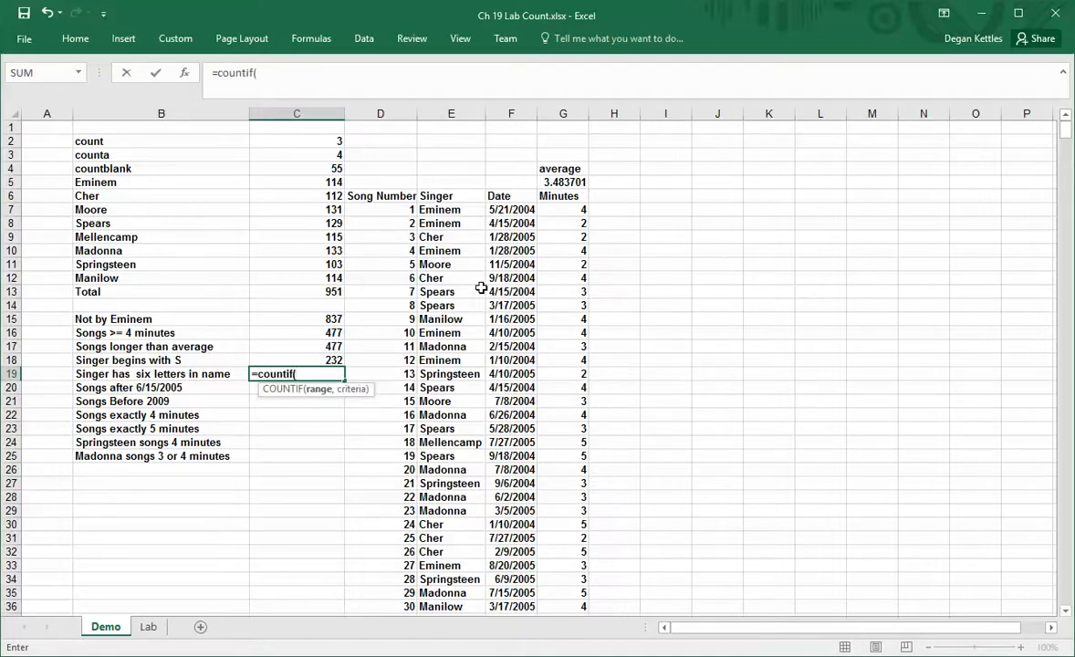
type("Singer,\"")
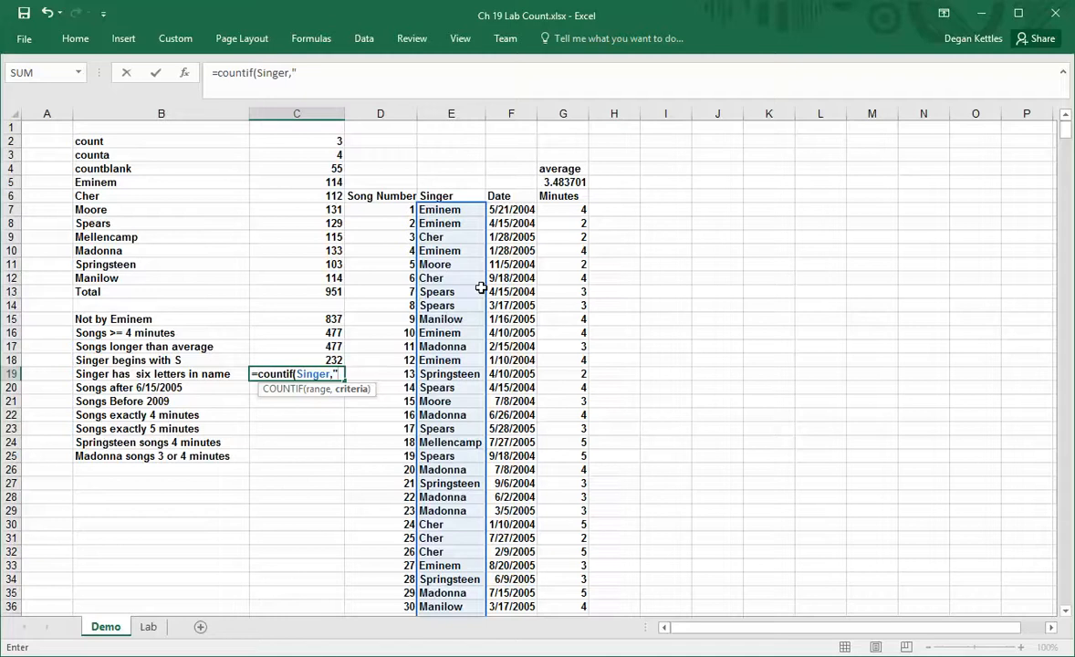
type("??")
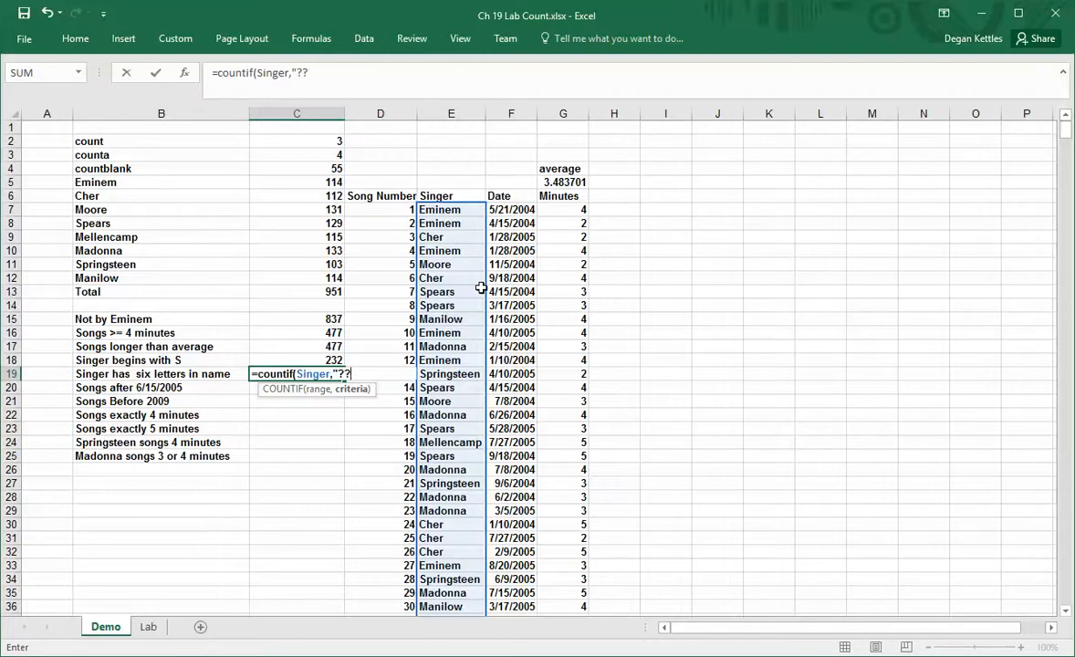
type("????")
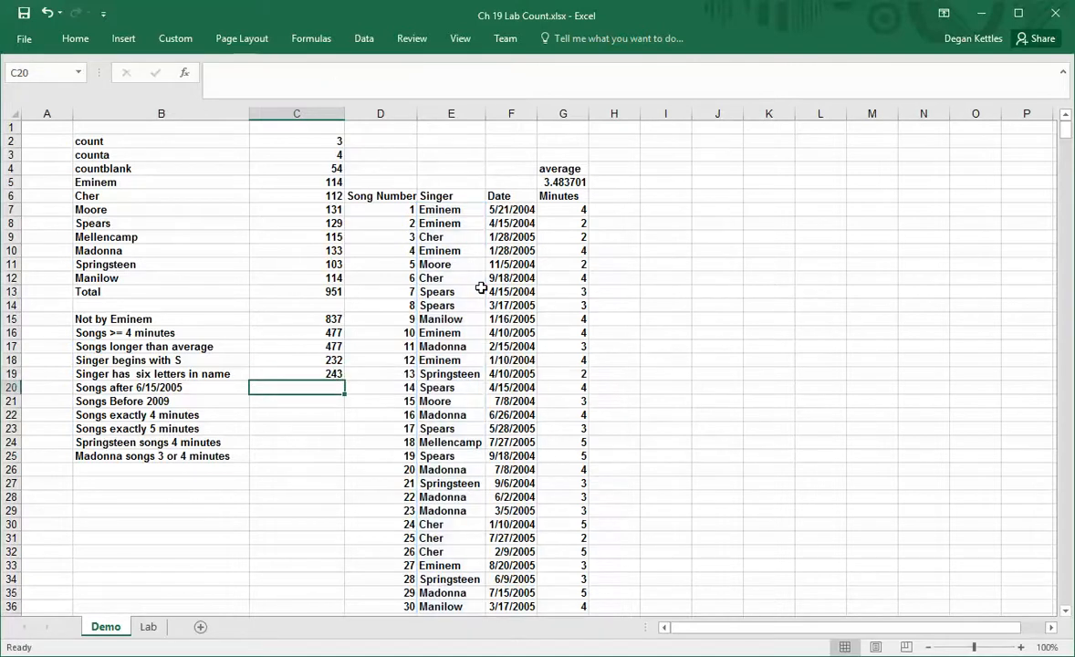
mouse_move(305, 375)
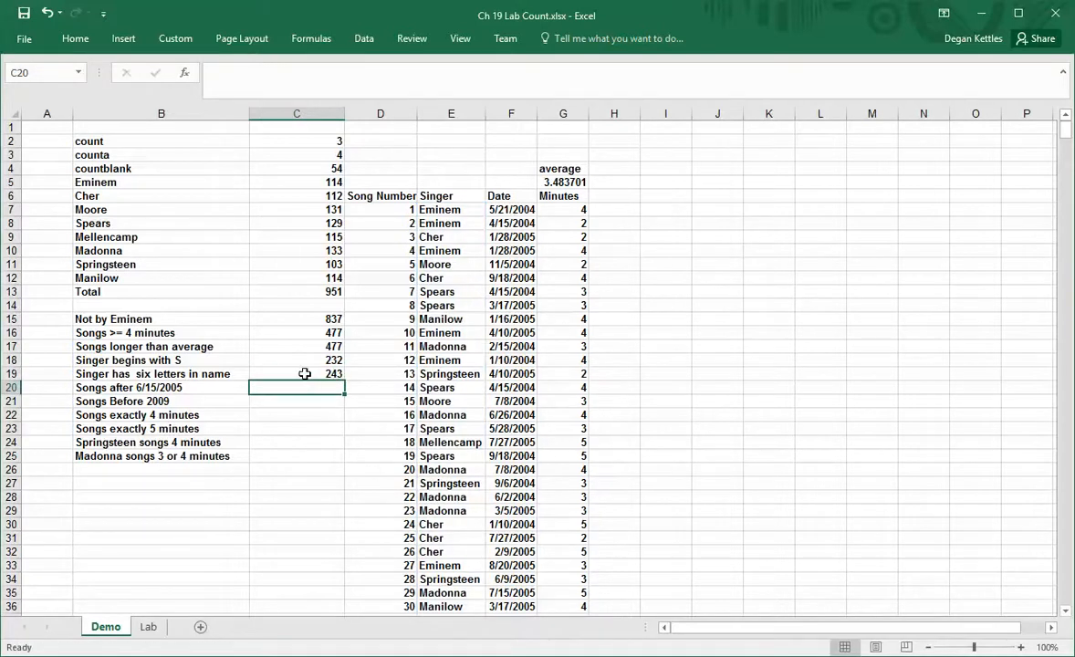
left_click(295, 374)
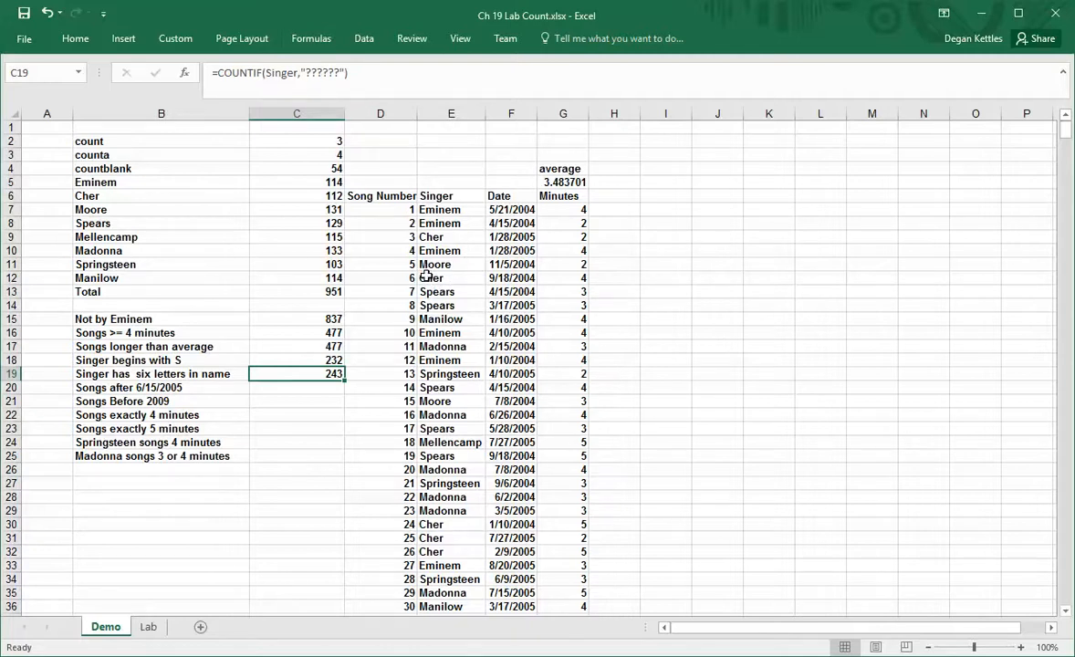
mouse_move(427, 277)
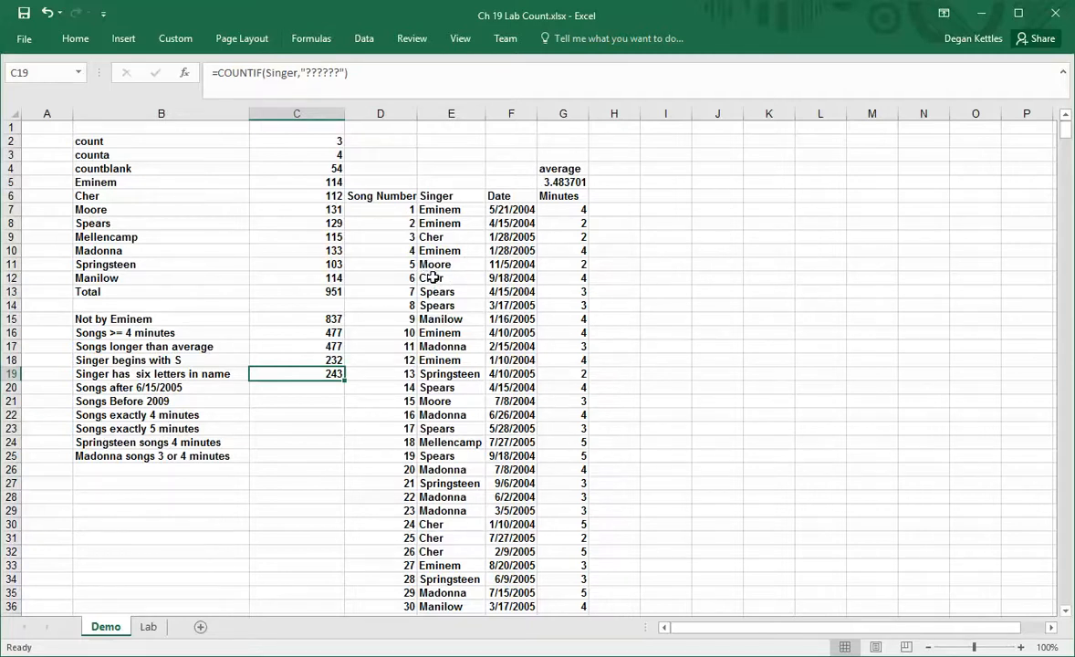
mouse_move(463, 268)
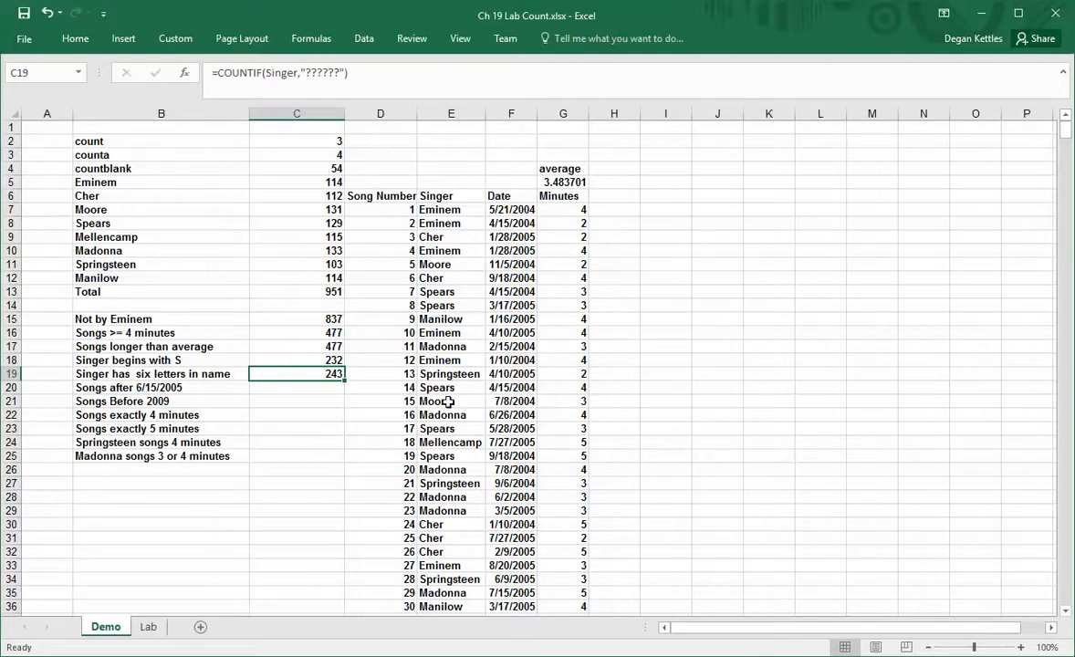
mouse_move(460, 387)
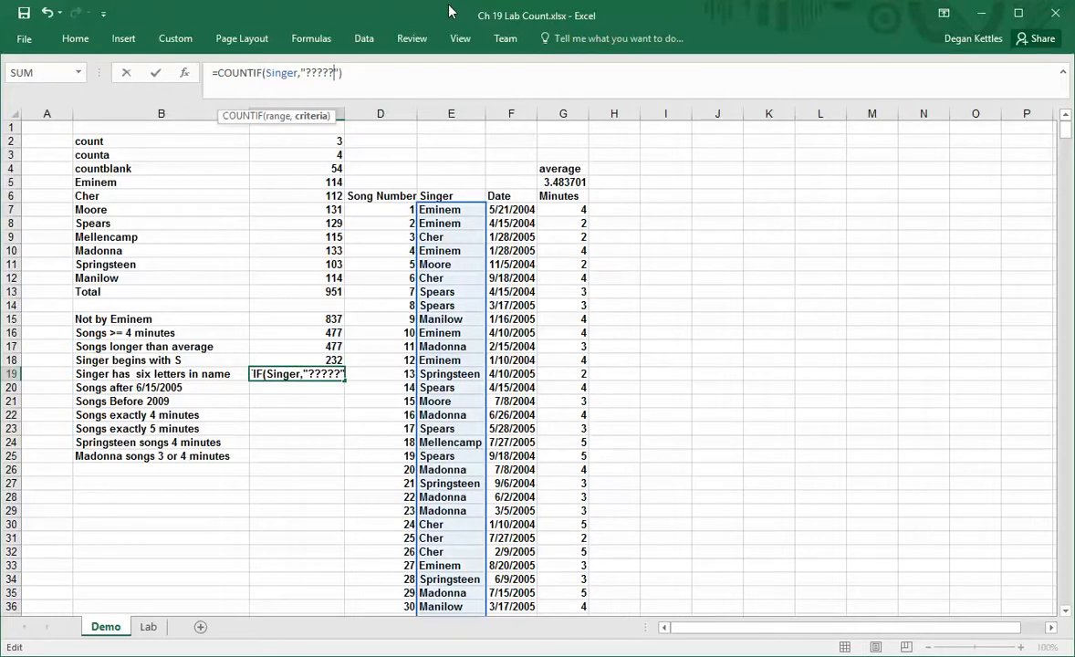
key("Enter")
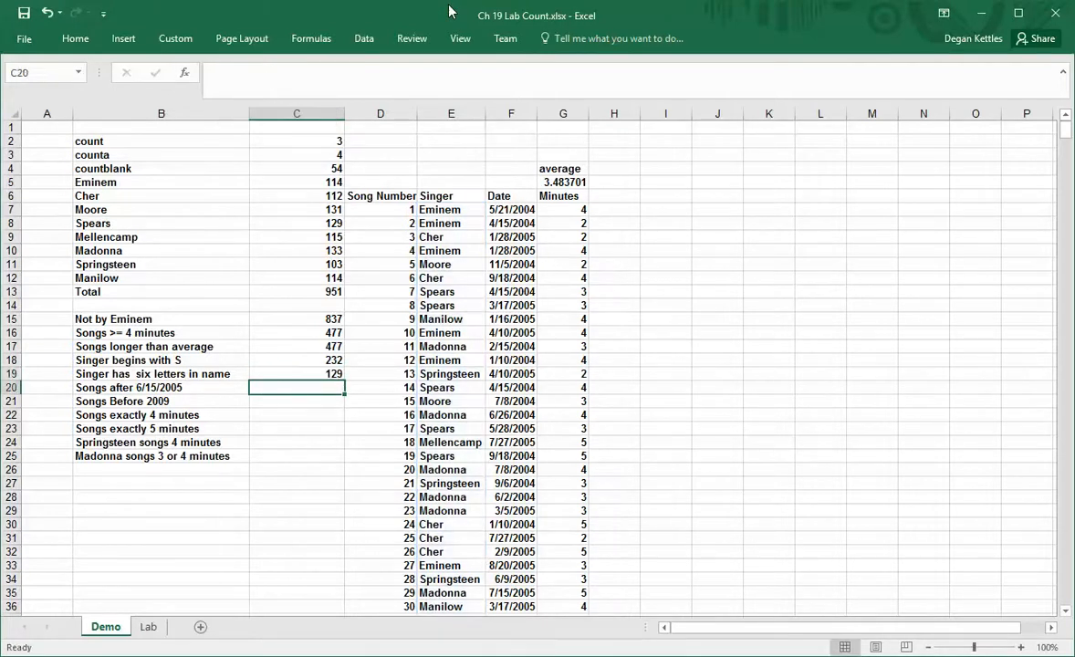
left_click(296, 372)
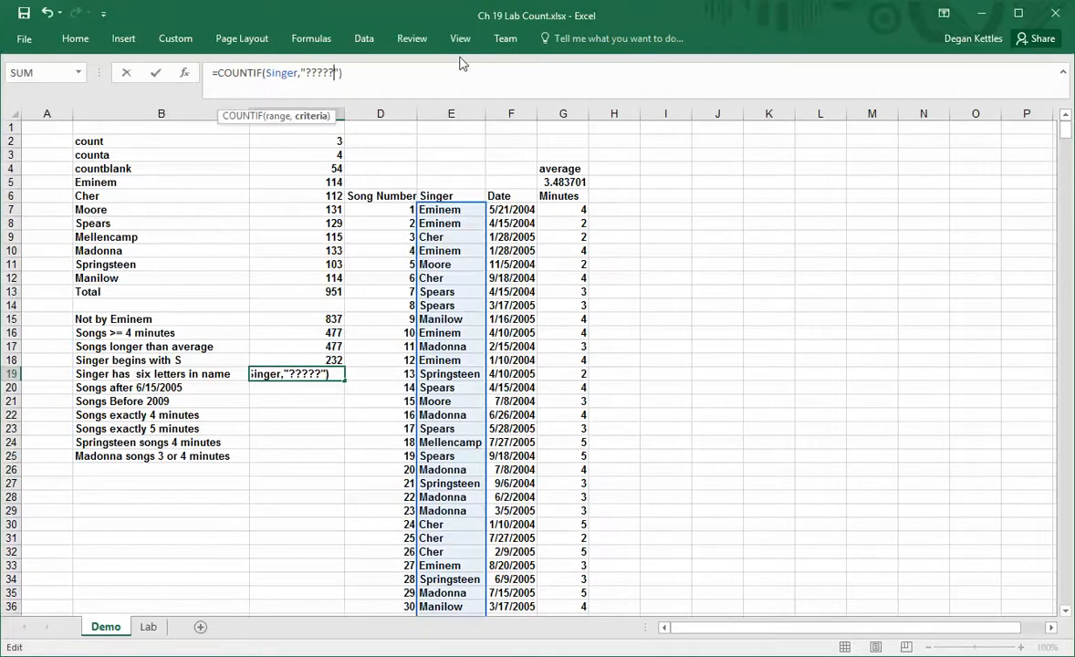
key("Enter")
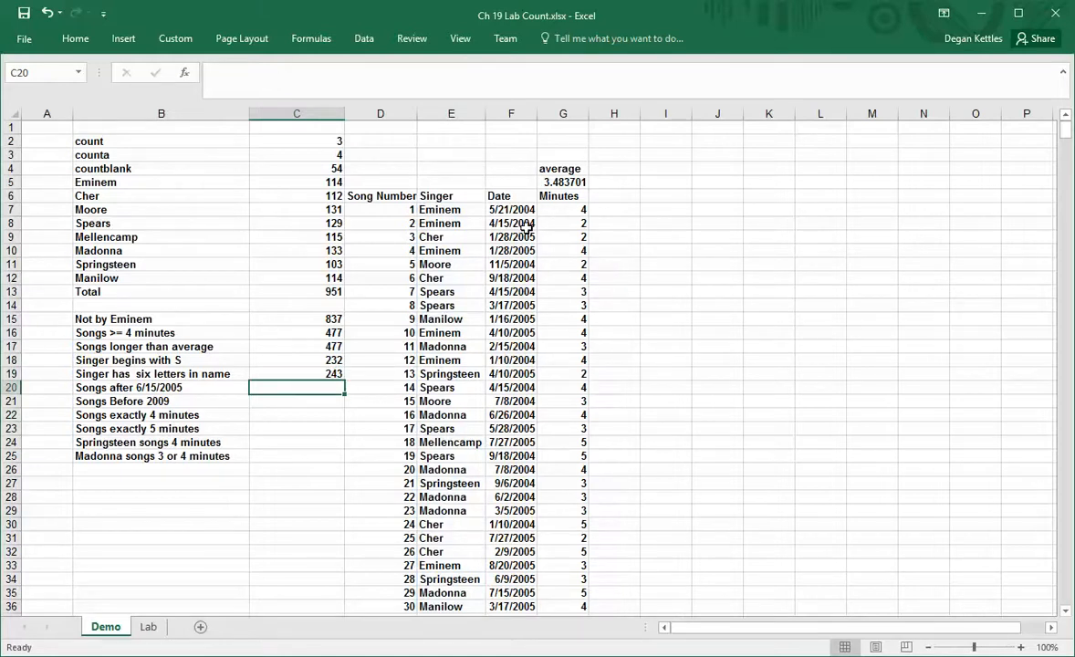
mouse_move(254, 400)
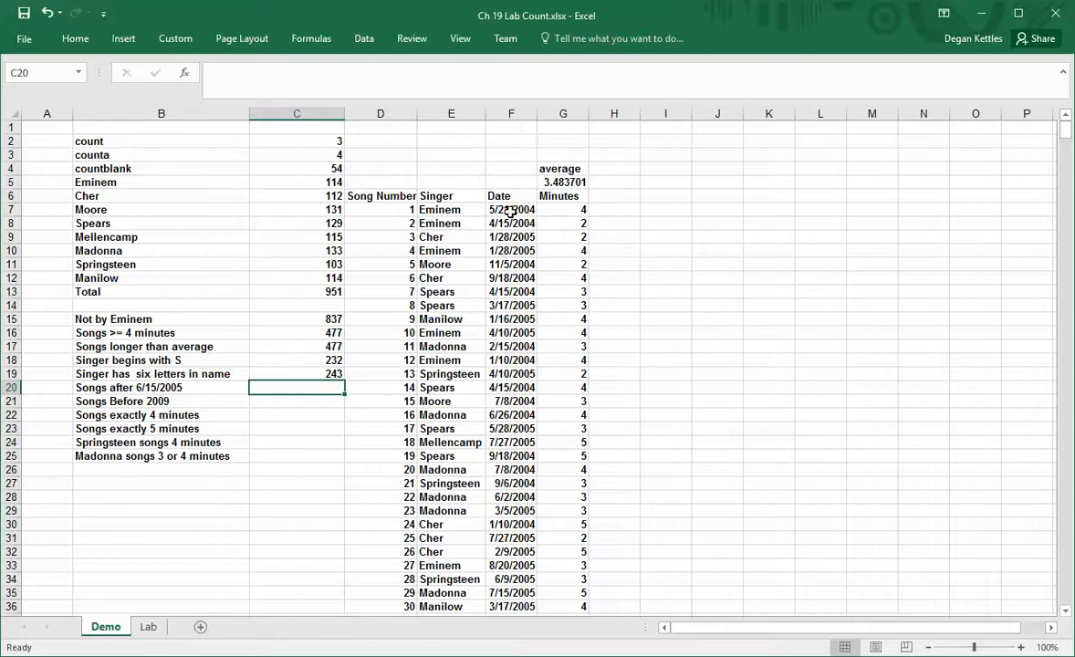
mouse_move(303, 405)
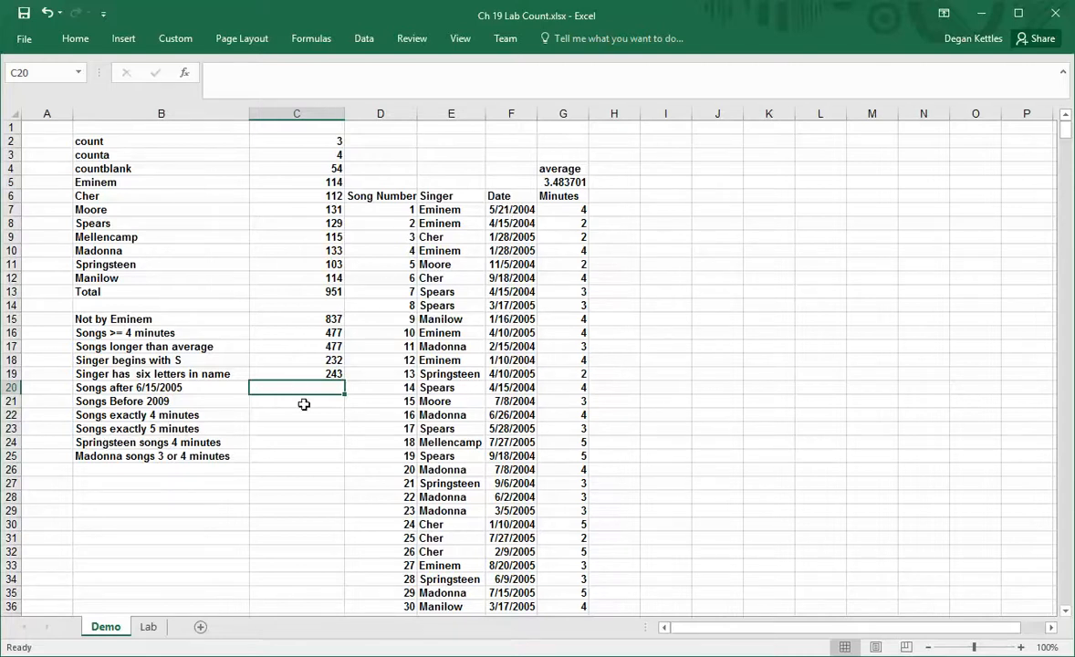
mouse_move(332, 387)
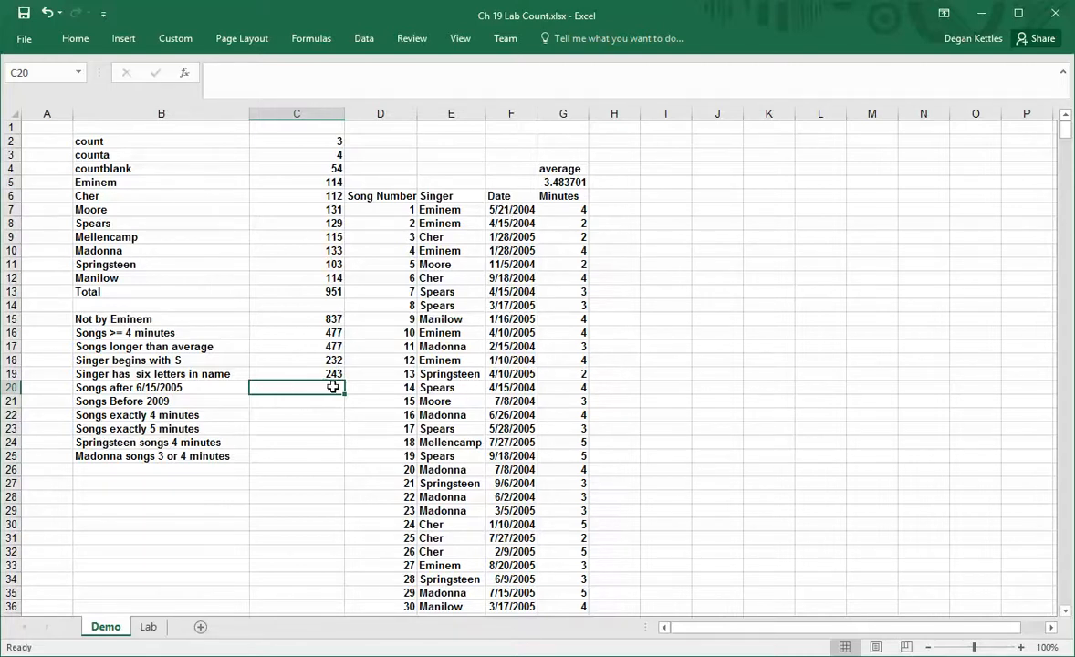
mouse_move(369, 347)
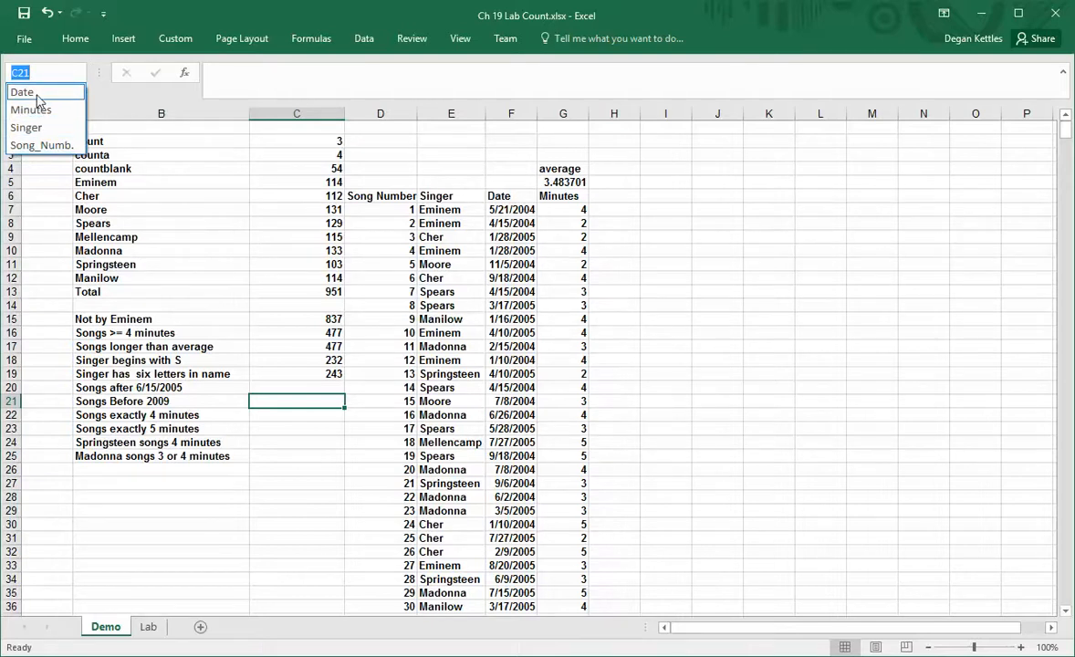
mouse_move(44, 110)
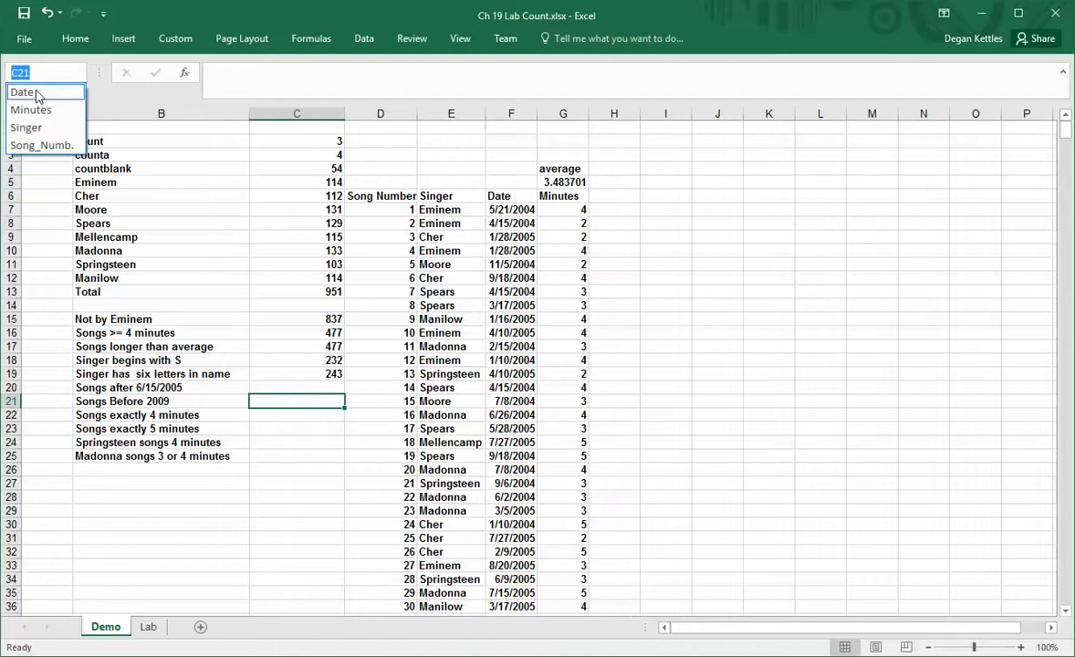
left_click(35, 93)
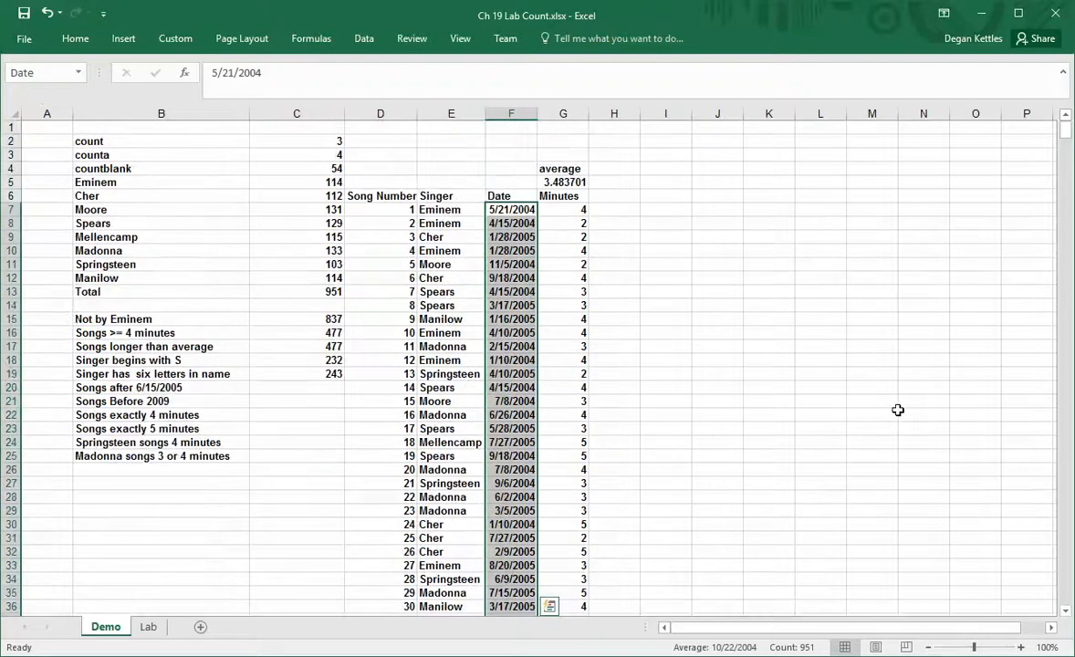
mouse_move(299, 379)
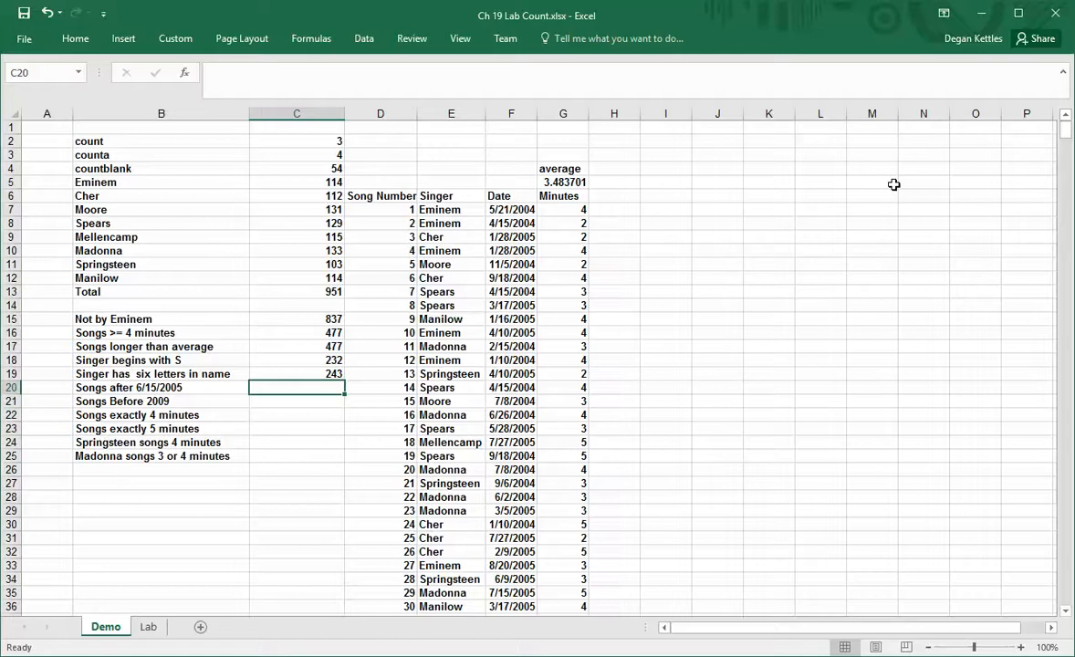
Enter =countif(Date,">6/15/2005") in C20, counting 98 songs after that date.
type("=counti")
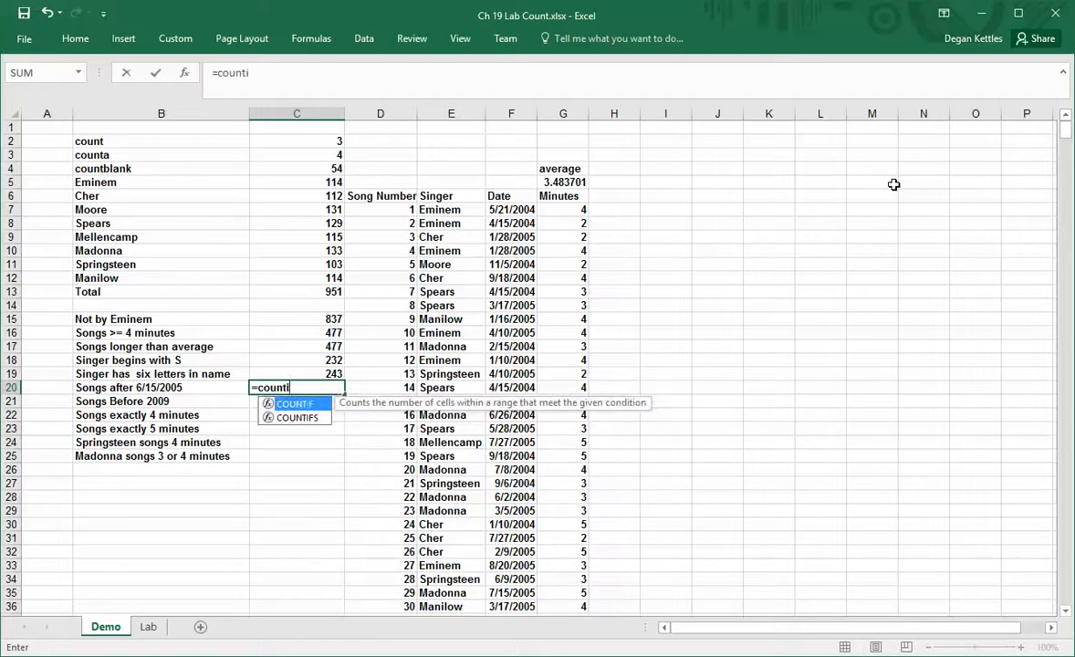
type("f(")
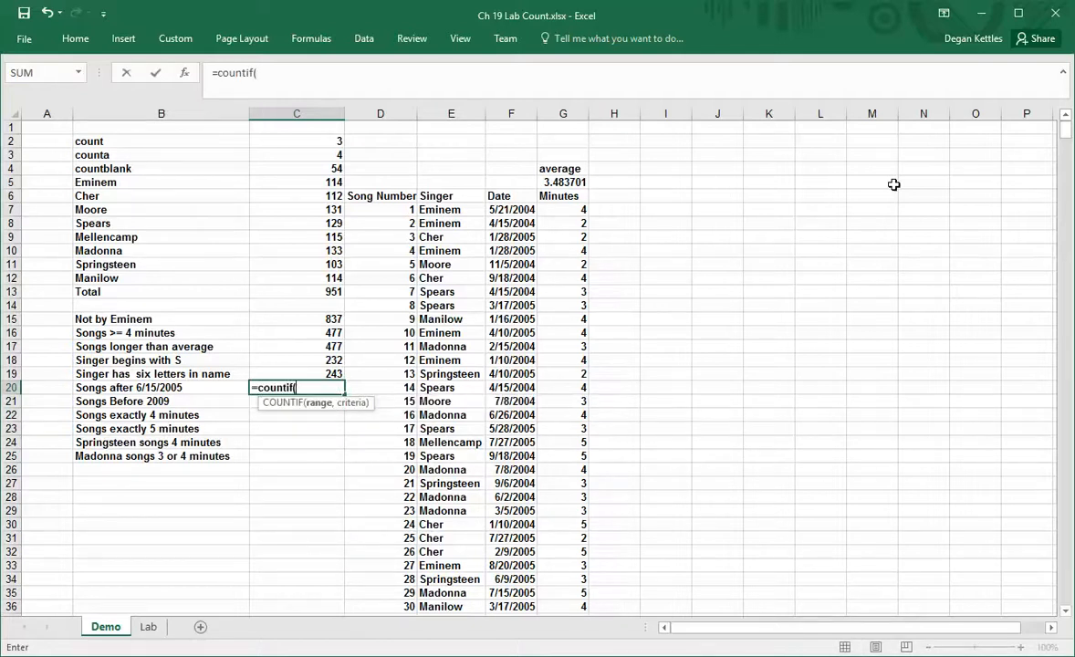
left_click(511, 208)
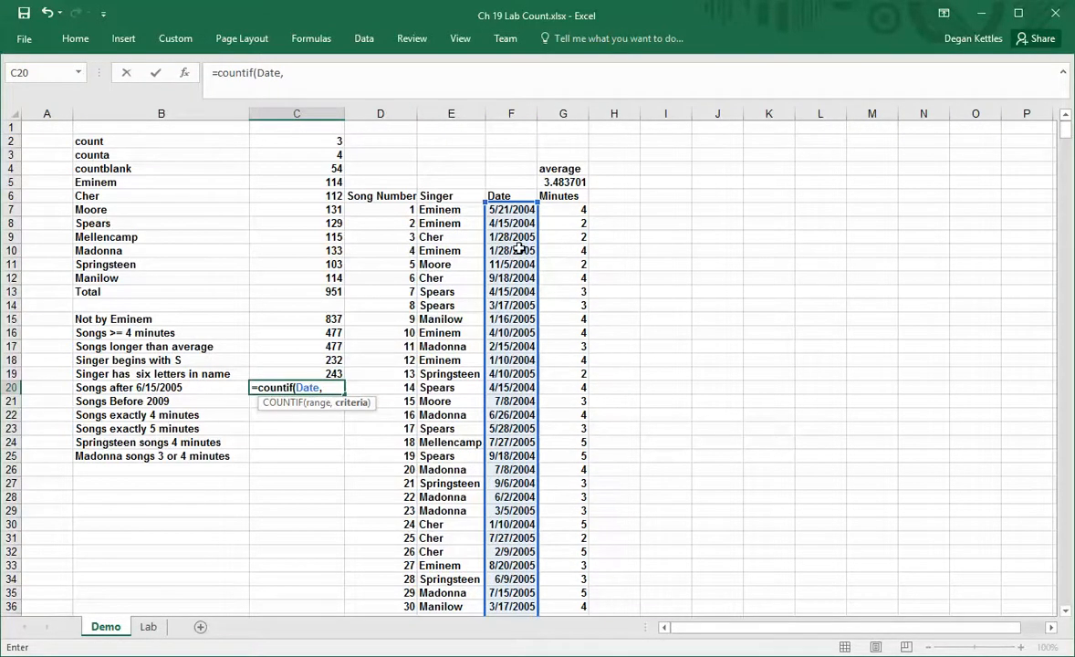
type("\">")
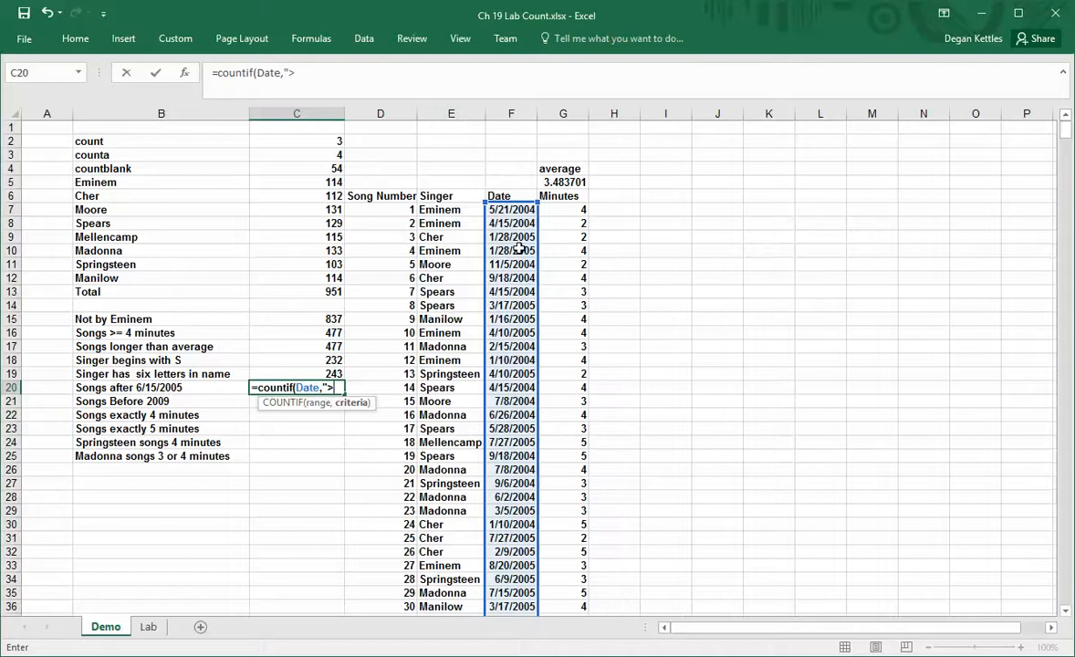
type("6/15/2005")
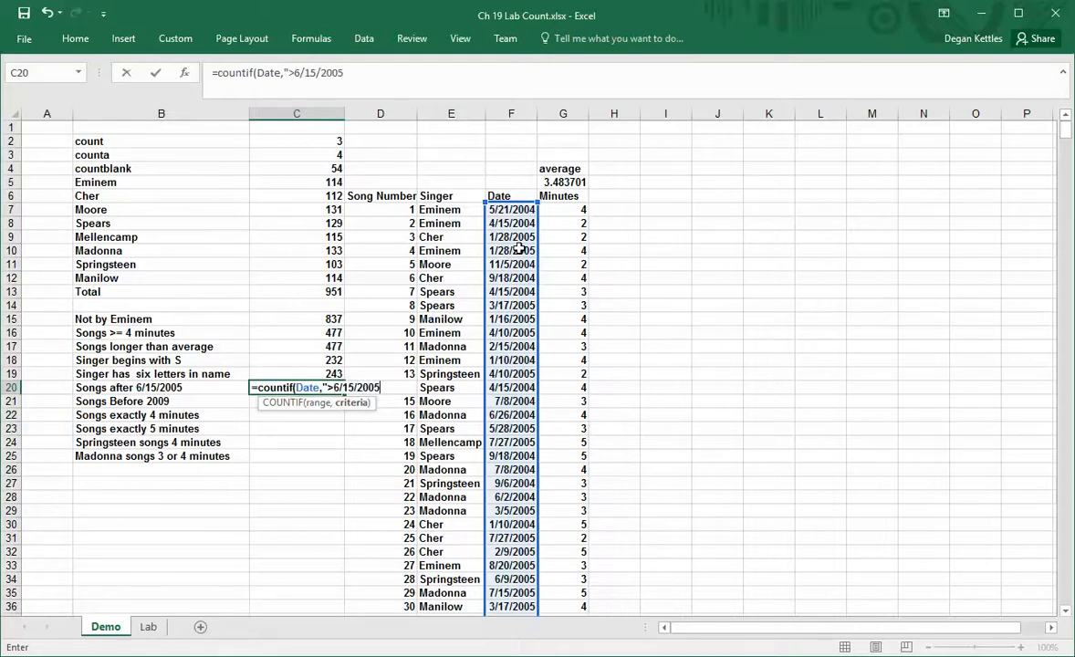
type(")")
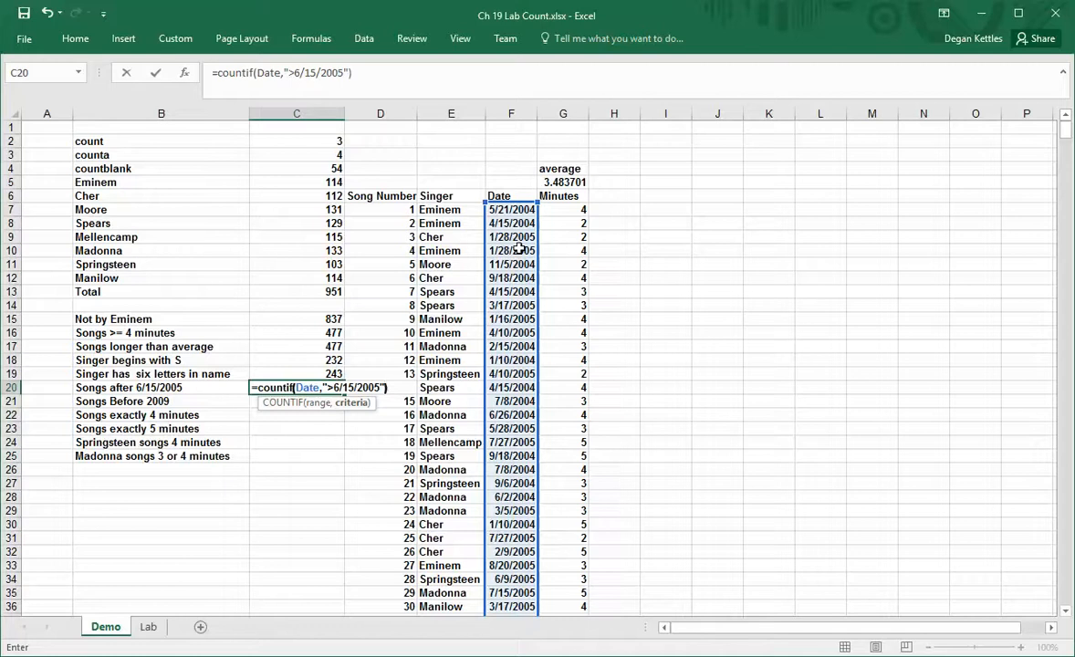
key("Enter")
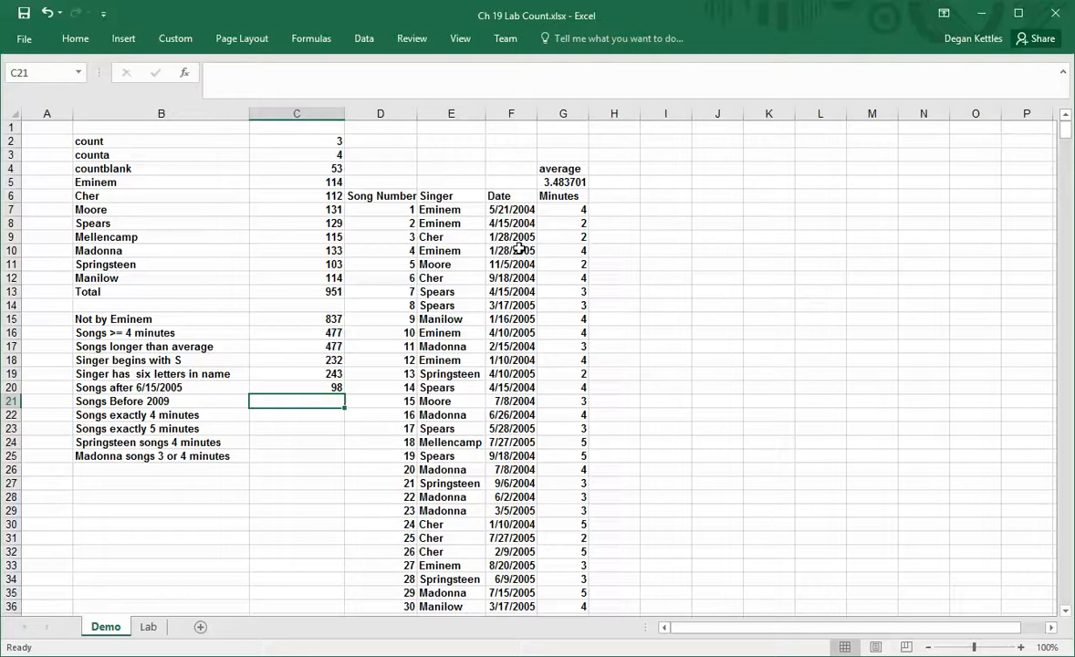
Enter =countif(Date,"<=12/31/2008") in C21, counting 951 songs before 2009.
type("=countif(")
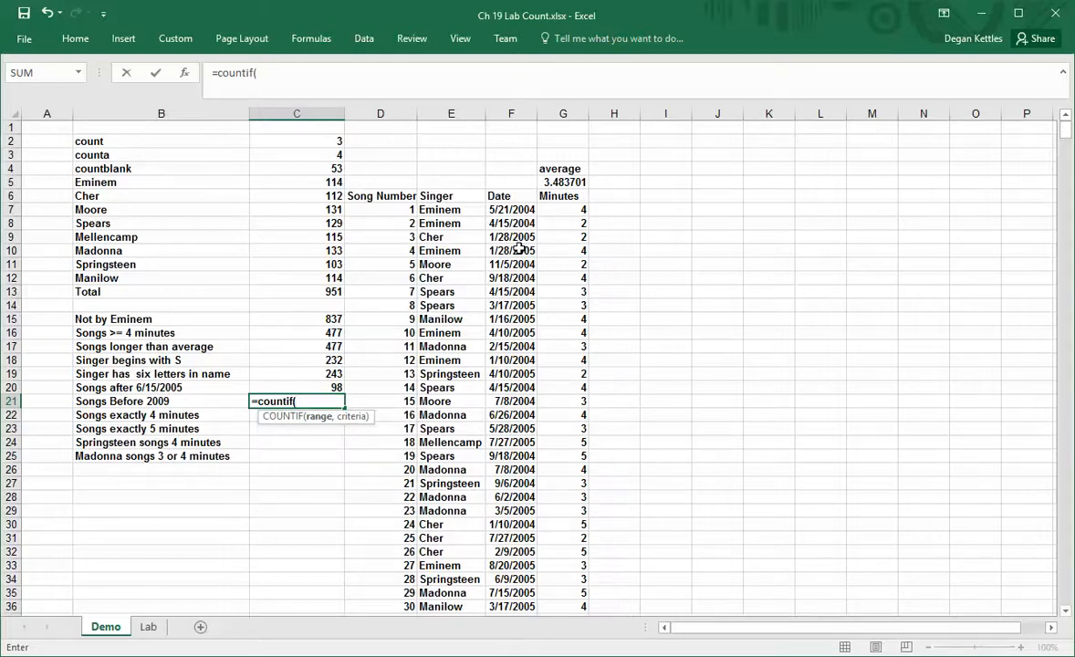
type("Date,\"")
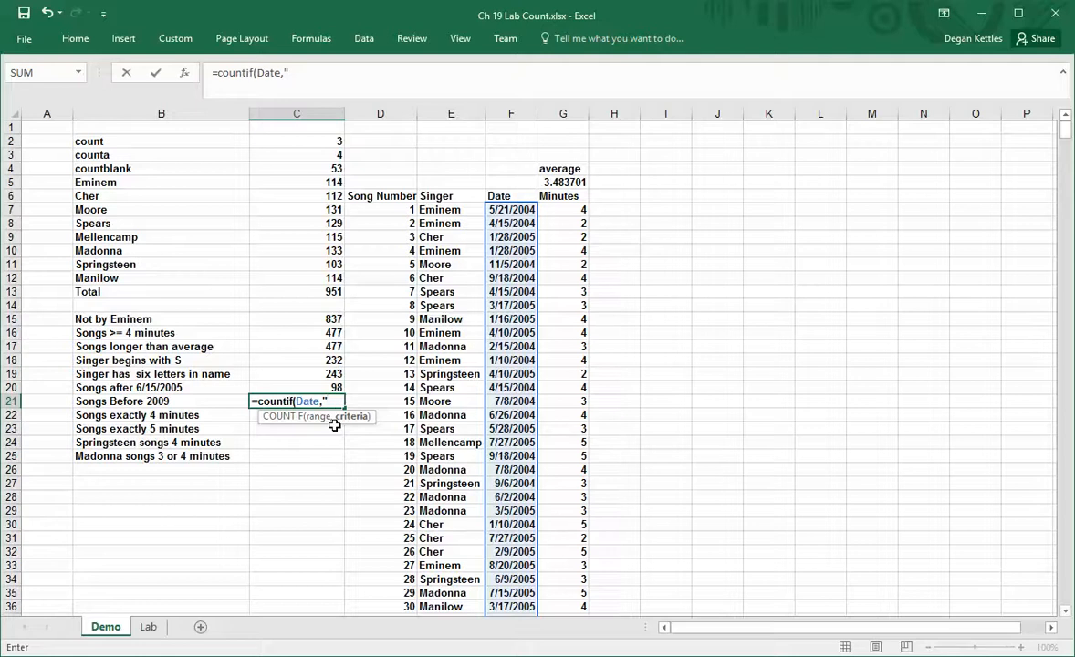
type("<")
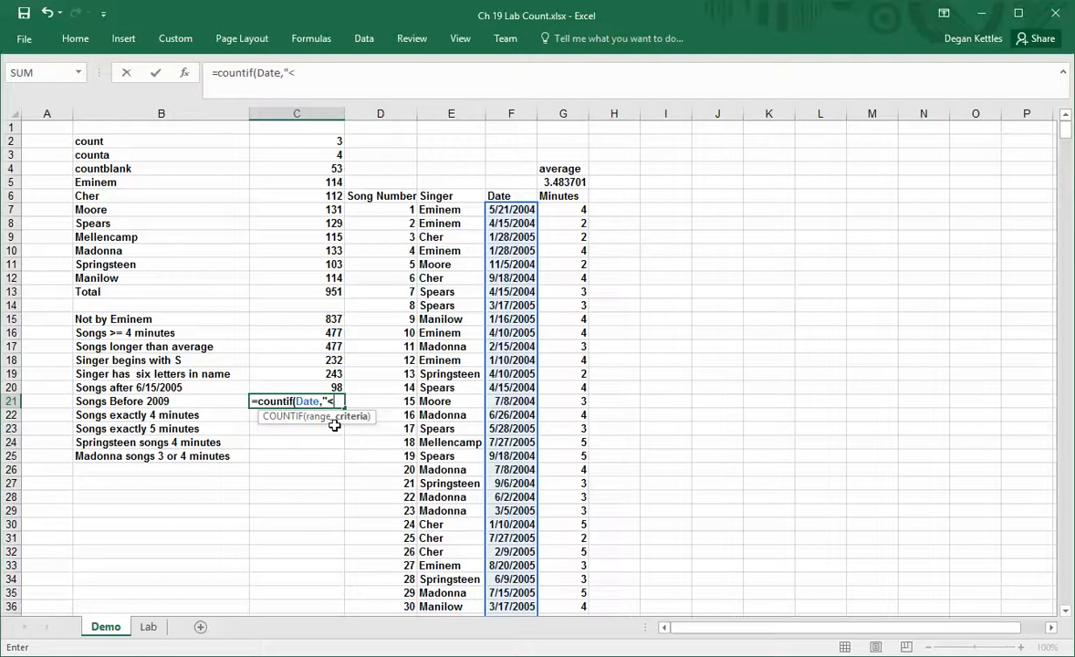
type("=")
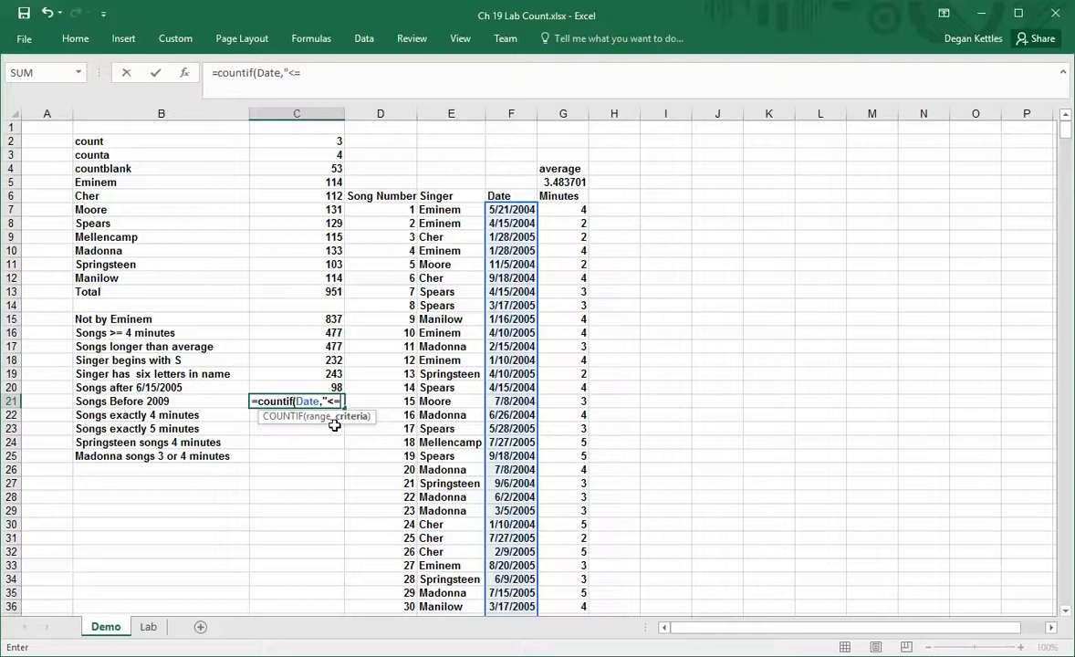
type("12/3")
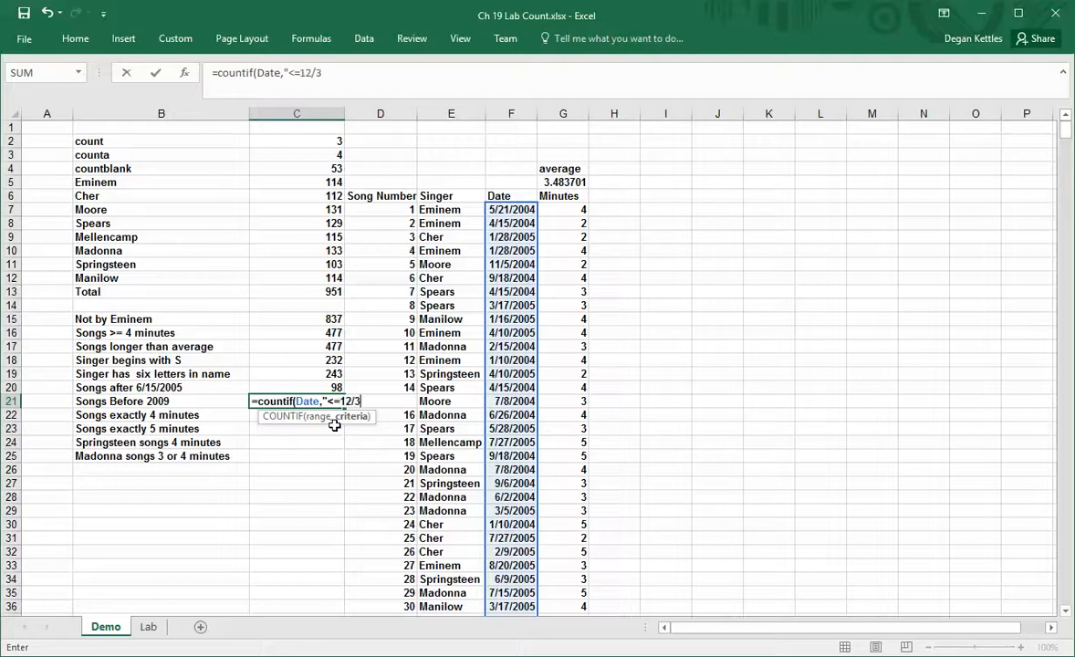
type("1/2008\")")
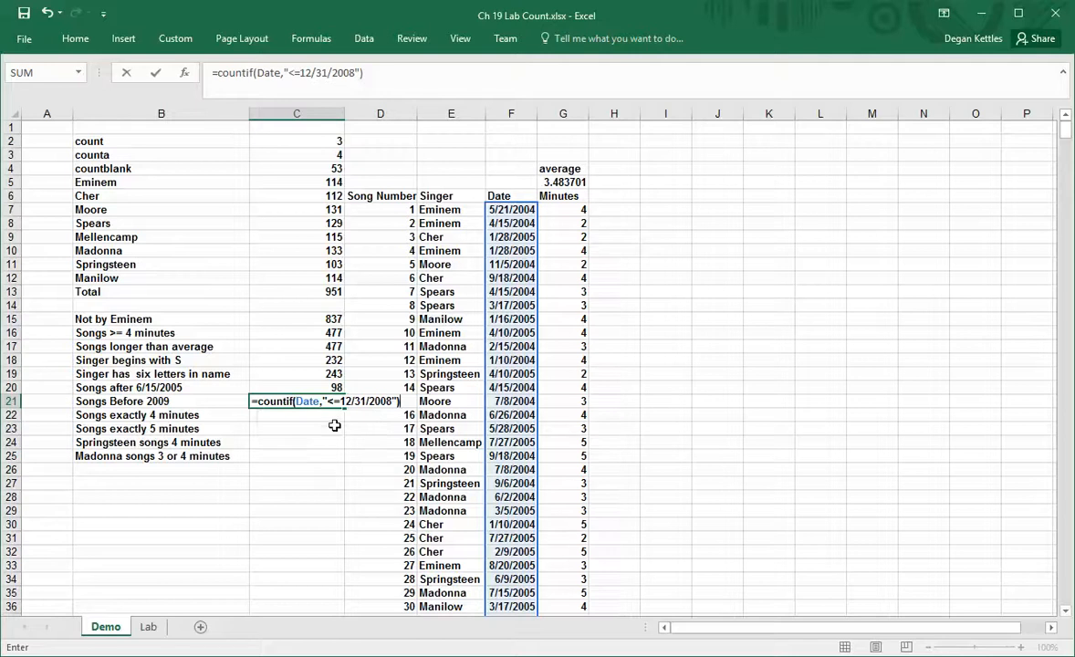
key("Enter")
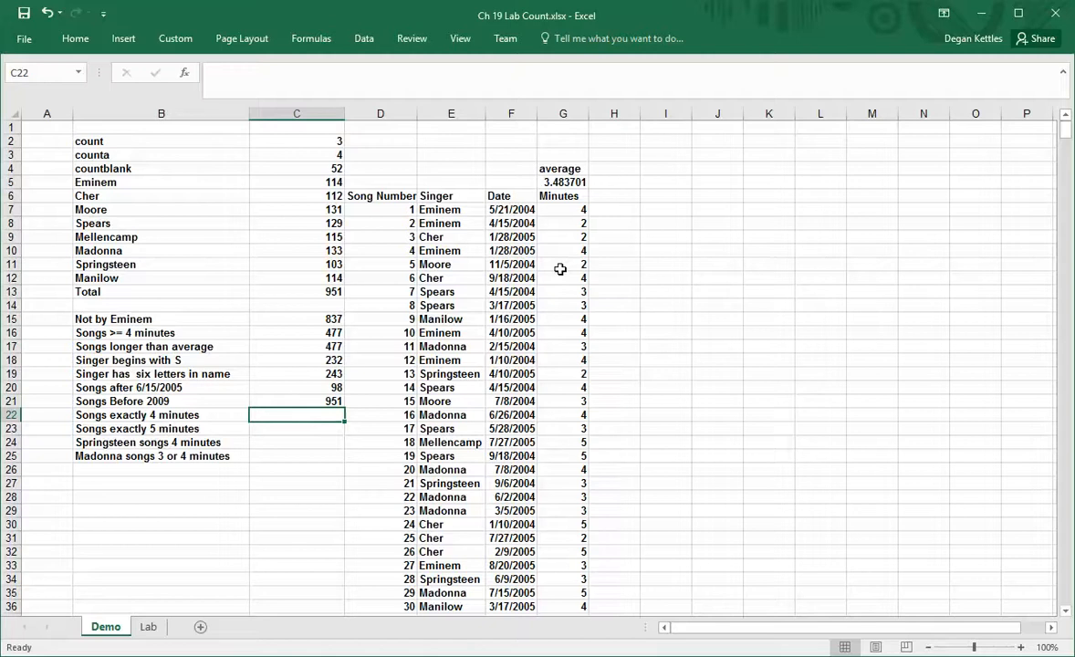
Enter =countif(Minutes,"4") in C22, giving 247, and review it without changes.
type("=countif(")
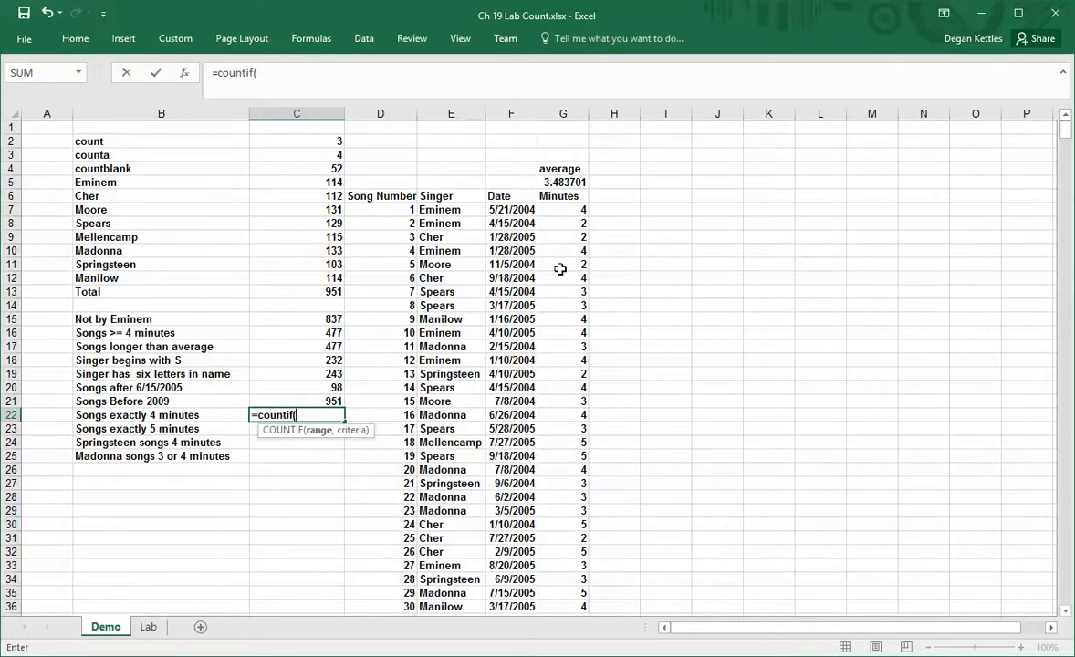
type("min")
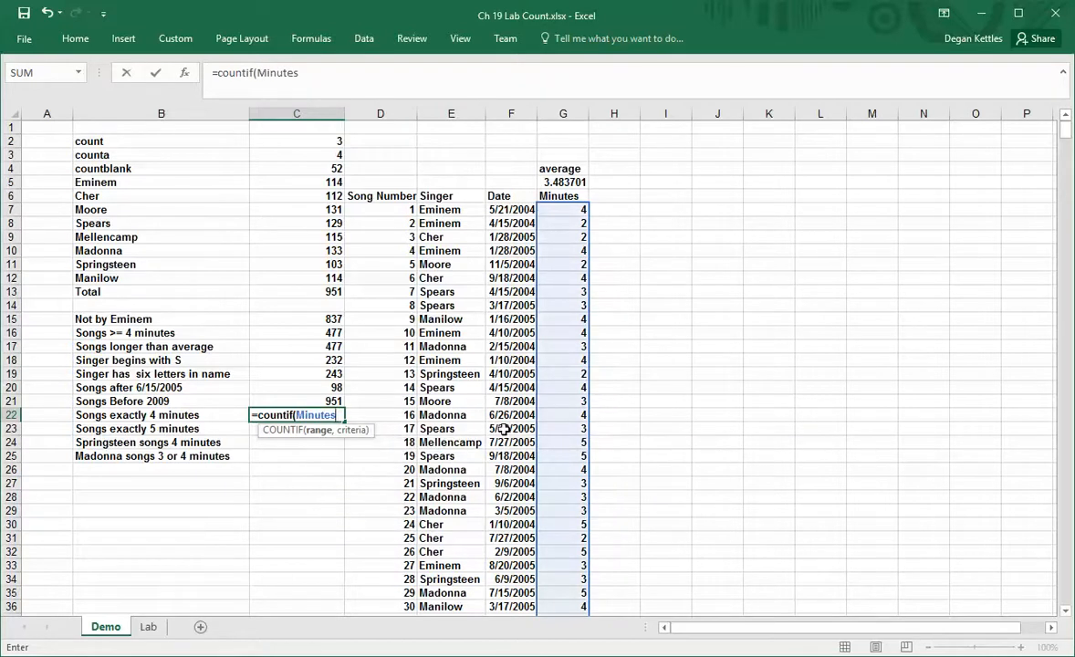
type(",")
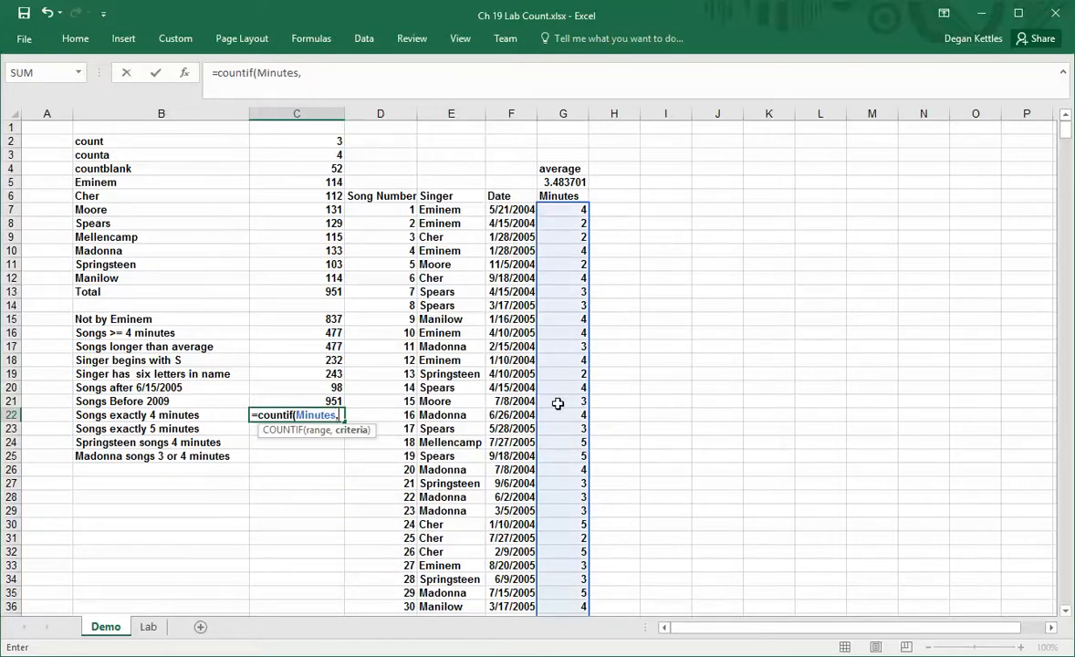
type("\"4")
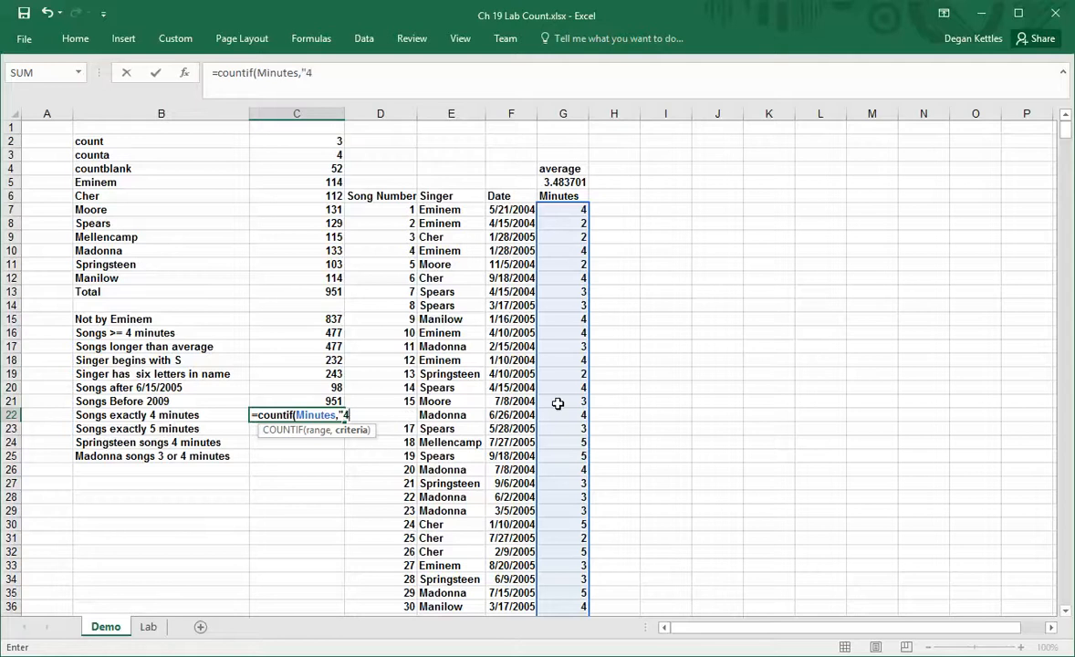
type("\")")
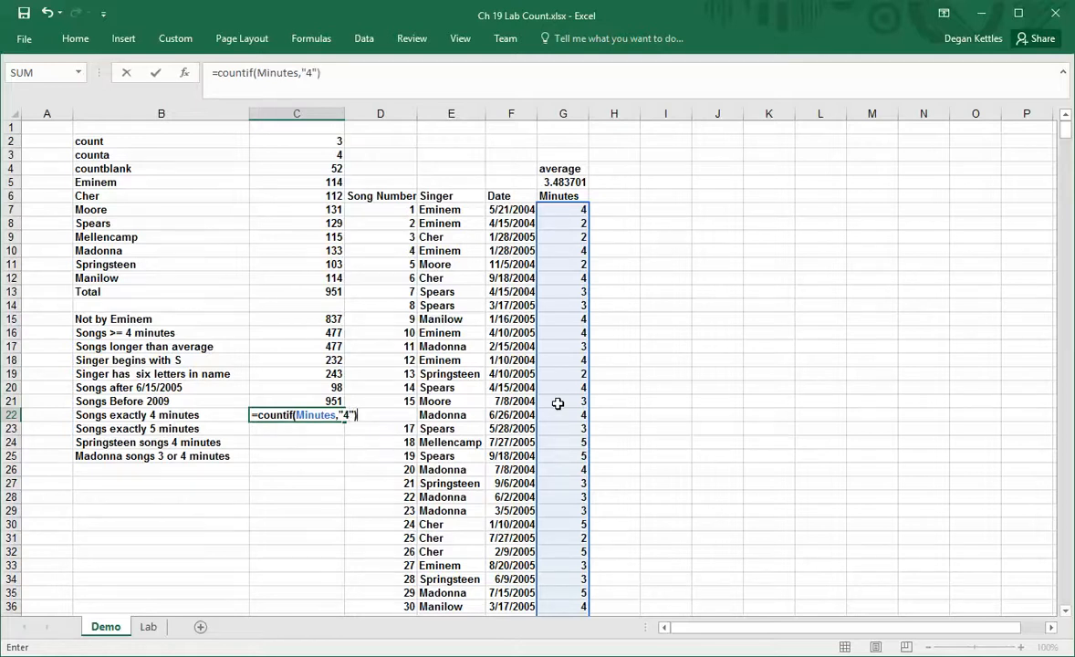
key("Enter")
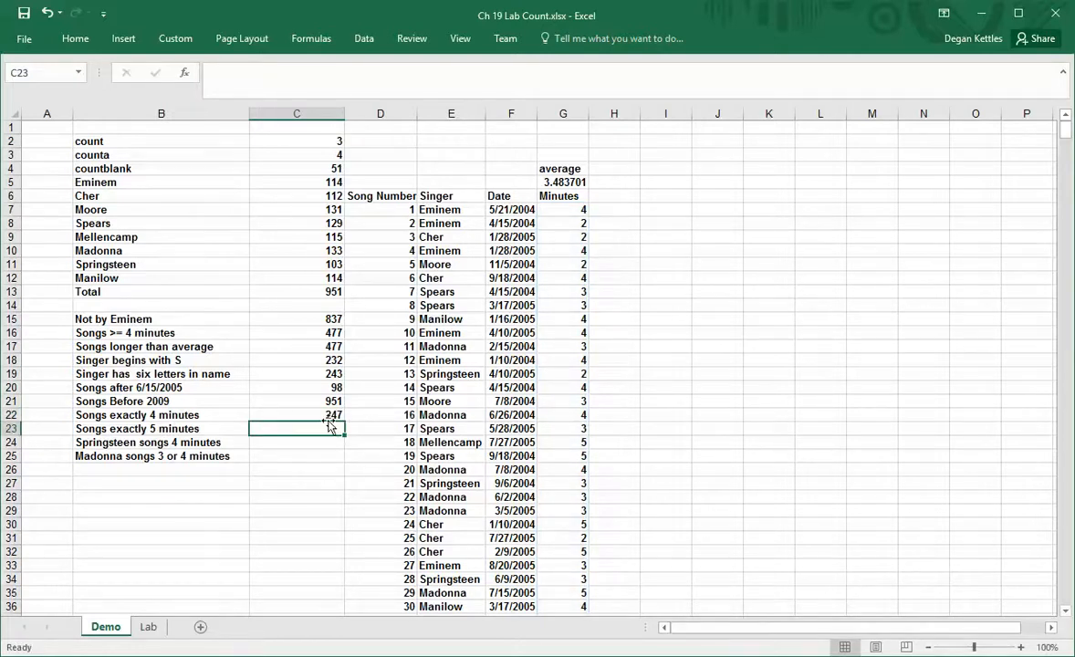
left_click(295, 416)
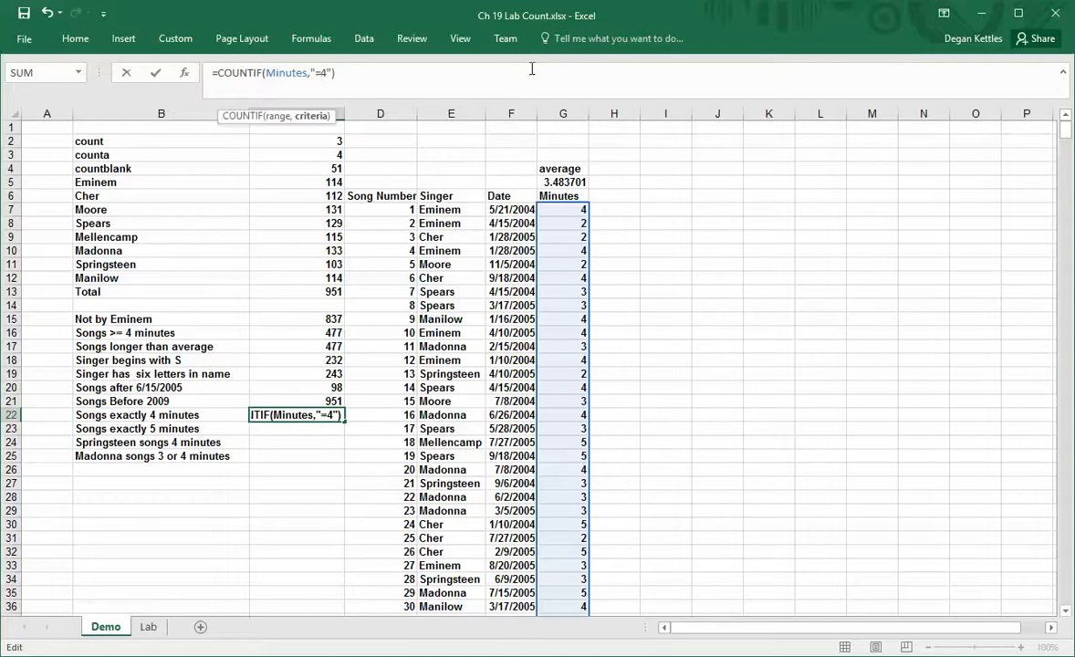
key("Enter")
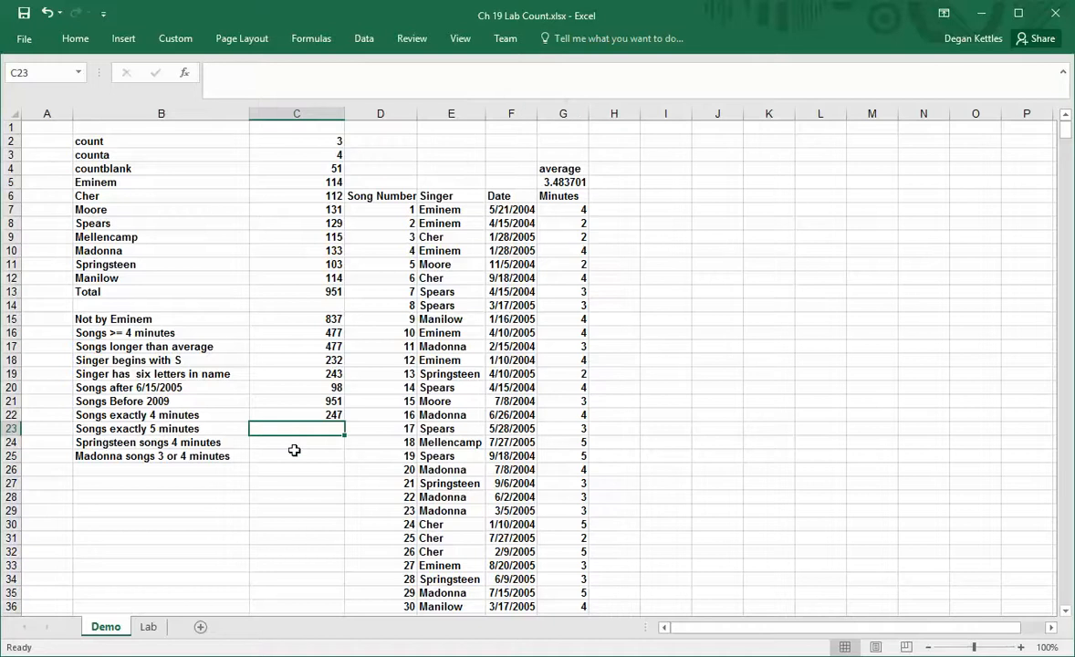
mouse_move(493, 347)
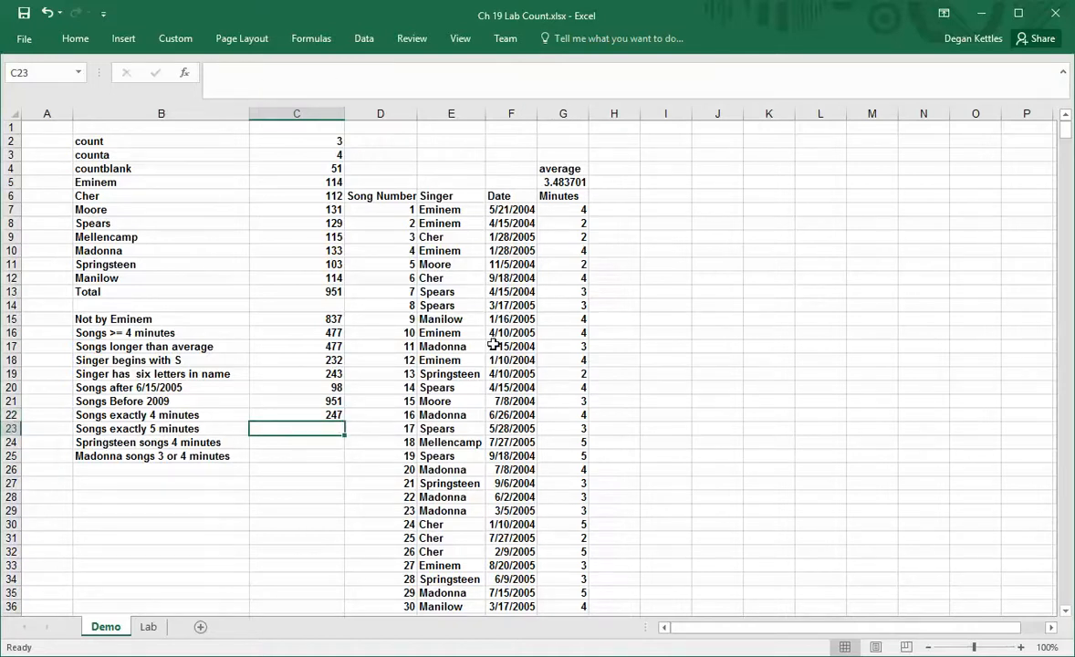
Fill C22's formula down to C23 and change the criterion to "5", giving 230.
left_click(296, 415)
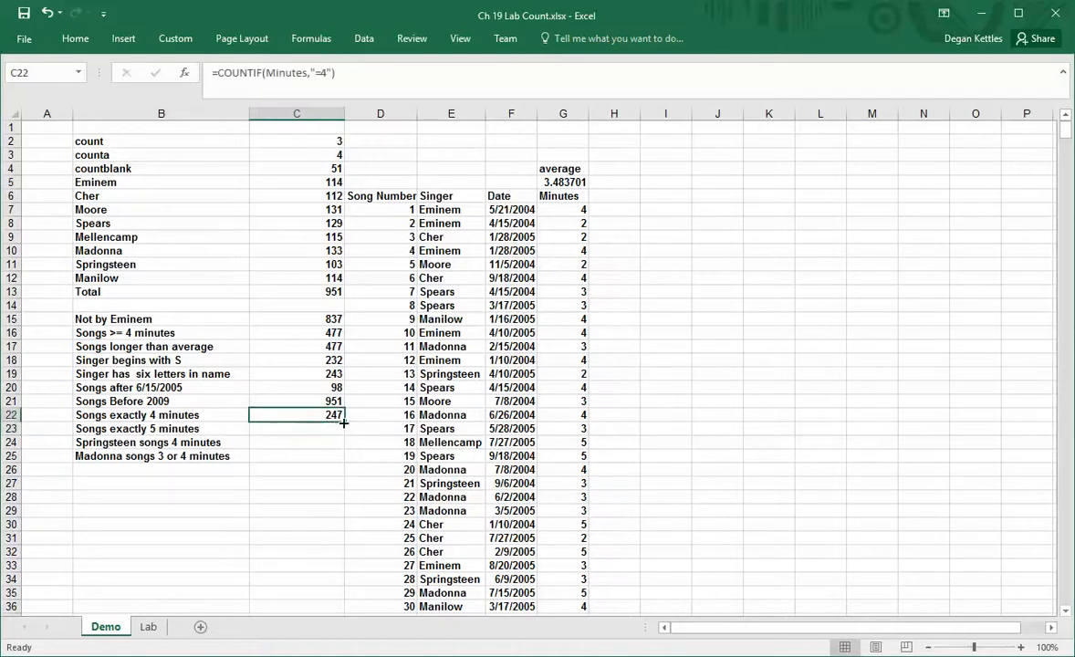
left_click_drag(296, 414, 296, 427)
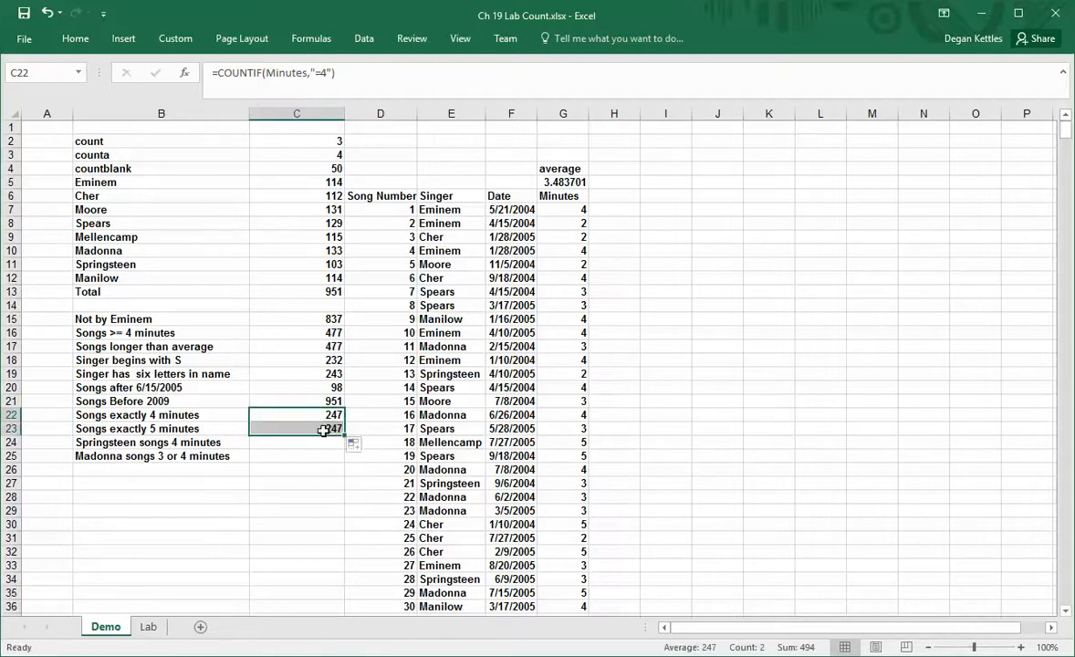
left_click(295, 429)
type("5")
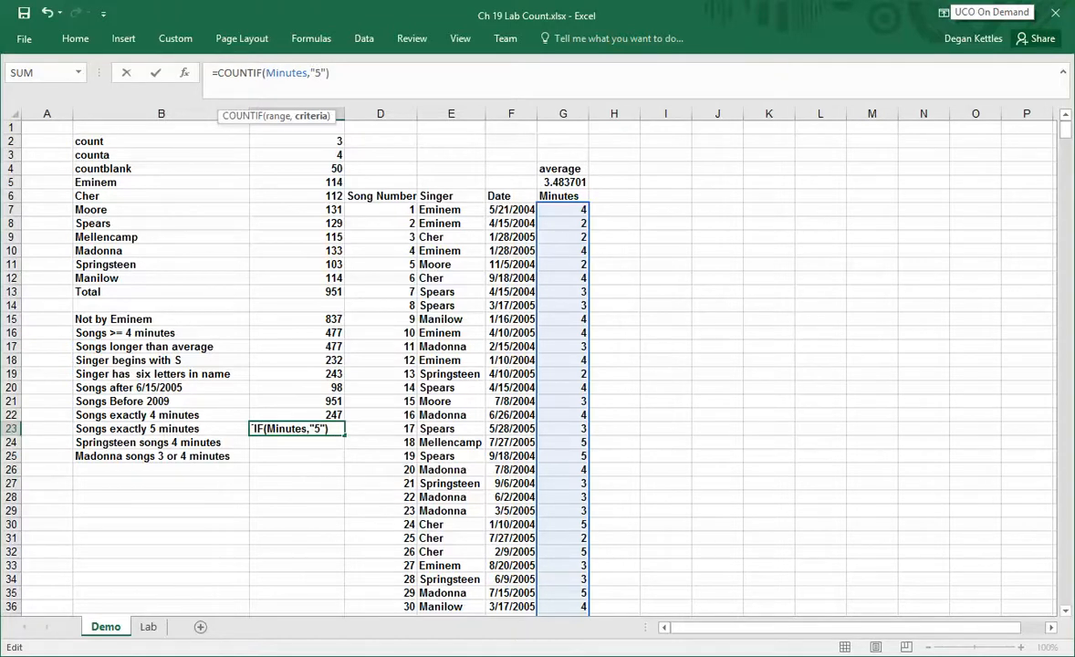
key("Enter")
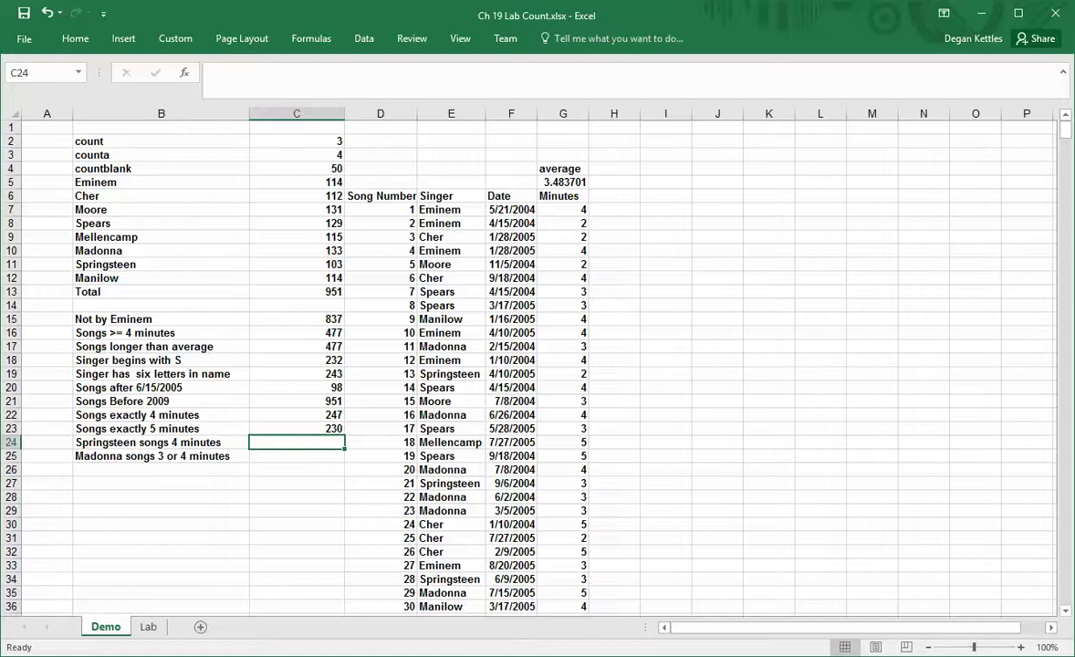
Enter =COUNTIFS(Singer,B11,Minutes,"4") in C24, counting 24 Springsteen 4-minute songs.
type("=countif")
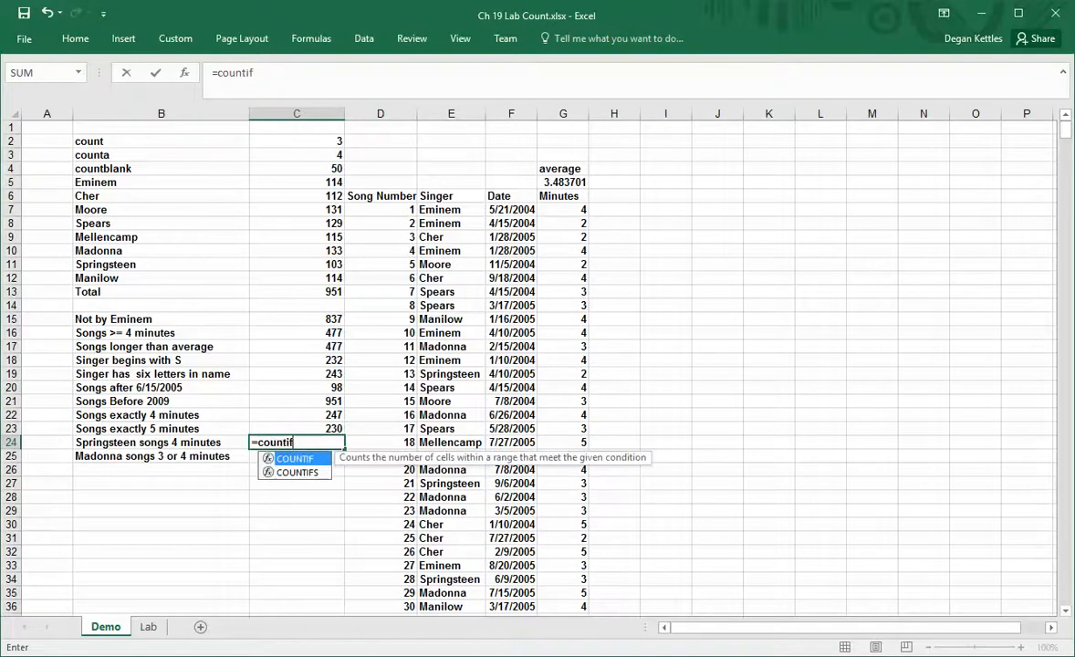
type("s")
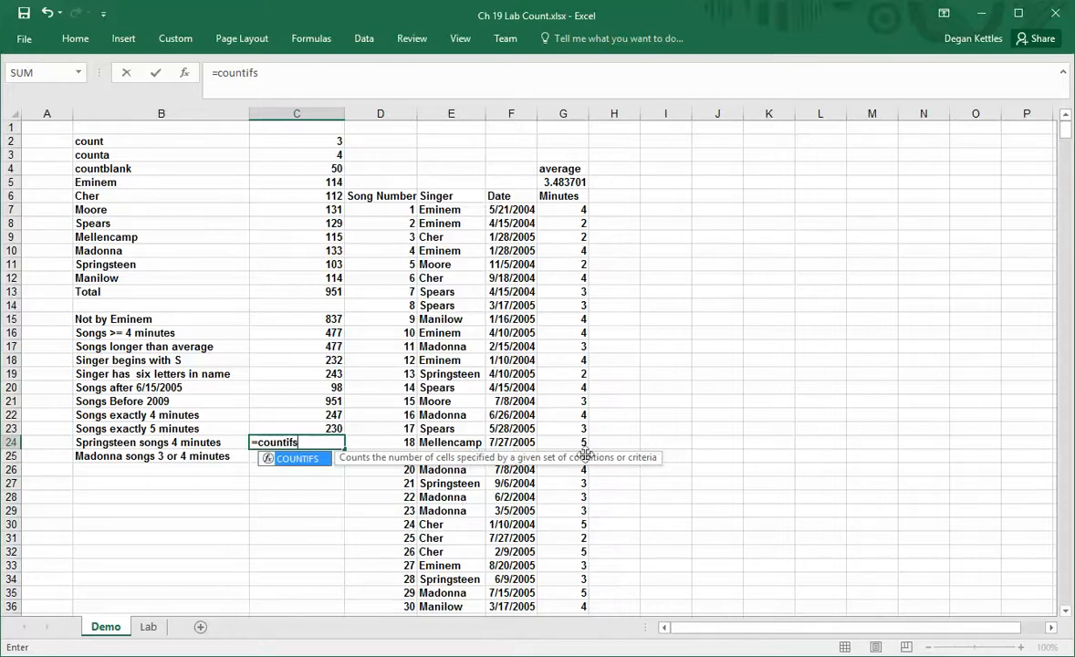
mouse_move(668, 444)
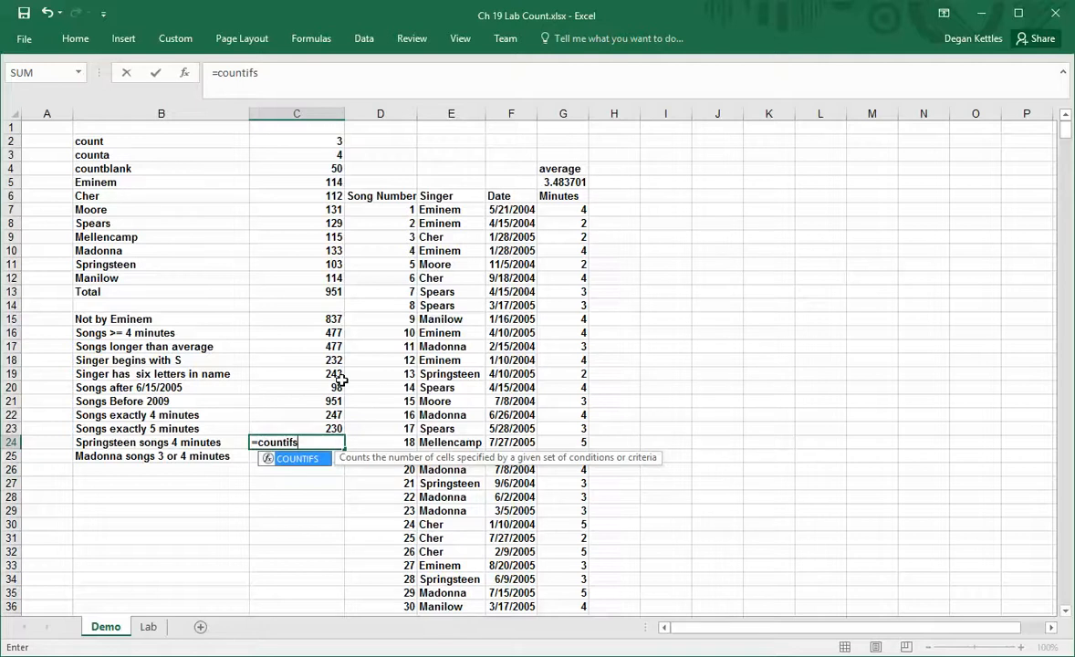
type("(")
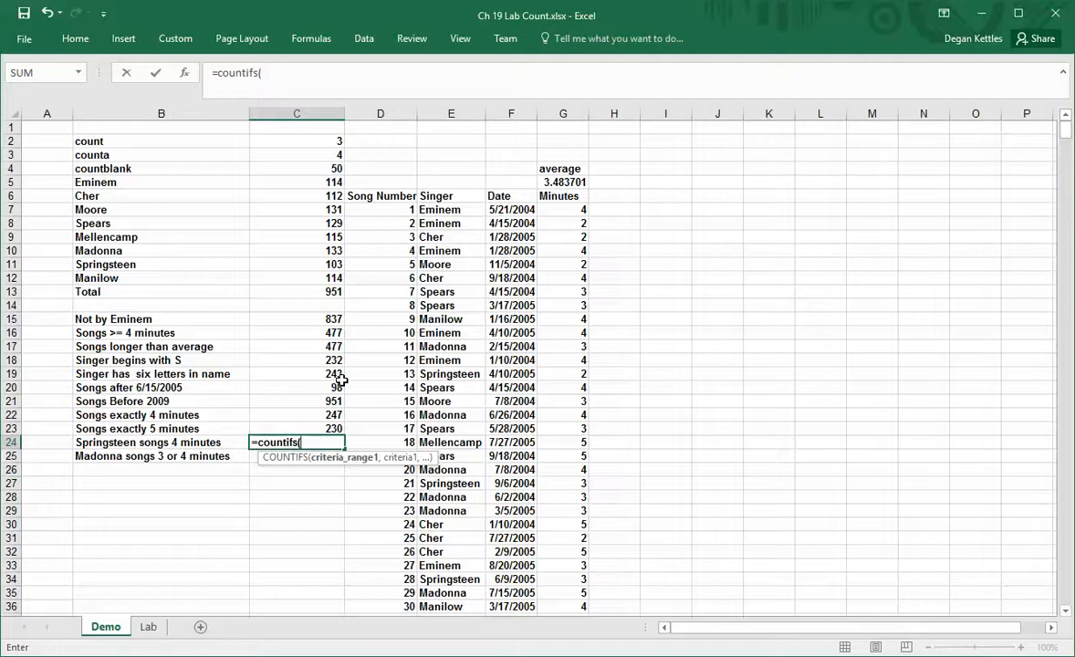
mouse_move(371, 237)
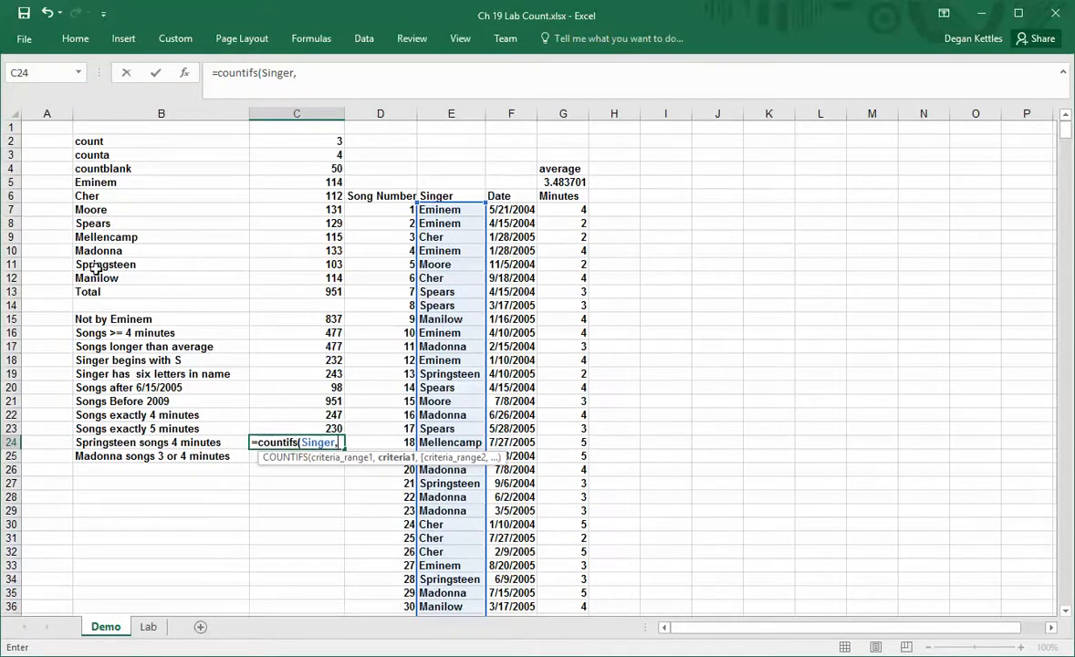
left_click(161, 263)
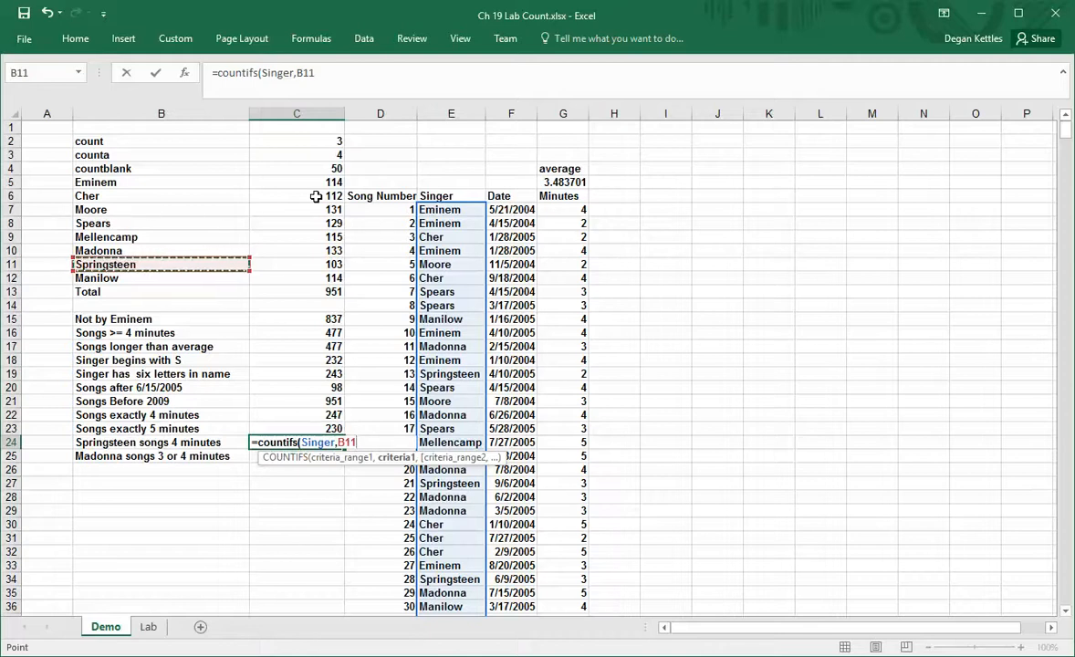
type(",")
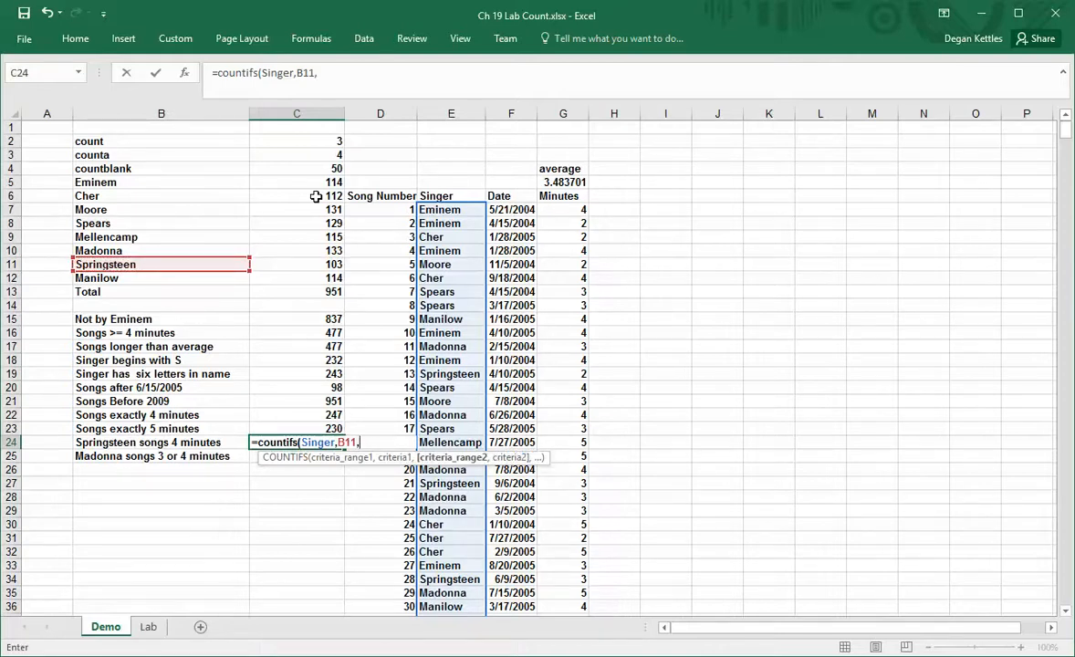
left_click(563, 208)
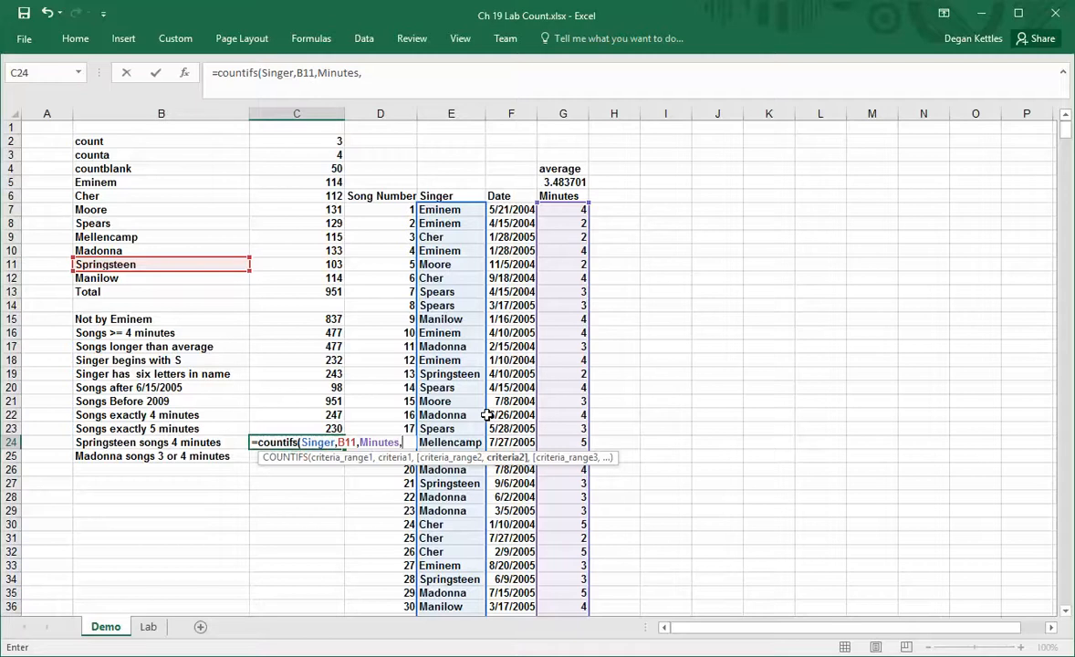
type("\"4\"")
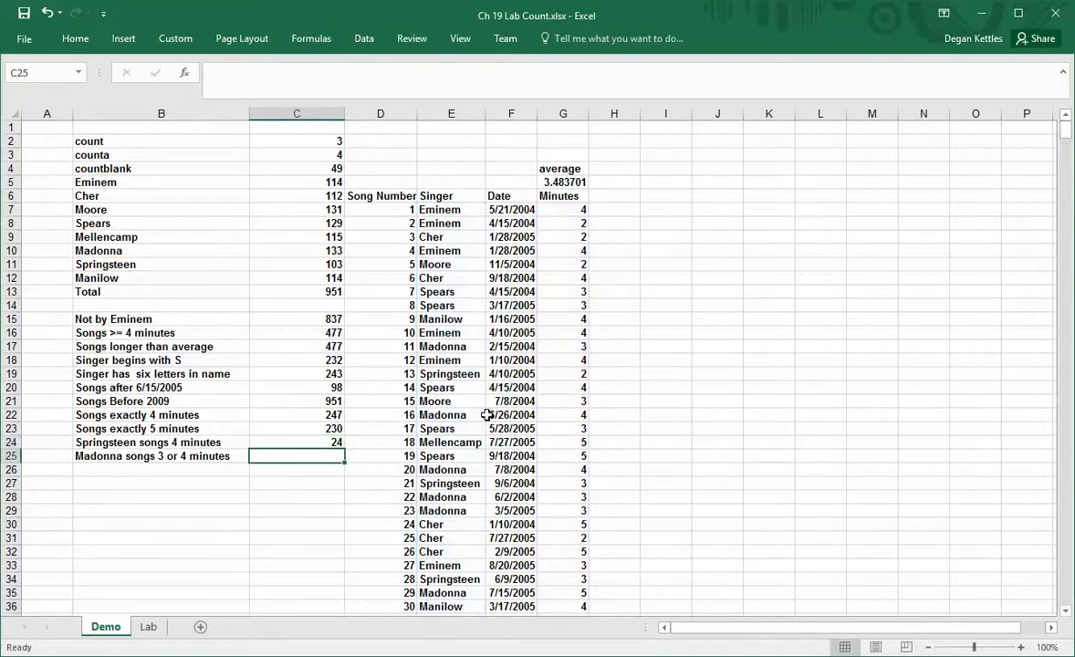
left_click(296, 442)
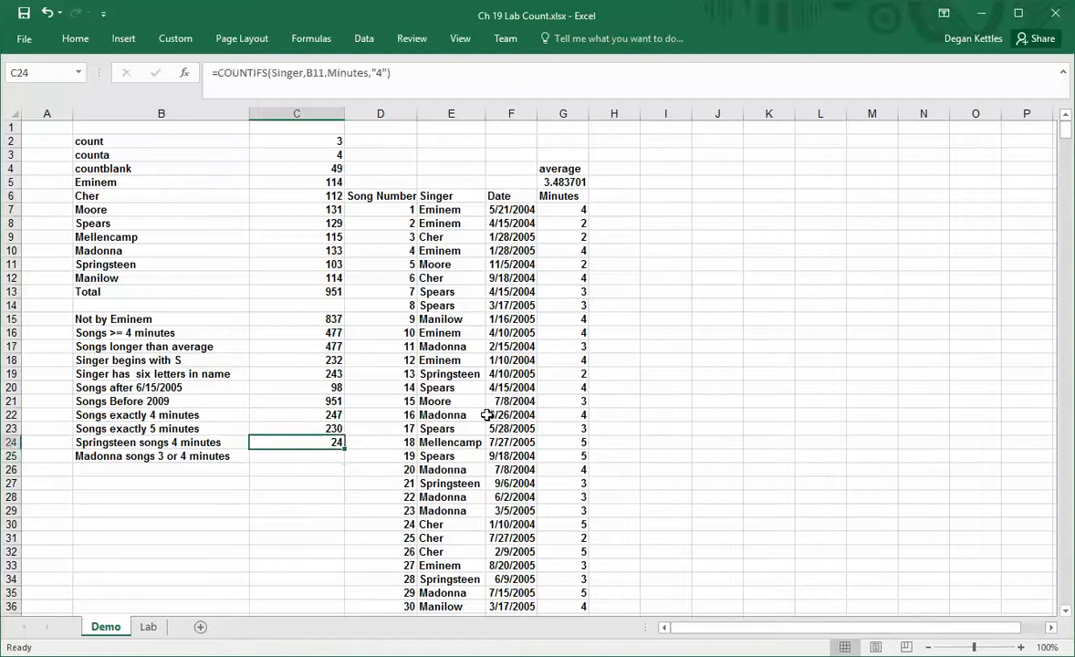
left_click(296, 457)
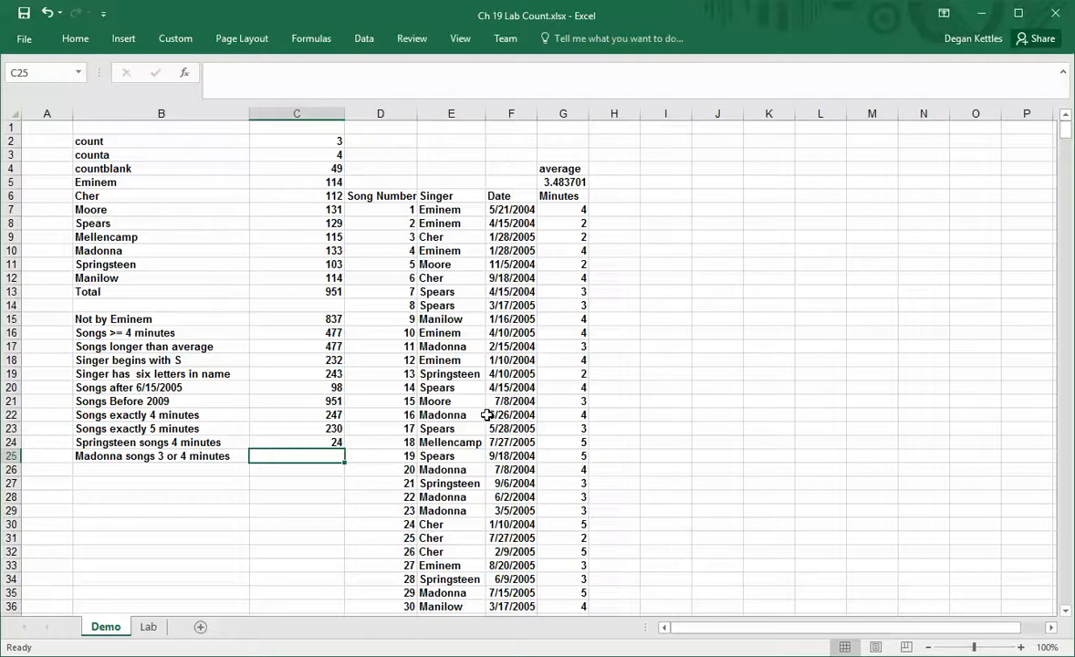
Enter a COUNTIFS in C25 for Madonna songs with a single "3" minutes criterion.
type("=")
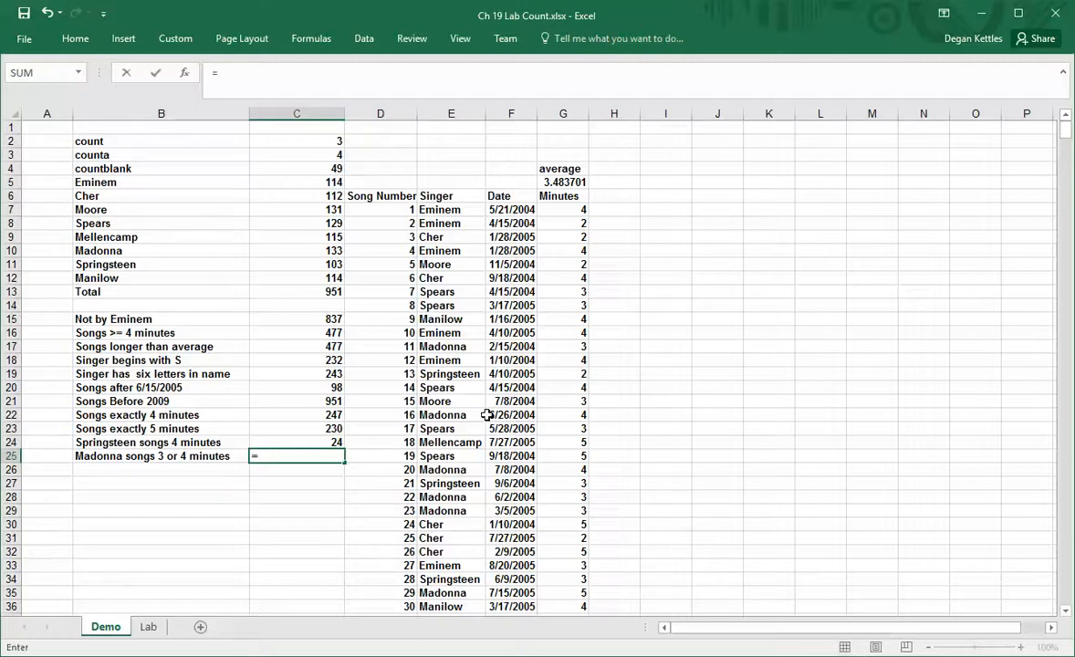
type("=countifs(")
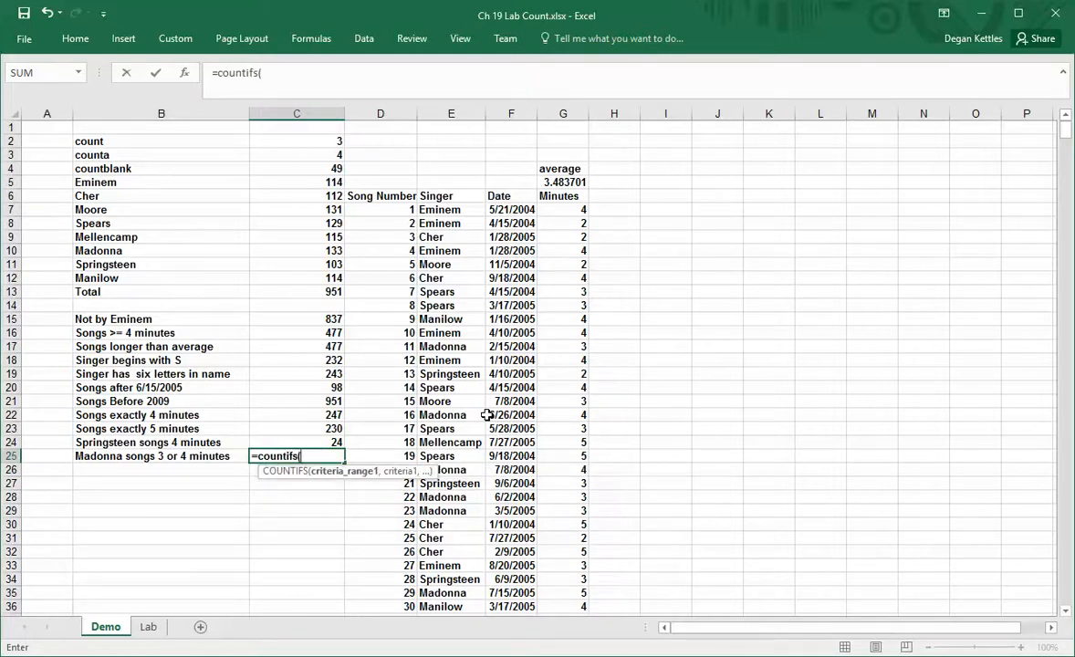
type("sin")
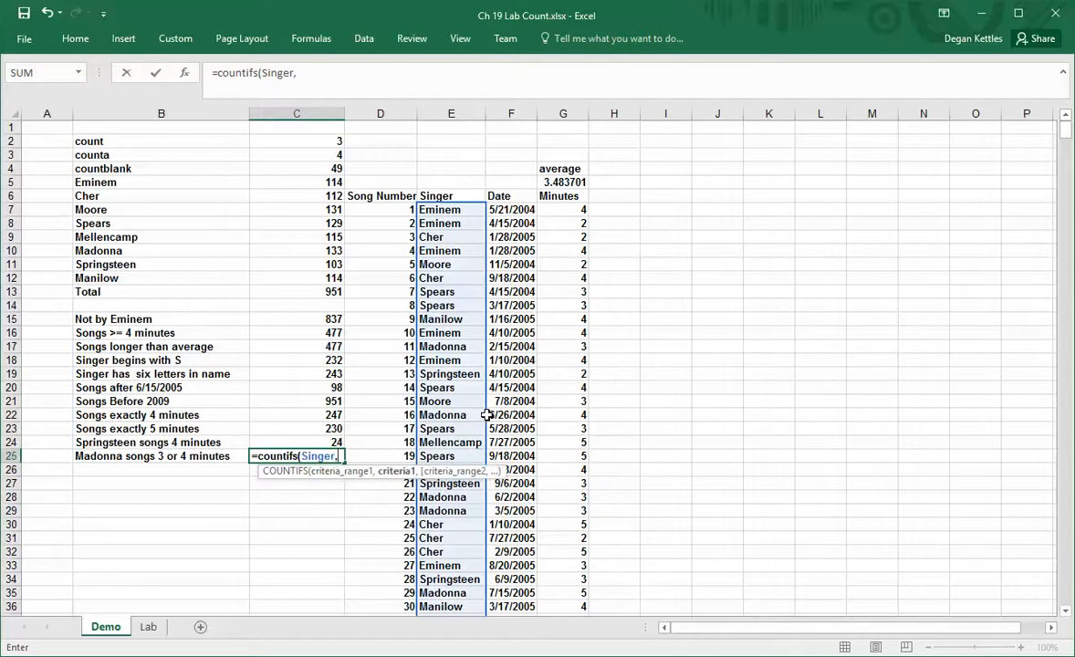
left_click(160, 250)
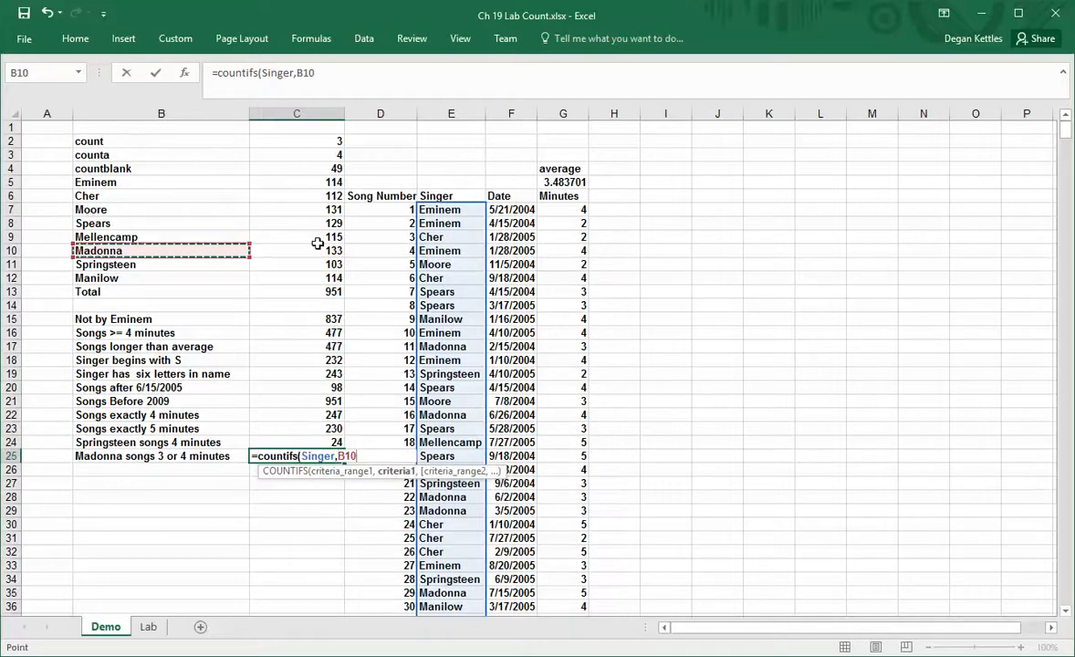
type(",")
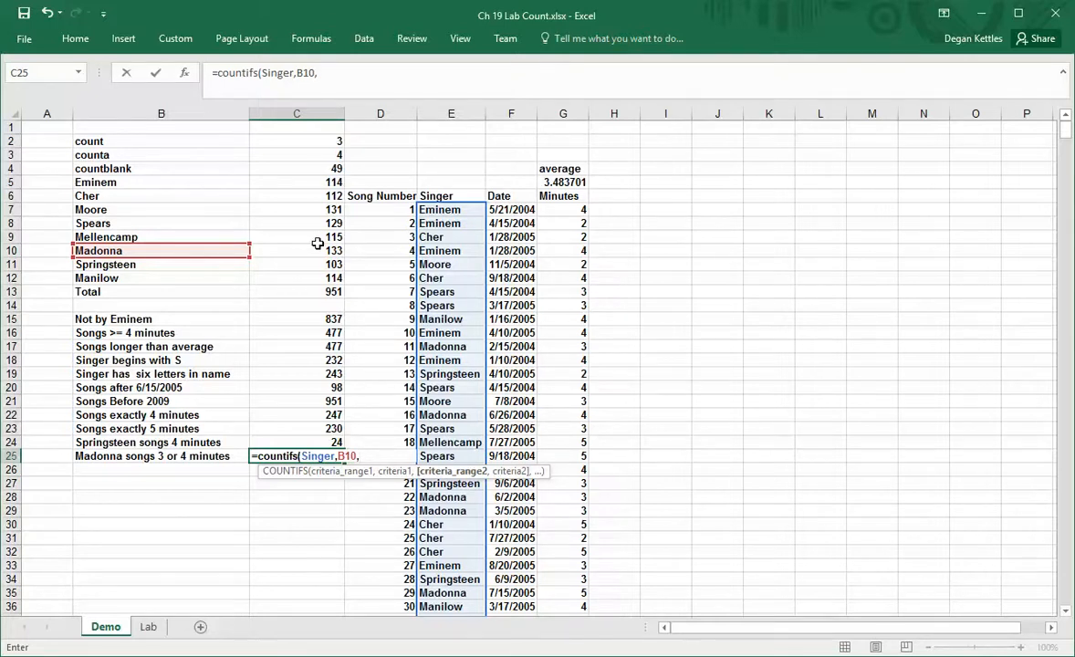
type("min")
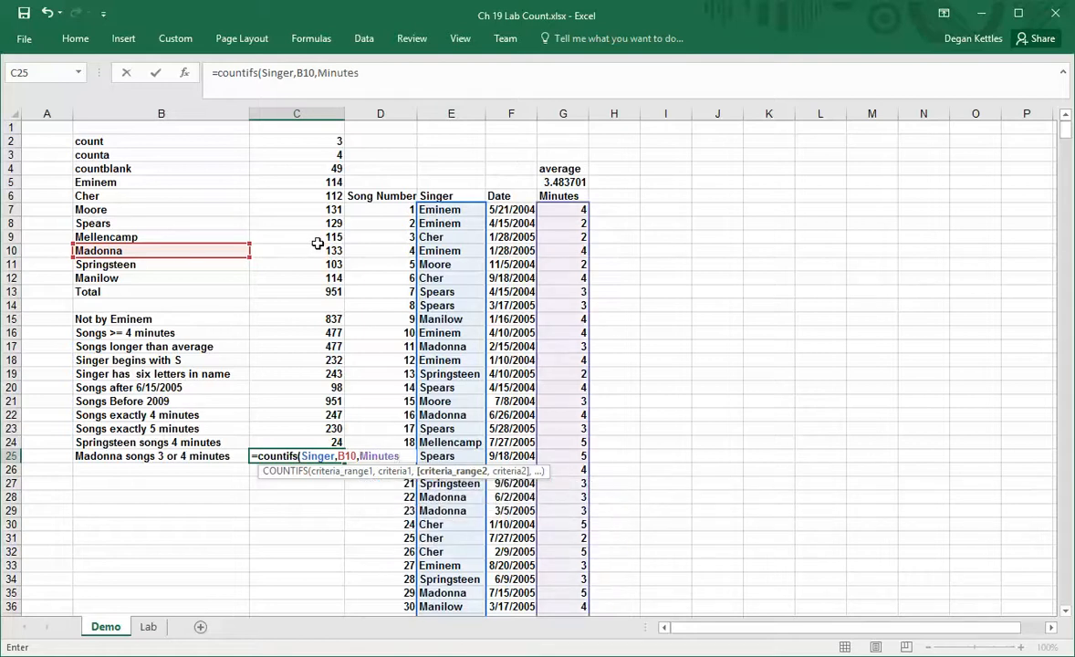
type(",\"3\"")
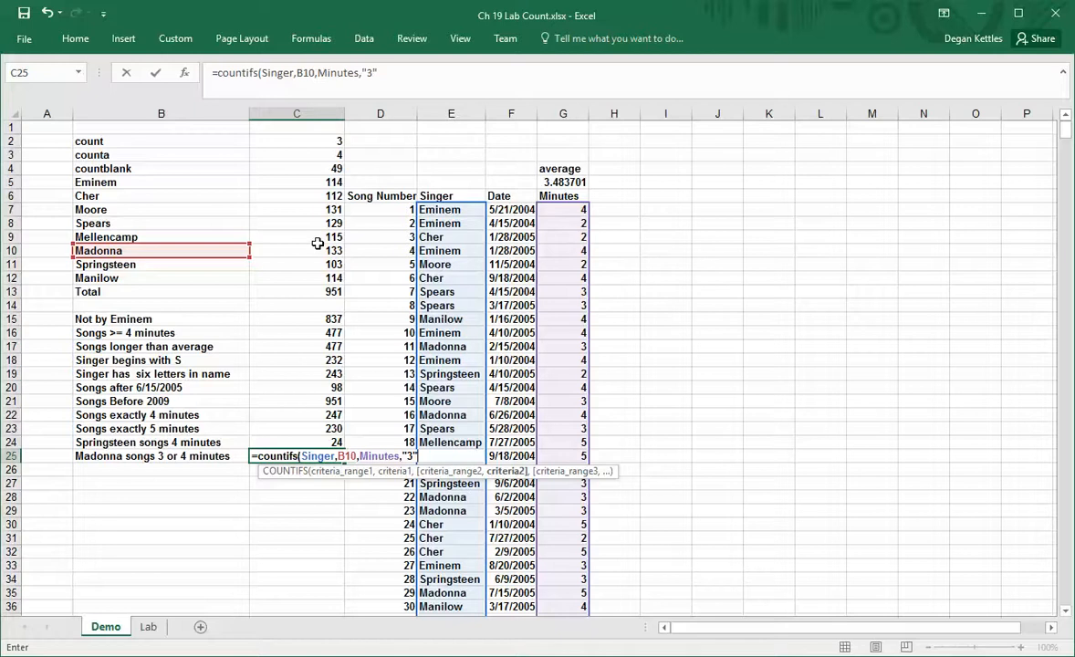
key("Enter")
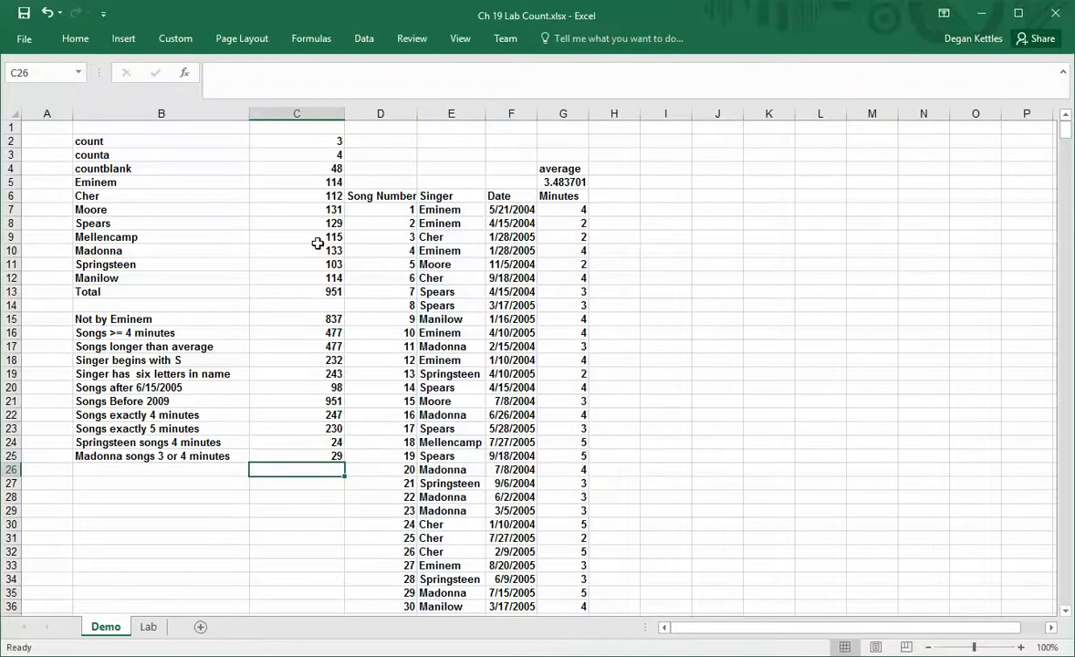
left_click(296, 456)
type("=COUNTIFS(Singer,B10,Minutes,\"\")")
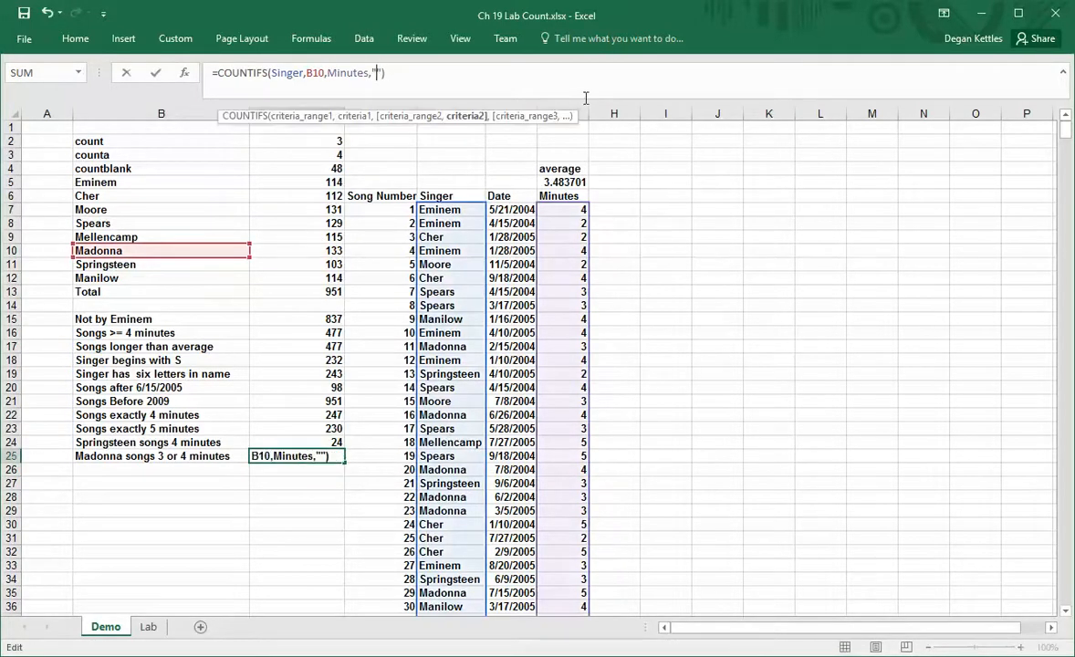
key("Enter")
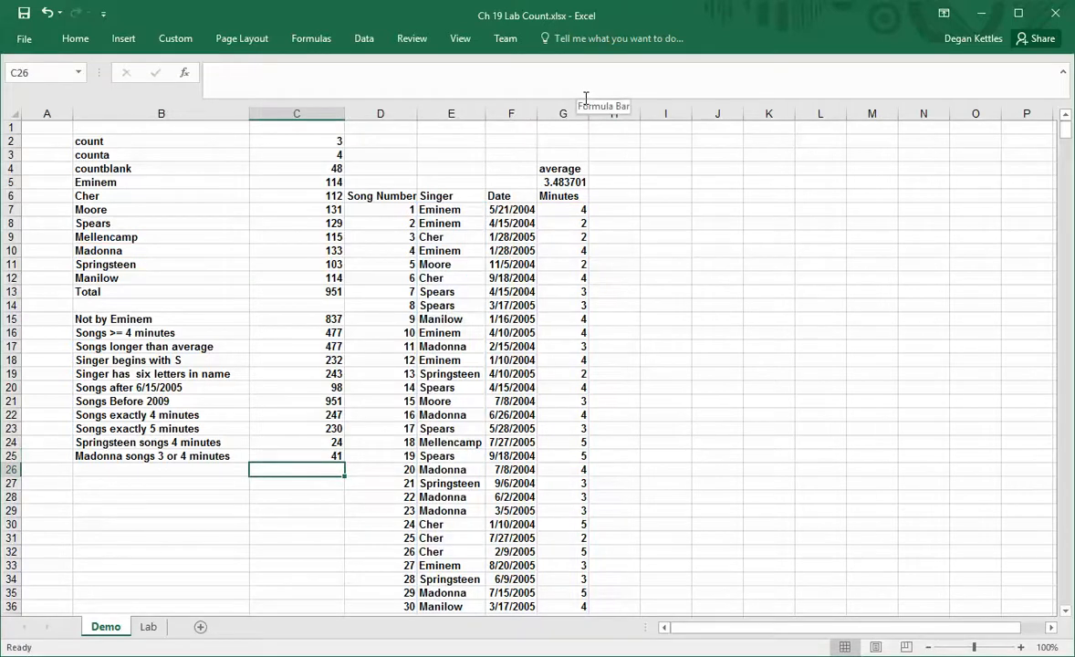
Extend C25 to =COUNTIFS(Singer,B10,Minutes,"<=4",Minutes,">=3"), giving 70 Madonna songs.
left_click(296, 456)
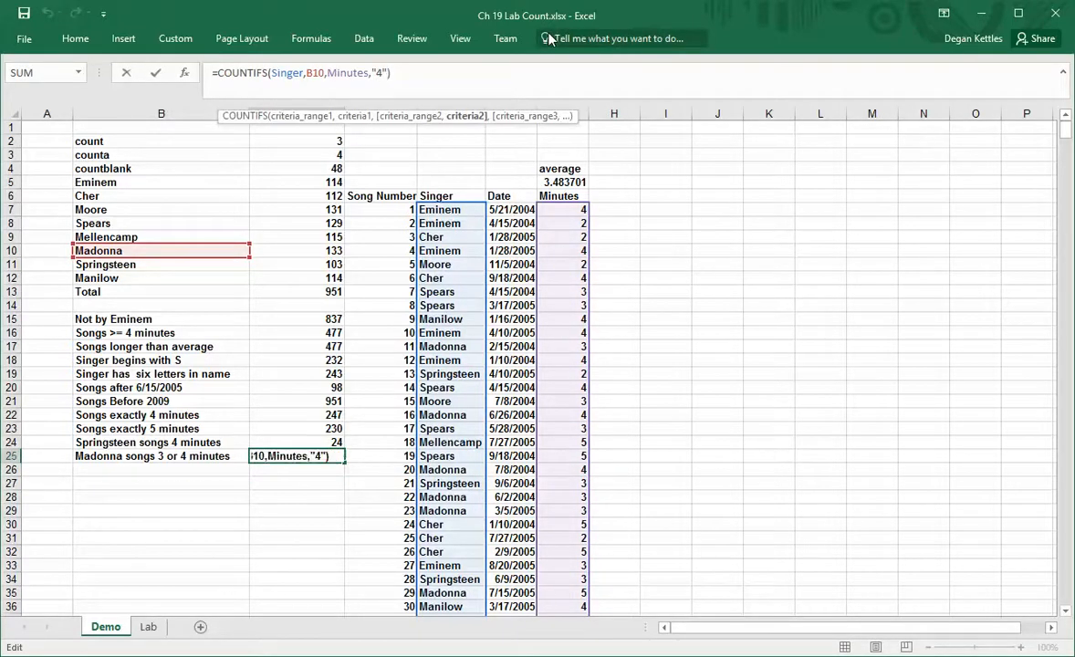
type(",minutes")
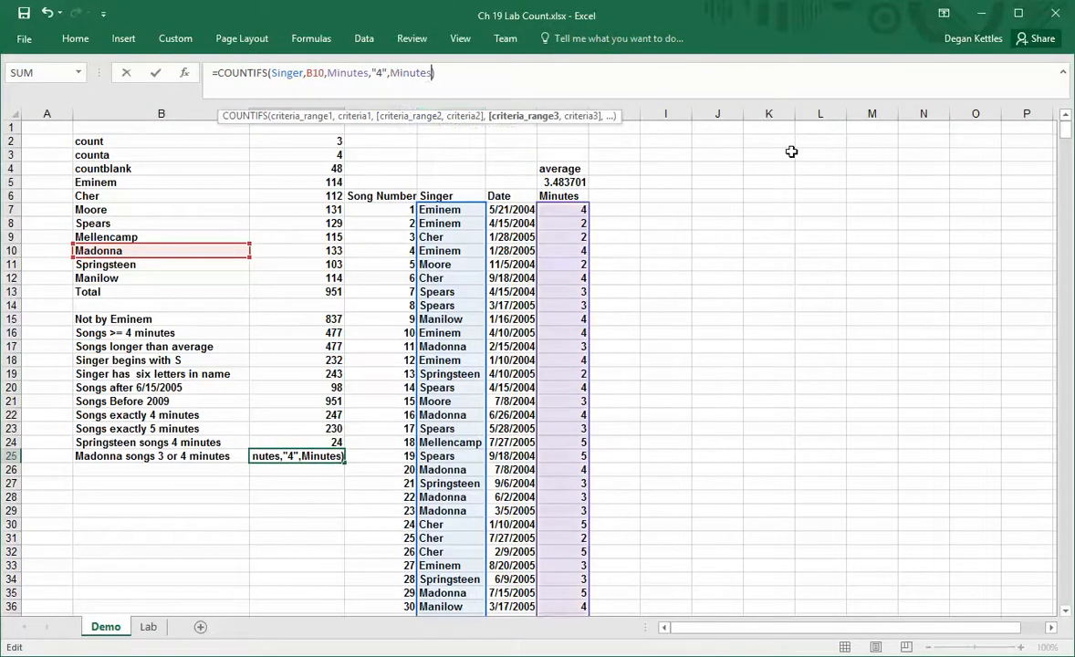
type(",\"3\"")
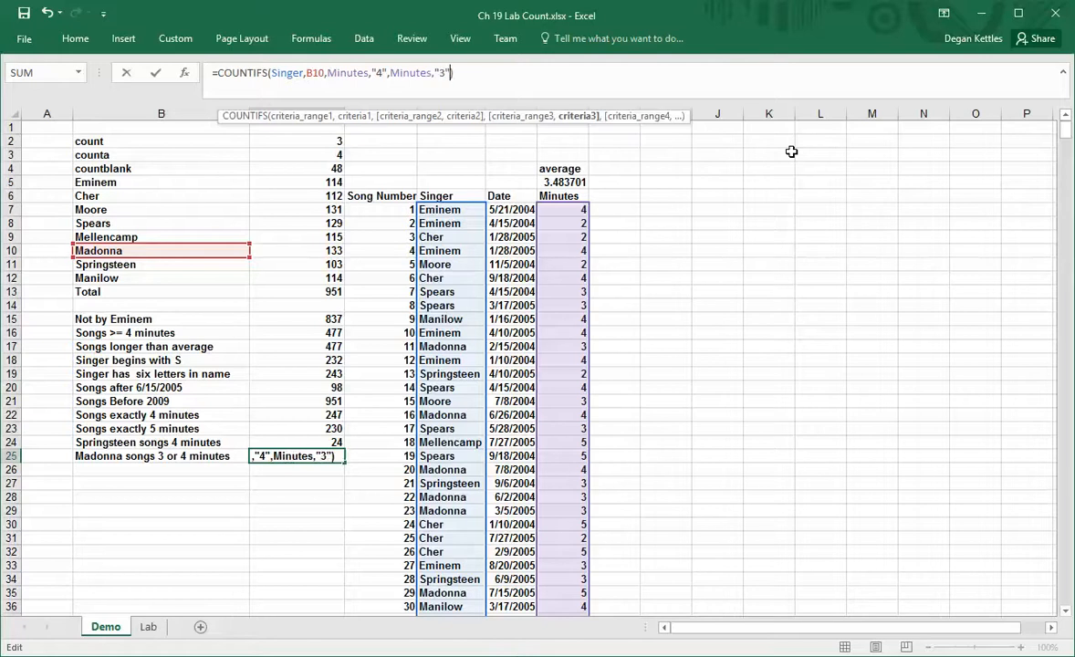
key("Enter")
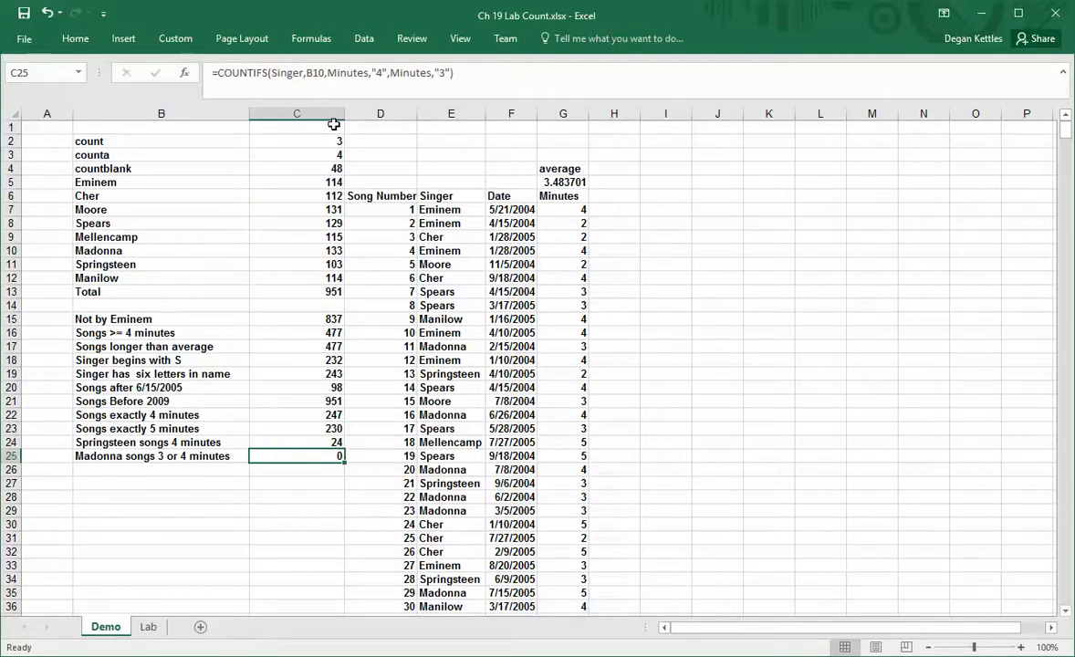
double_click(296, 456)
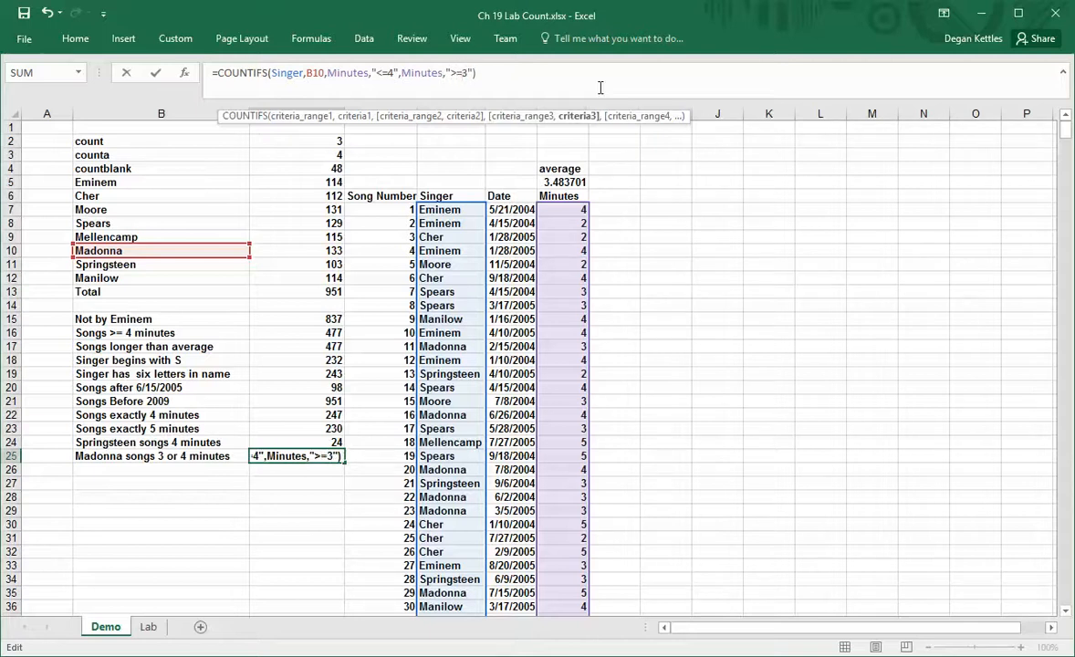
key("Enter")
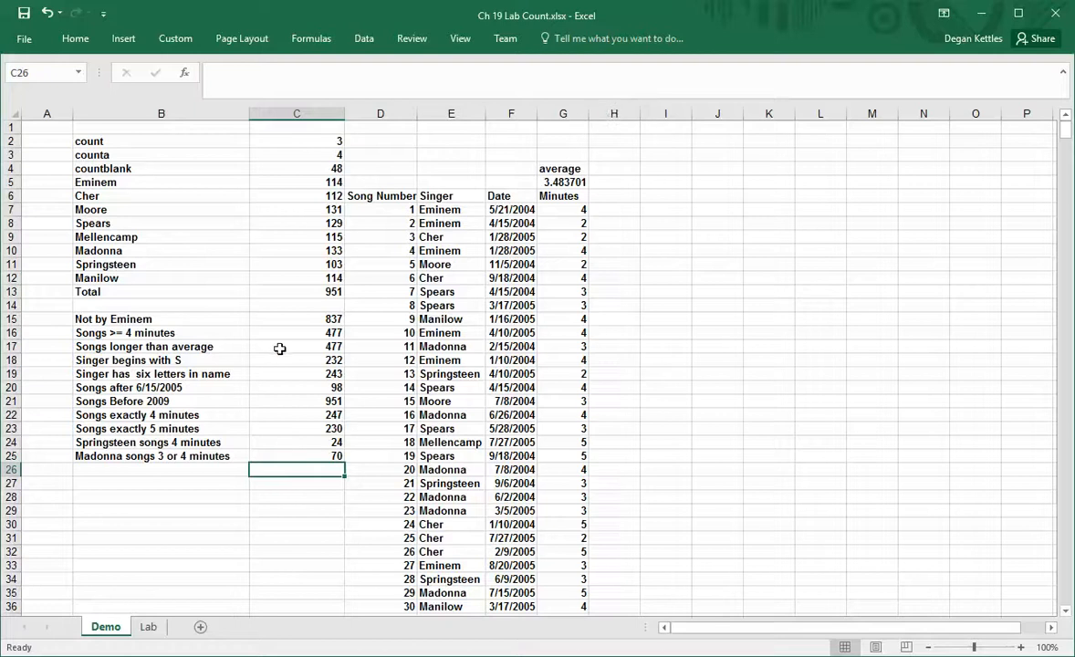
Show formulas instead of results with Ctrl+` and widen column C to fit them.
key("ctrl+`")
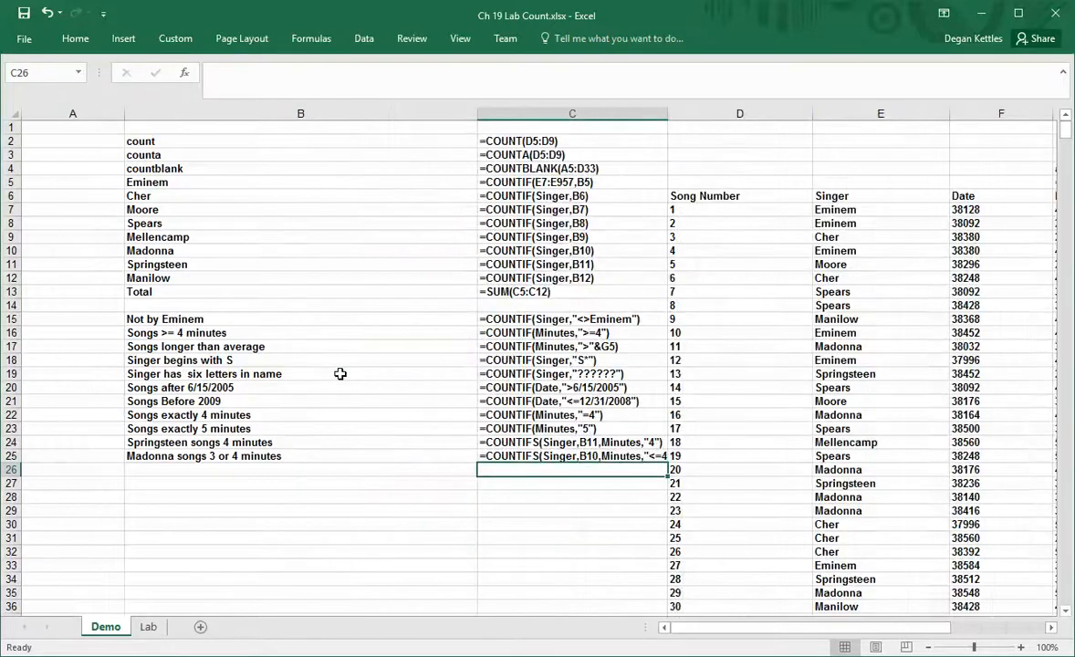
mouse_move(632, 157)
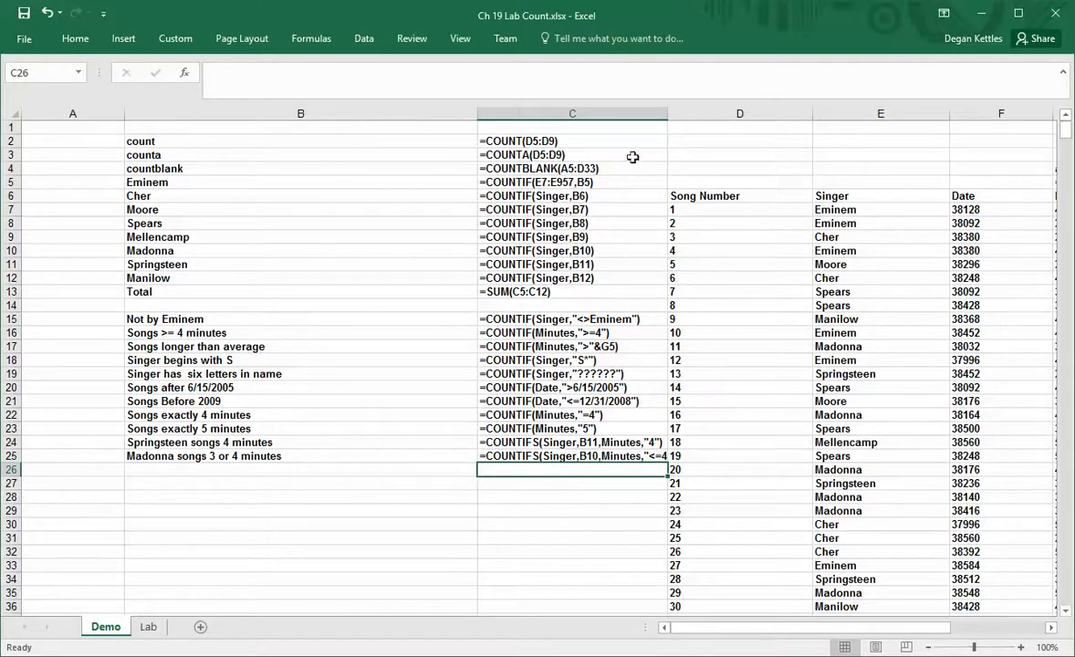
left_click_drag(668, 113, 723, 113)
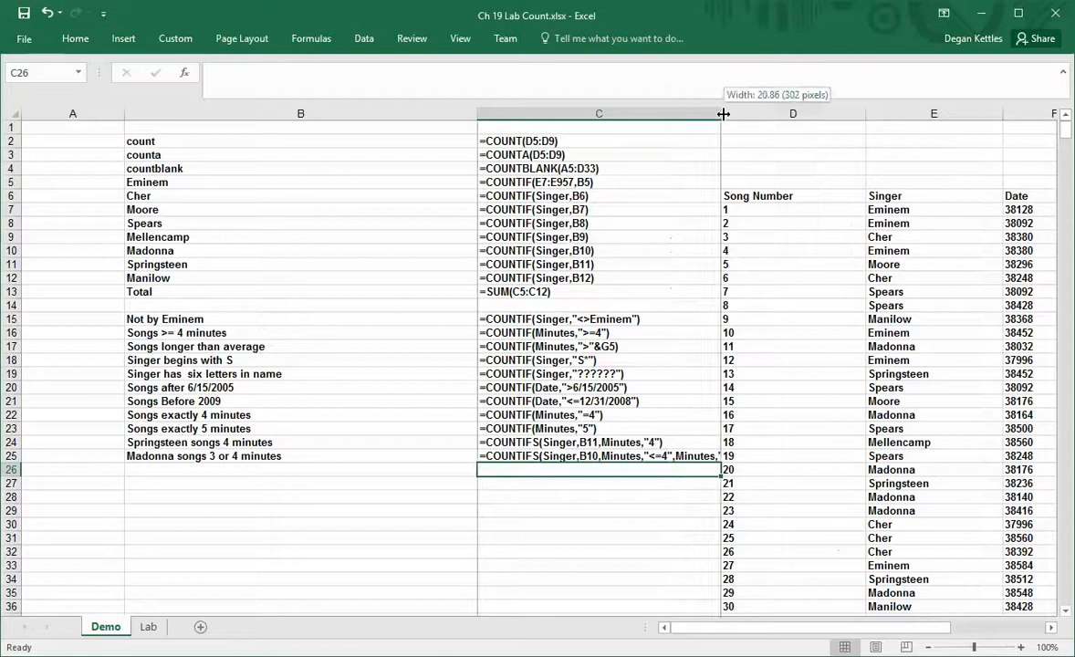